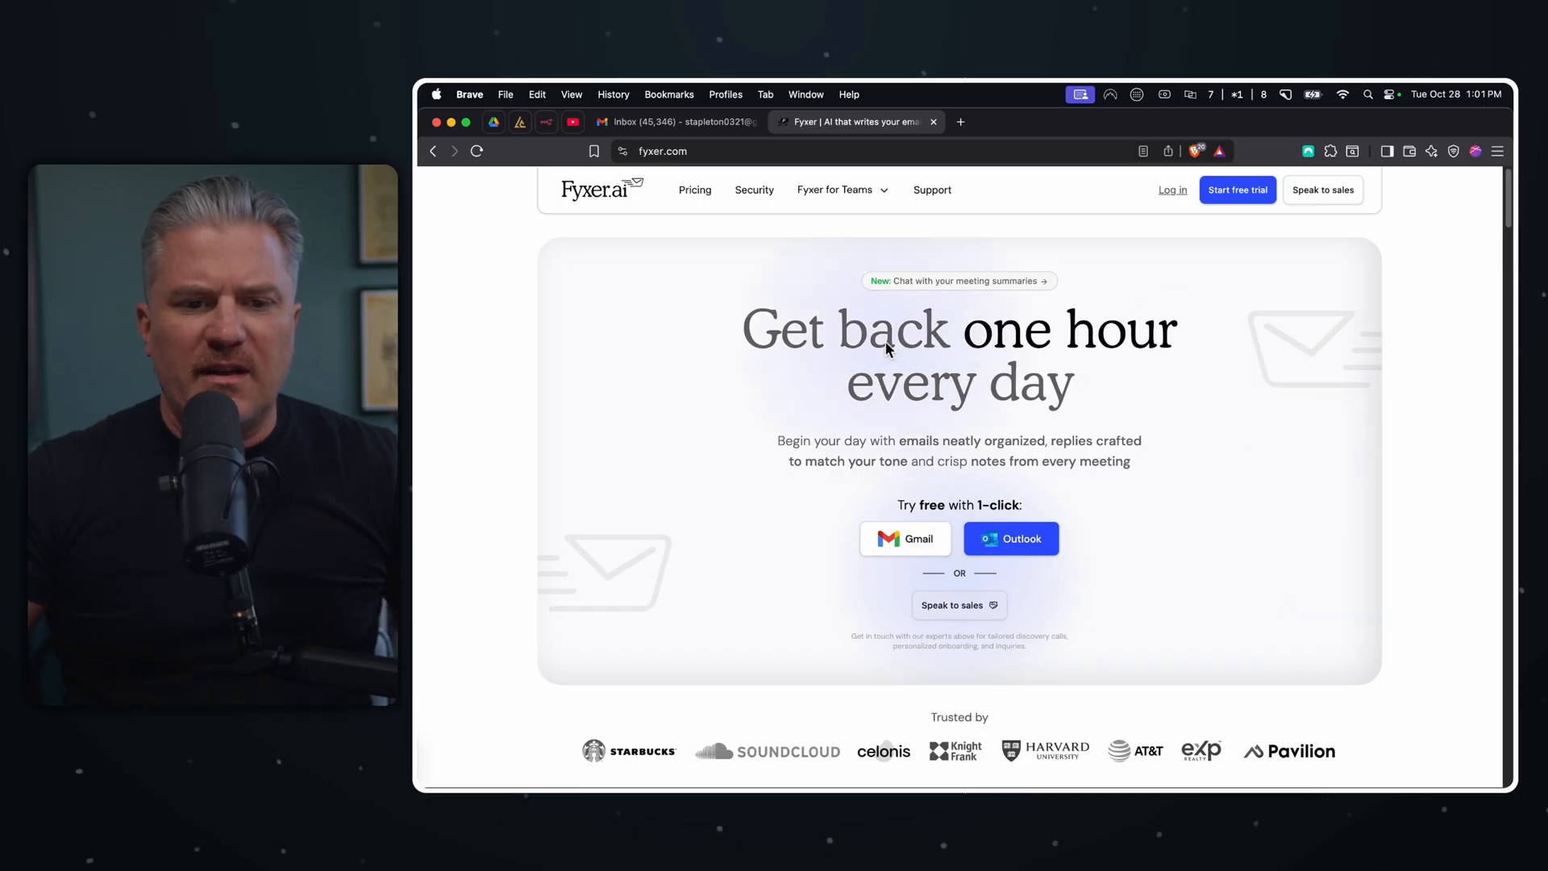
# - Show the Fyxer pricing plans on monthly billing: Starter $30 and Professional $50 per user
pyautogui.click(694, 190)
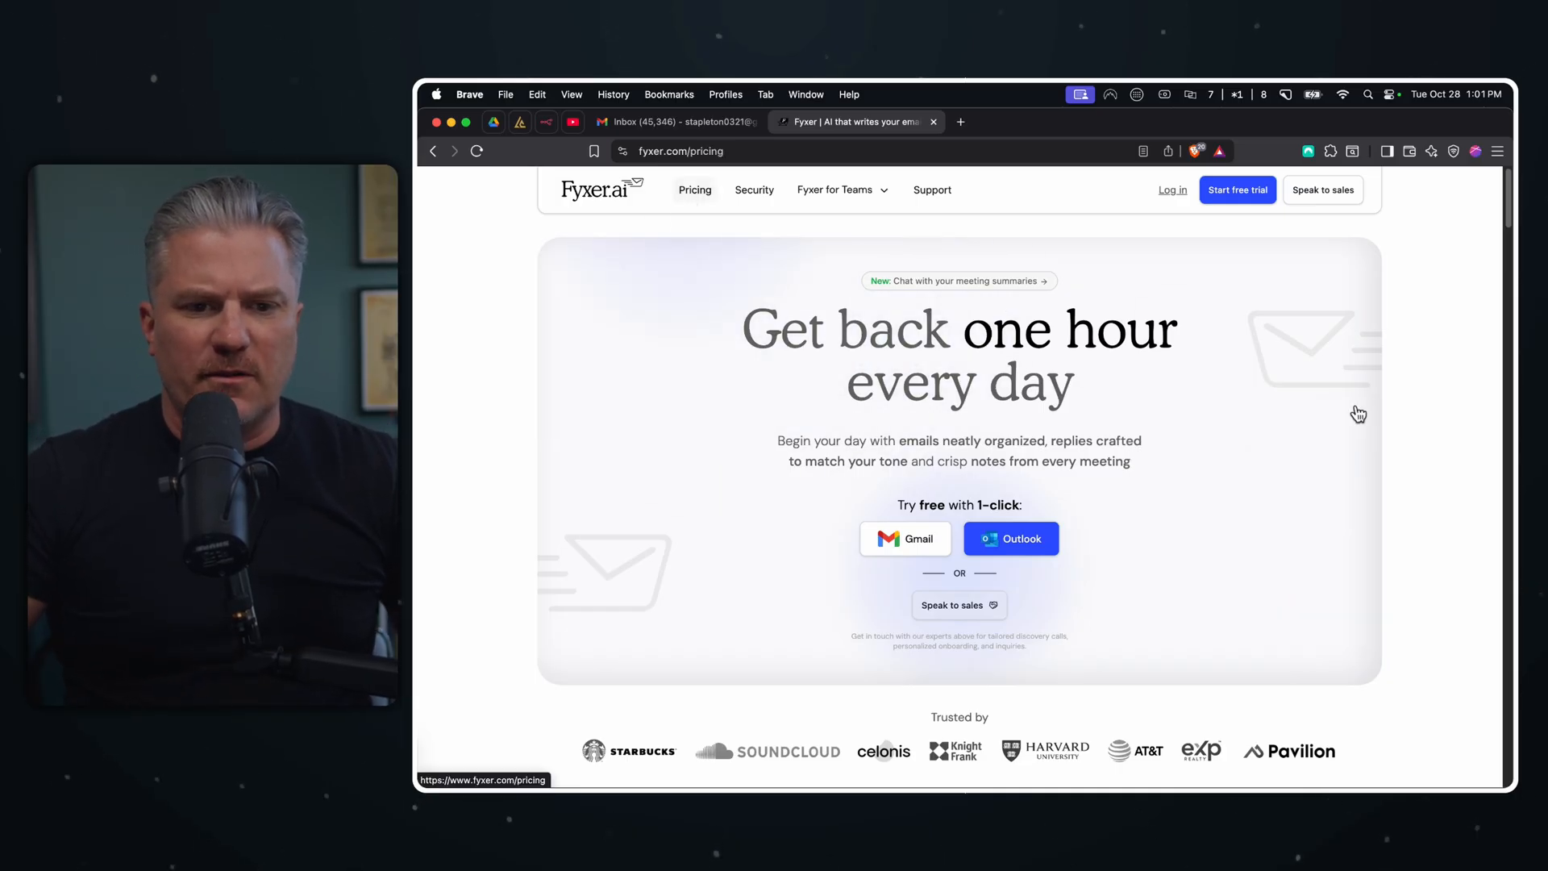
pyautogui.scroll(-3)
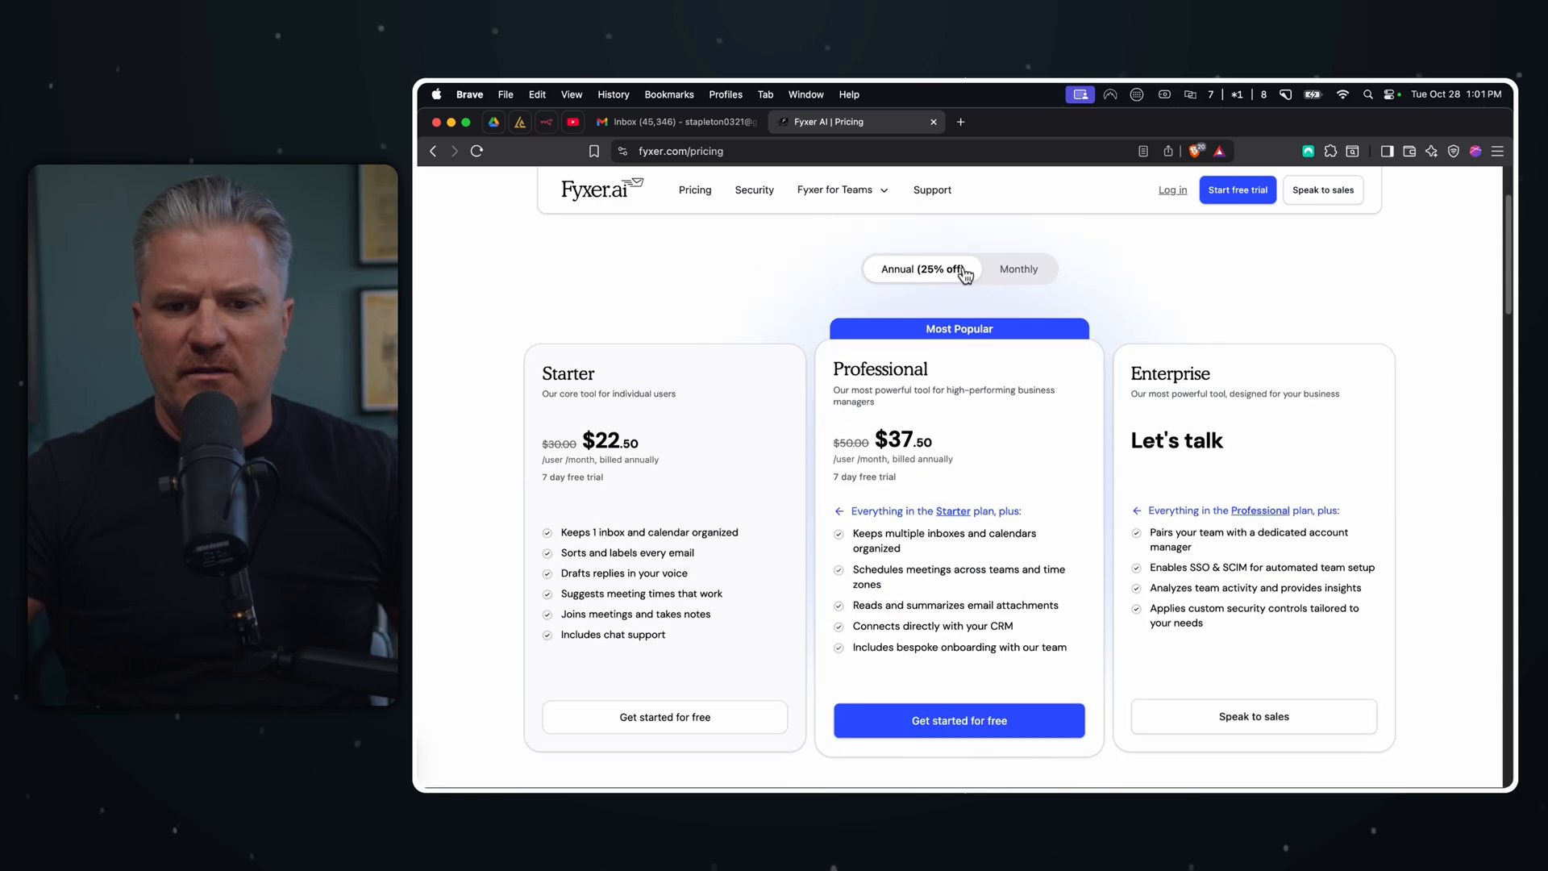
pyautogui.click(1017, 269)
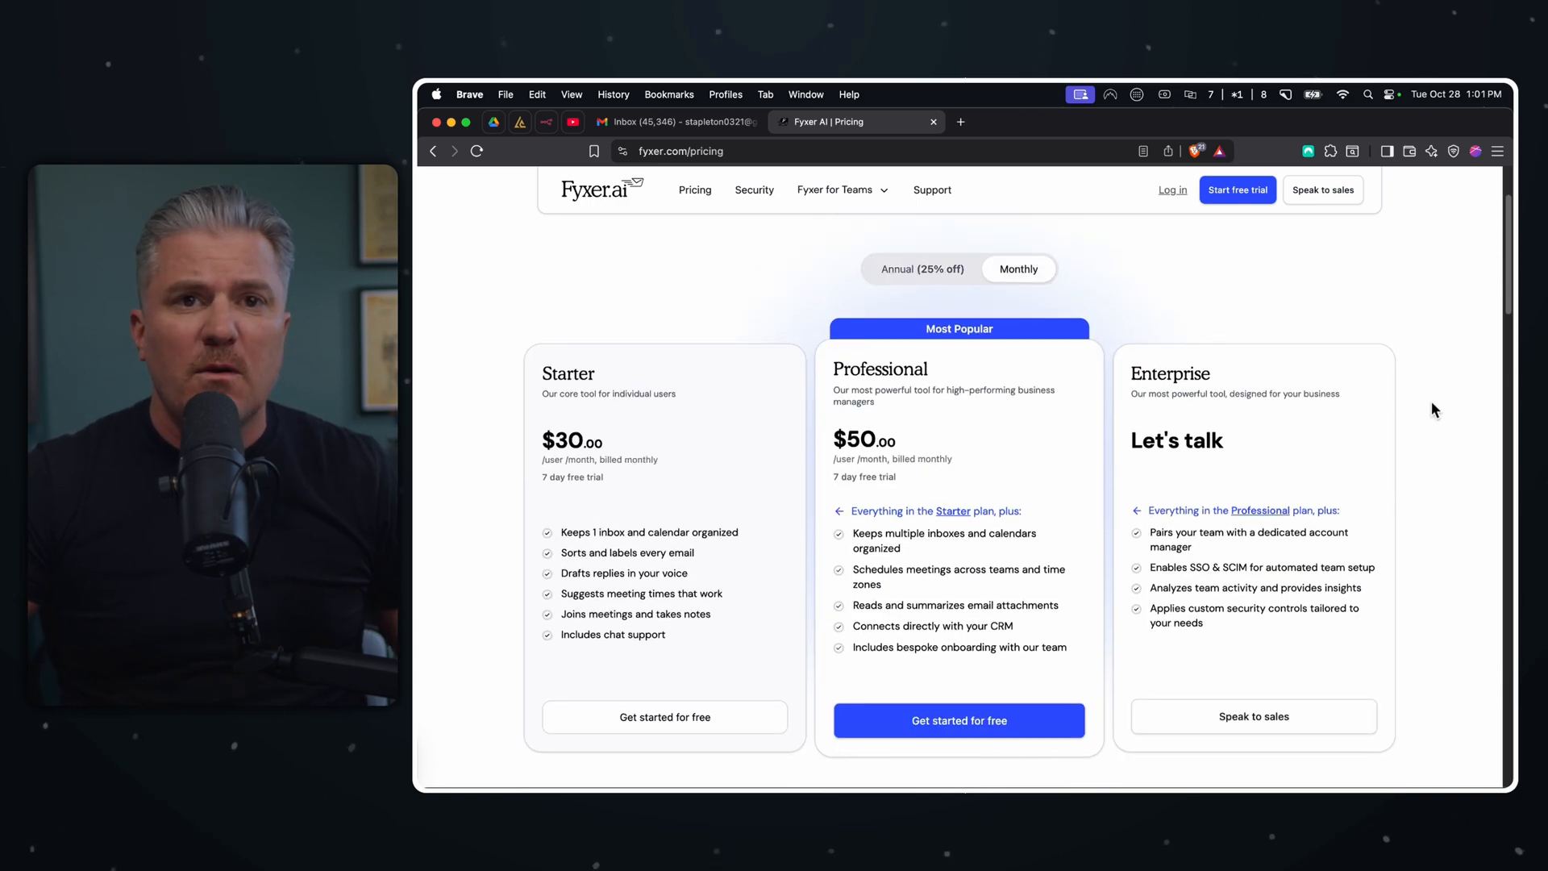
pyautogui.moveTo(1163, 408)
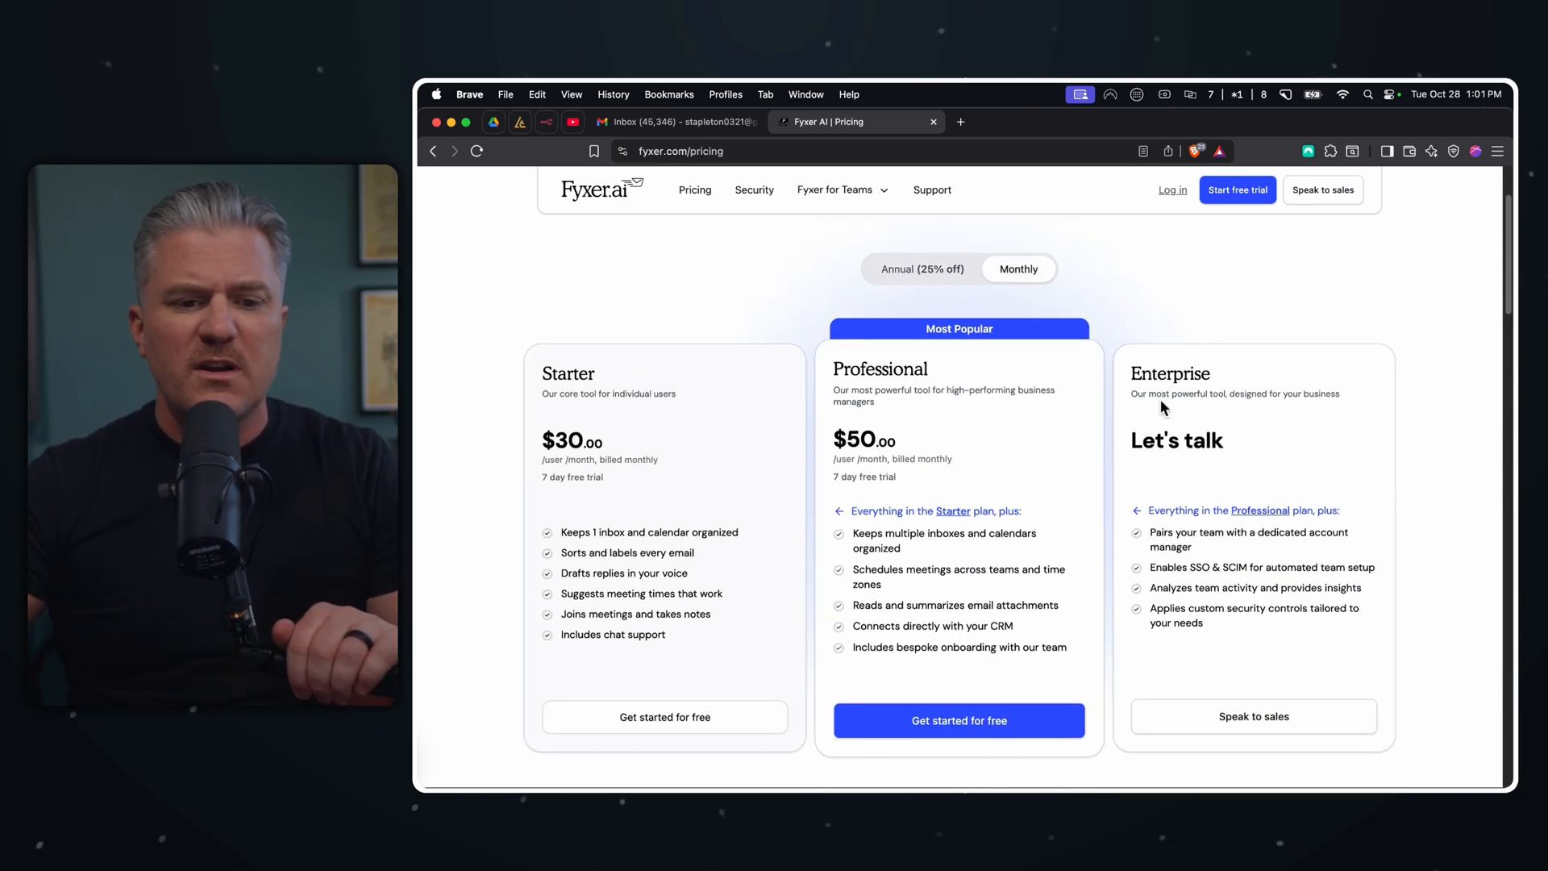
pyautogui.scroll(-3)
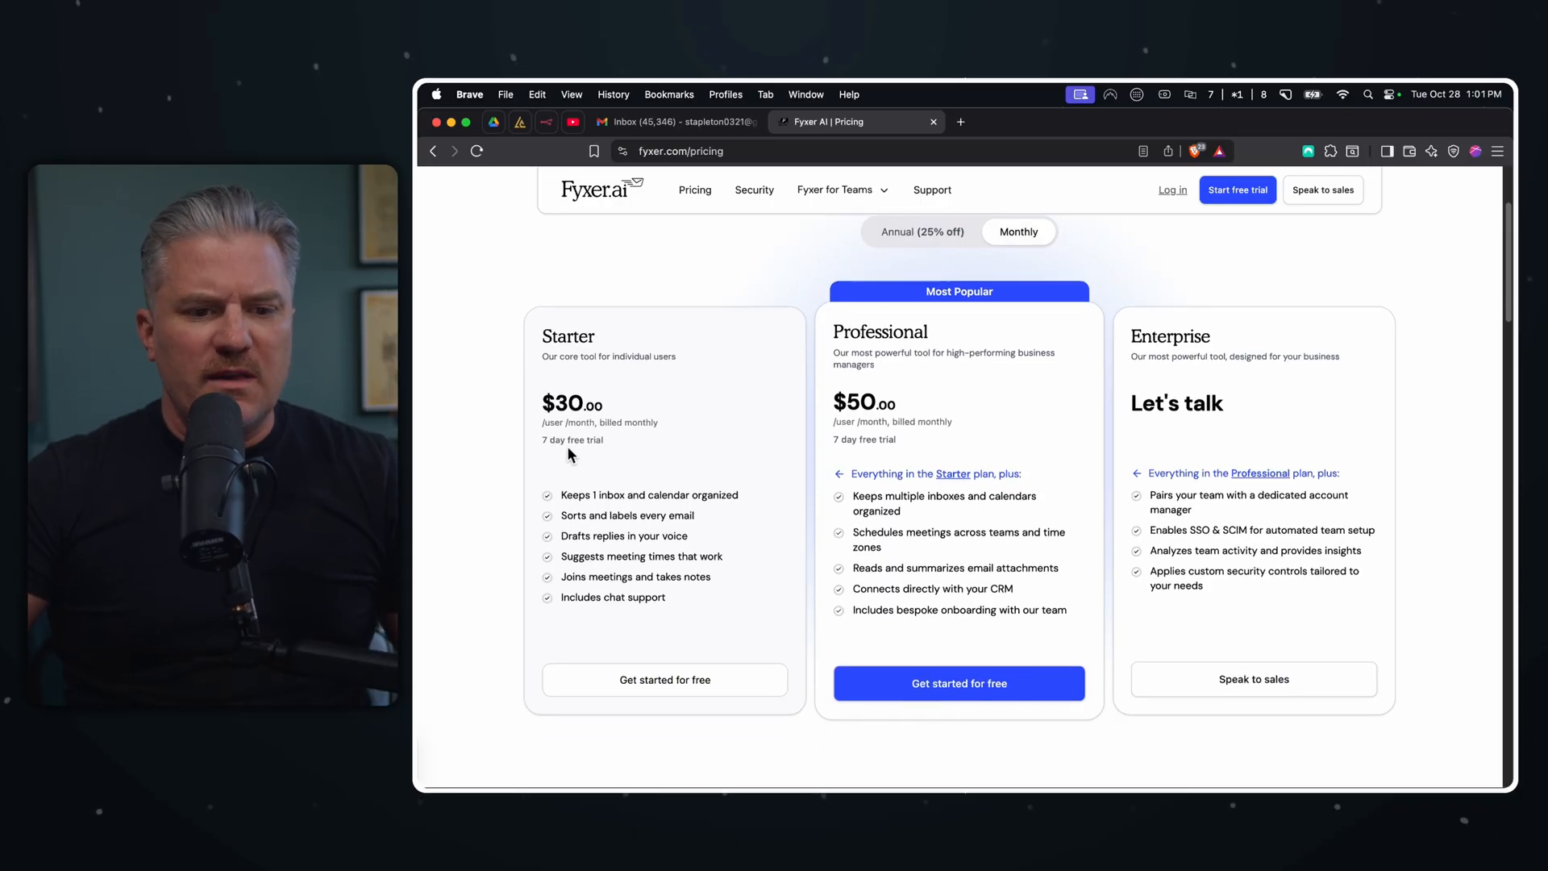
pyautogui.moveTo(641, 422)
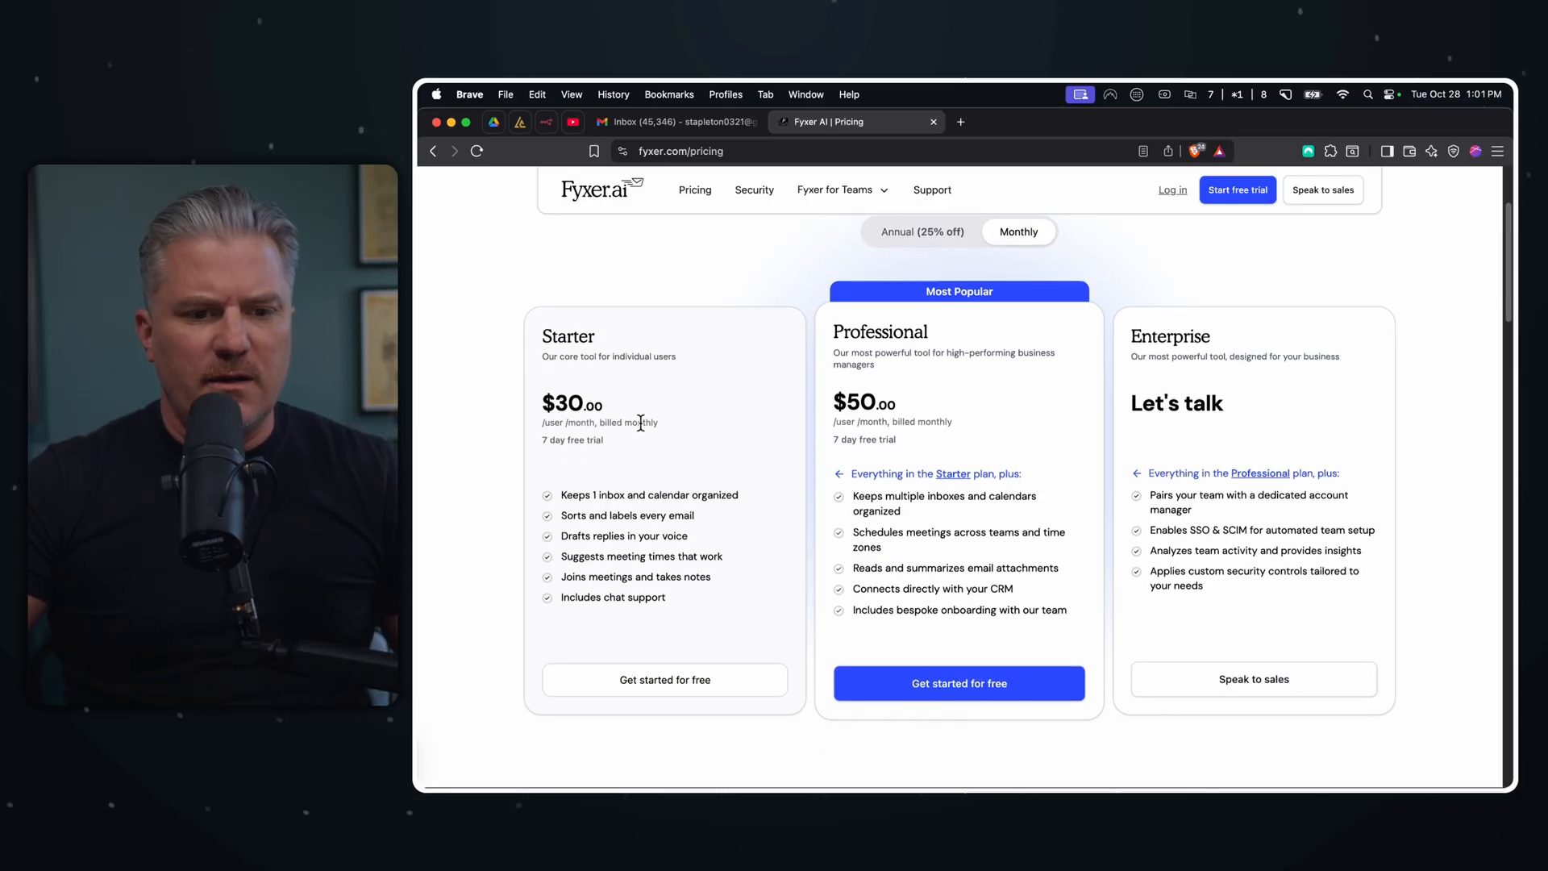
pyautogui.scroll(-3)
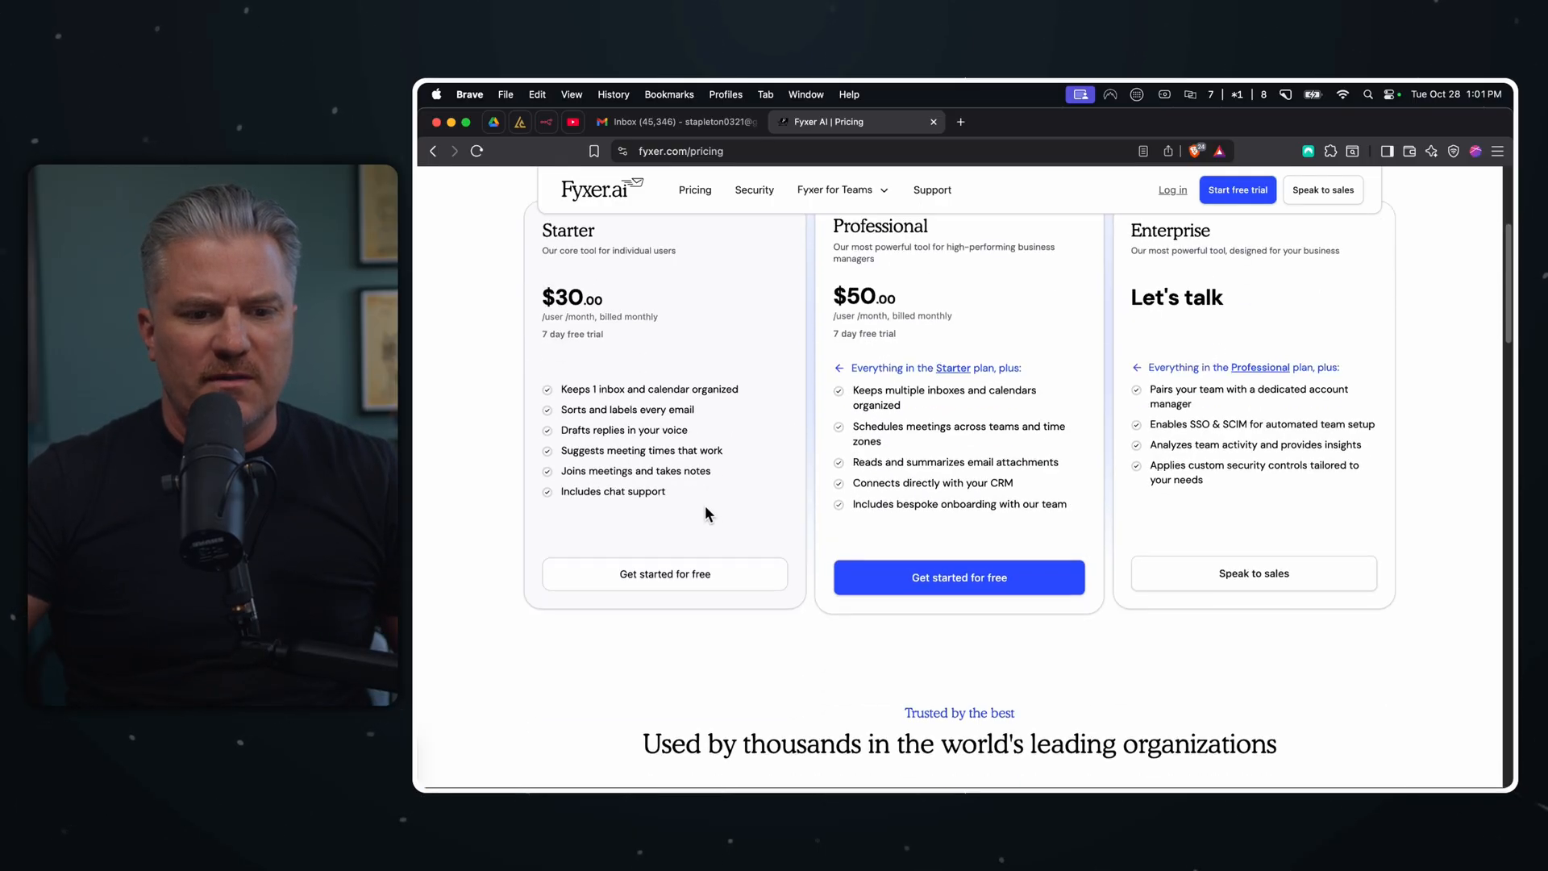
pyautogui.moveTo(754, 405)
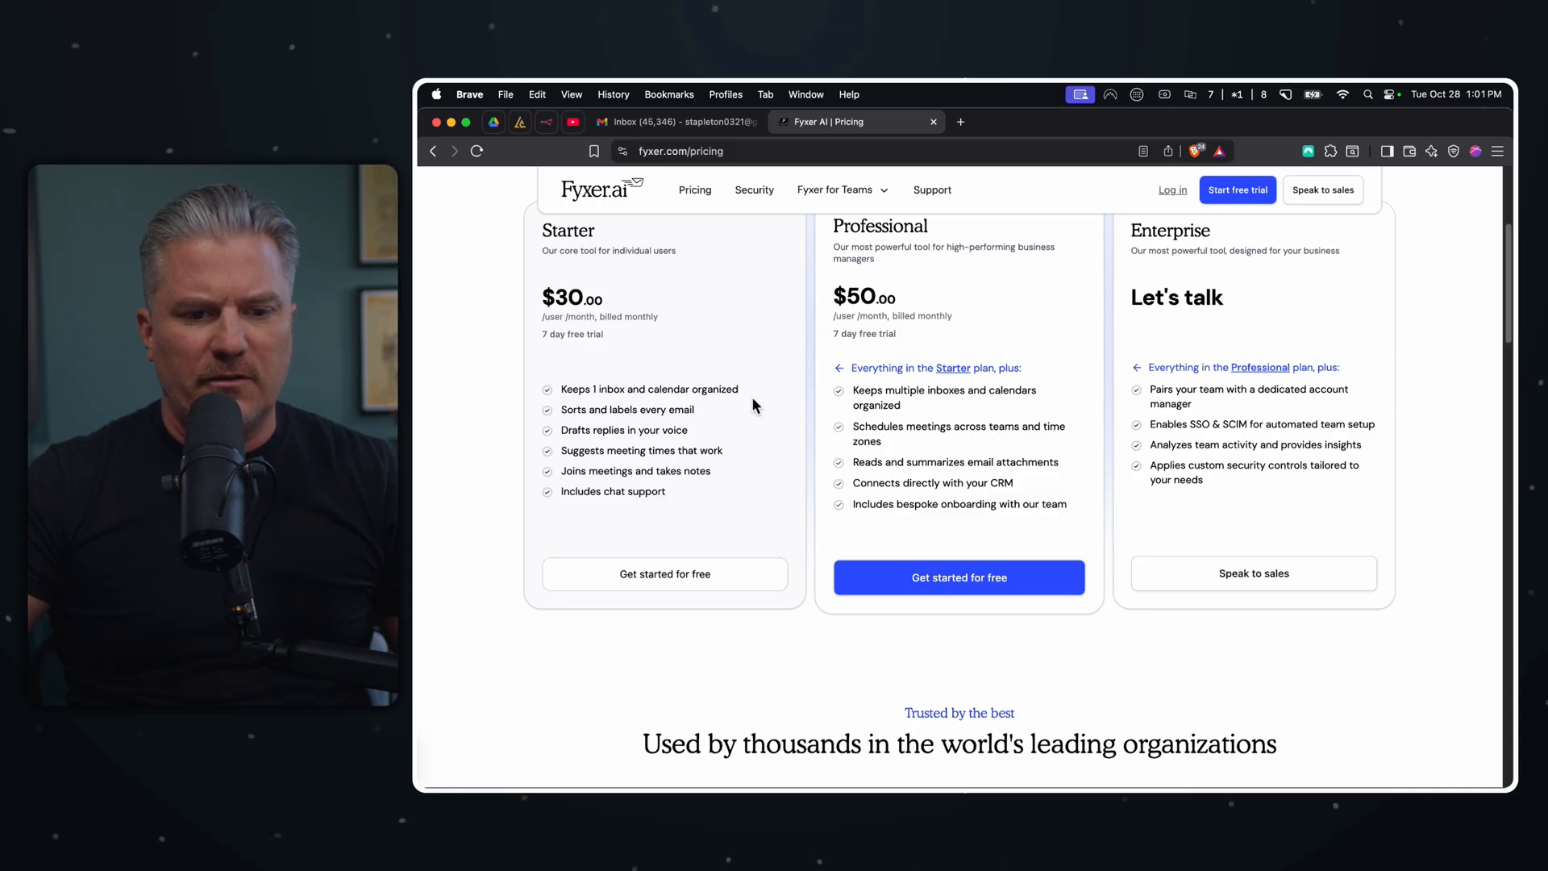
pyautogui.moveTo(668, 413)
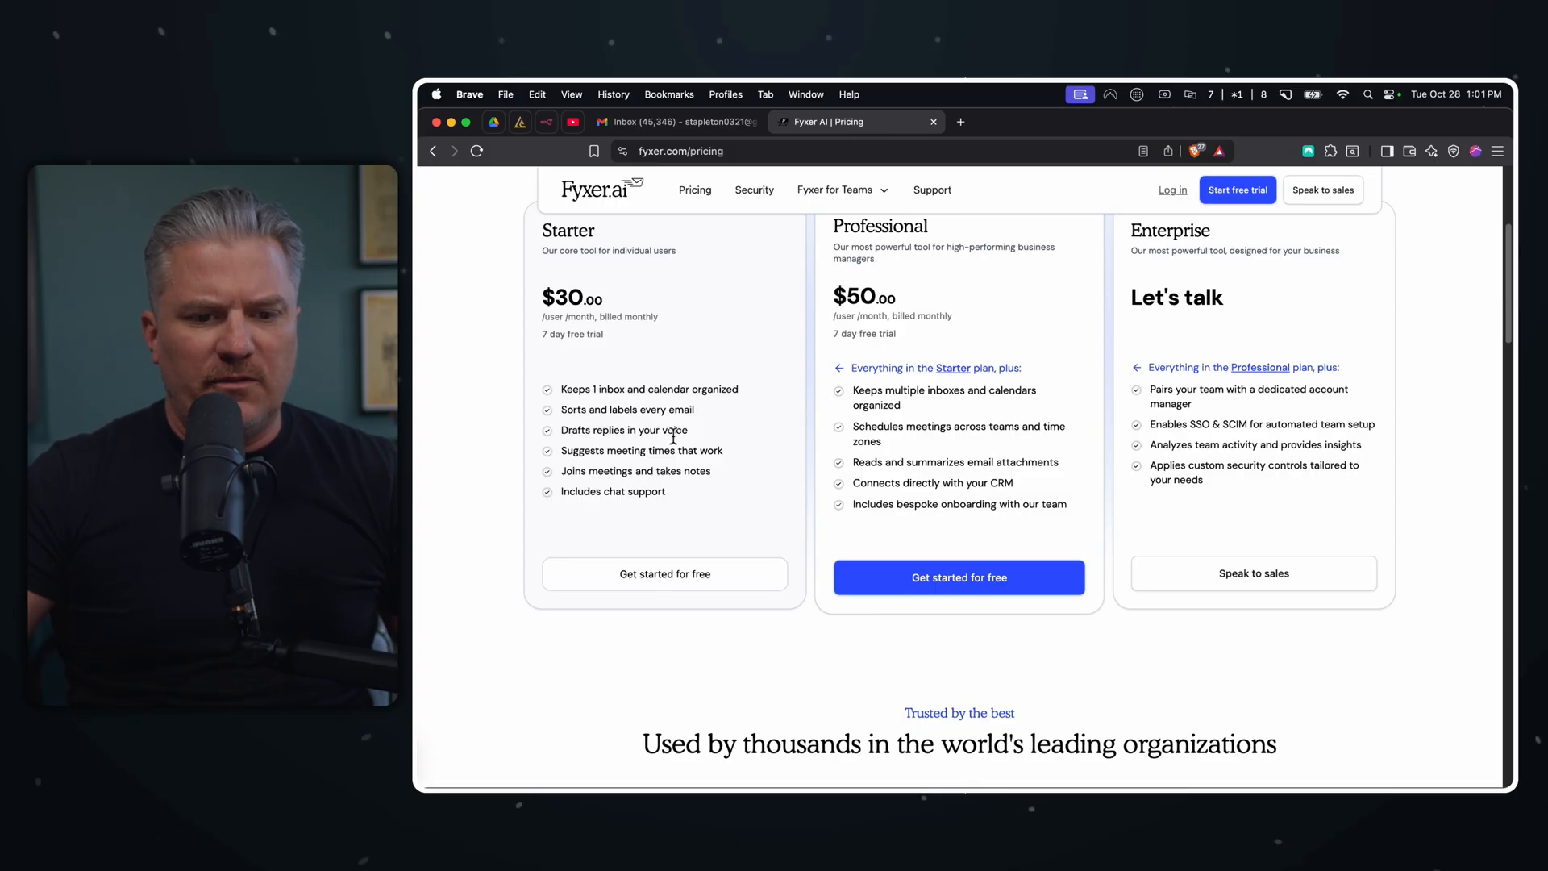
pyautogui.doubleClick(624, 429)
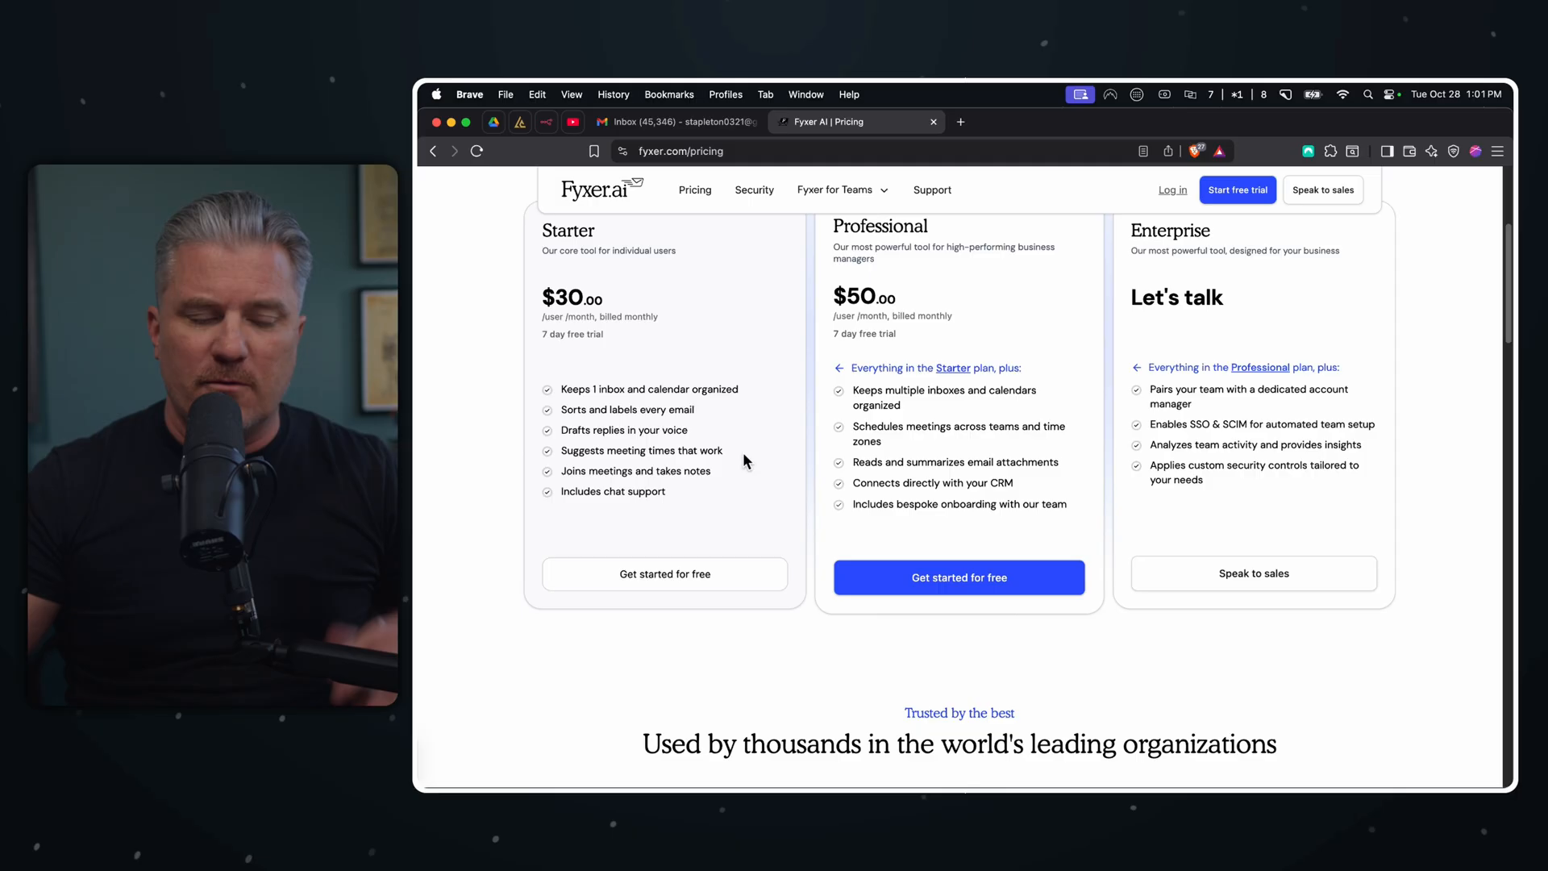
pyautogui.moveTo(645, 473)
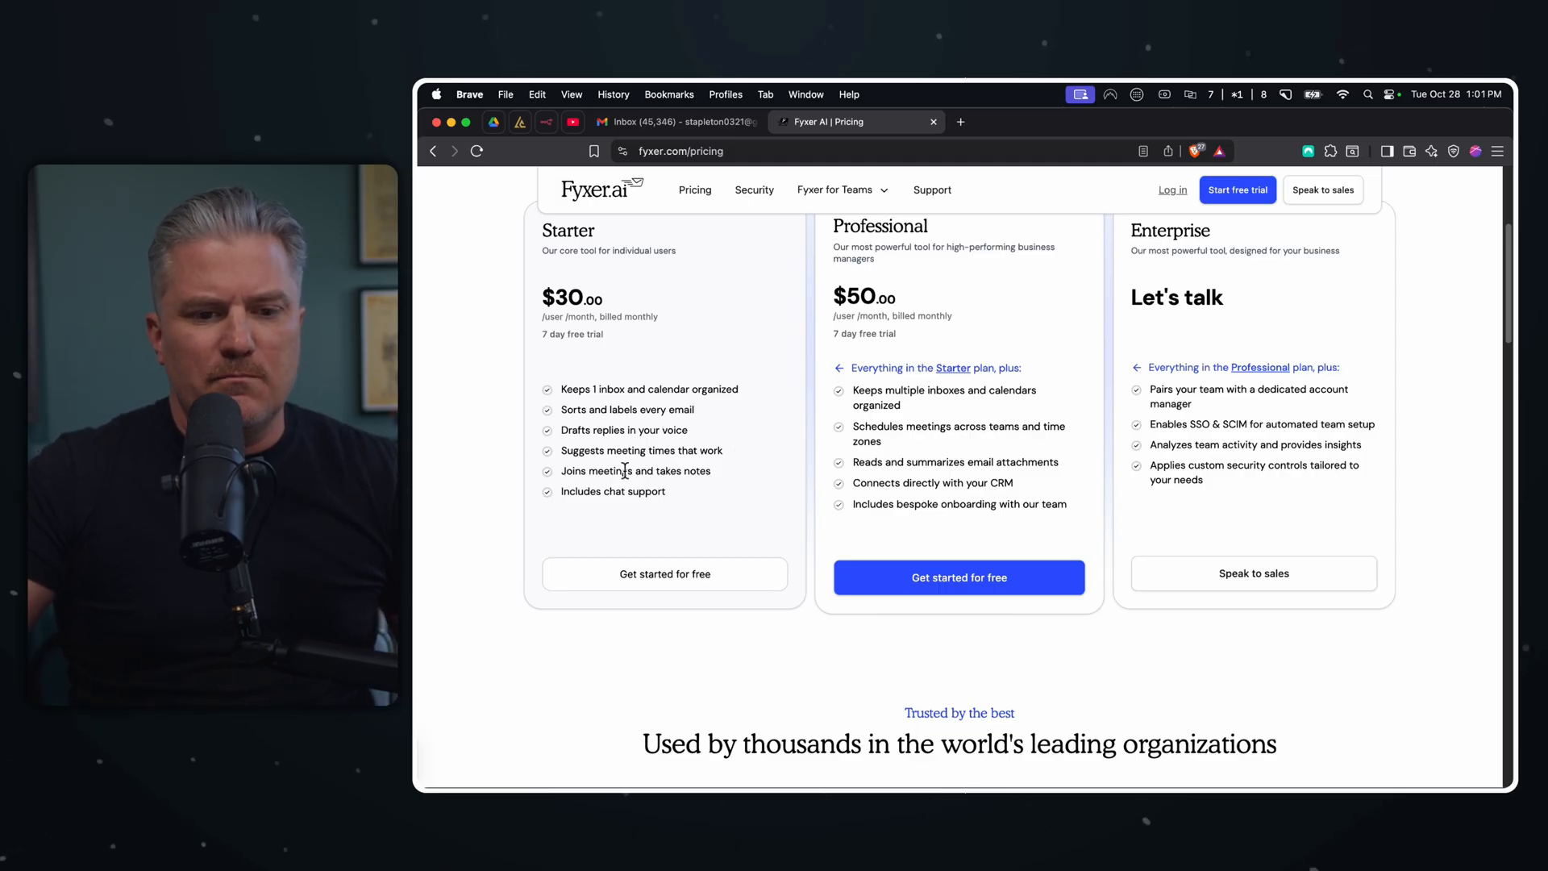
pyautogui.moveTo(722, 508)
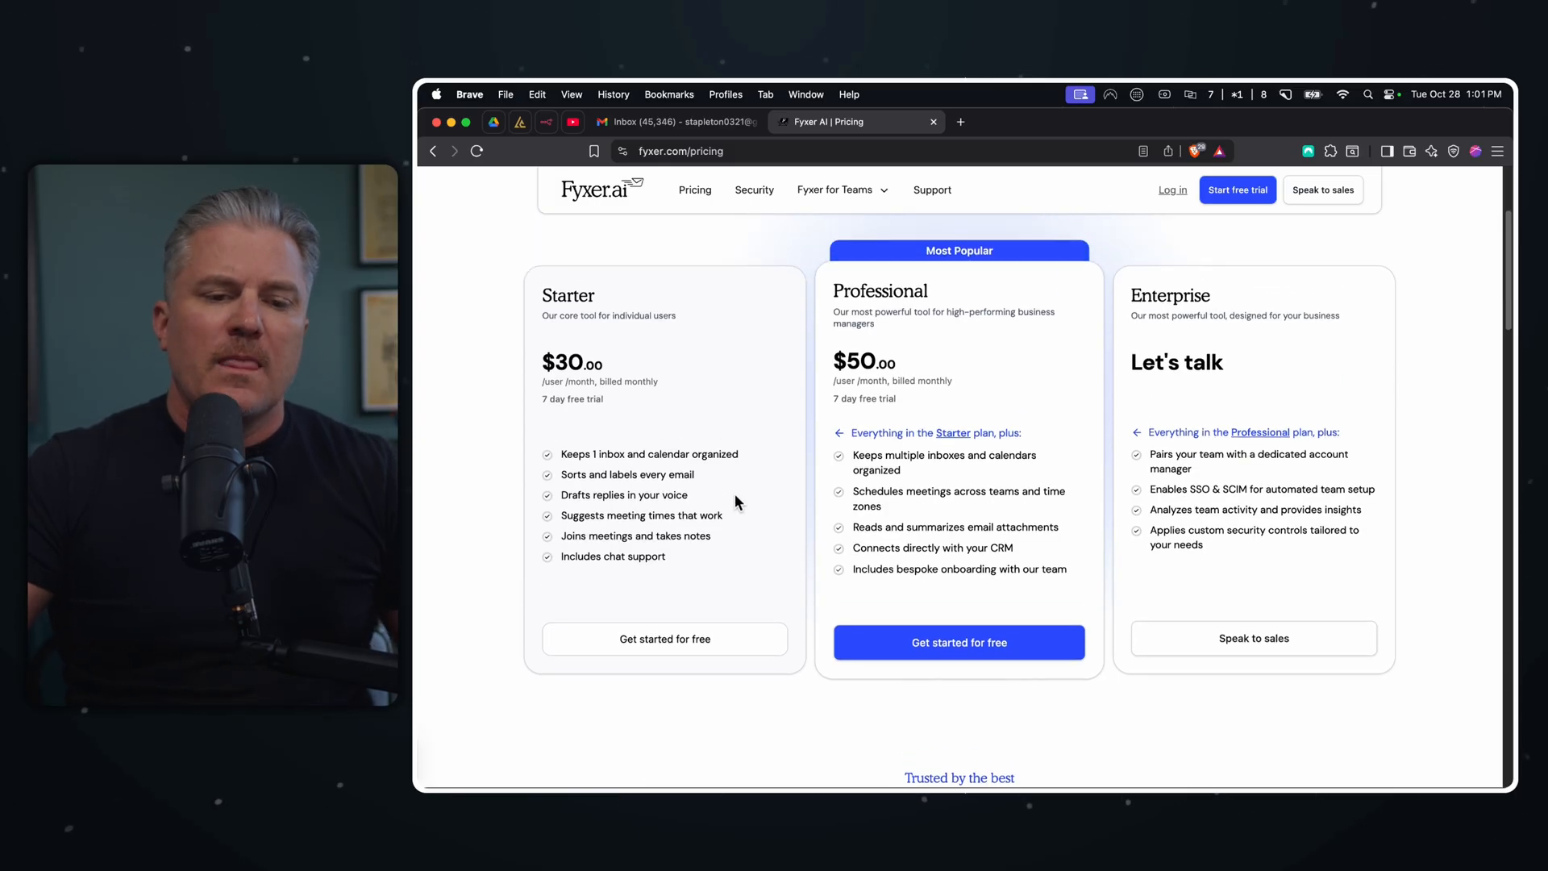
# - View Motion's home page hero with the animated AI Executive Assistant demo
pyautogui.scroll(3)
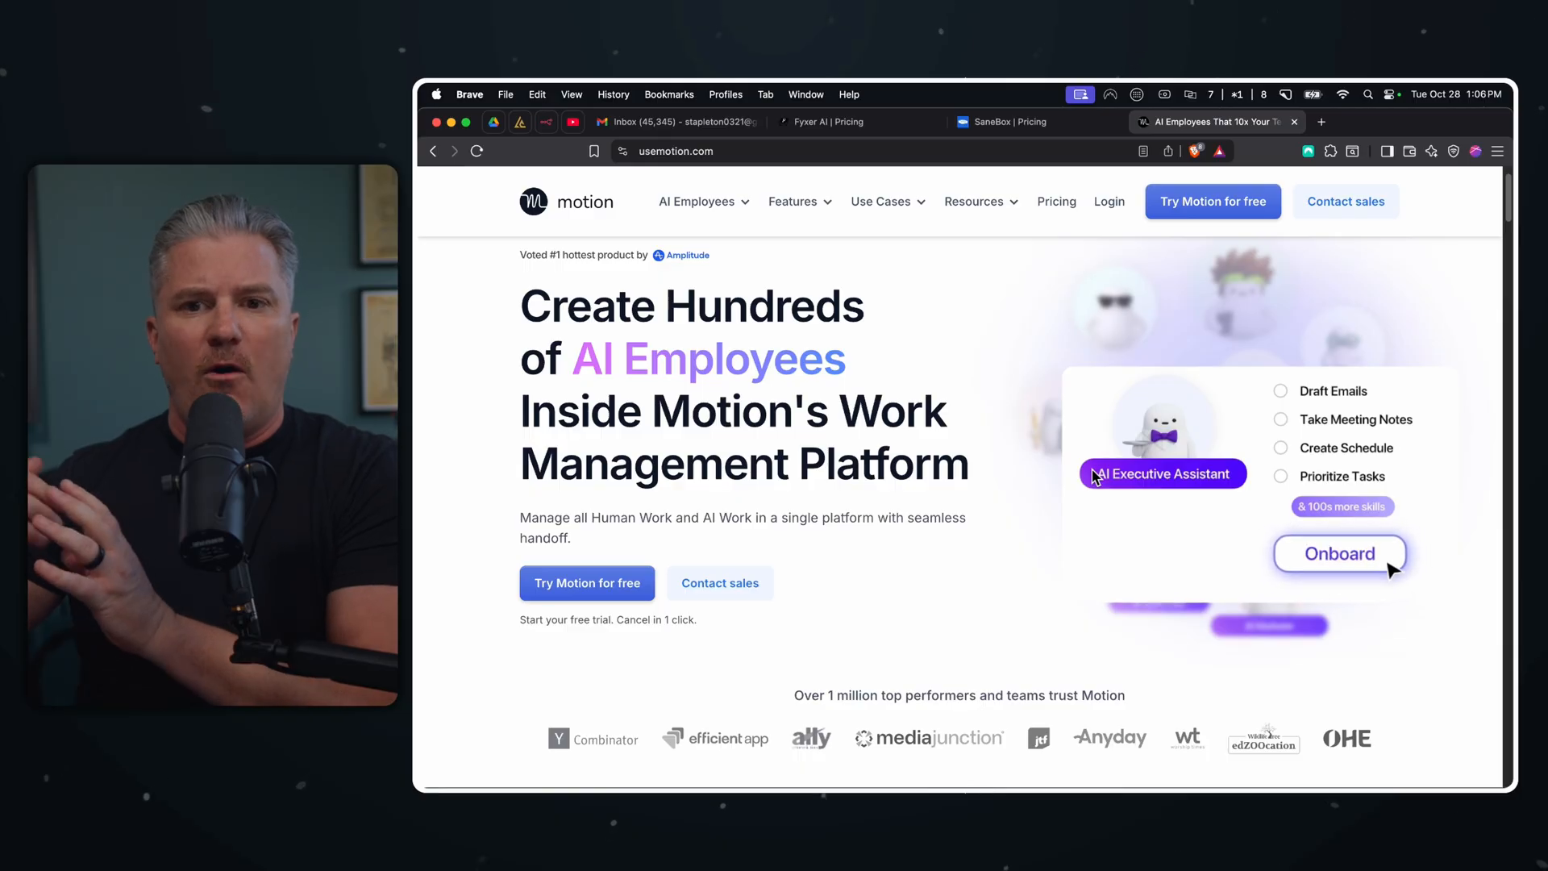
pyautogui.click(1338, 553)
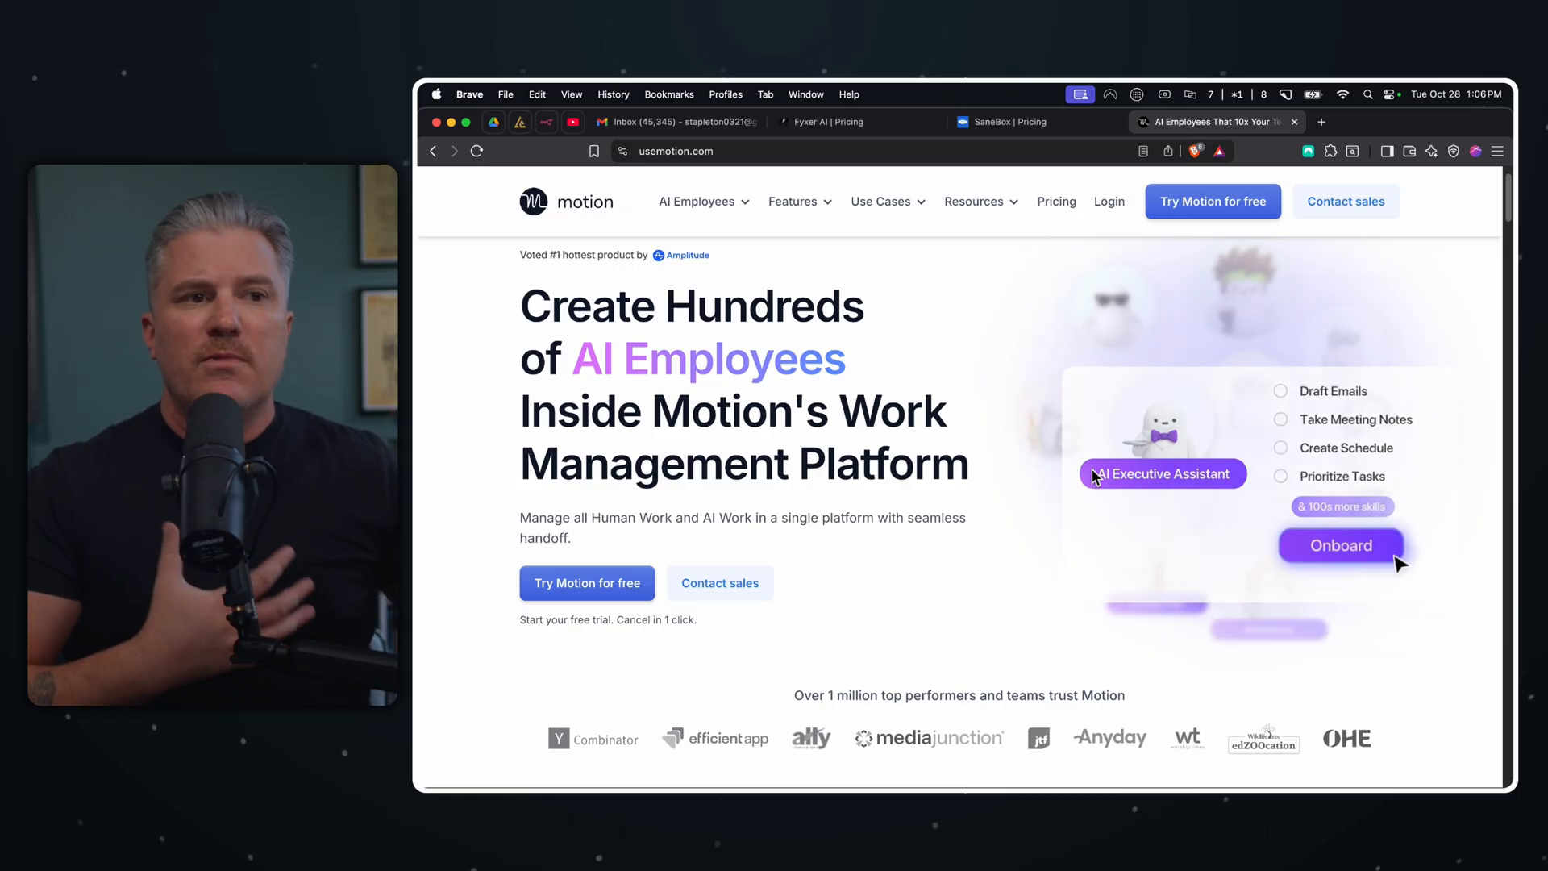
pyautogui.click(1340, 545)
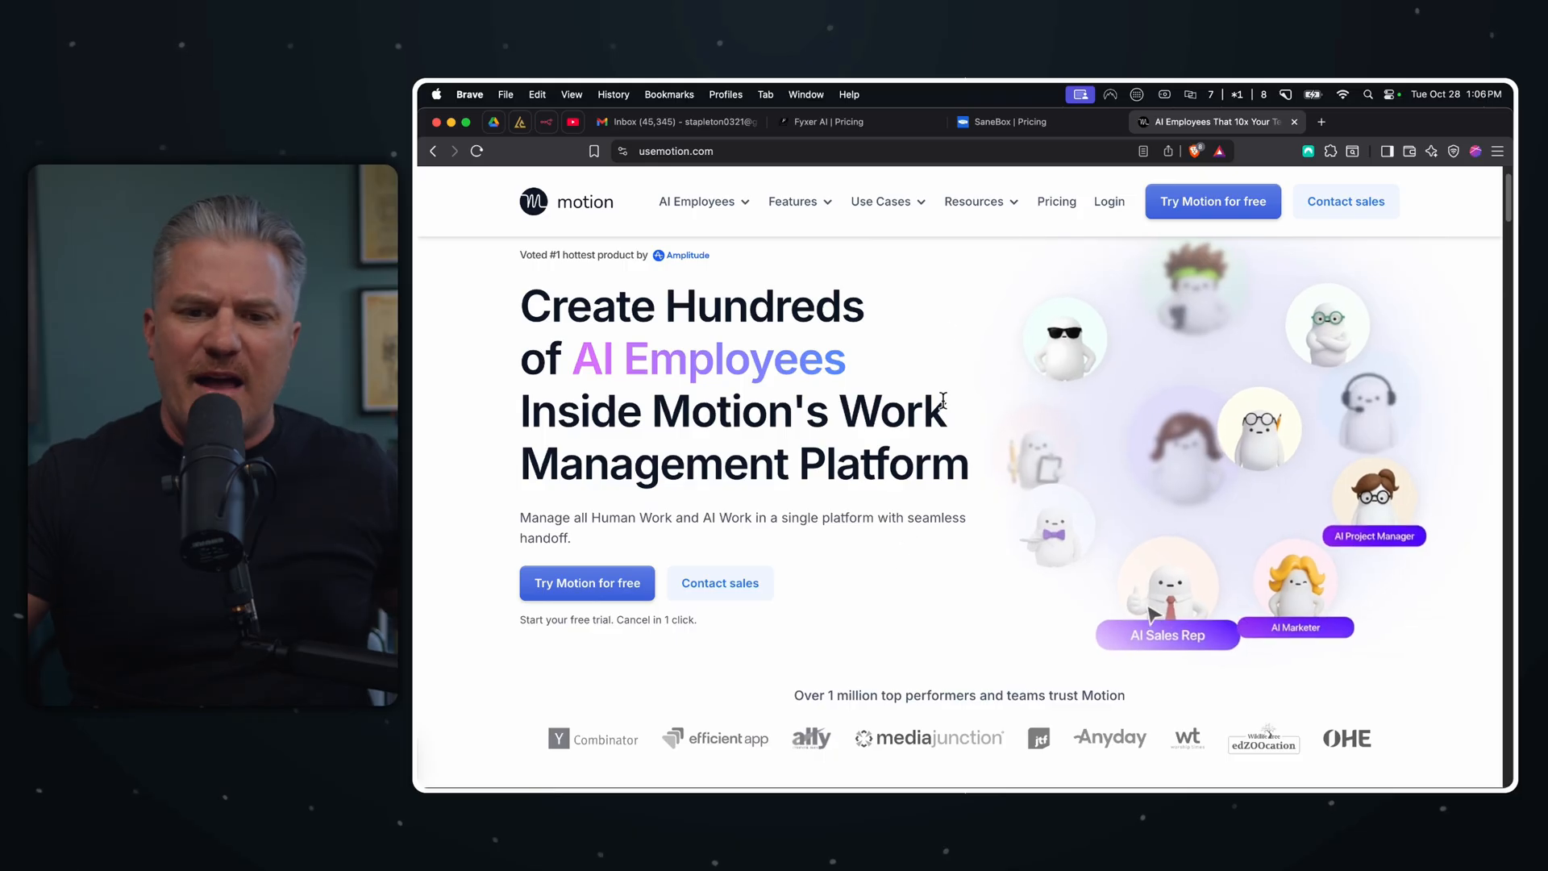
# - Return to Fyxer's monthly pricing and highlight the Starter 'Drafts replies in your voice' feature
pyautogui.click(827, 120)
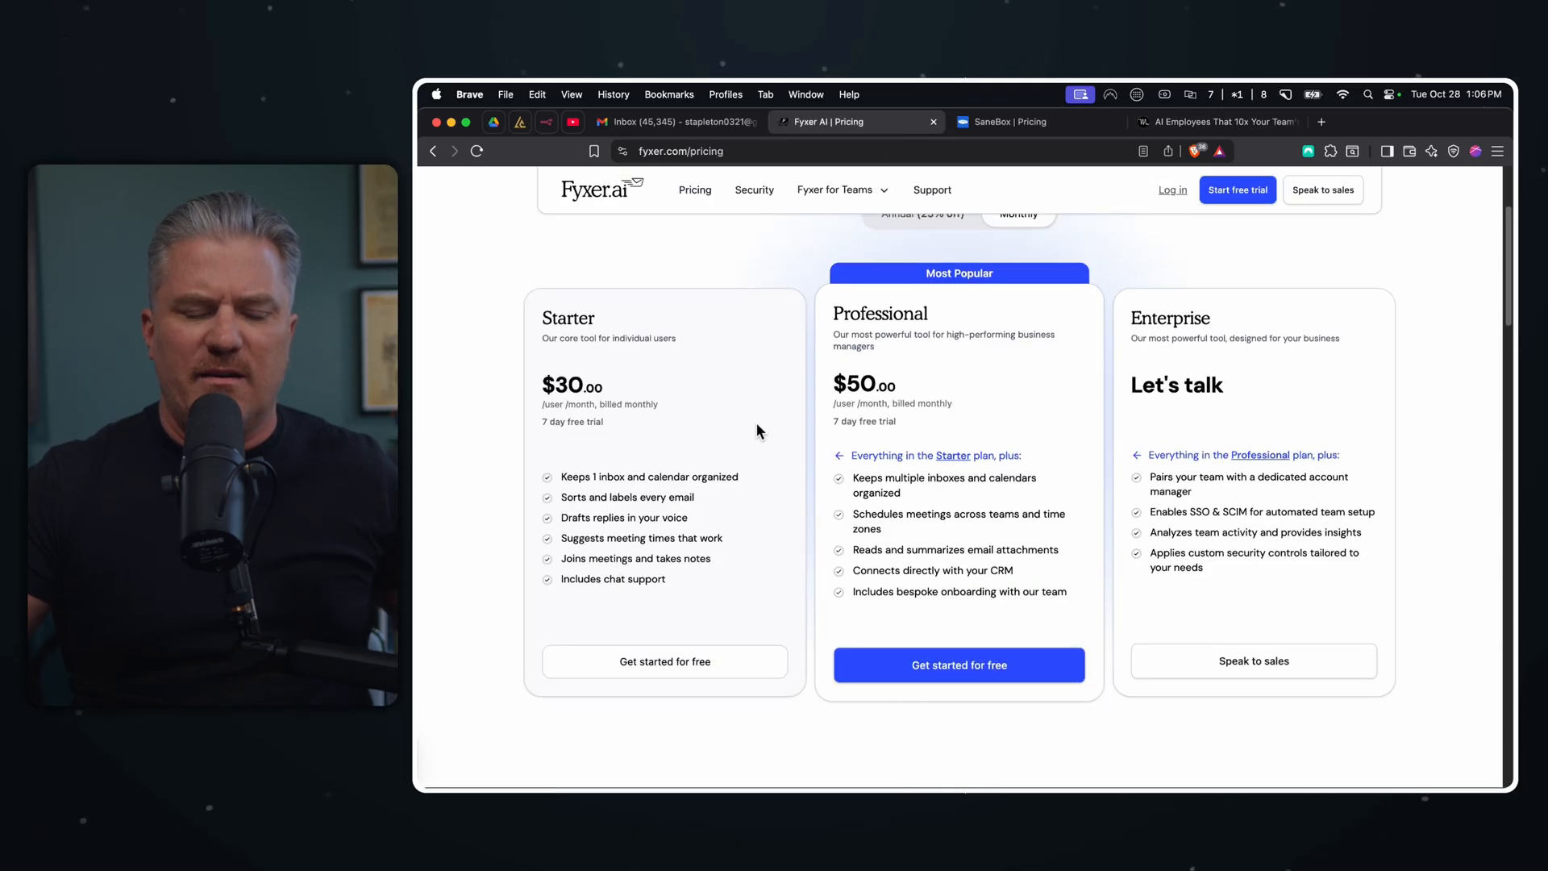
pyautogui.scroll(3)
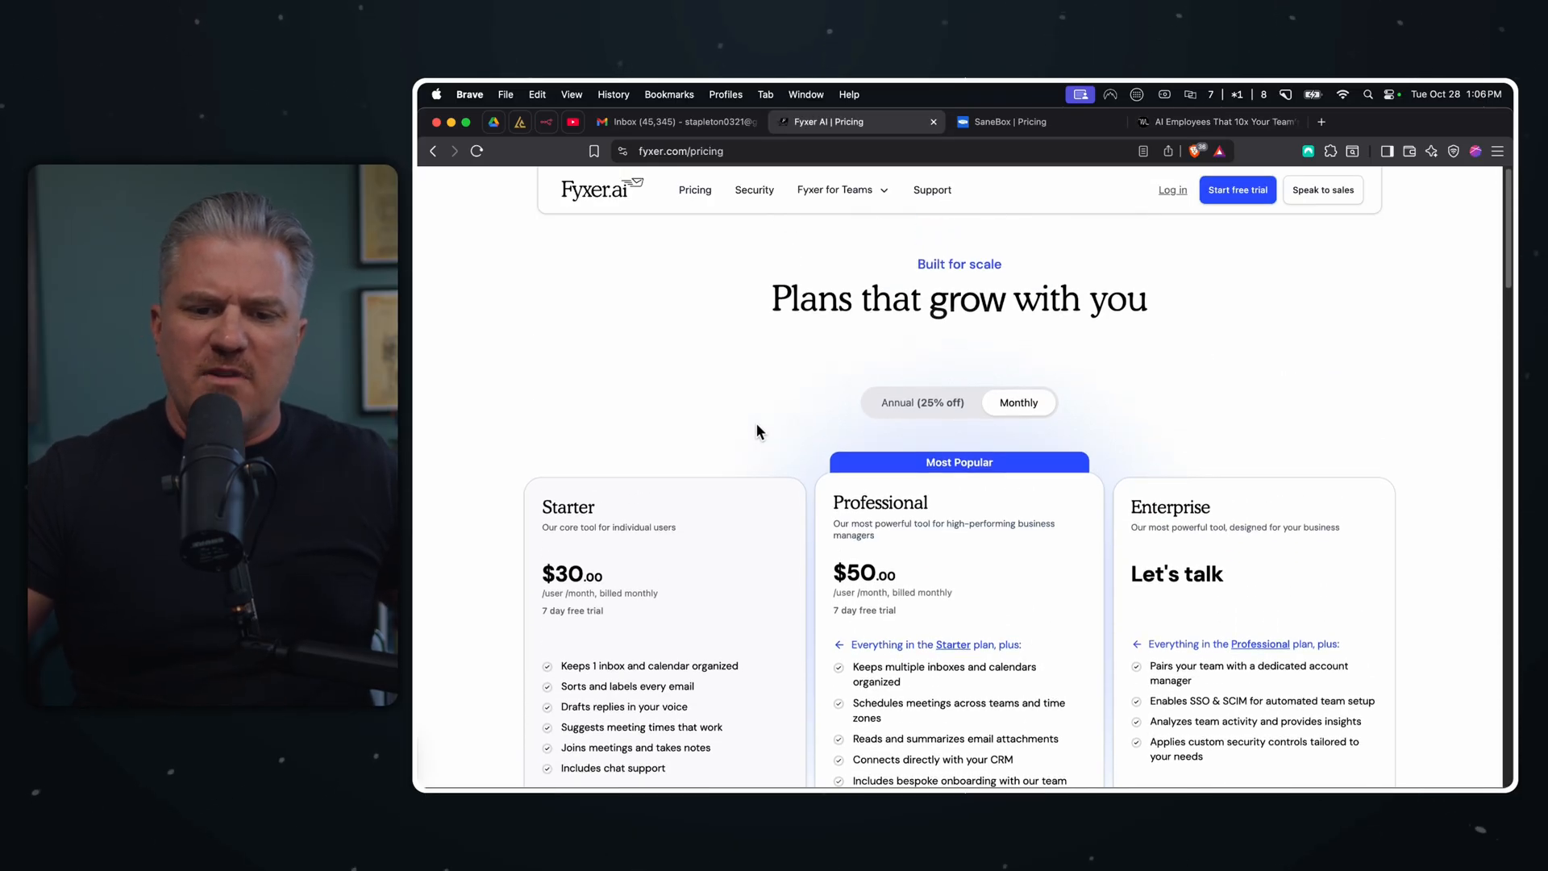
pyautogui.scroll(-3)
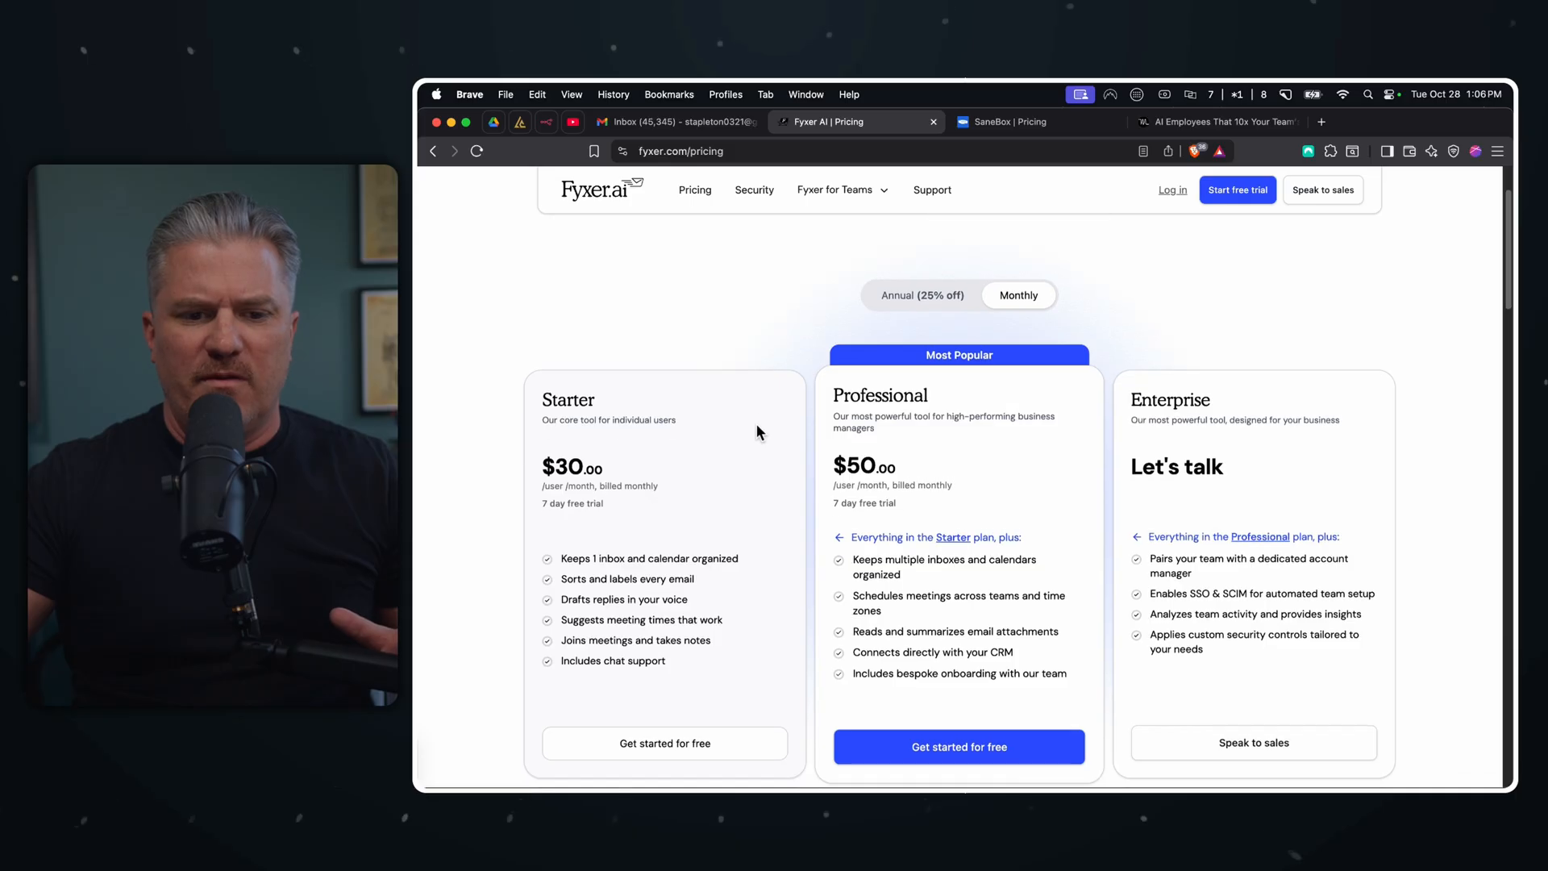
pyautogui.moveTo(734, 485)
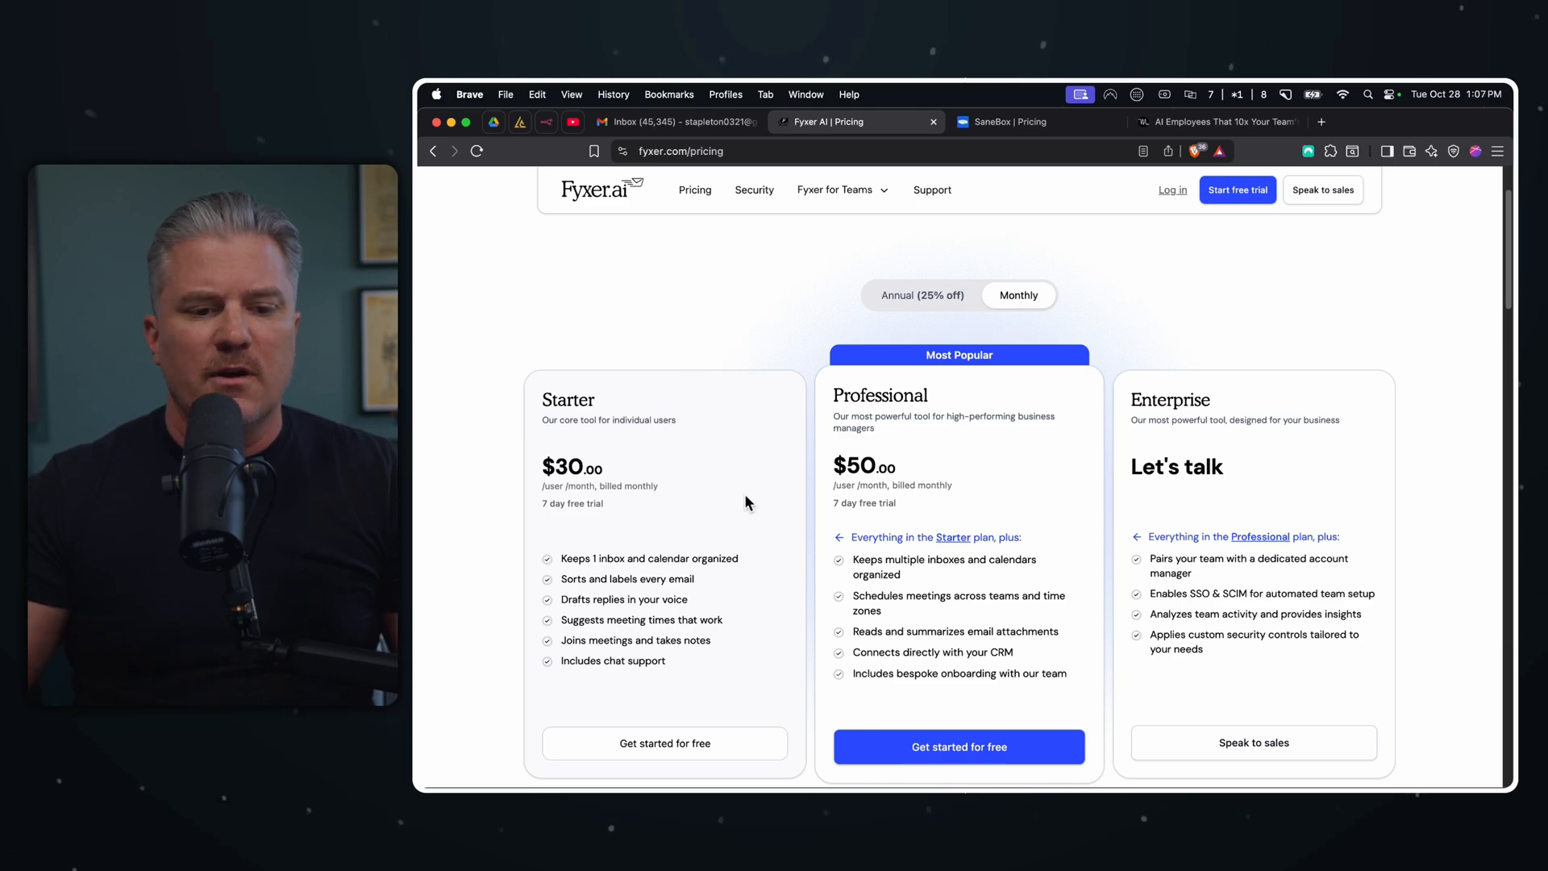
pyautogui.scroll(-3)
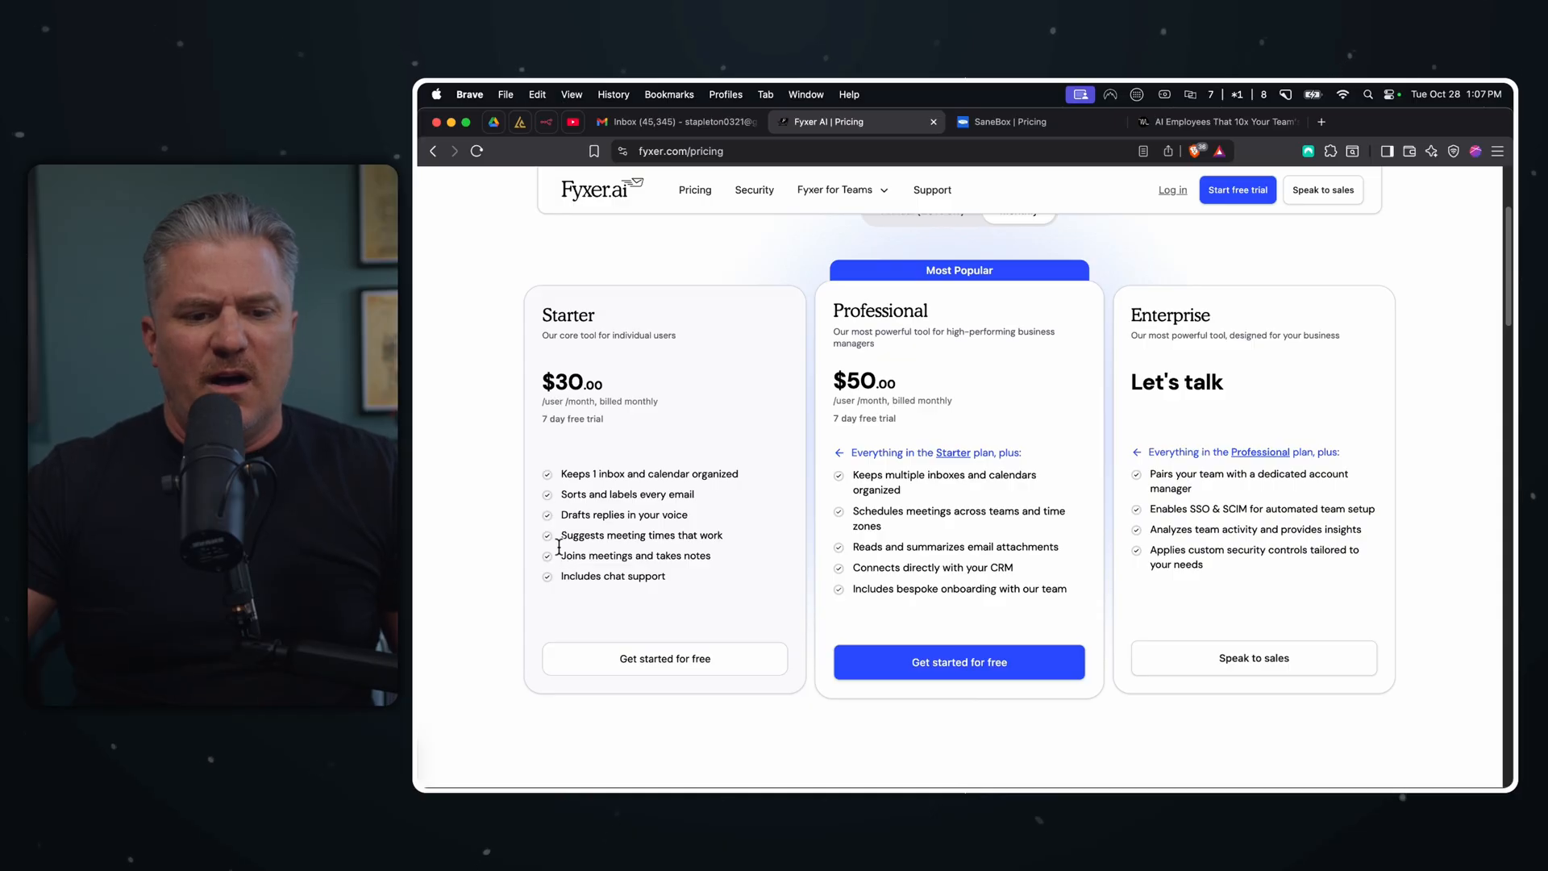
pyautogui.doubleClick(622, 515)
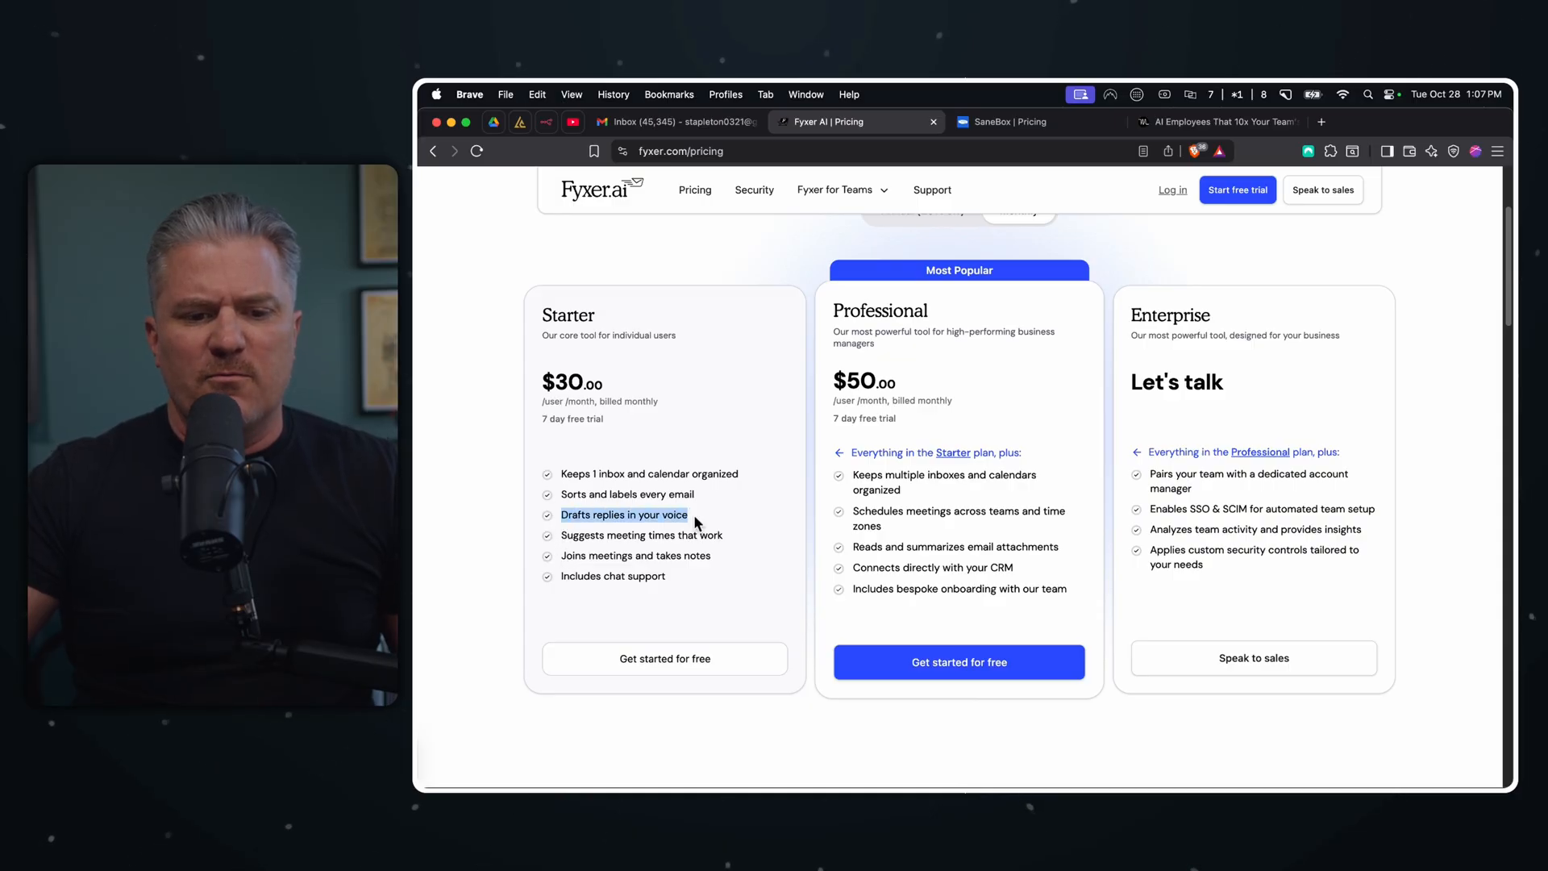
pyautogui.moveTo(745, 531)
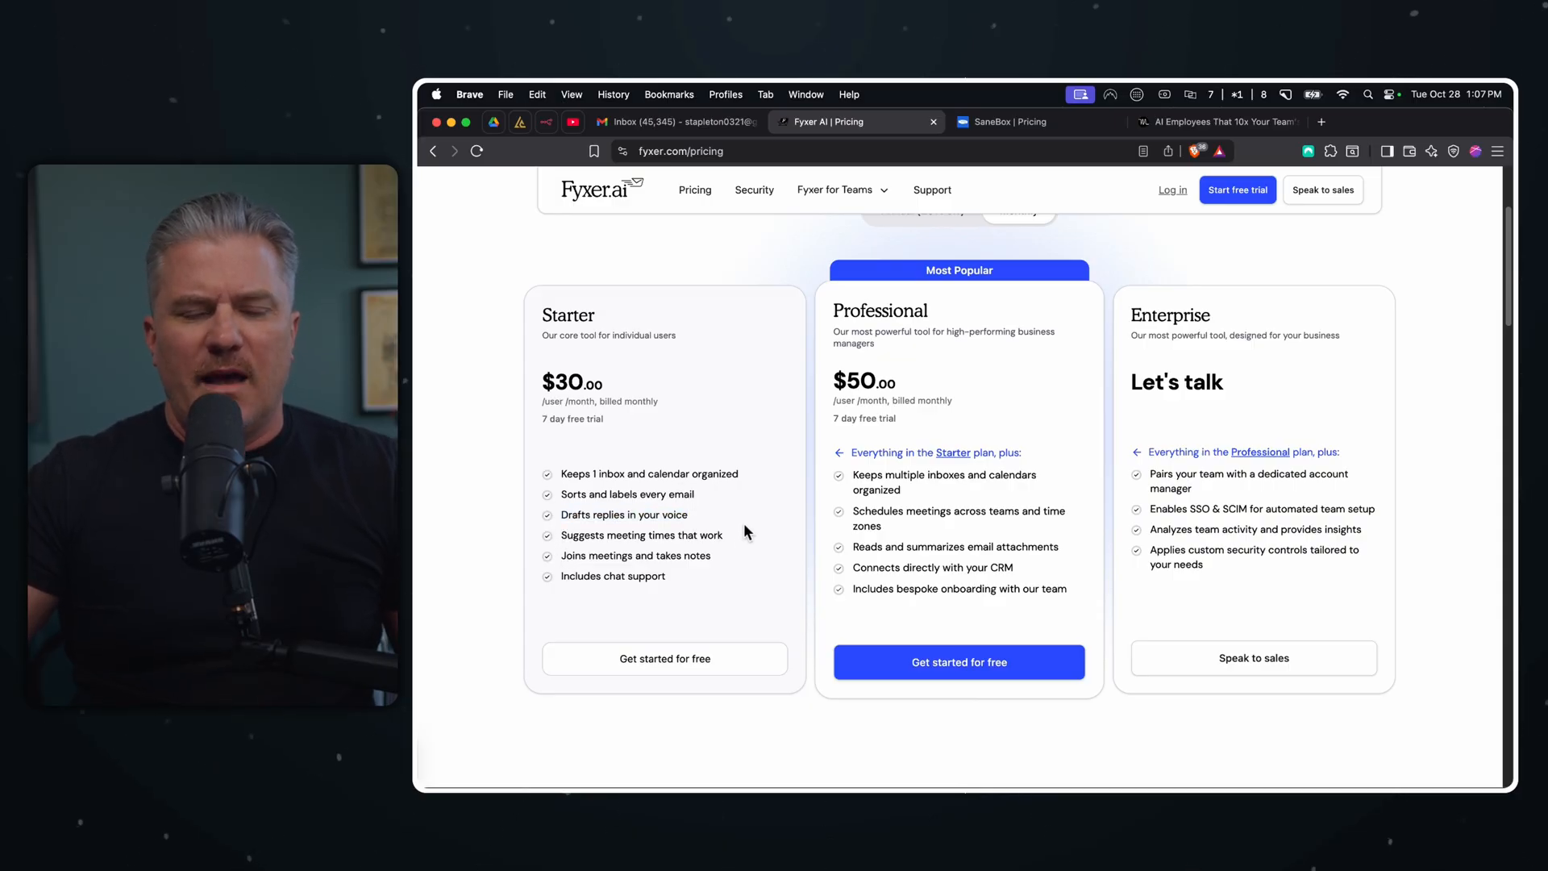
pyautogui.scroll(3)
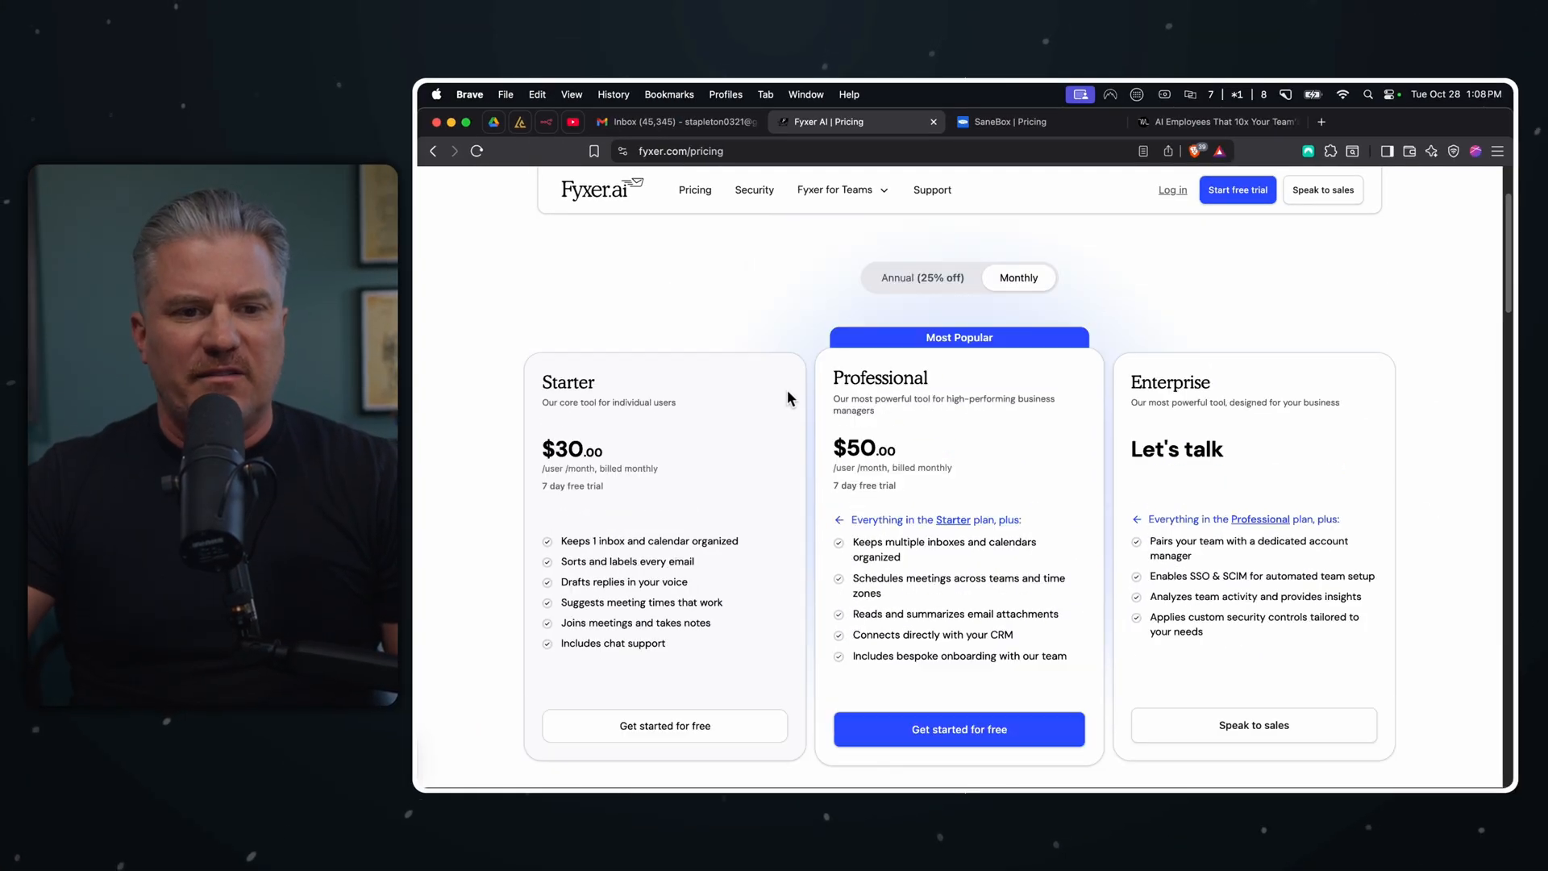
pyautogui.scroll(3)
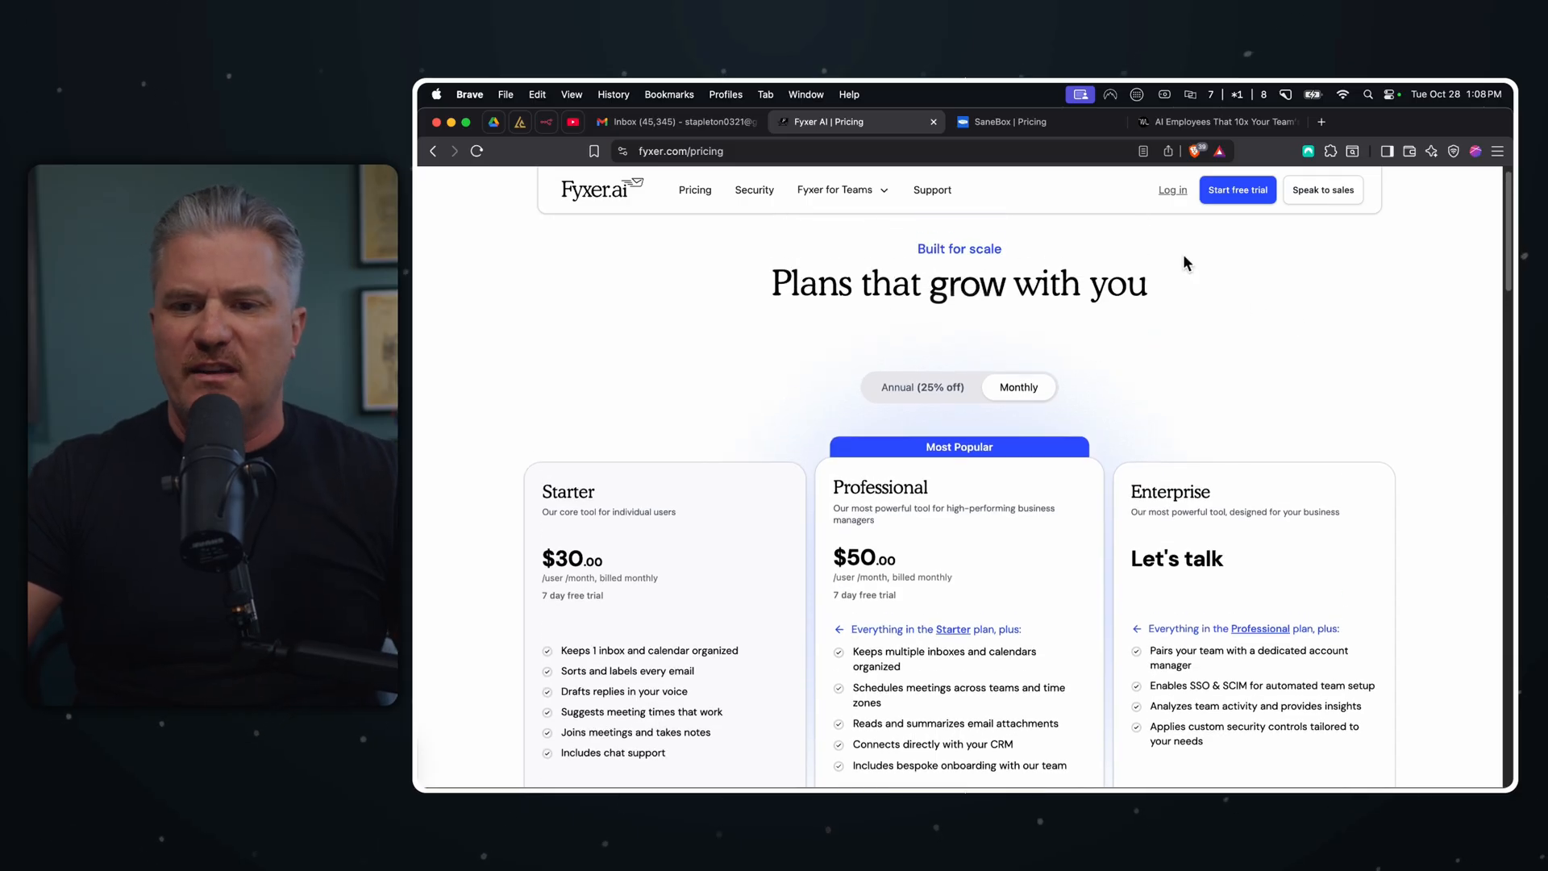
# - Start the Fyxer free trial sign-up, checking the Gmail and Motion tabs along the way
pyautogui.click(1237, 190)
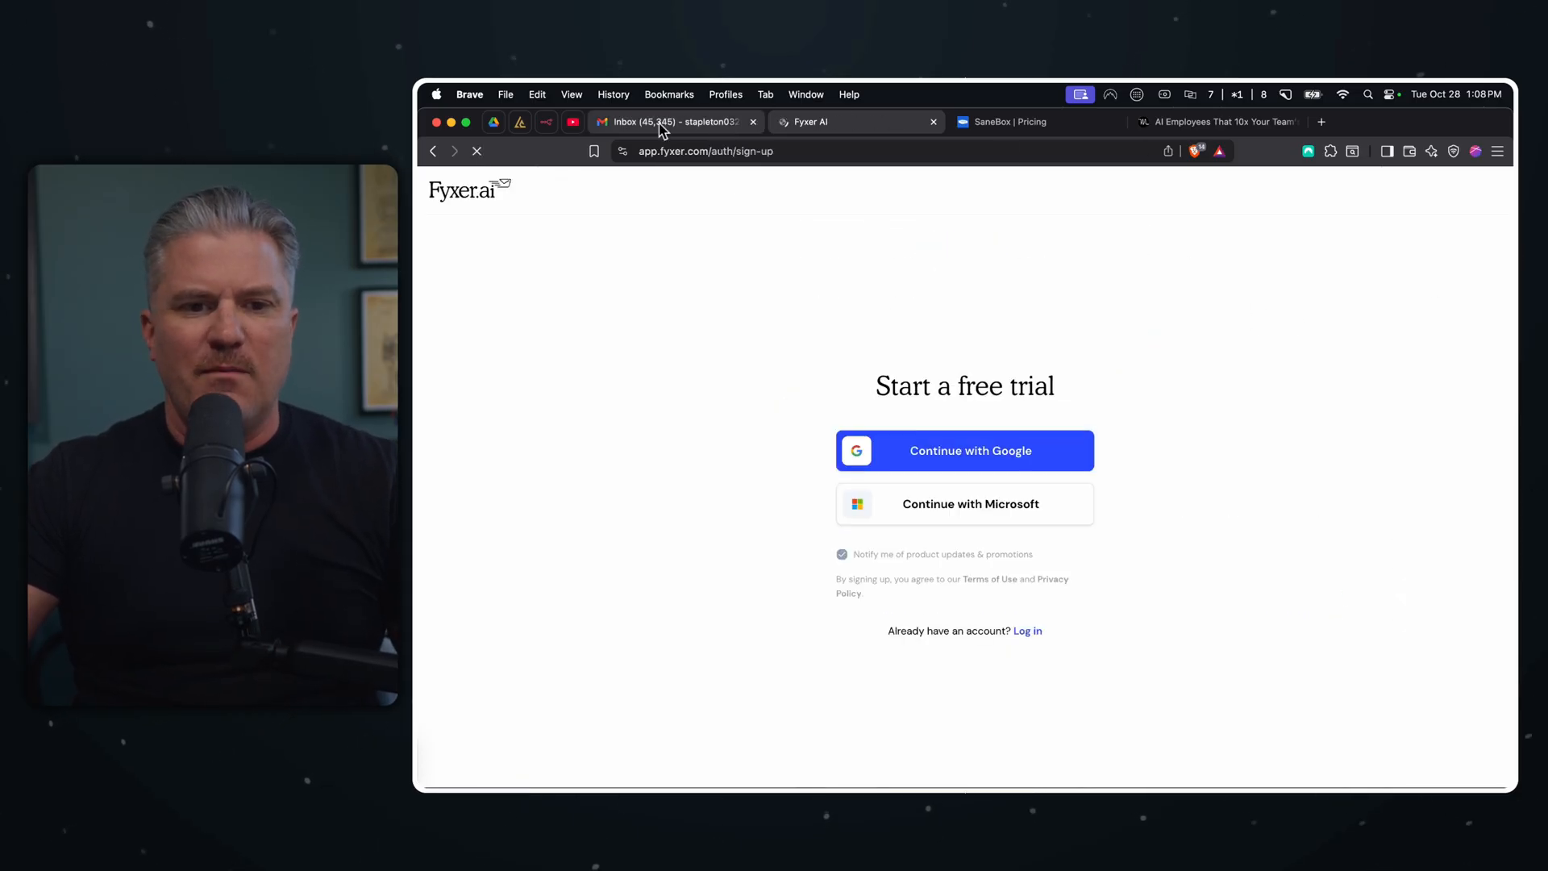
pyautogui.click(674, 121)
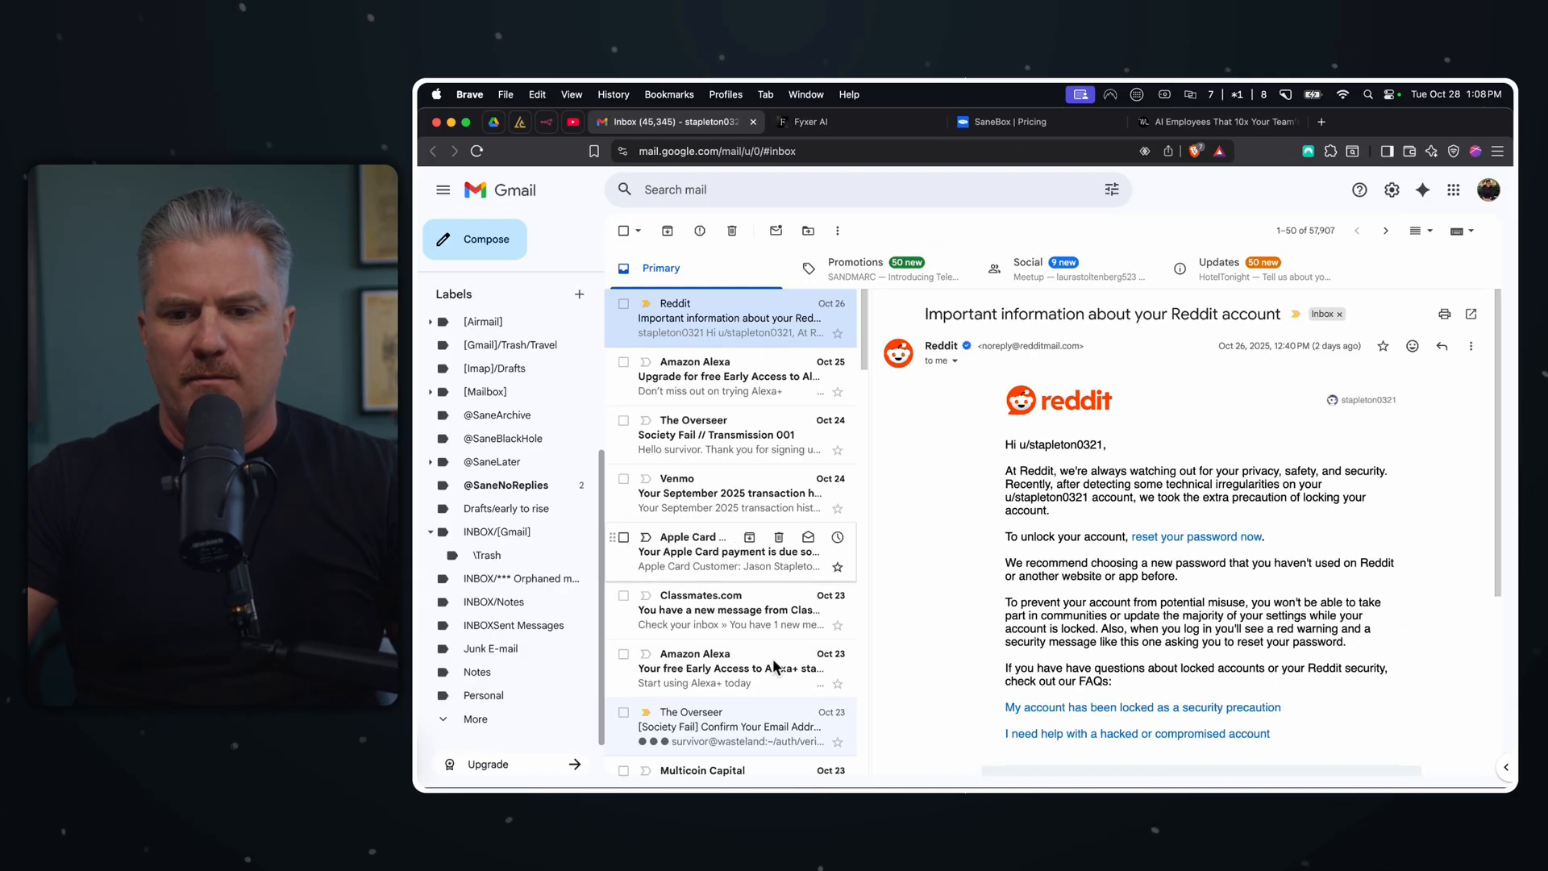
pyautogui.click(1214, 121)
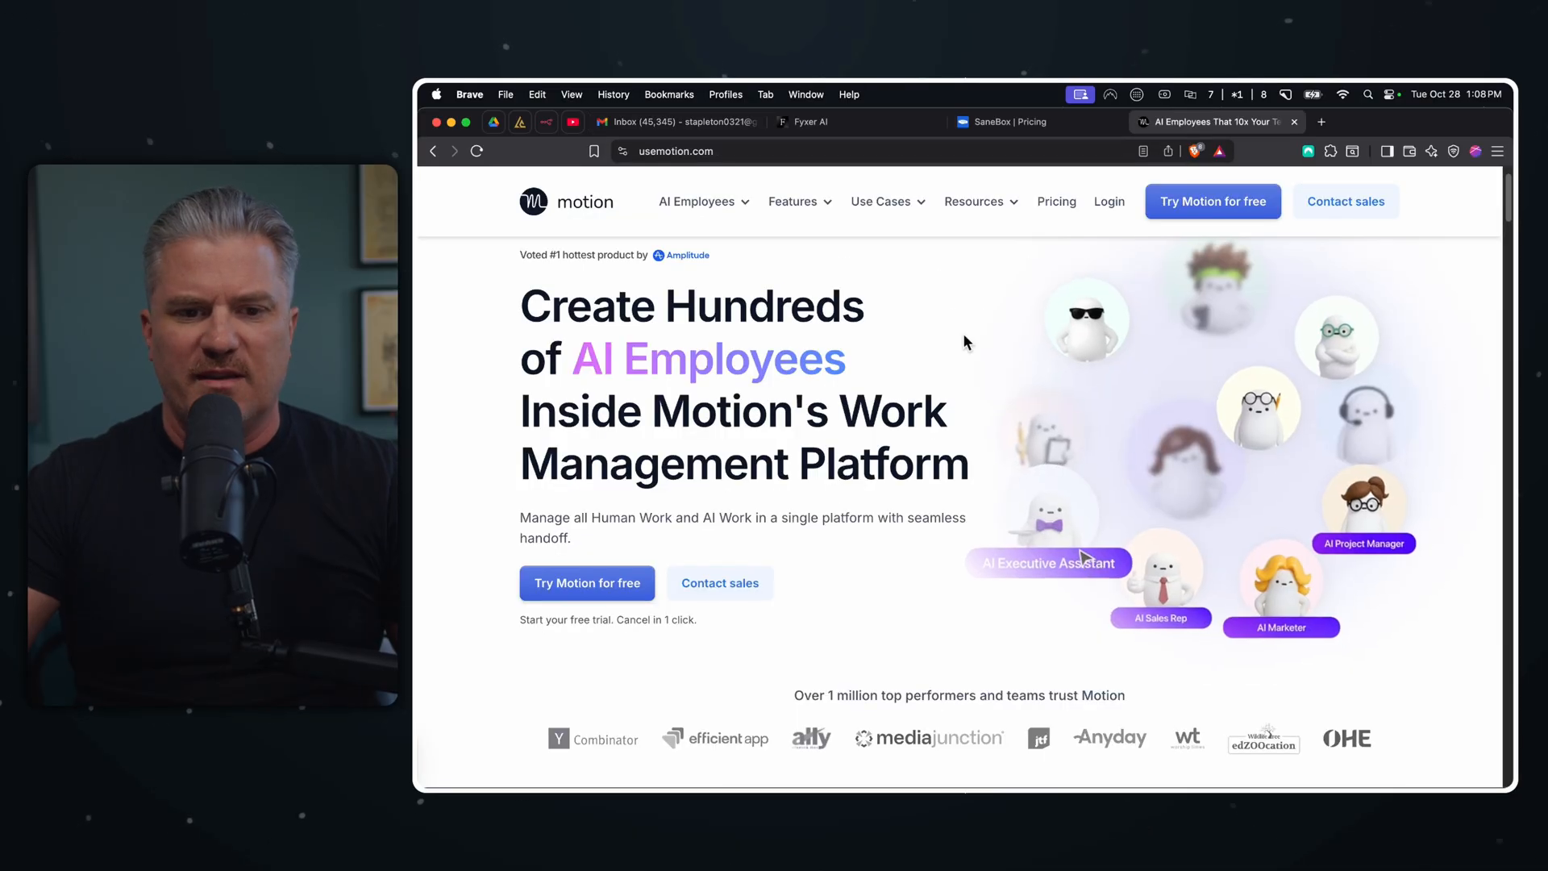
pyautogui.click(809, 121)
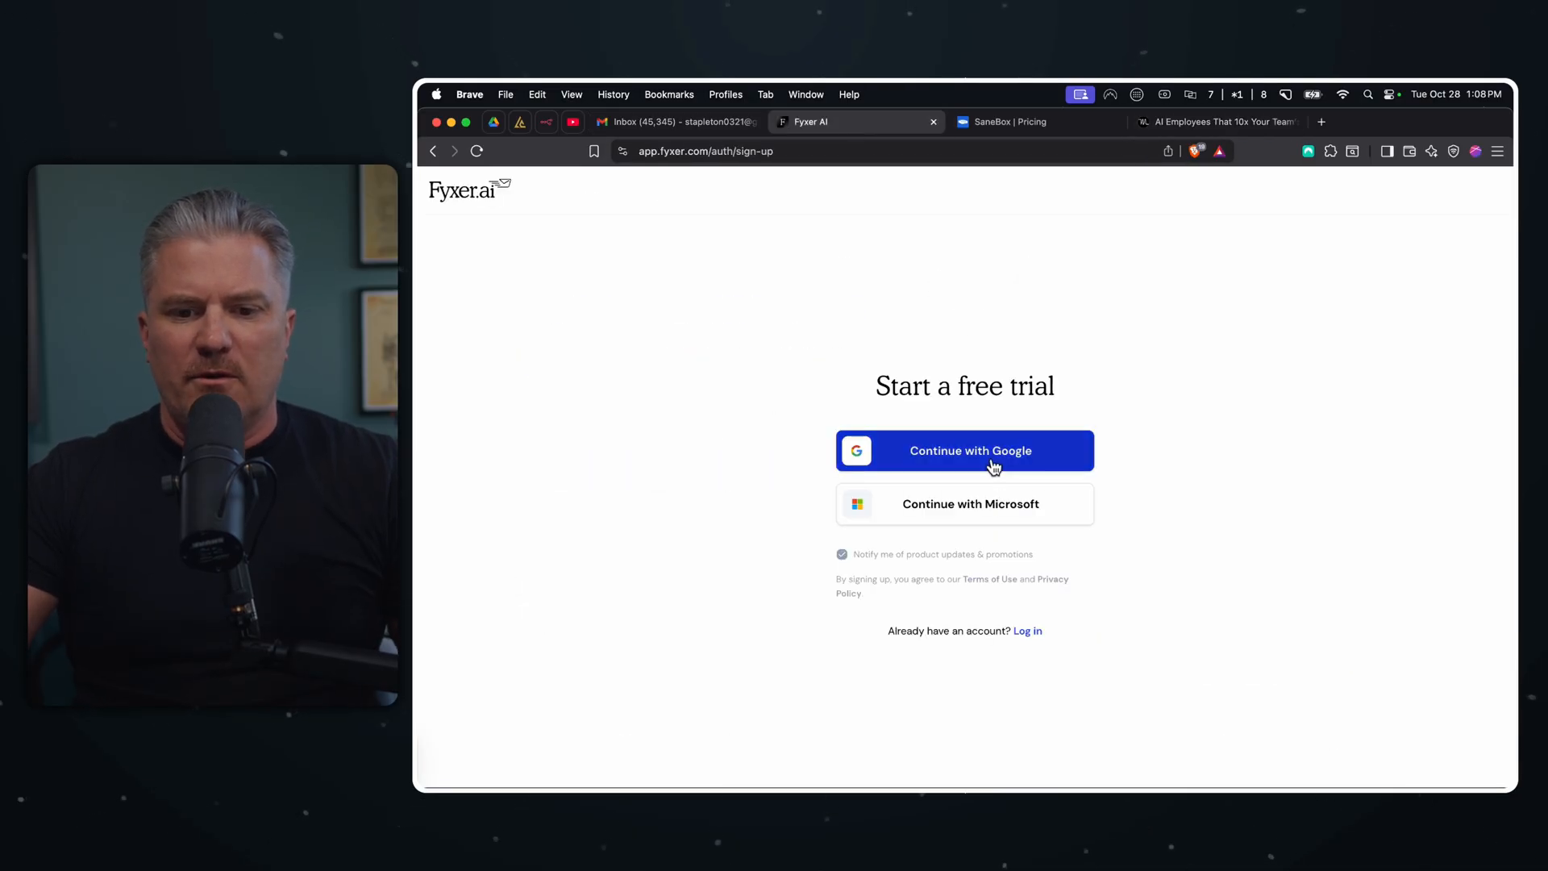
# - Sign up with the Google account and allow all requested calendar and Gmail permissions
pyautogui.click(964, 450)
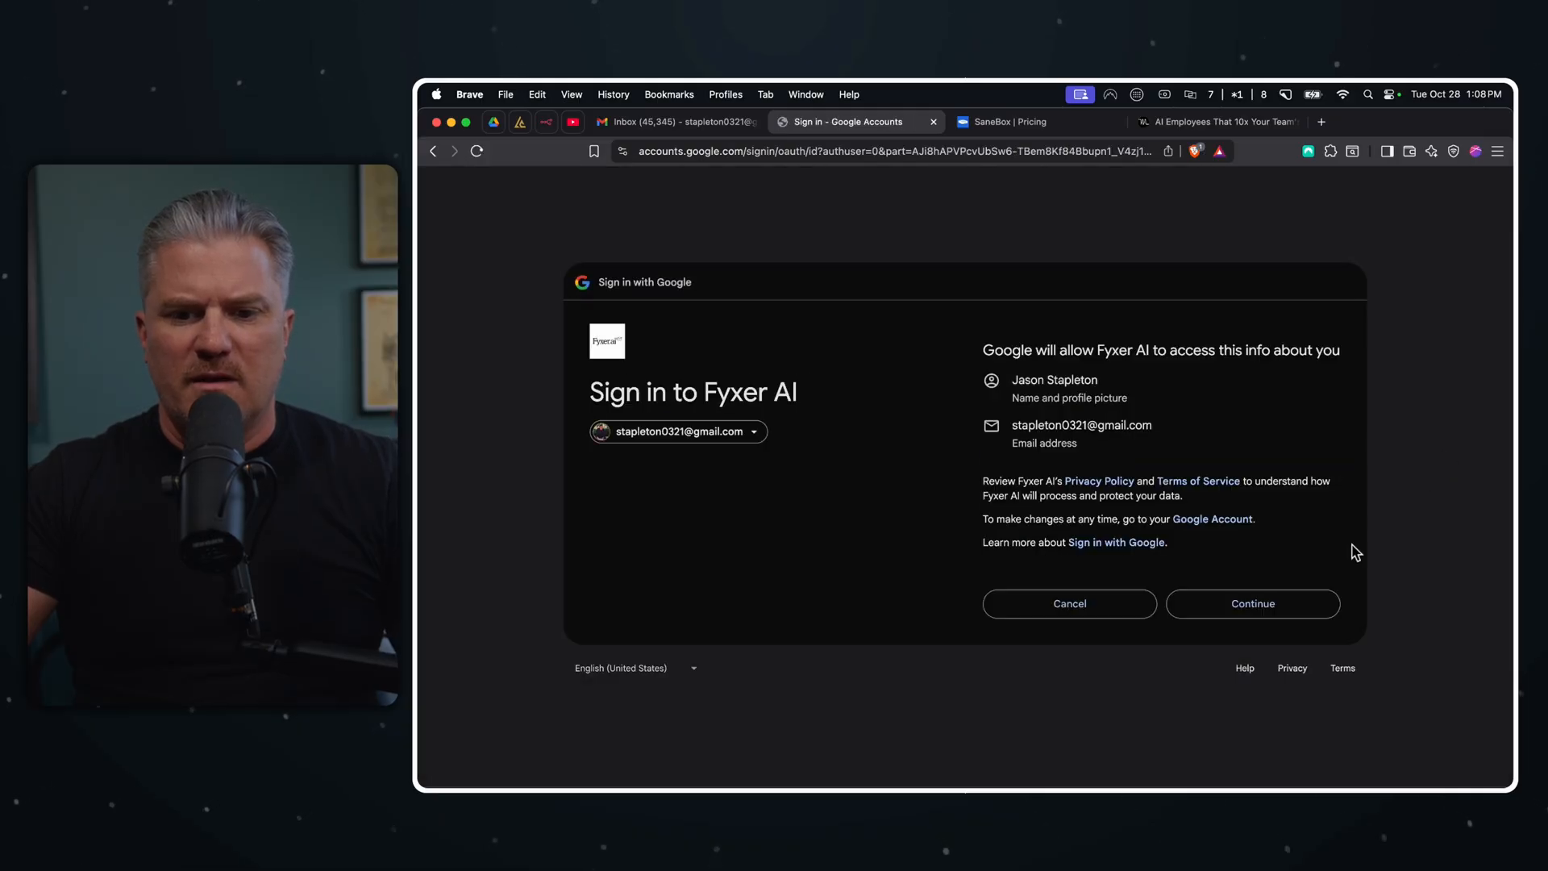
pyautogui.click(1252, 603)
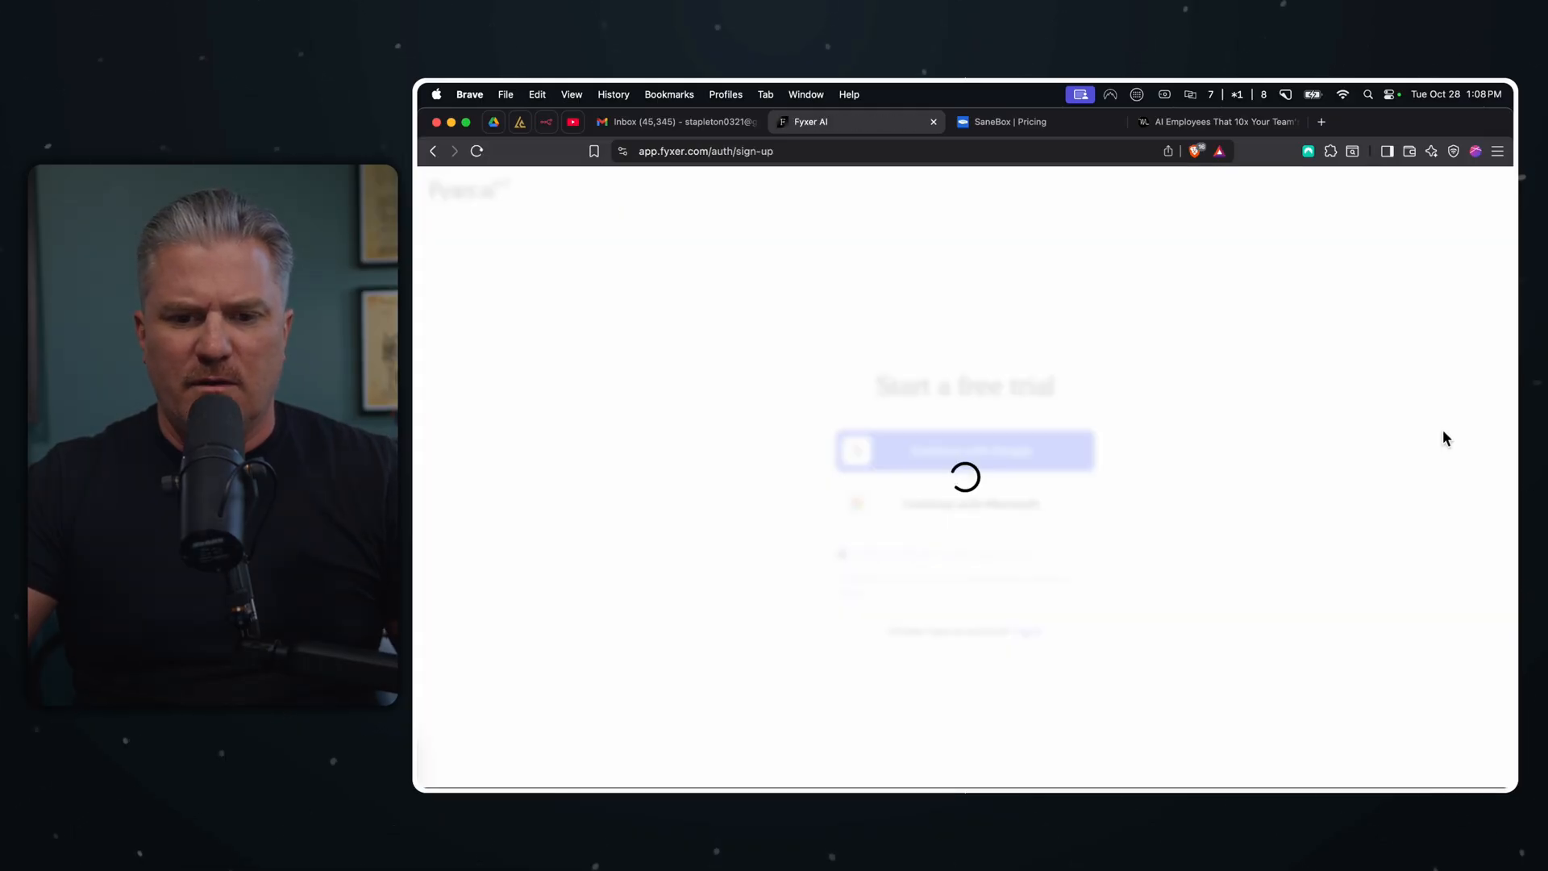
pyautogui.click(965, 450)
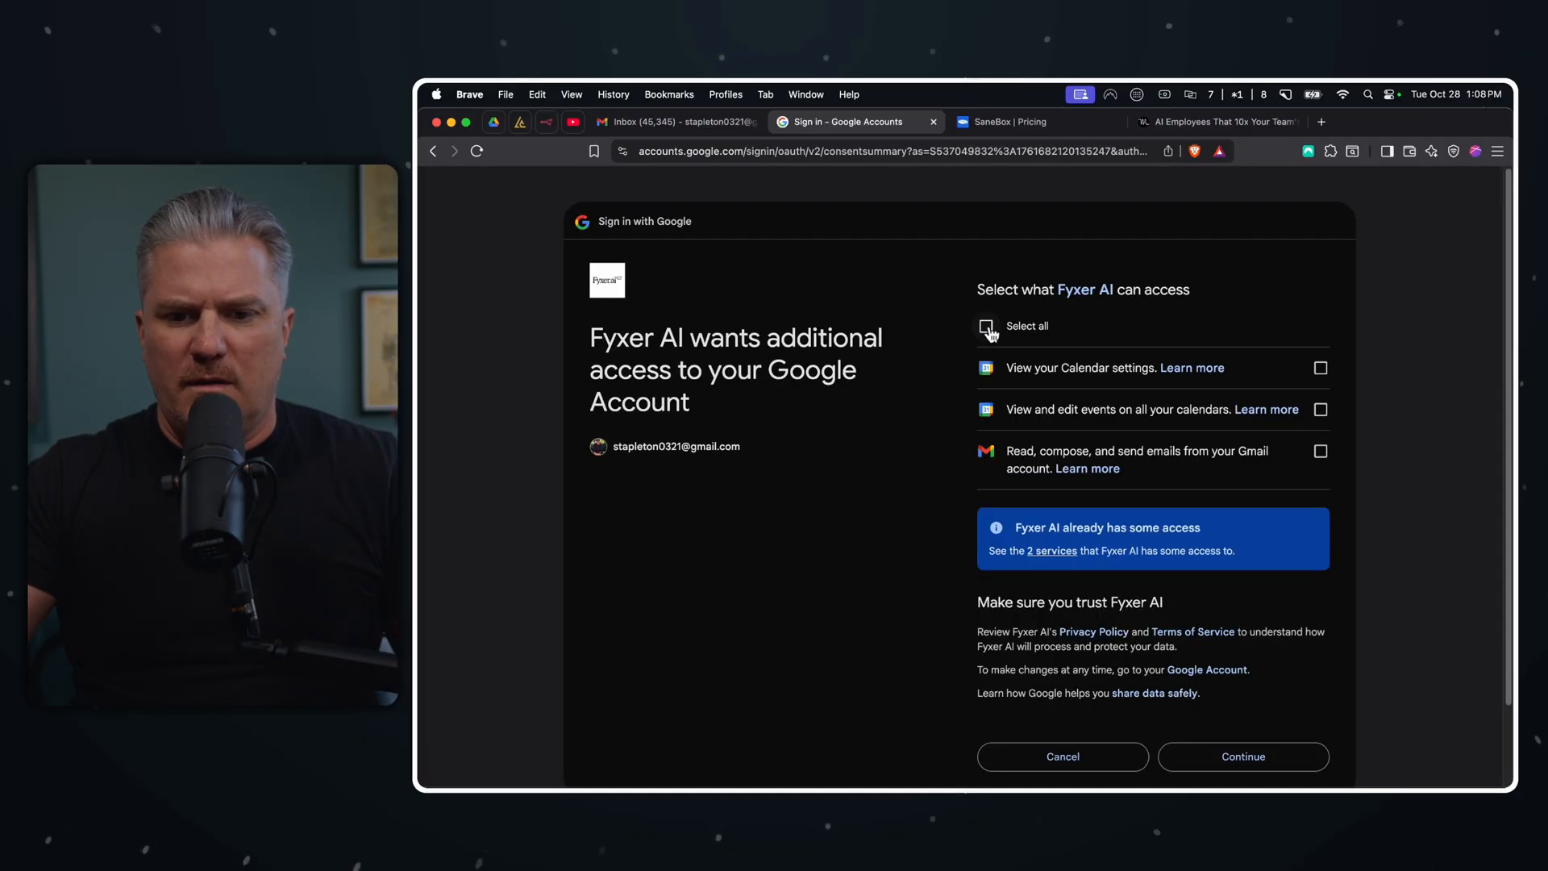
pyautogui.click(1242, 757)
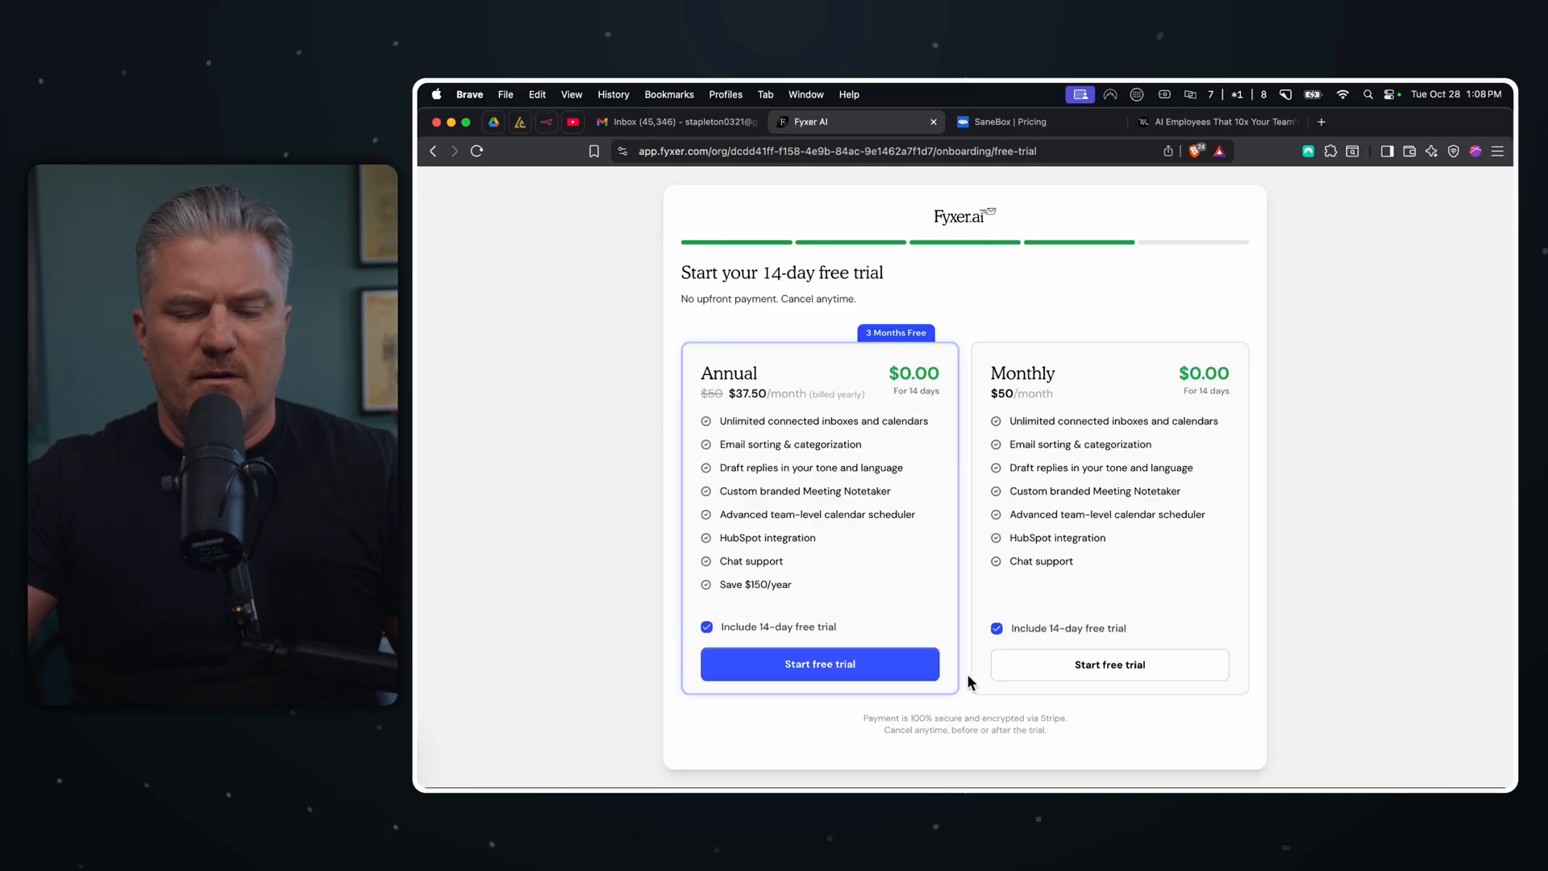
pyautogui.moveTo(842, 533)
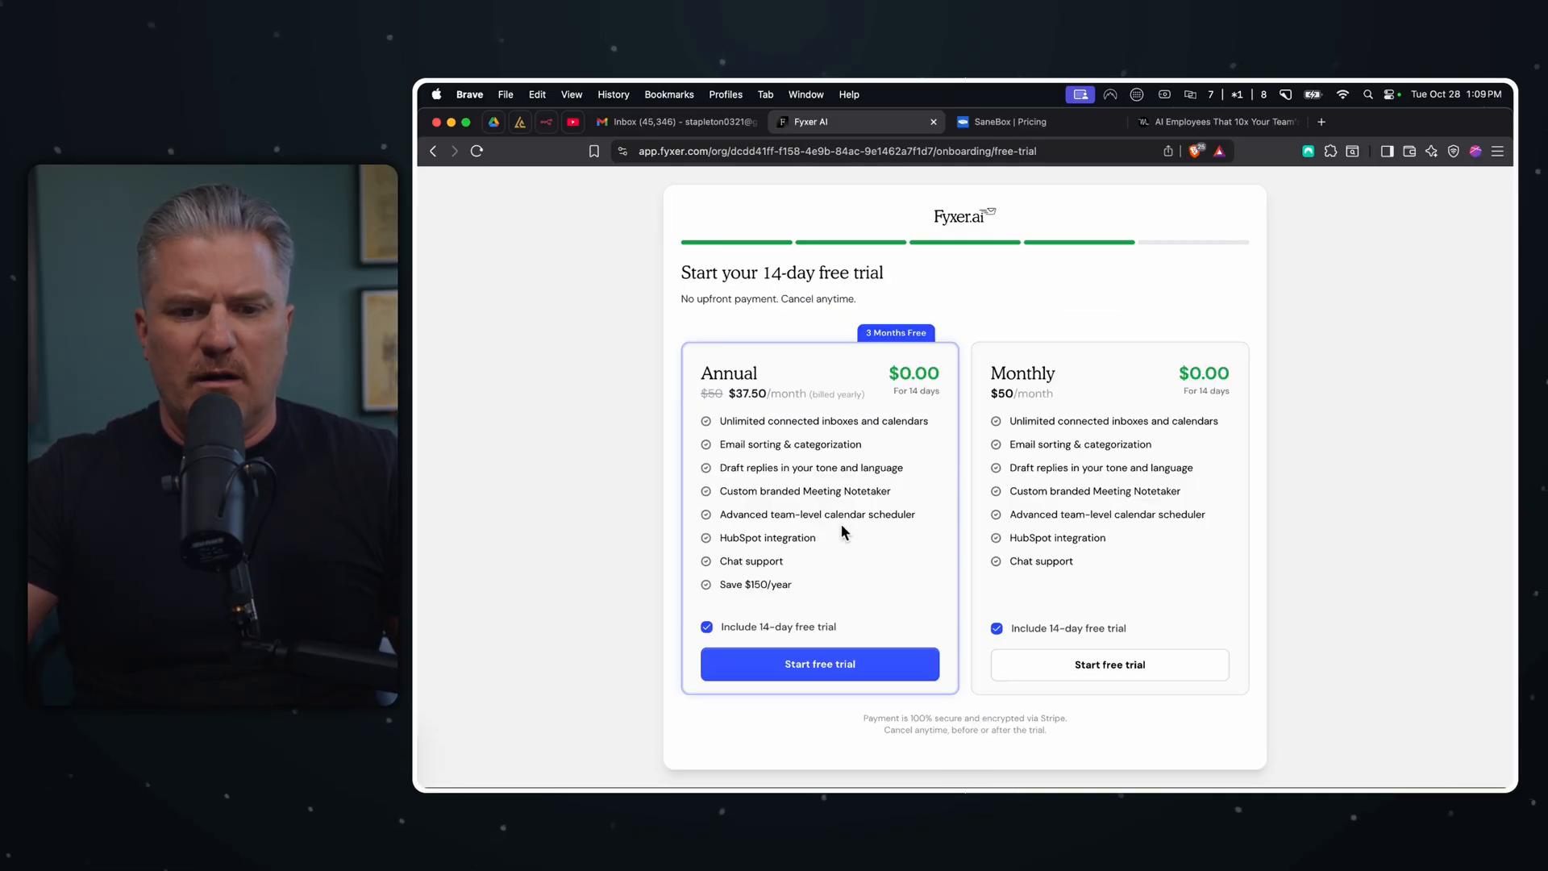
pyautogui.moveTo(828, 447)
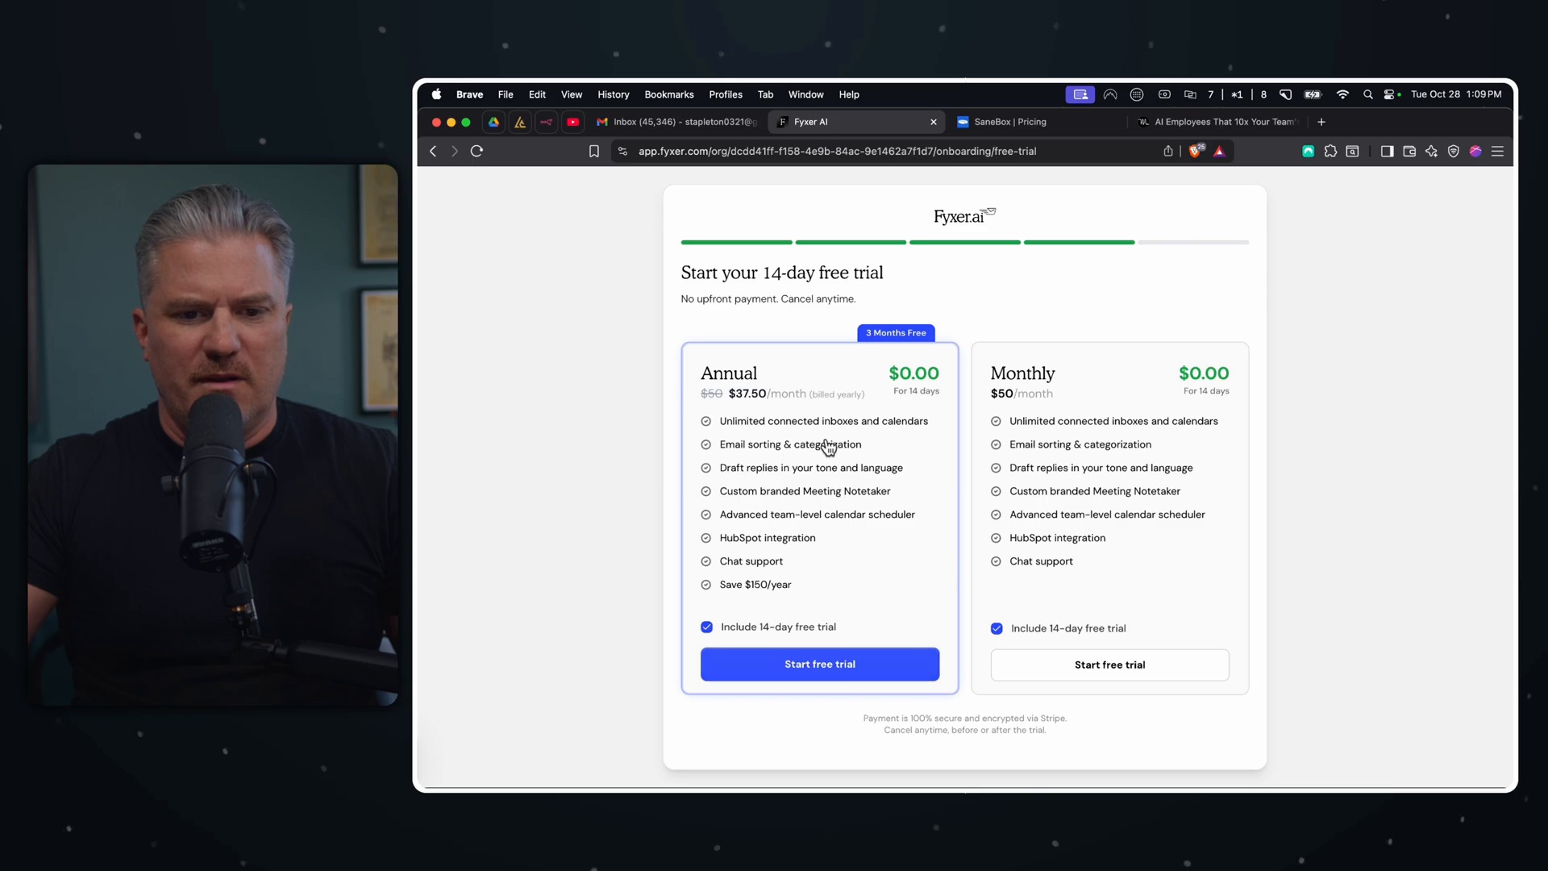
pyautogui.moveTo(675, 302)
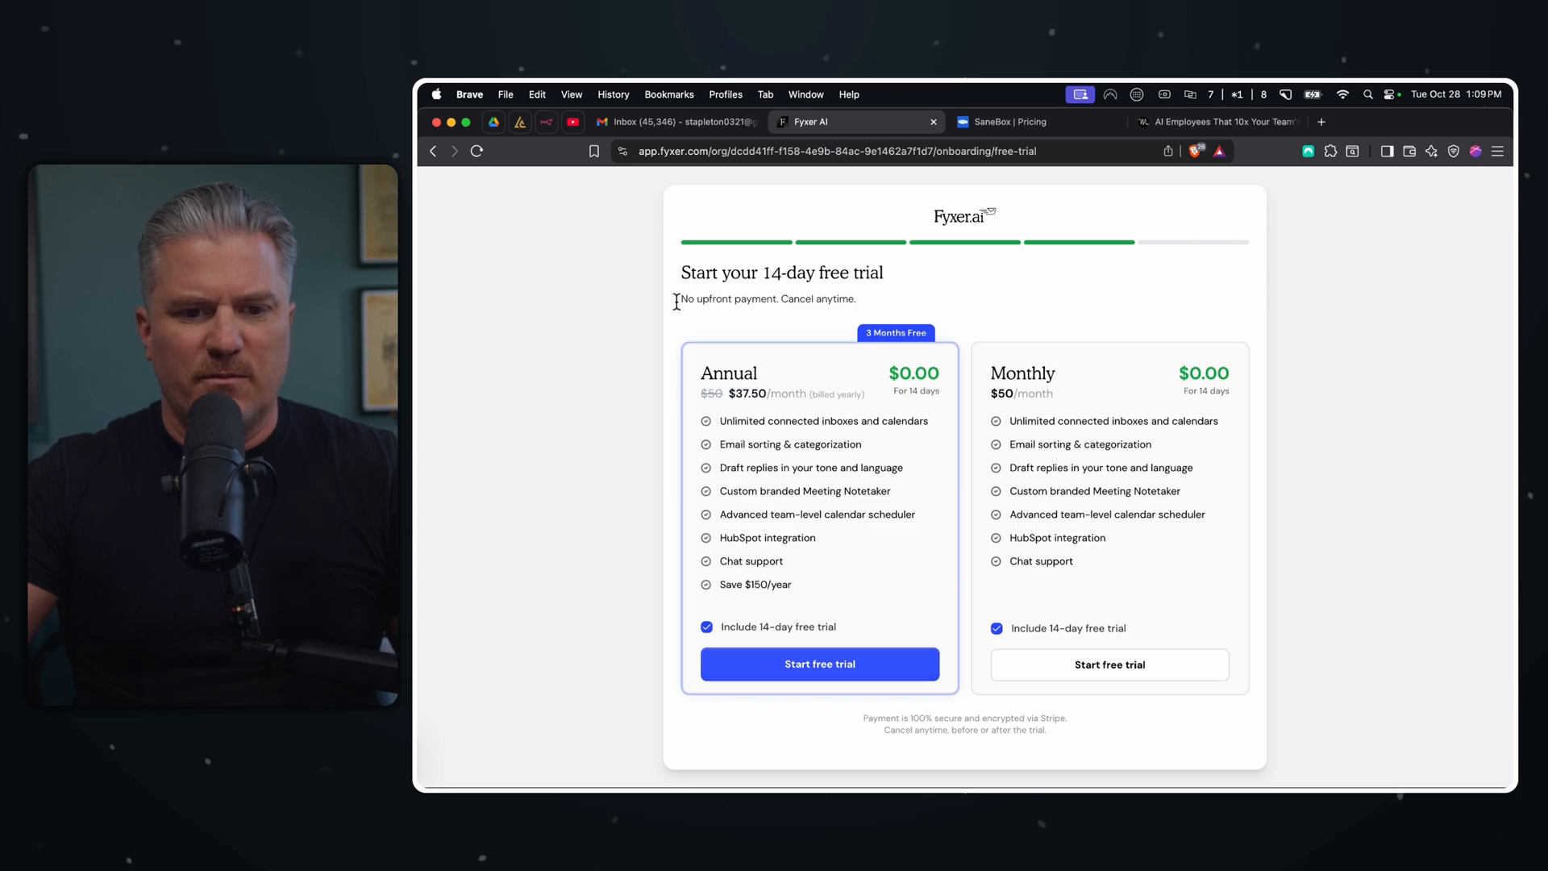
pyautogui.moveTo(798, 399)
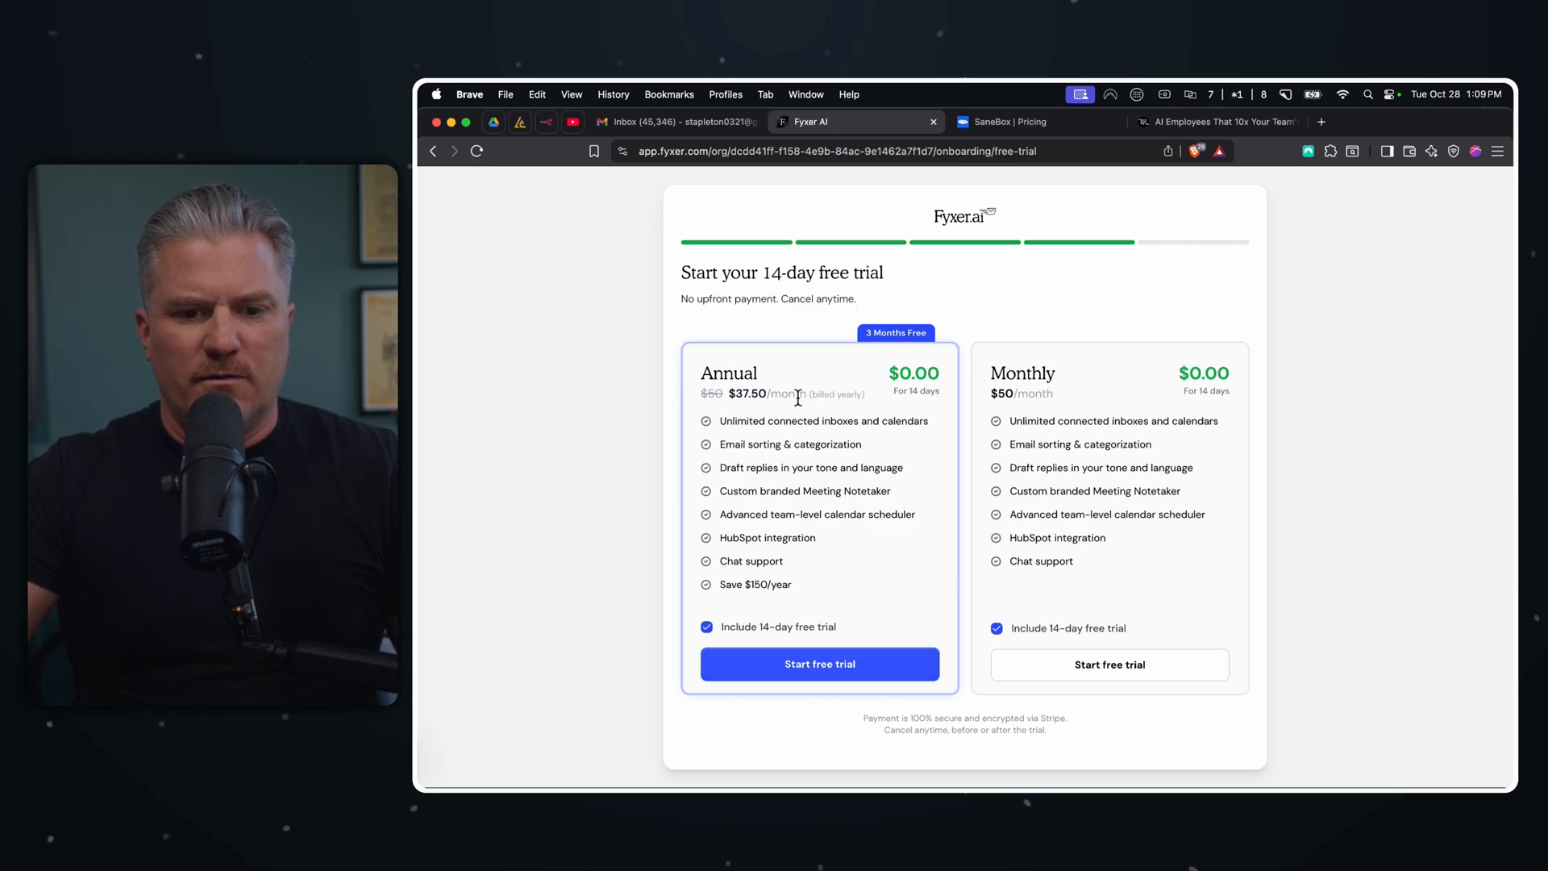
pyautogui.moveTo(868, 405)
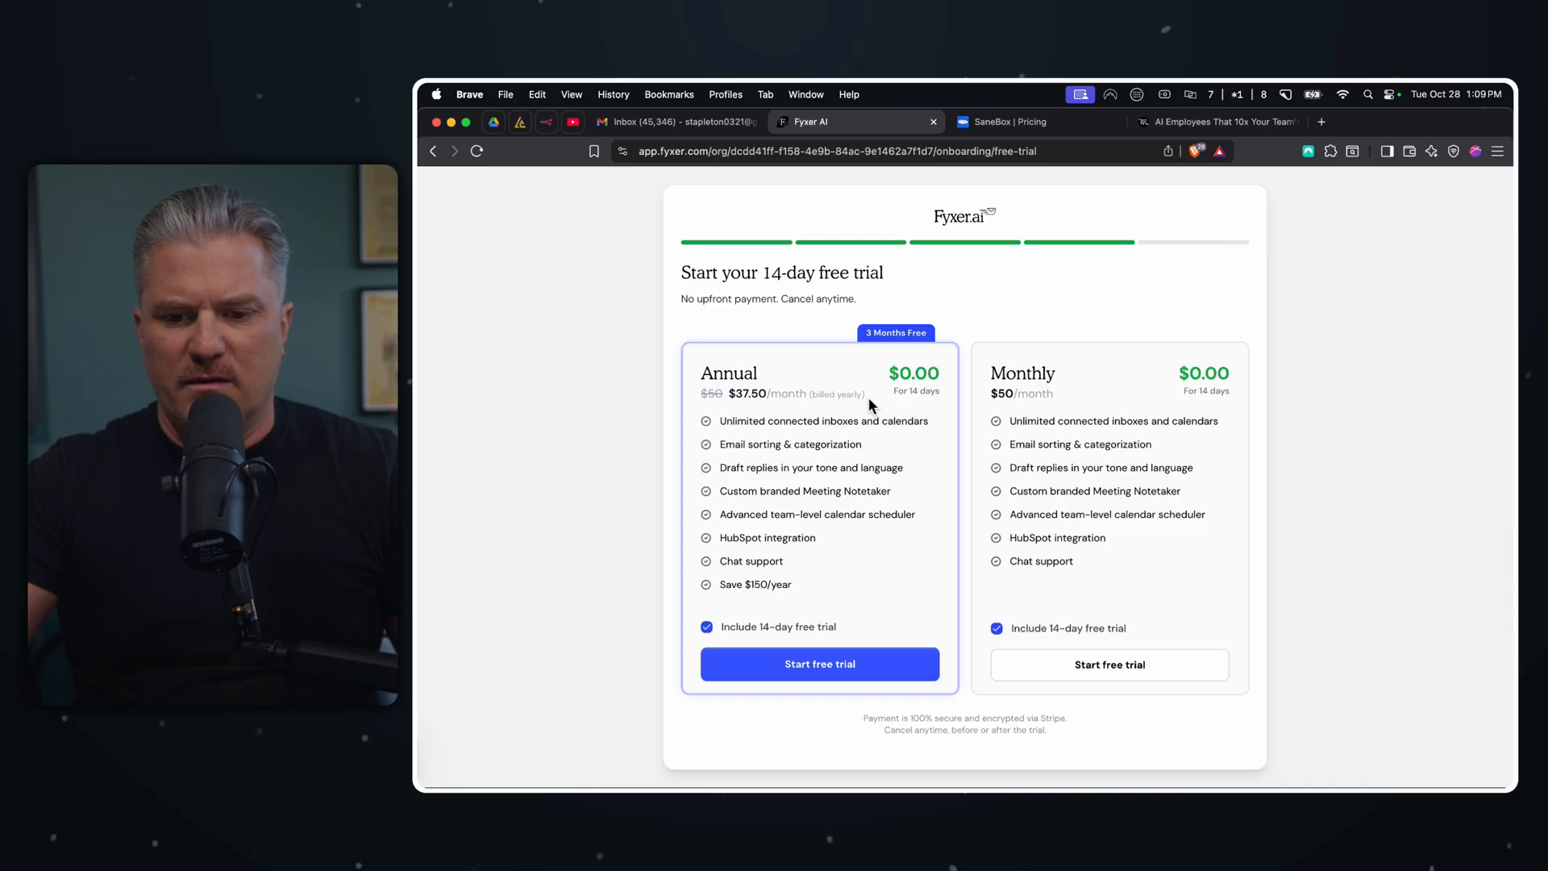
pyautogui.moveTo(1402, 157)
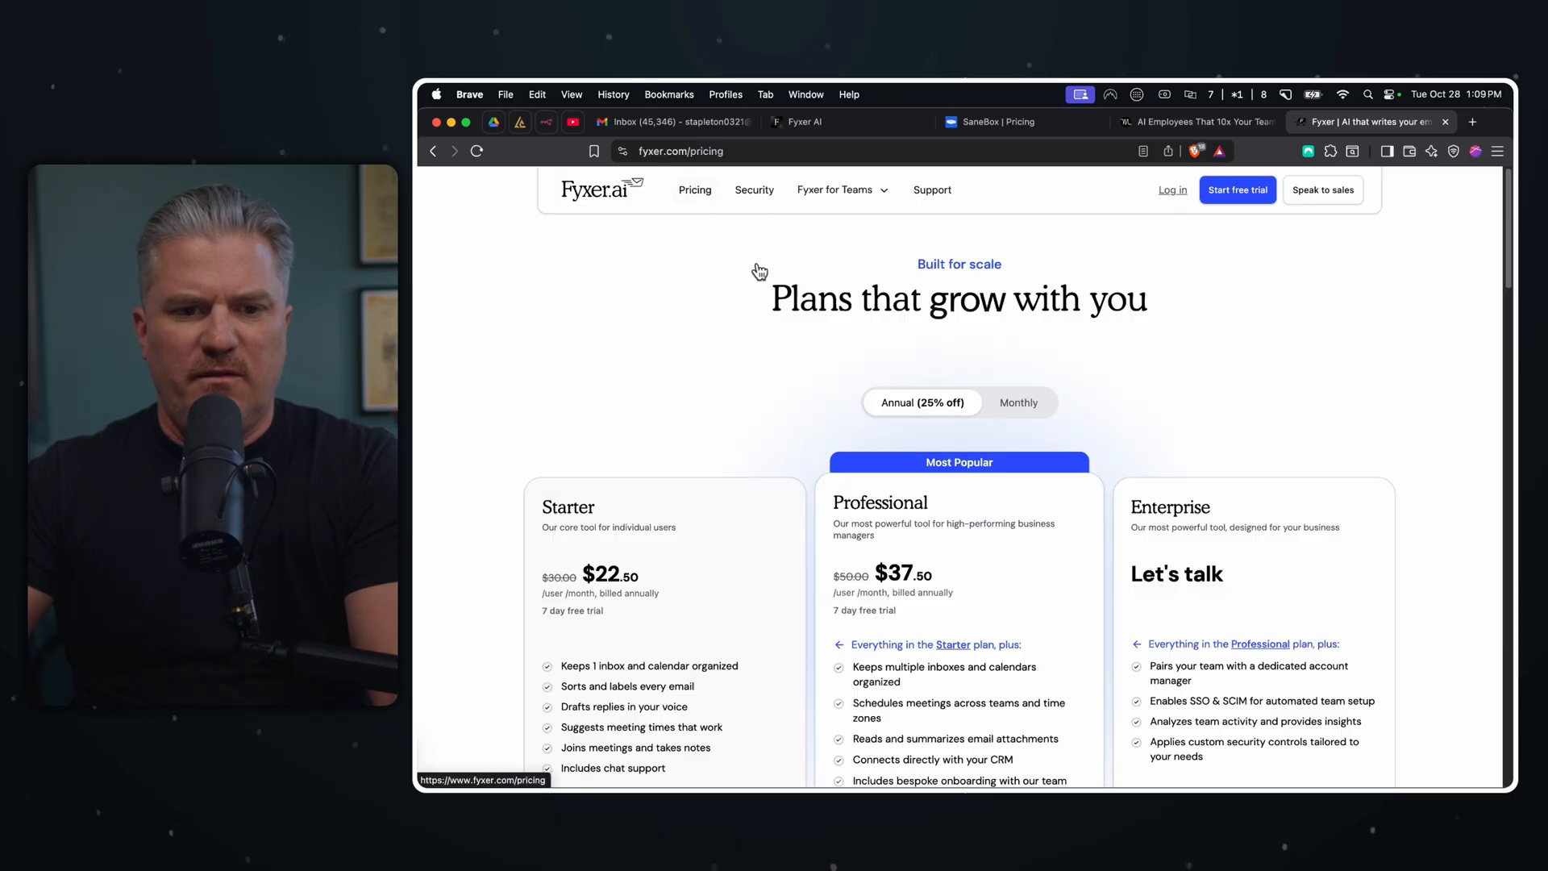
# - Compare the trial's annual and monthly plan prices against Fyxer's public monthly pricing
pyautogui.click(1017, 401)
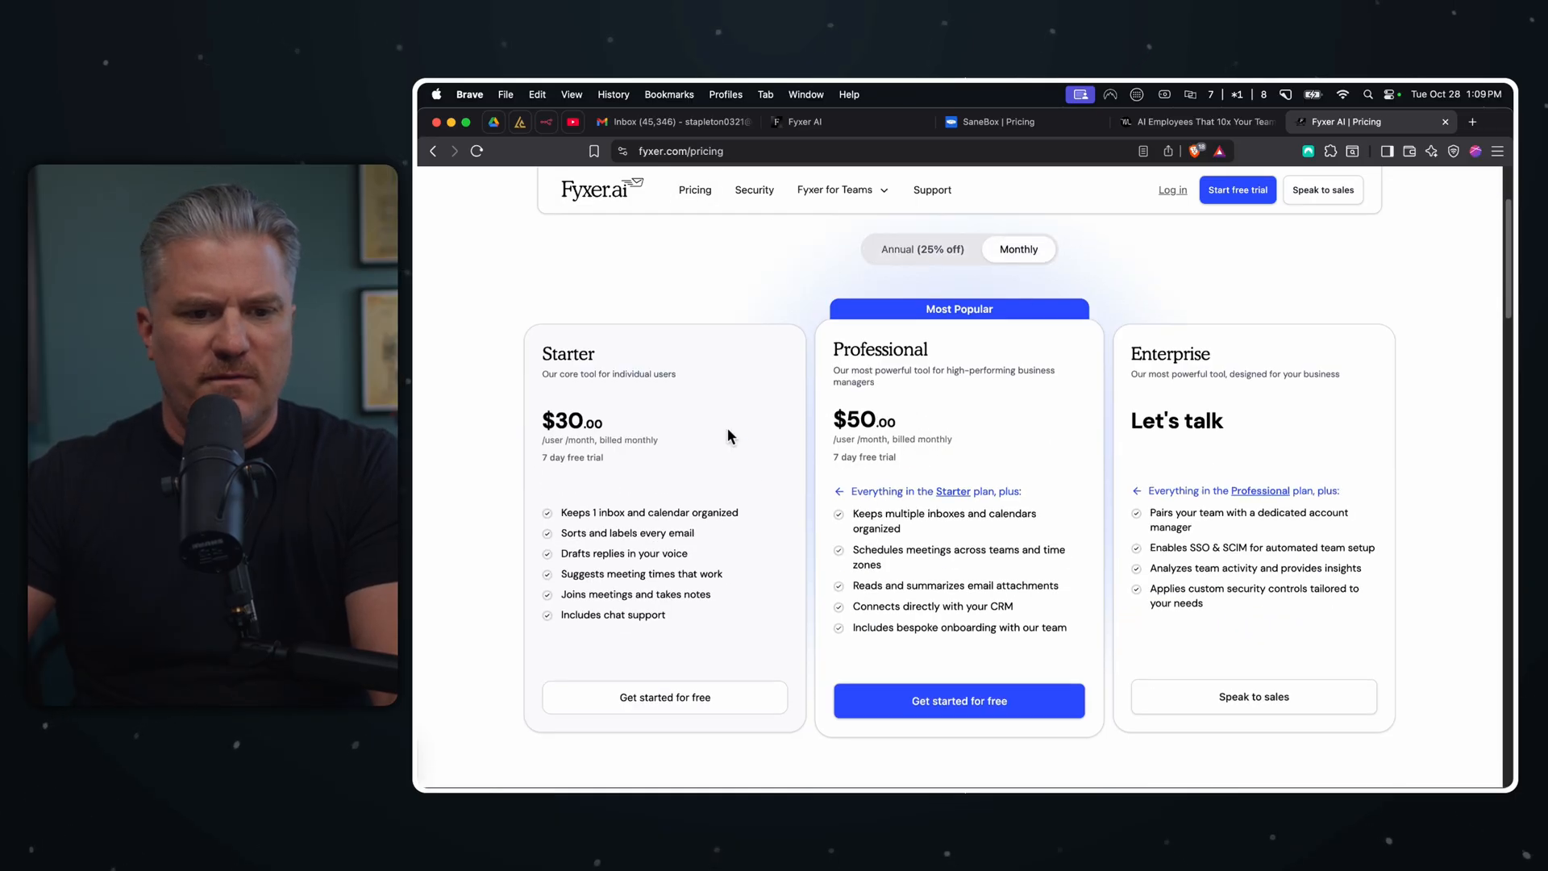
pyautogui.scroll(-3)
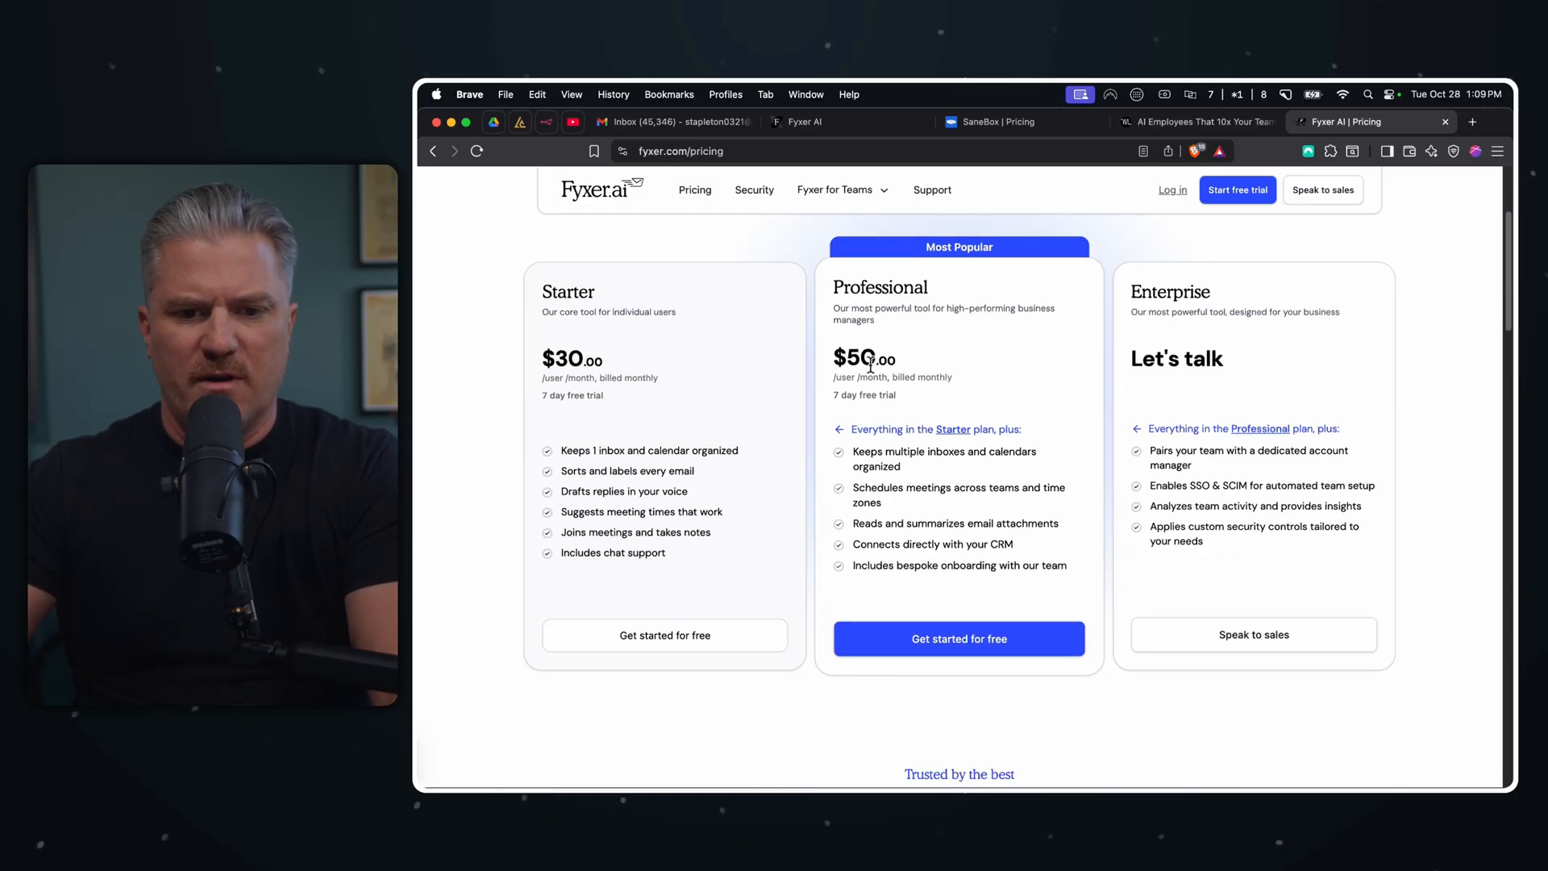
pyautogui.click(958, 639)
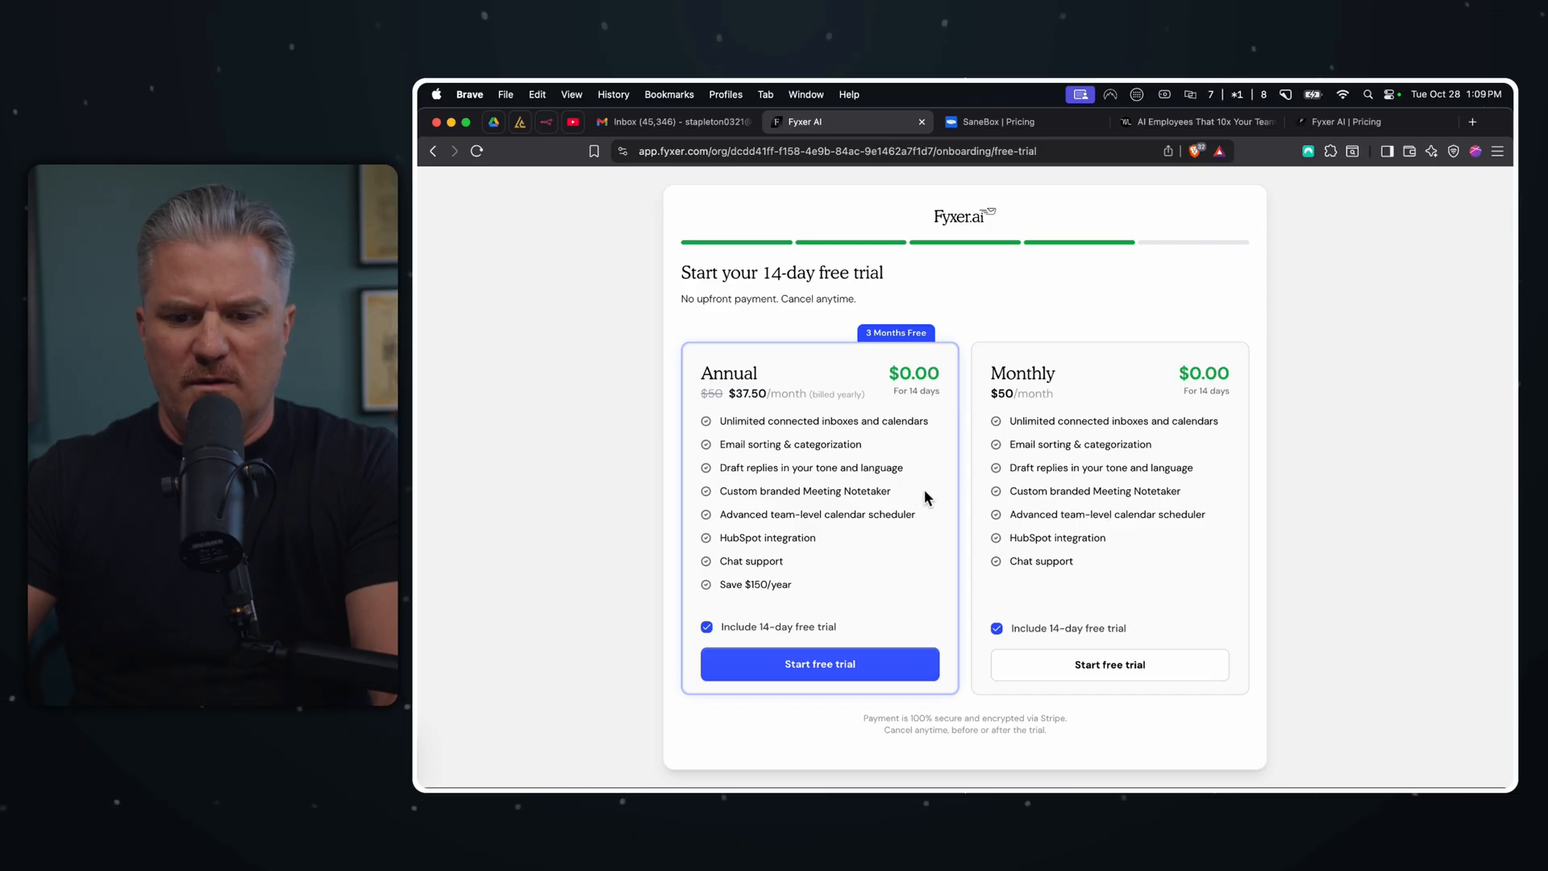
pyautogui.click(1371, 121)
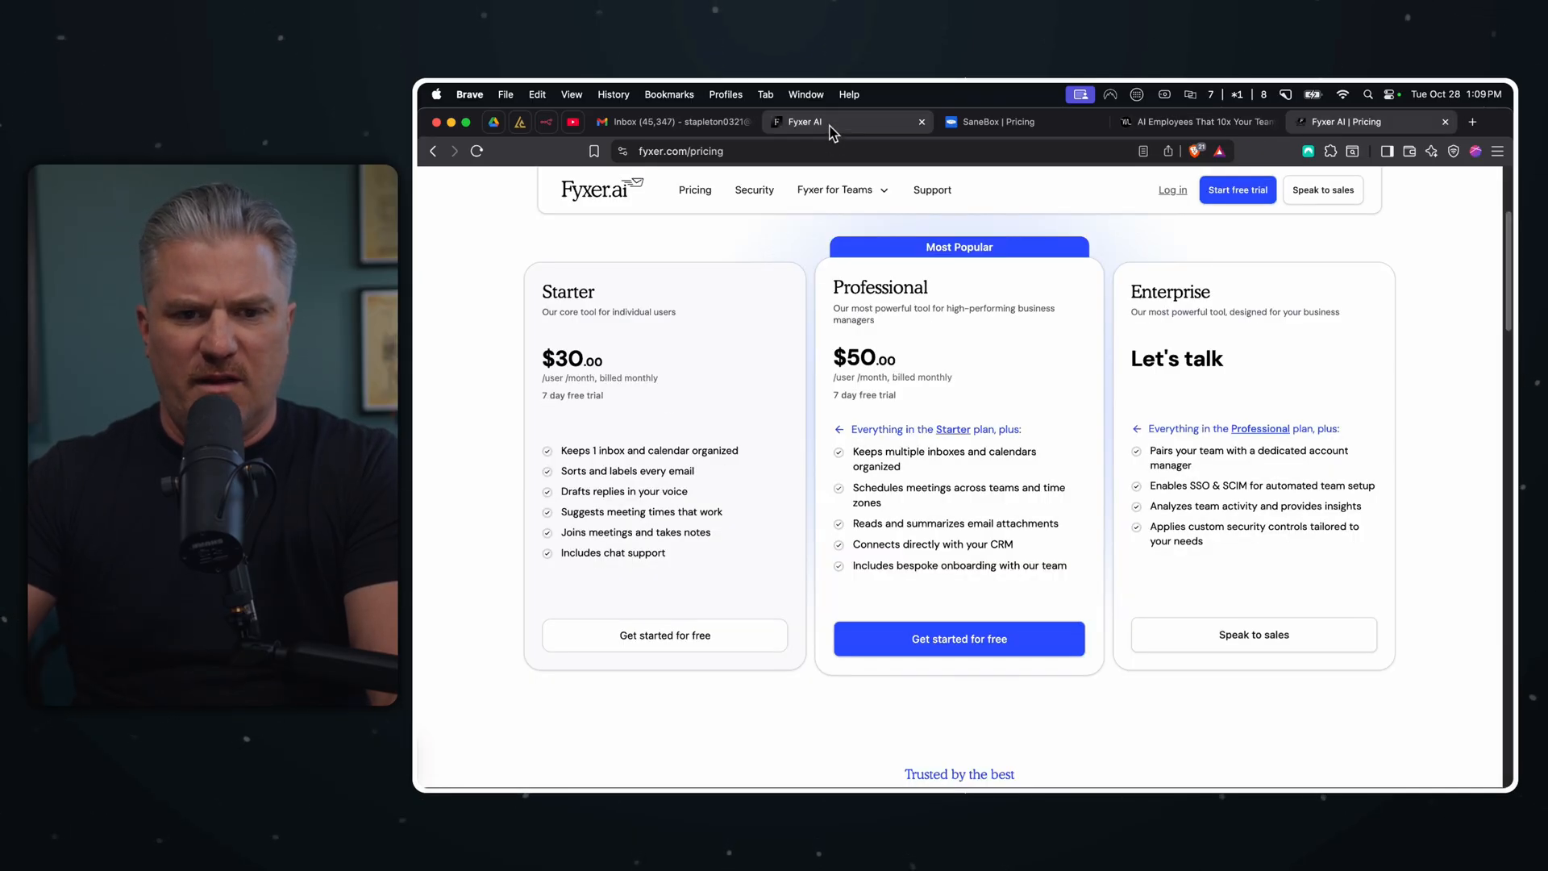
pyautogui.click(958, 639)
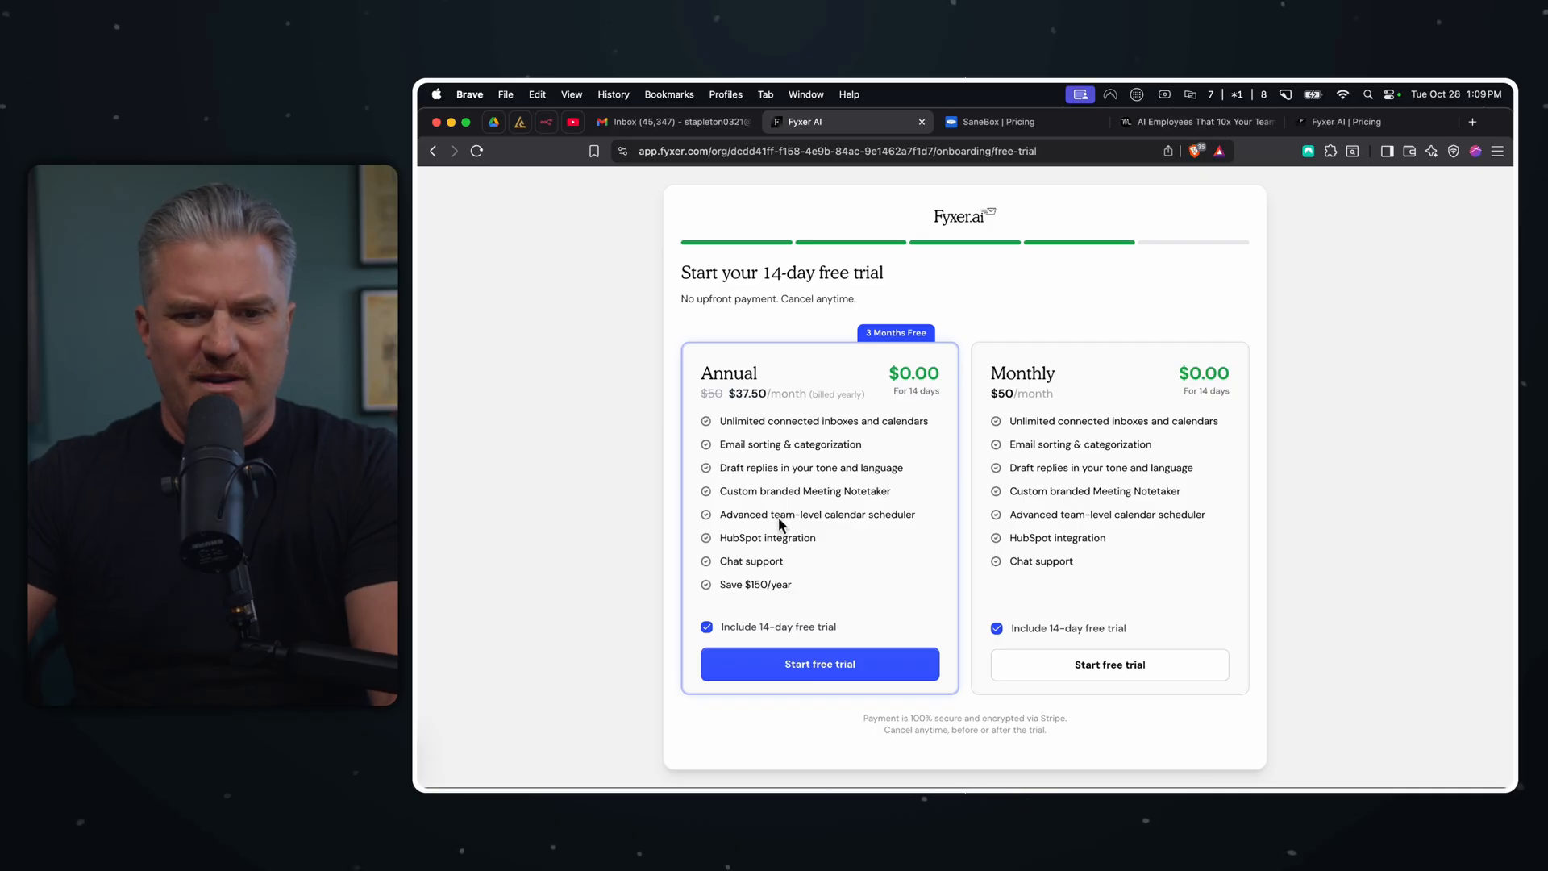
pyautogui.moveTo(944, 434)
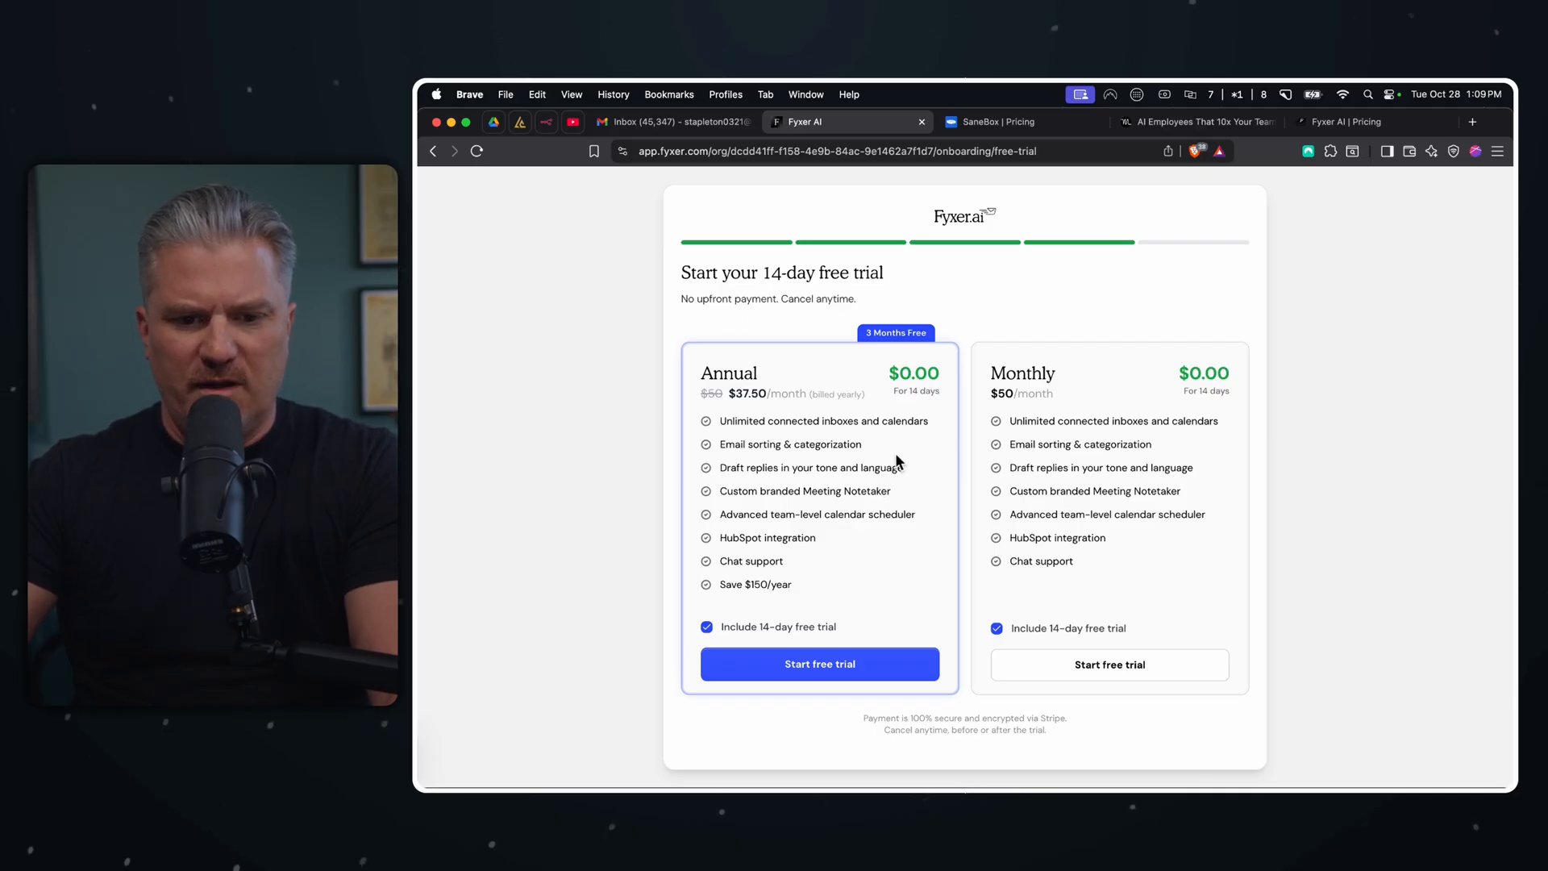
pyautogui.moveTo(824, 511)
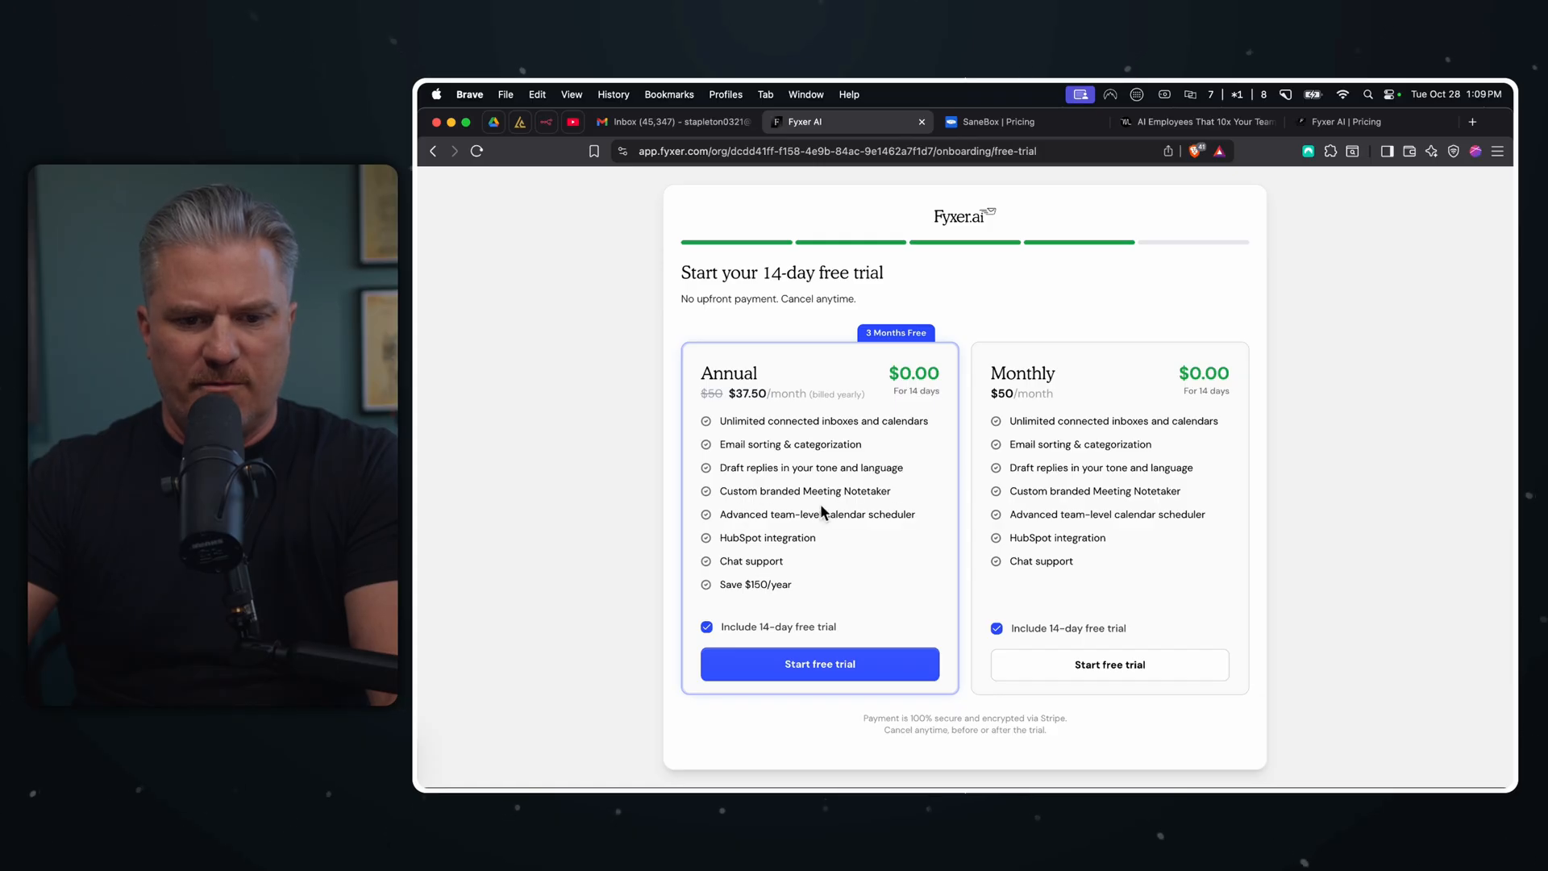
pyautogui.moveTo(889, 512)
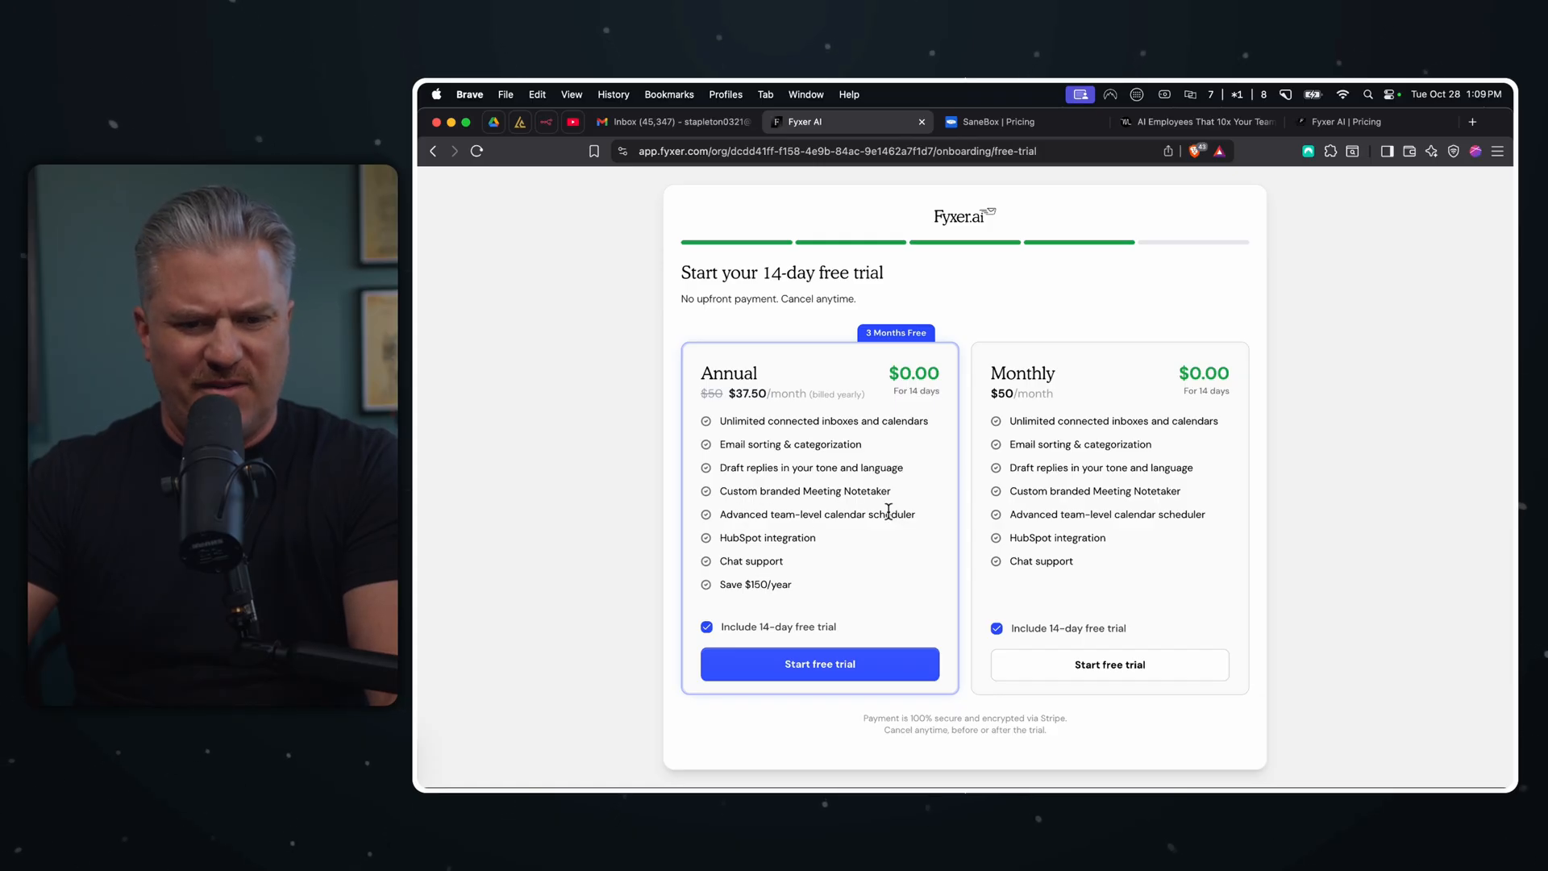
pyautogui.moveTo(753, 573)
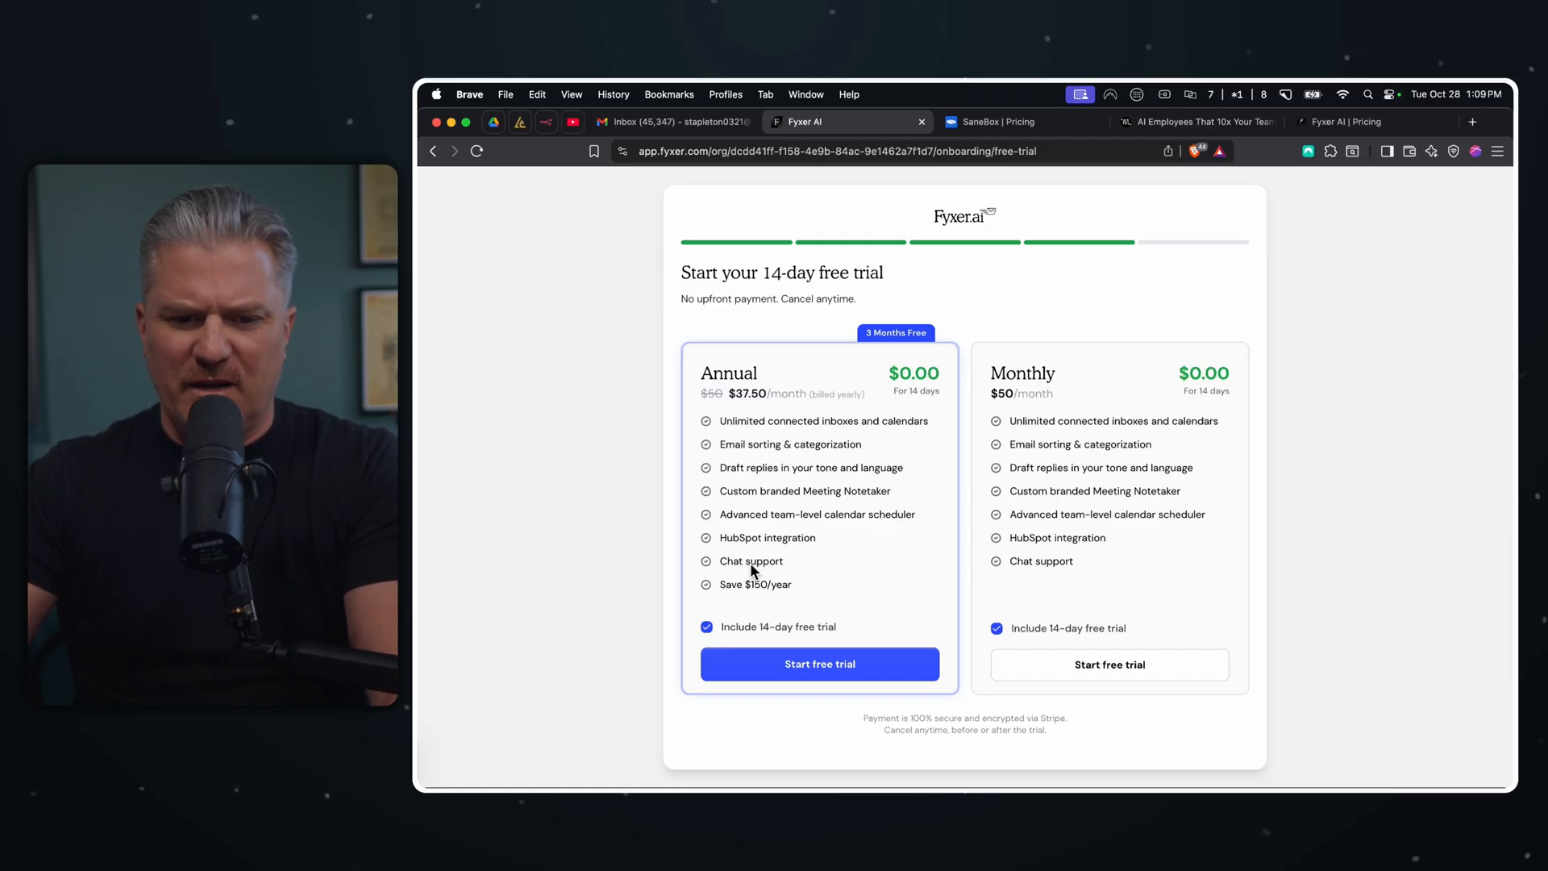
pyautogui.moveTo(1255, 360)
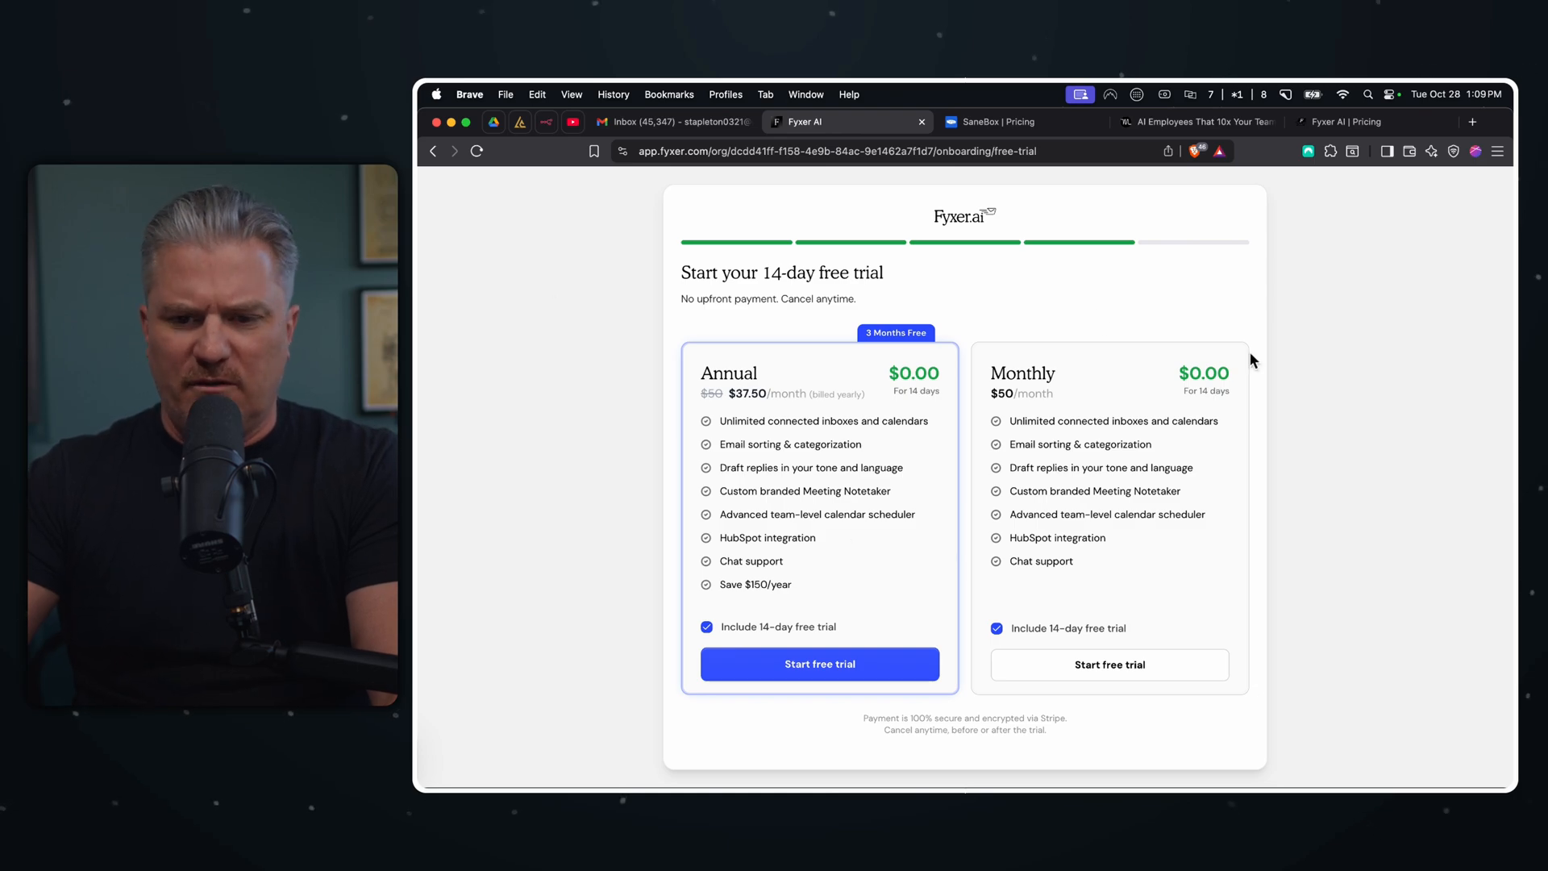
pyautogui.moveTo(847, 315)
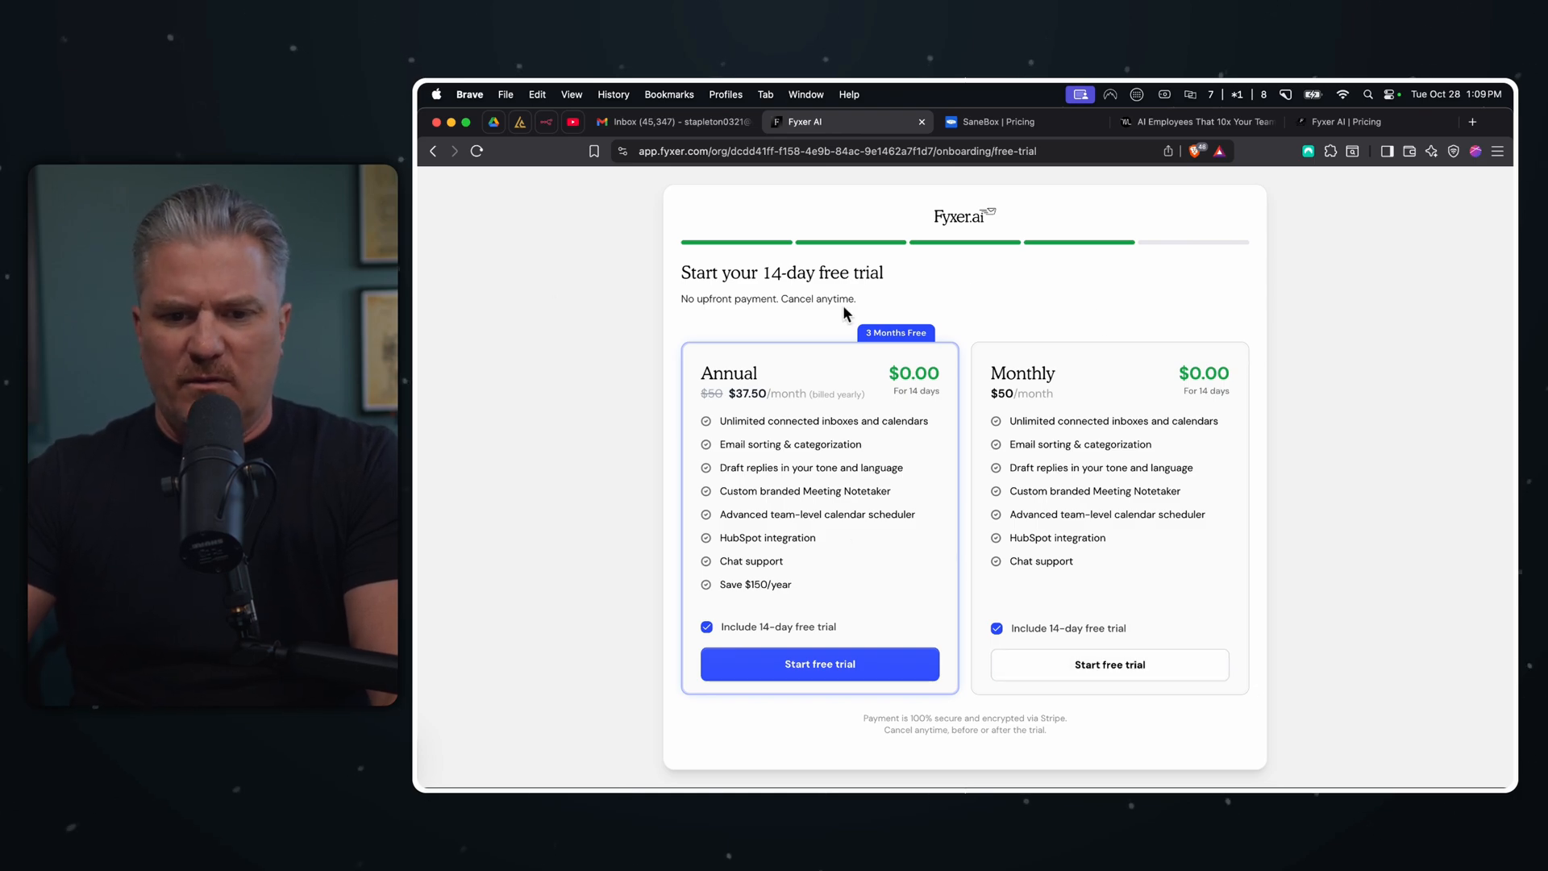
pyautogui.moveTo(1109, 665)
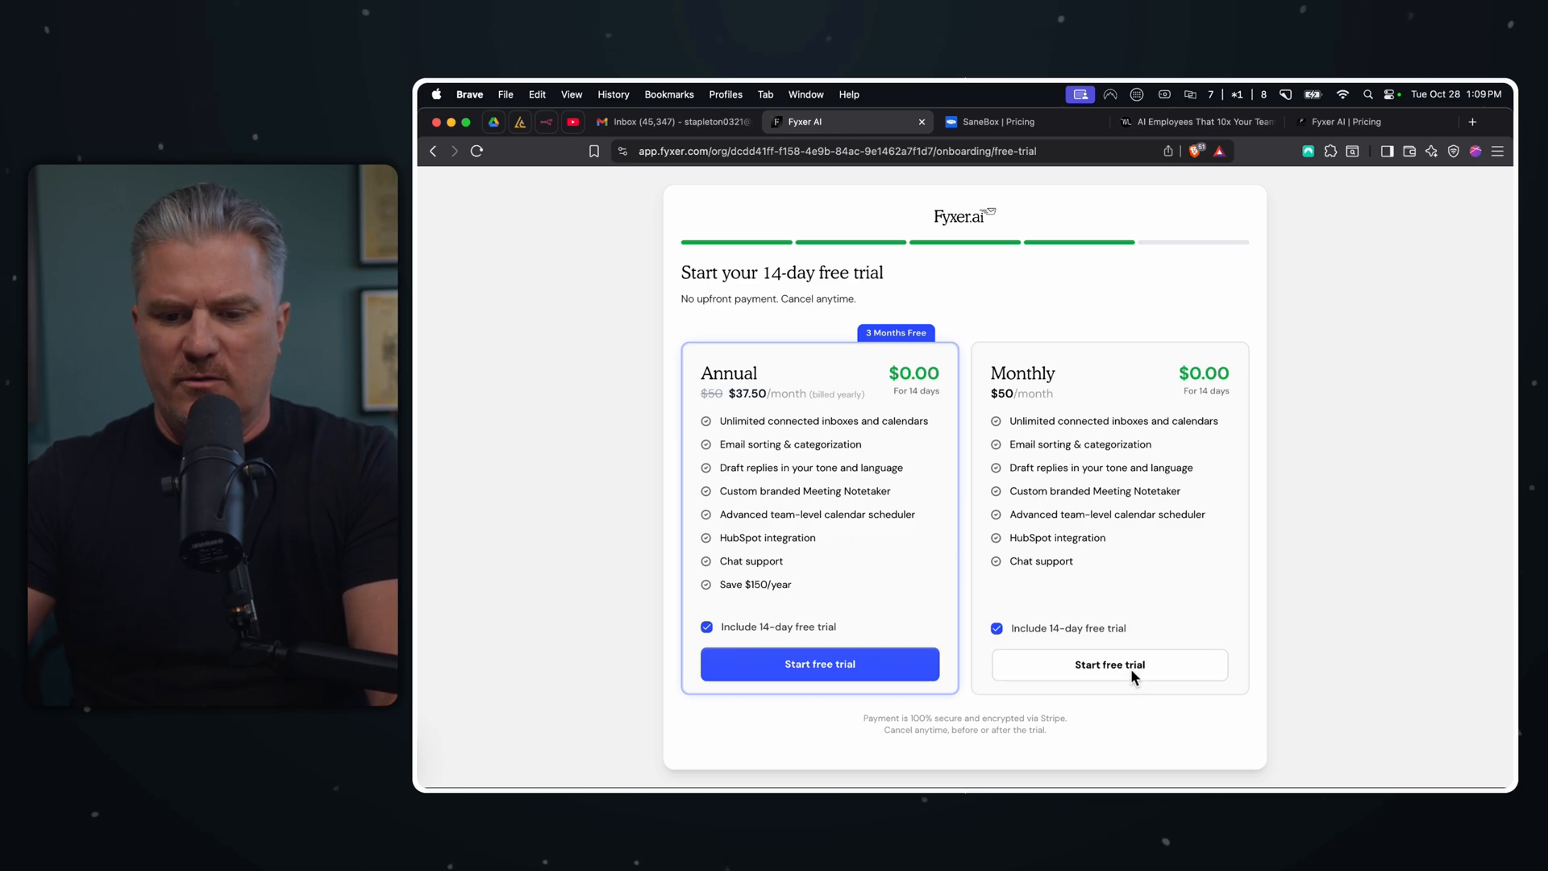
# - Start the 14-day free trial, landing on the Fyxer dashboard
pyautogui.click(819, 663)
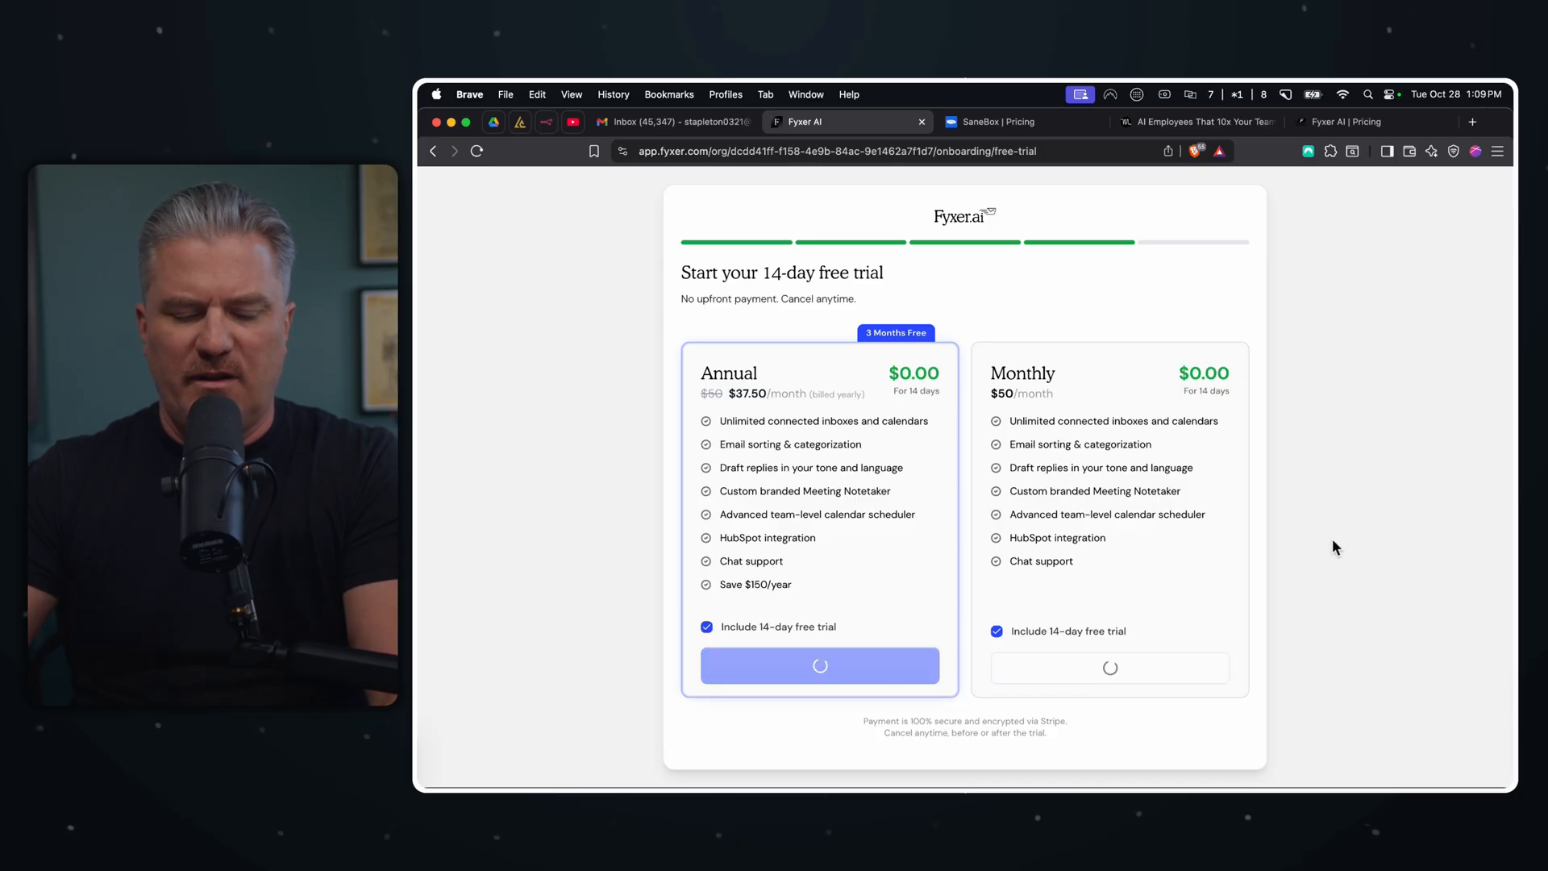
pyautogui.click(819, 666)
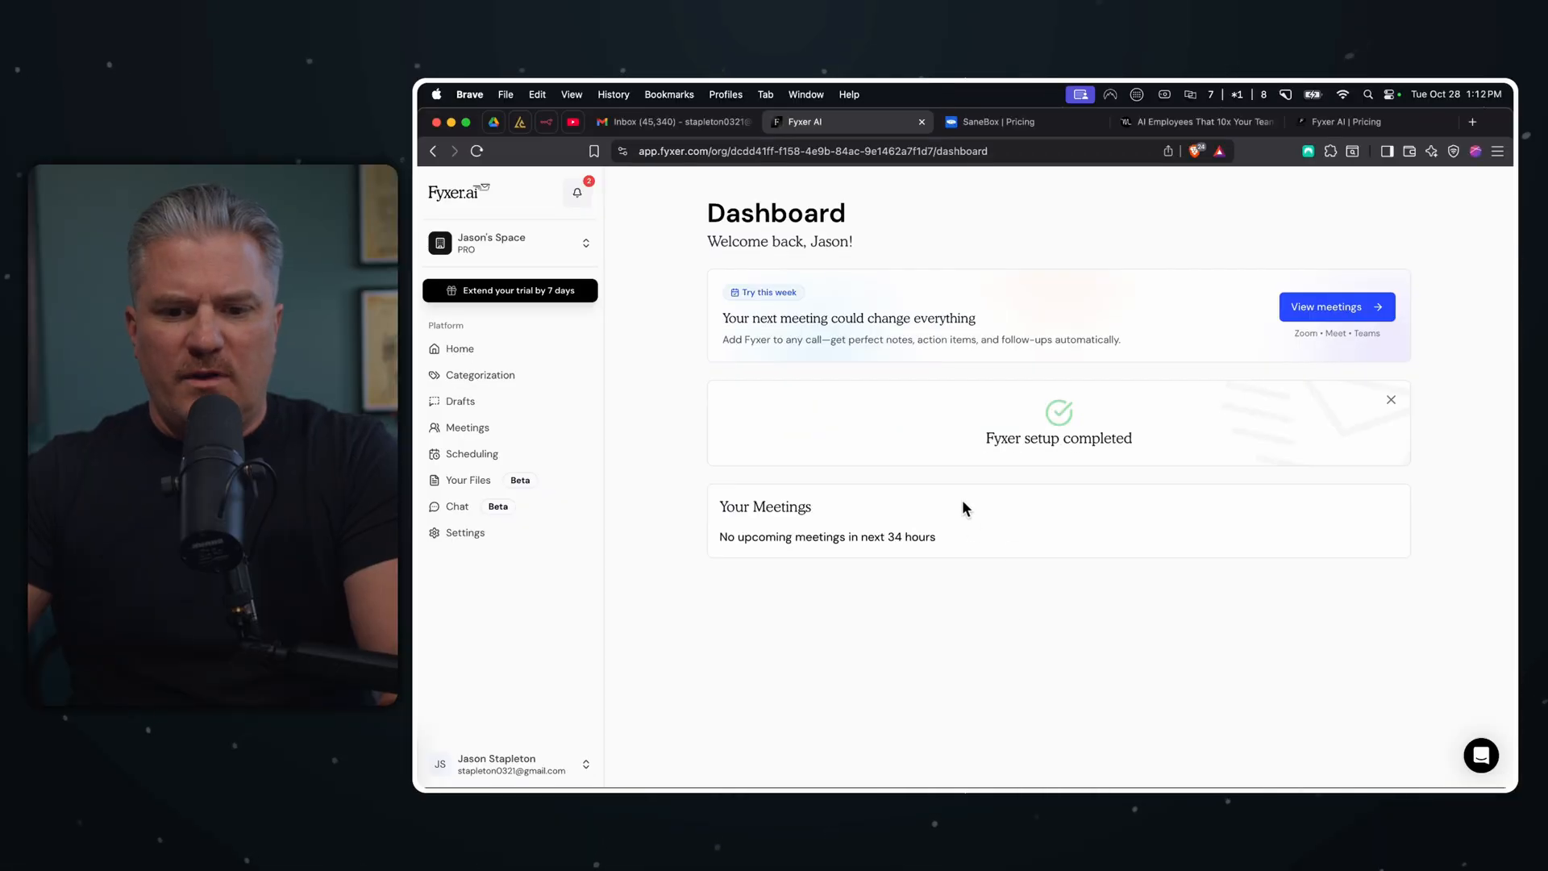
pyautogui.moveTo(1385, 698)
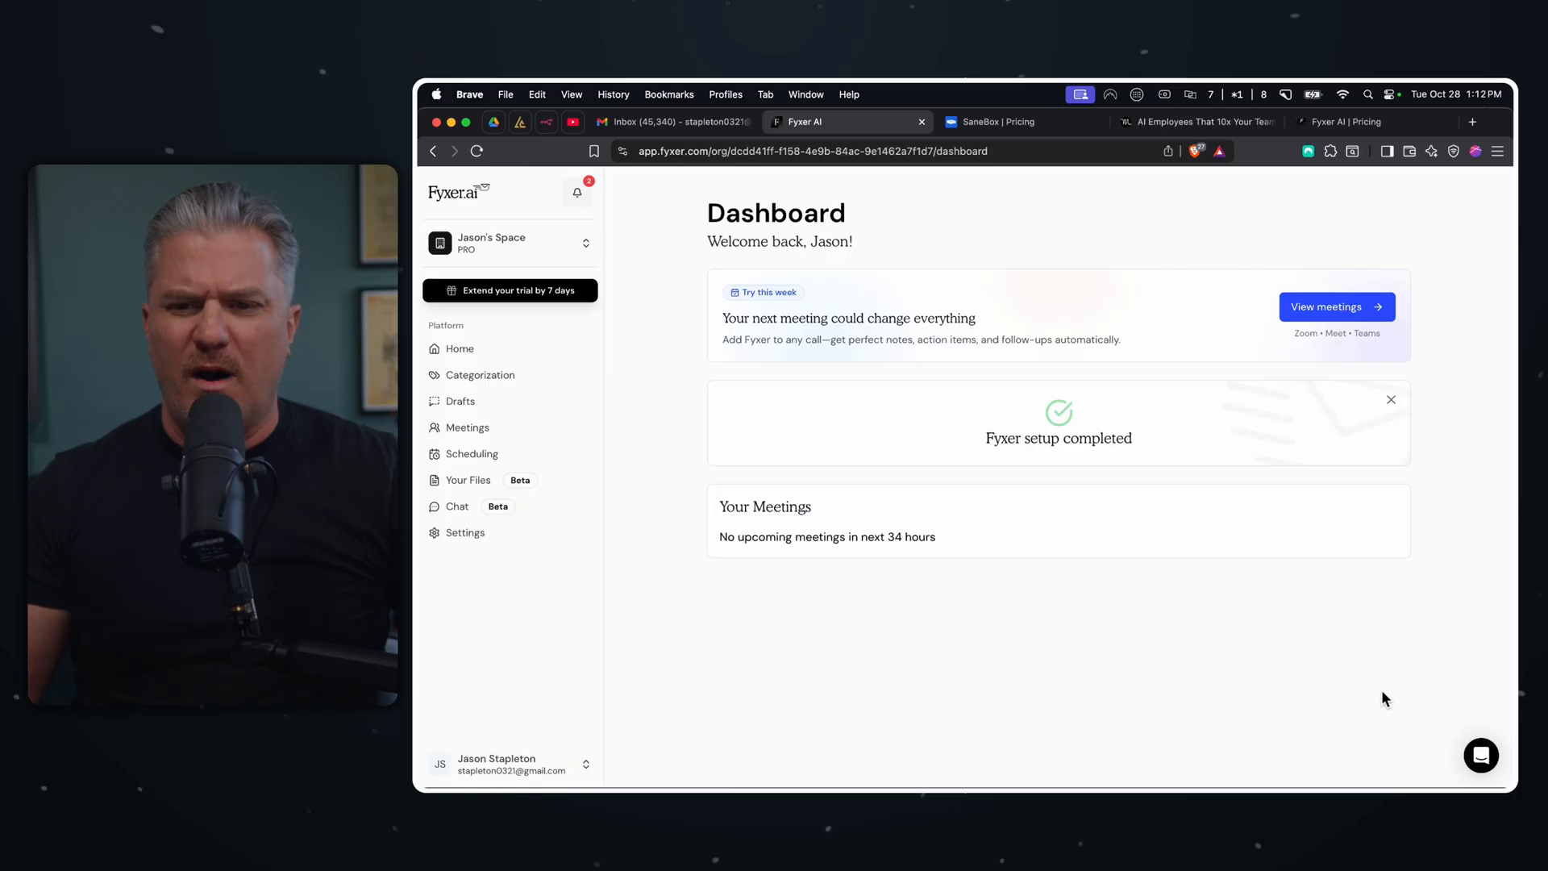
pyautogui.moveTo(1200, 614)
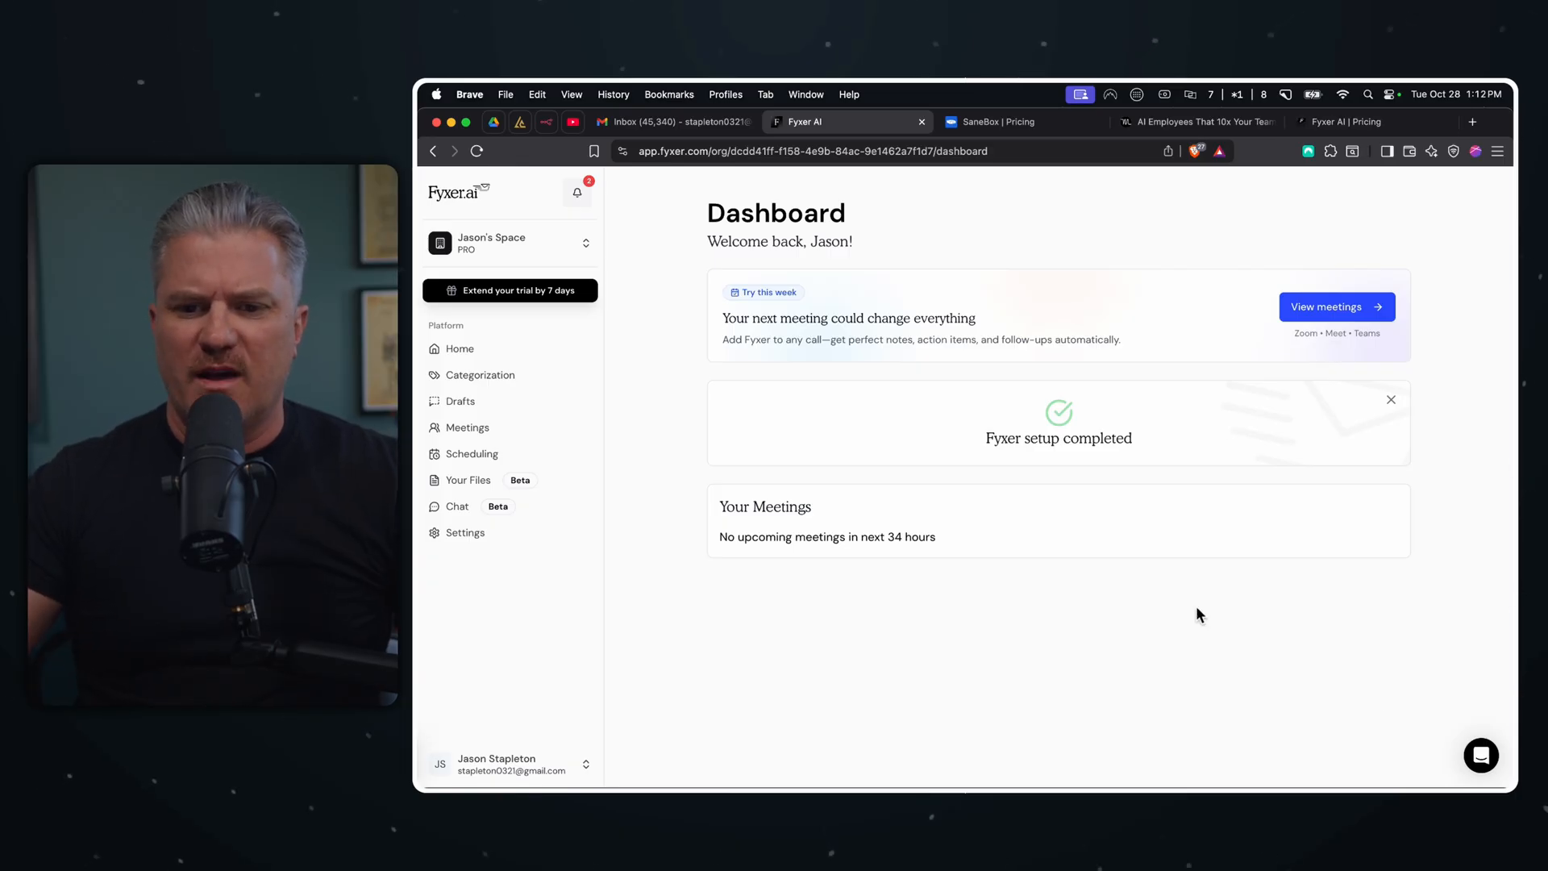
pyautogui.moveTo(577, 261)
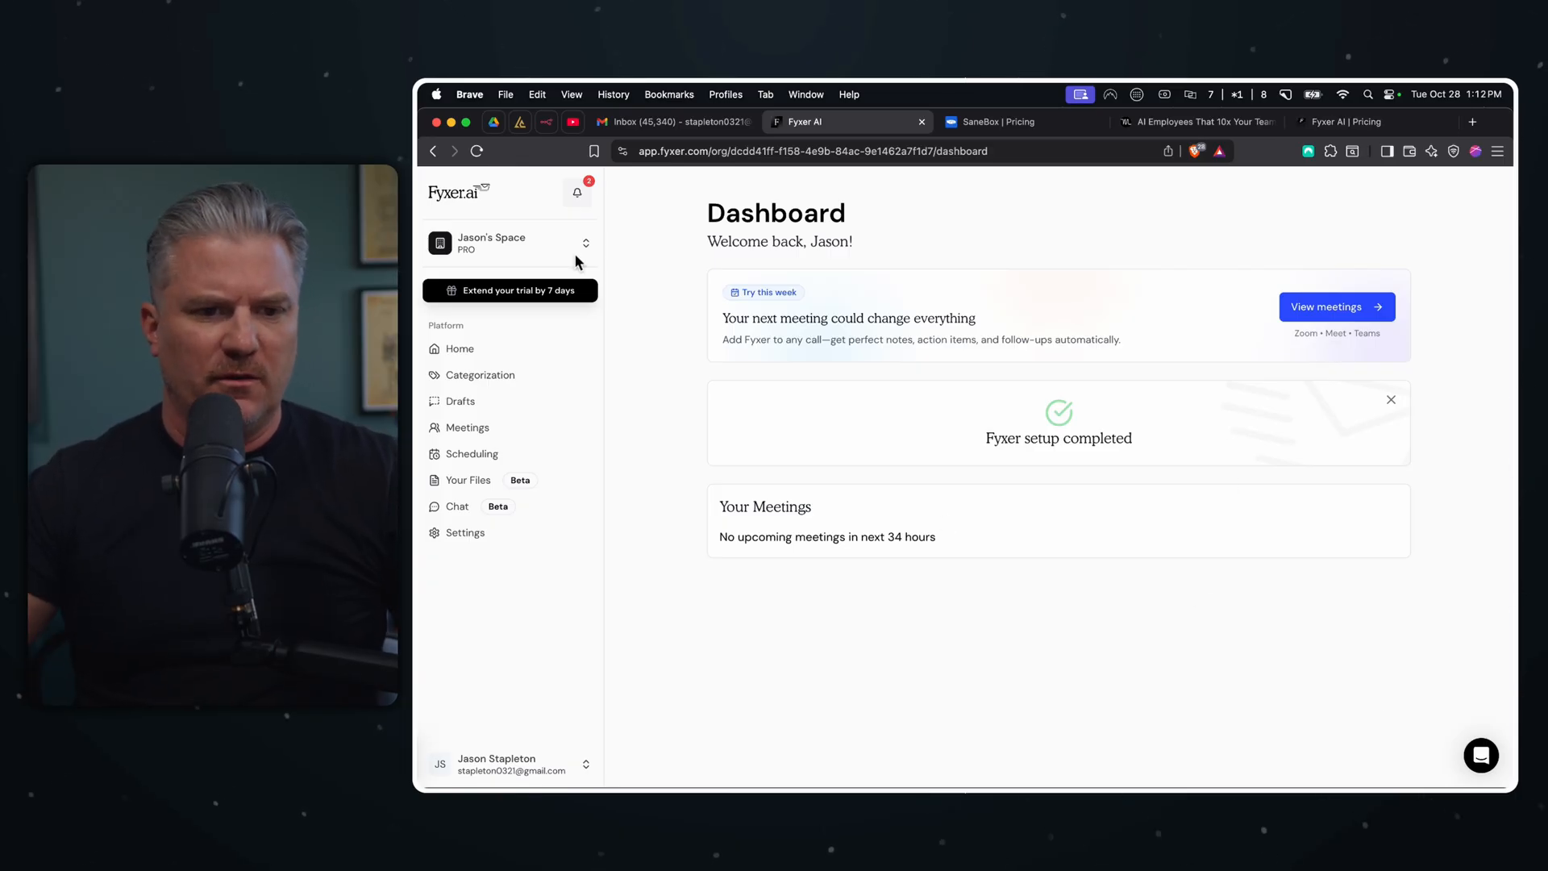
# - Check the Email Setup Completed notification and close the notifications panel
pyautogui.click(577, 192)
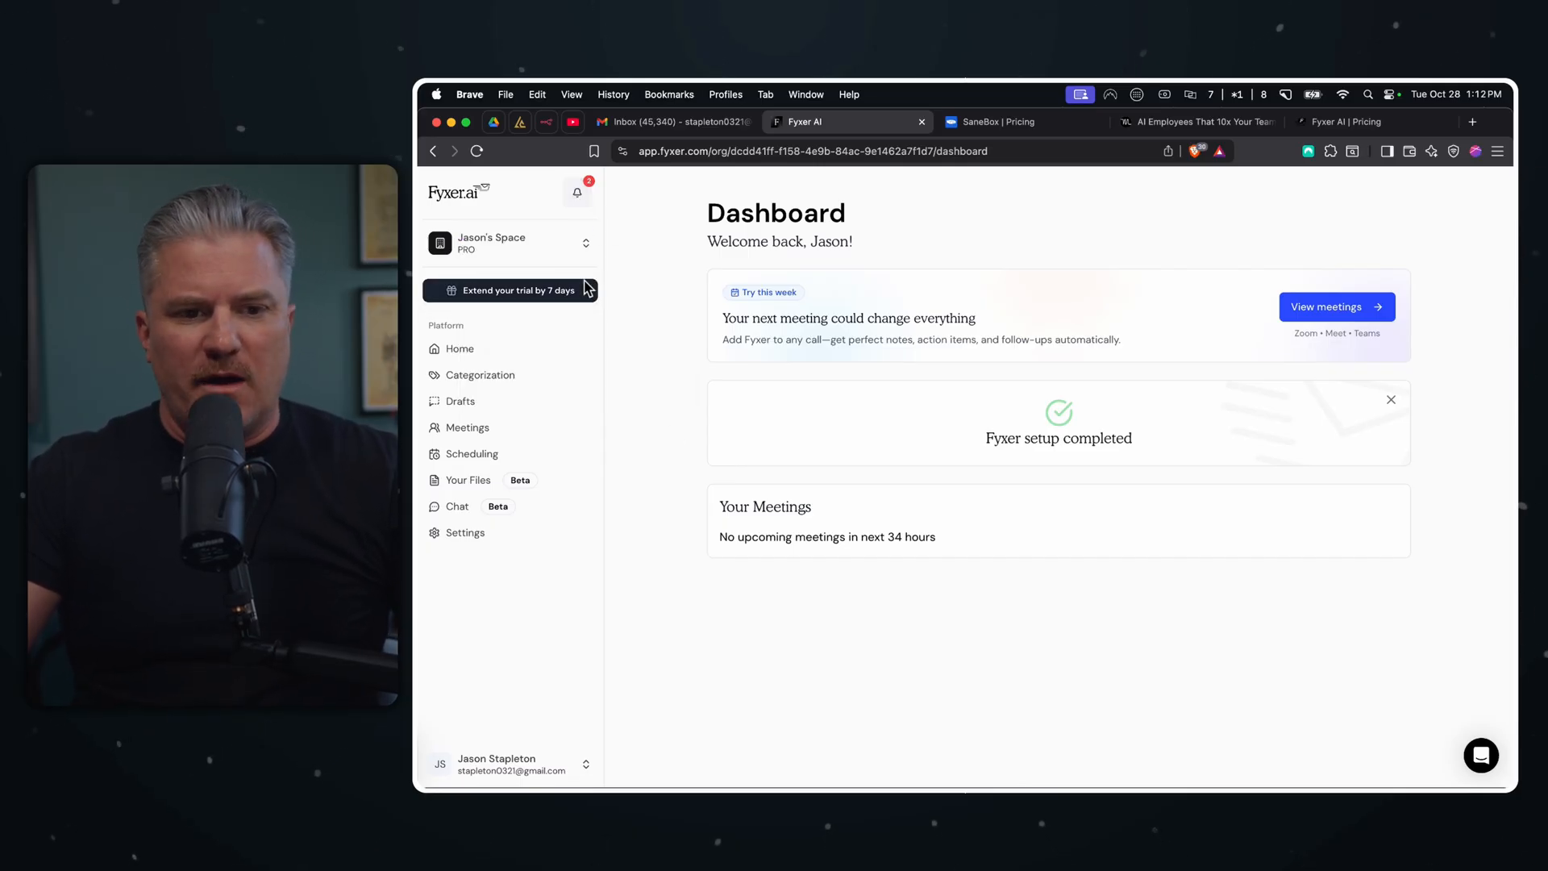
pyautogui.click(577, 191)
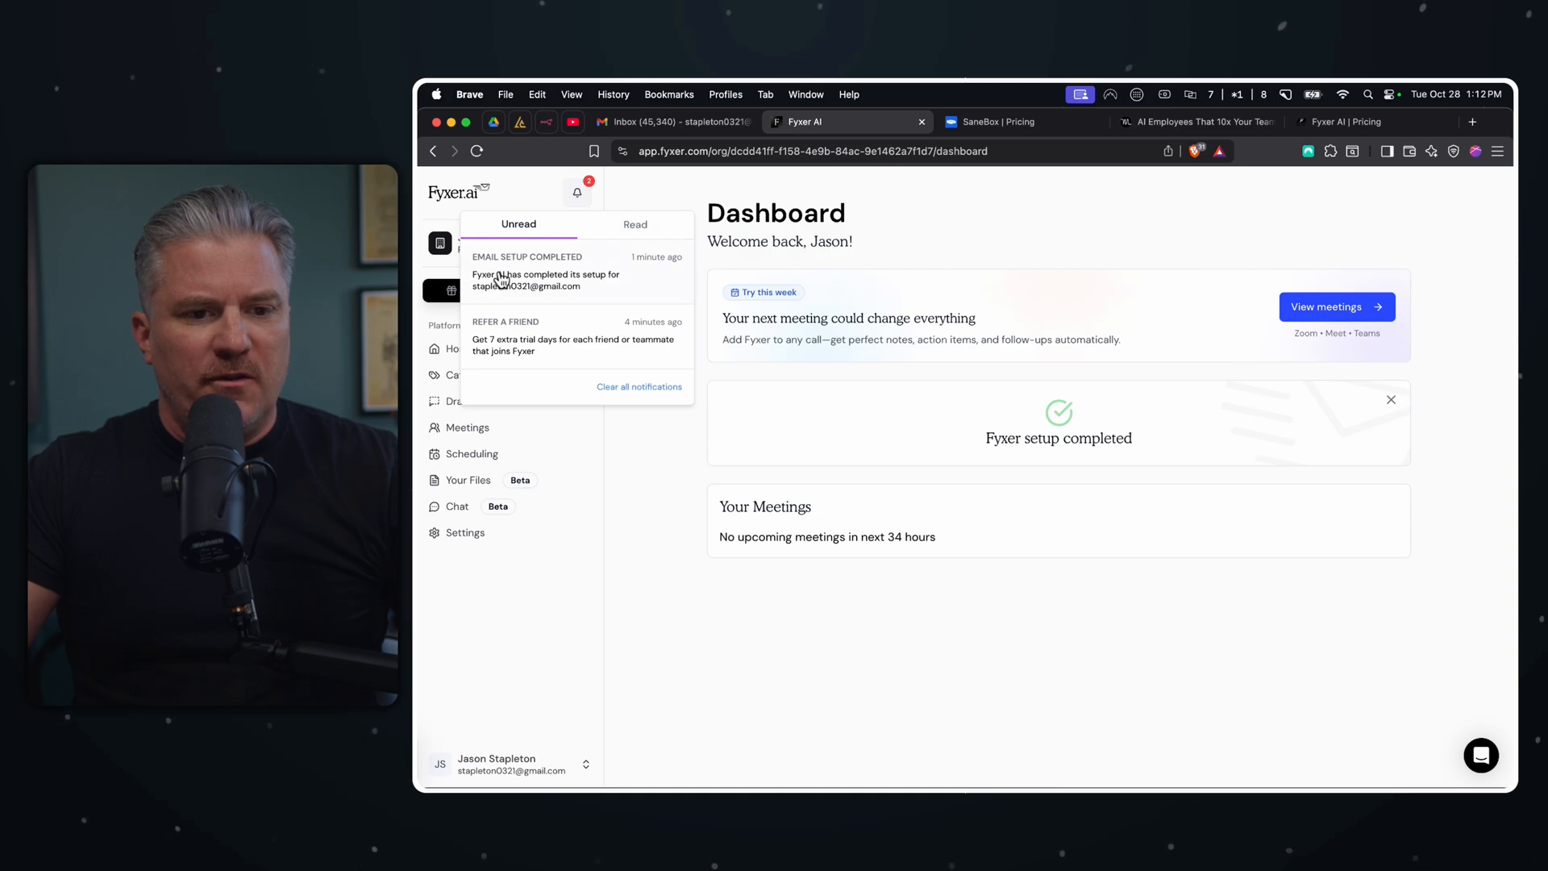
pyautogui.moveTo(580, 255)
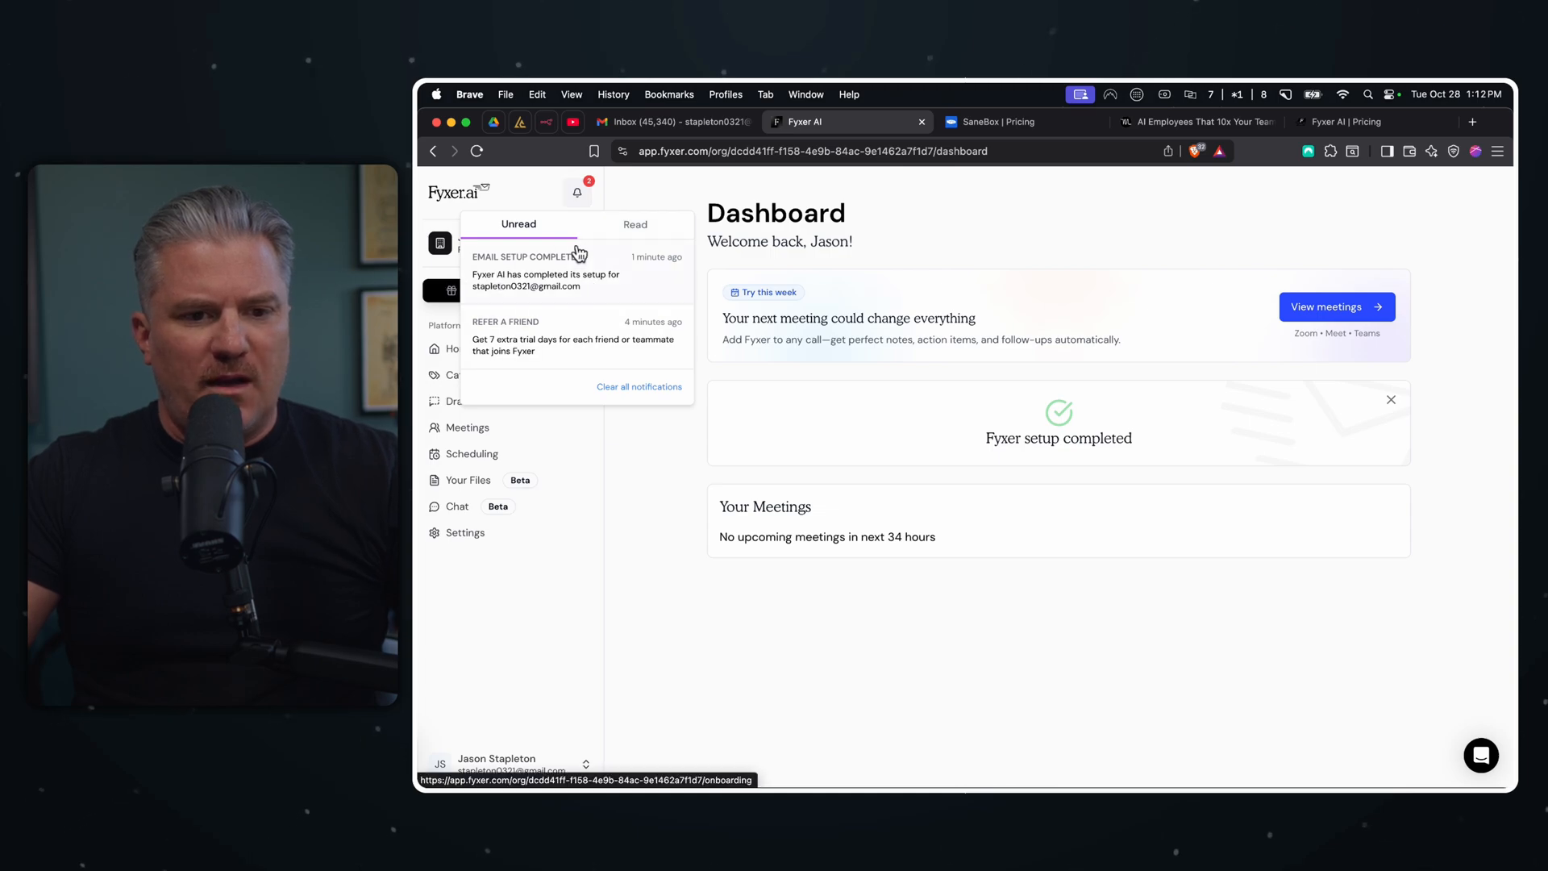
pyautogui.click(953, 493)
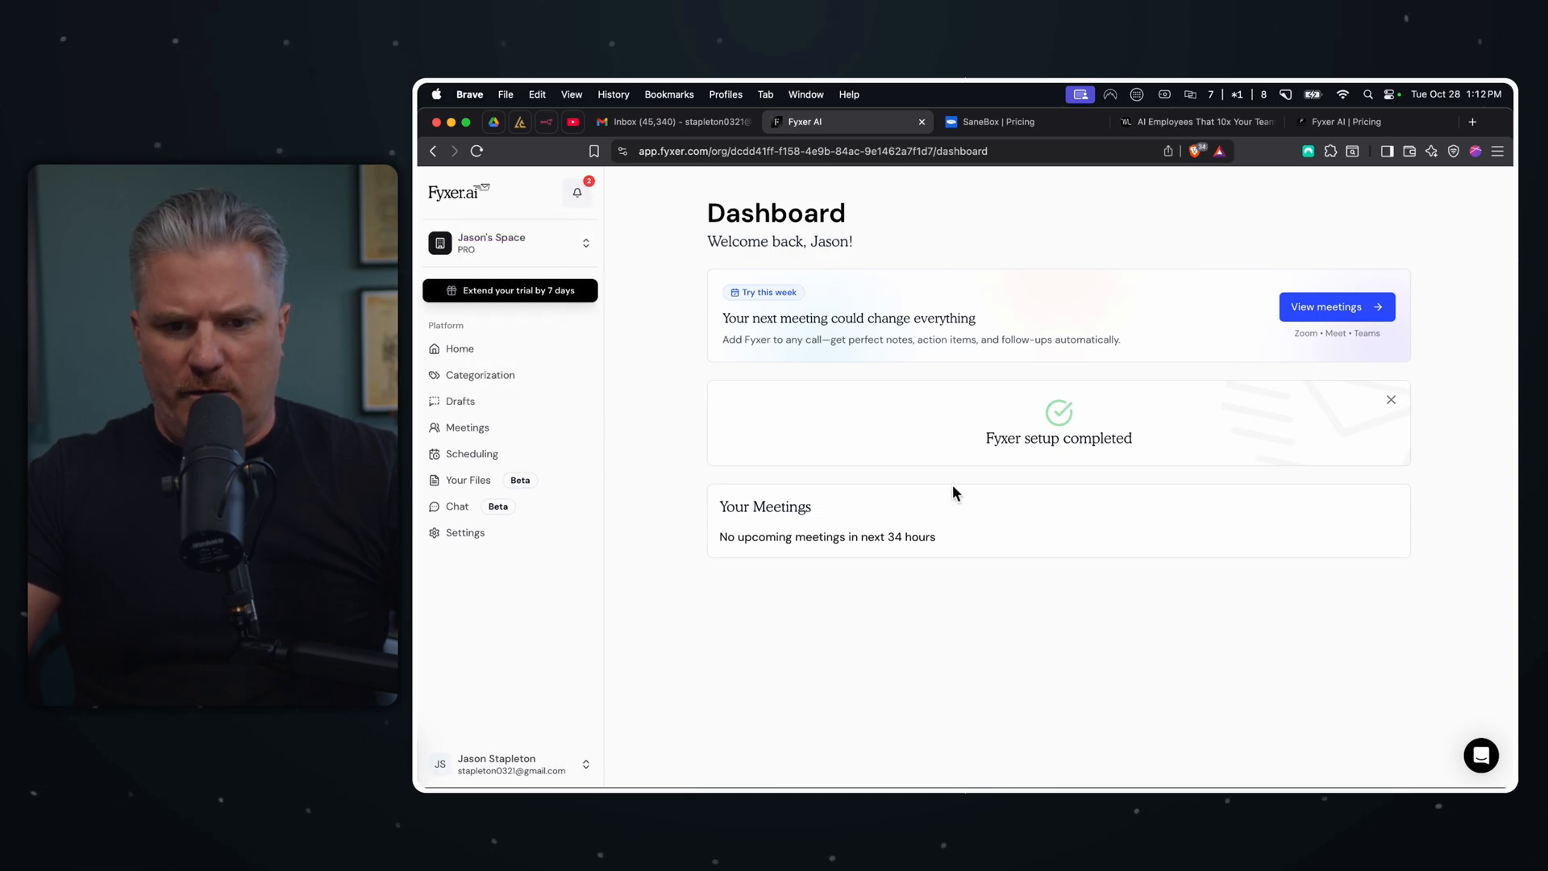
pyautogui.moveTo(941, 334)
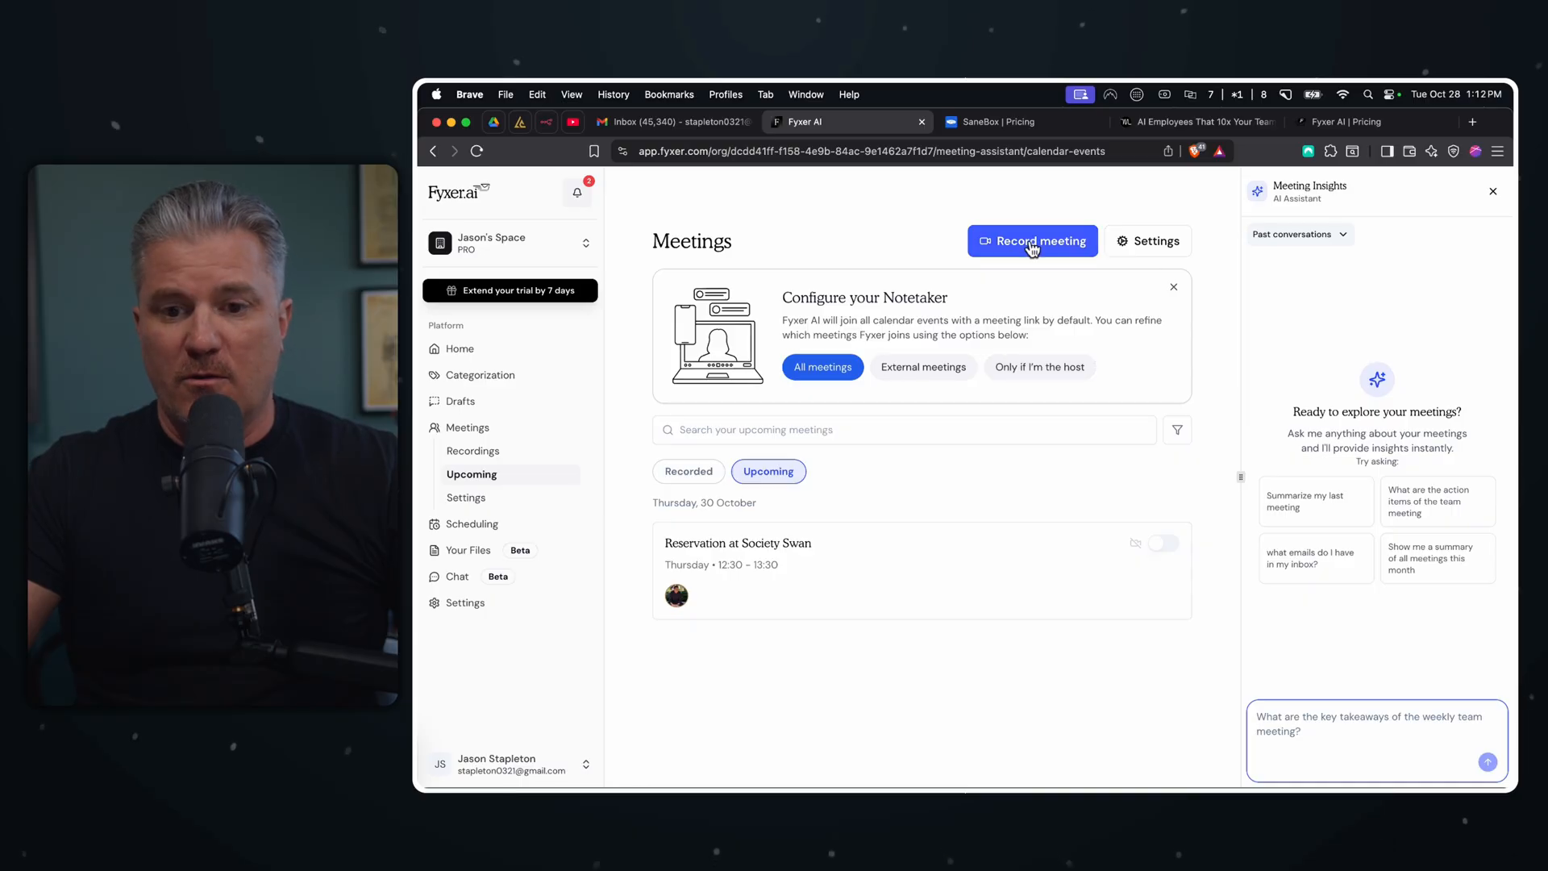
# - Start a test meeting recording via mic, which fails to create an audio file
pyautogui.click(1032, 240)
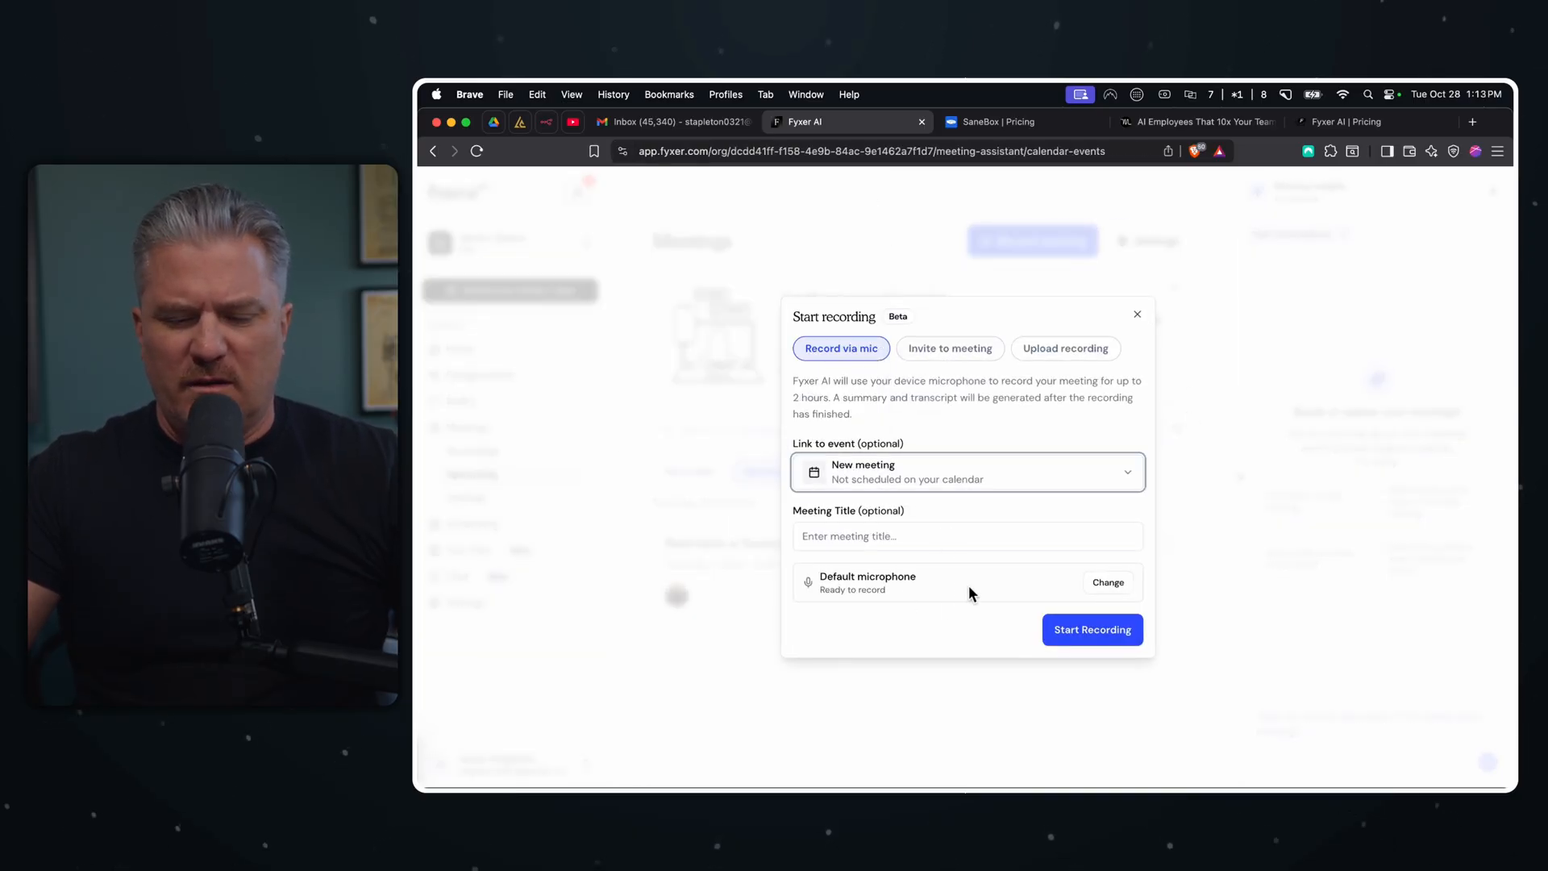
pyautogui.moveTo(1018, 366)
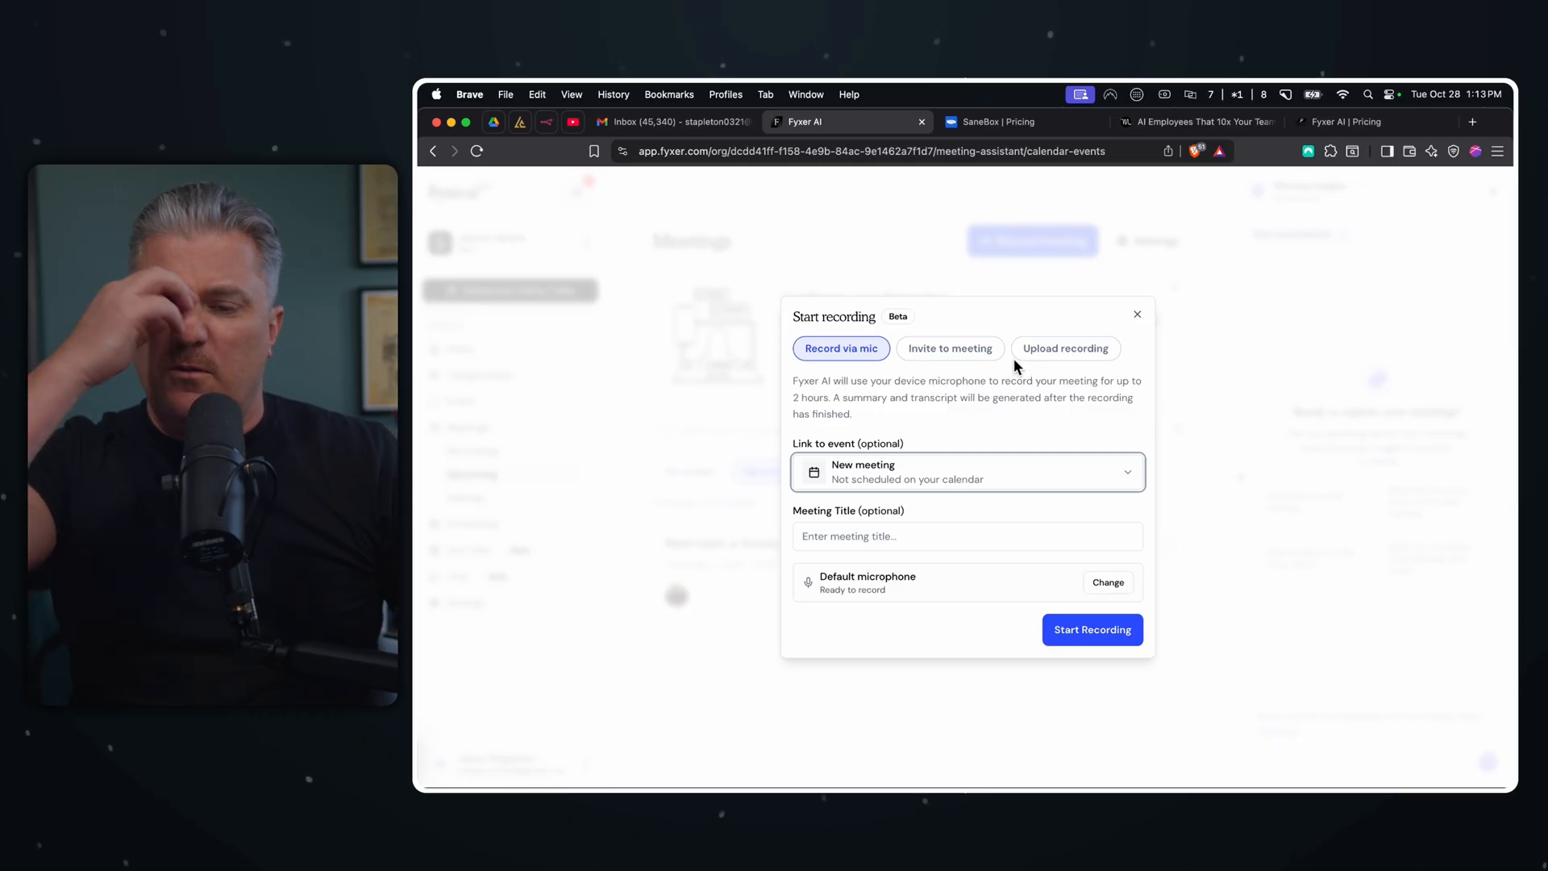
pyautogui.moveTo(950, 353)
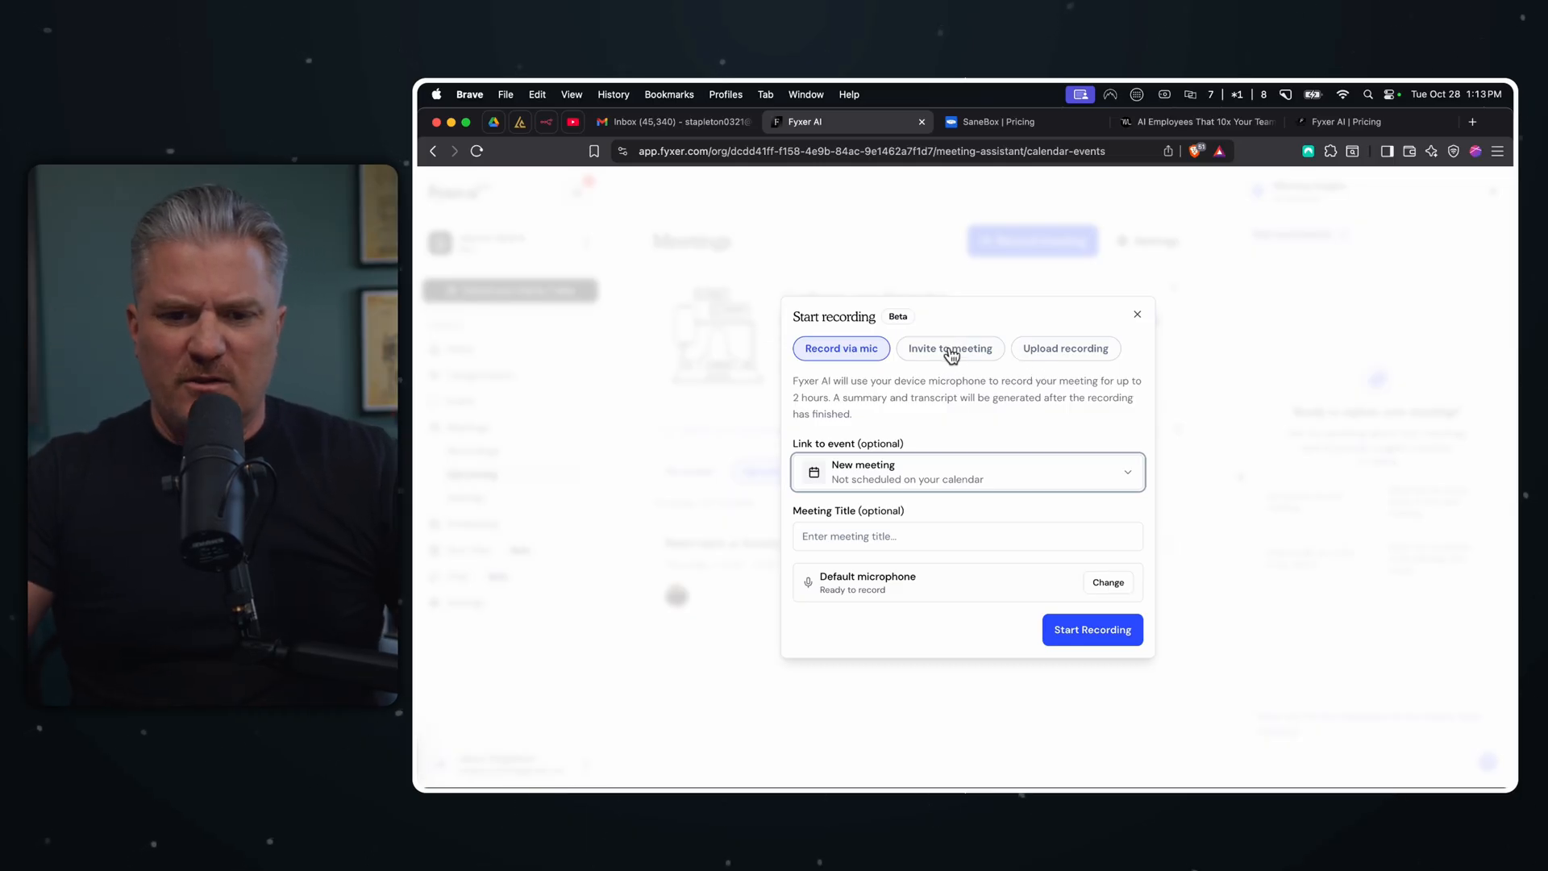
pyautogui.moveTo(1043, 365)
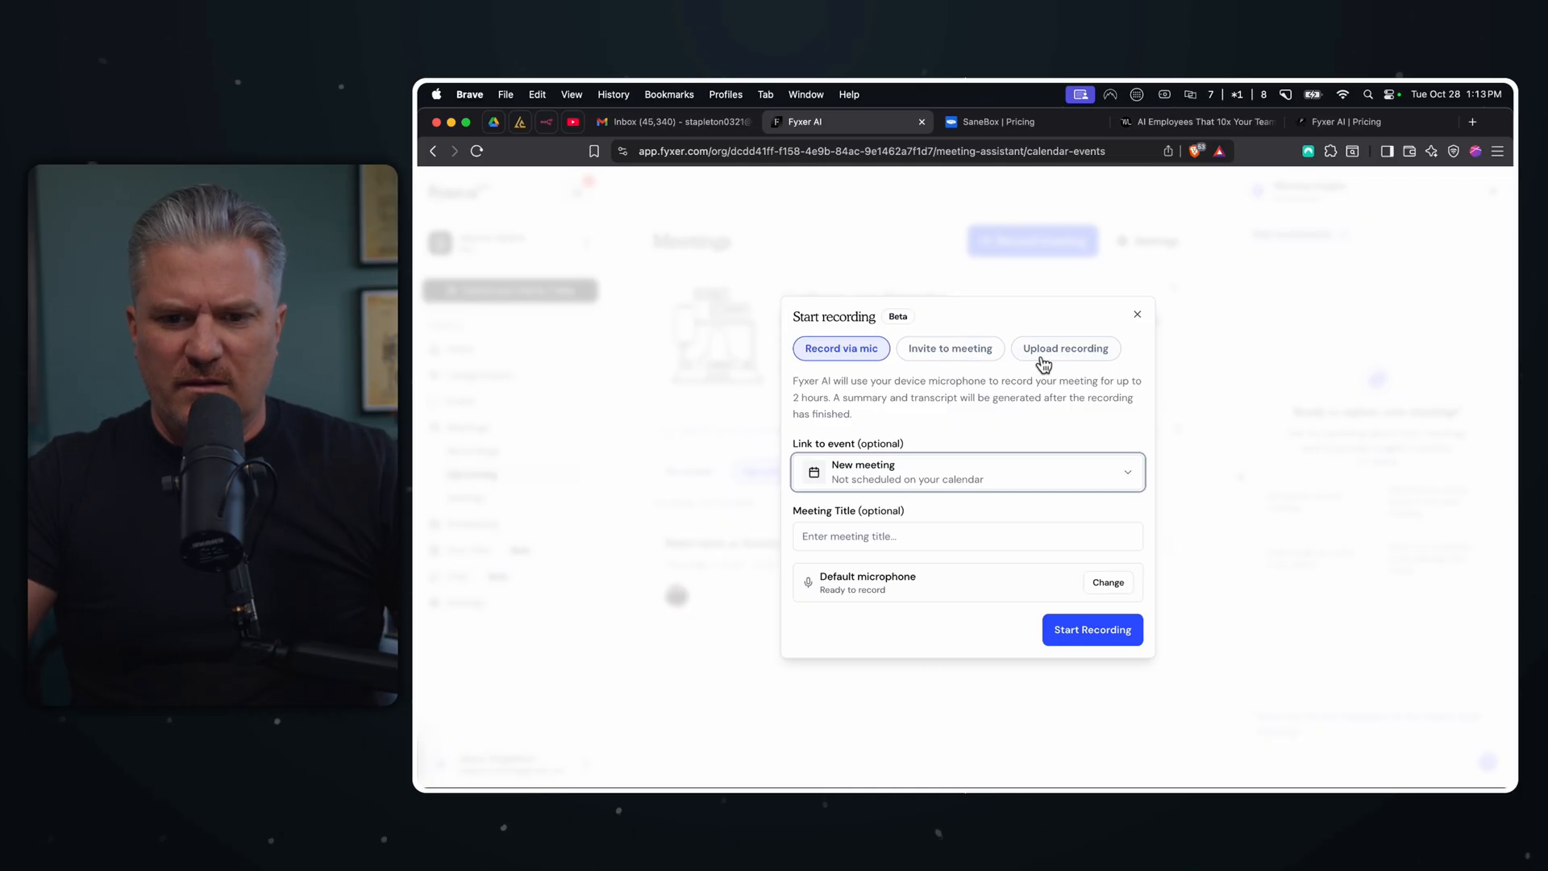
pyautogui.click(1092, 629)
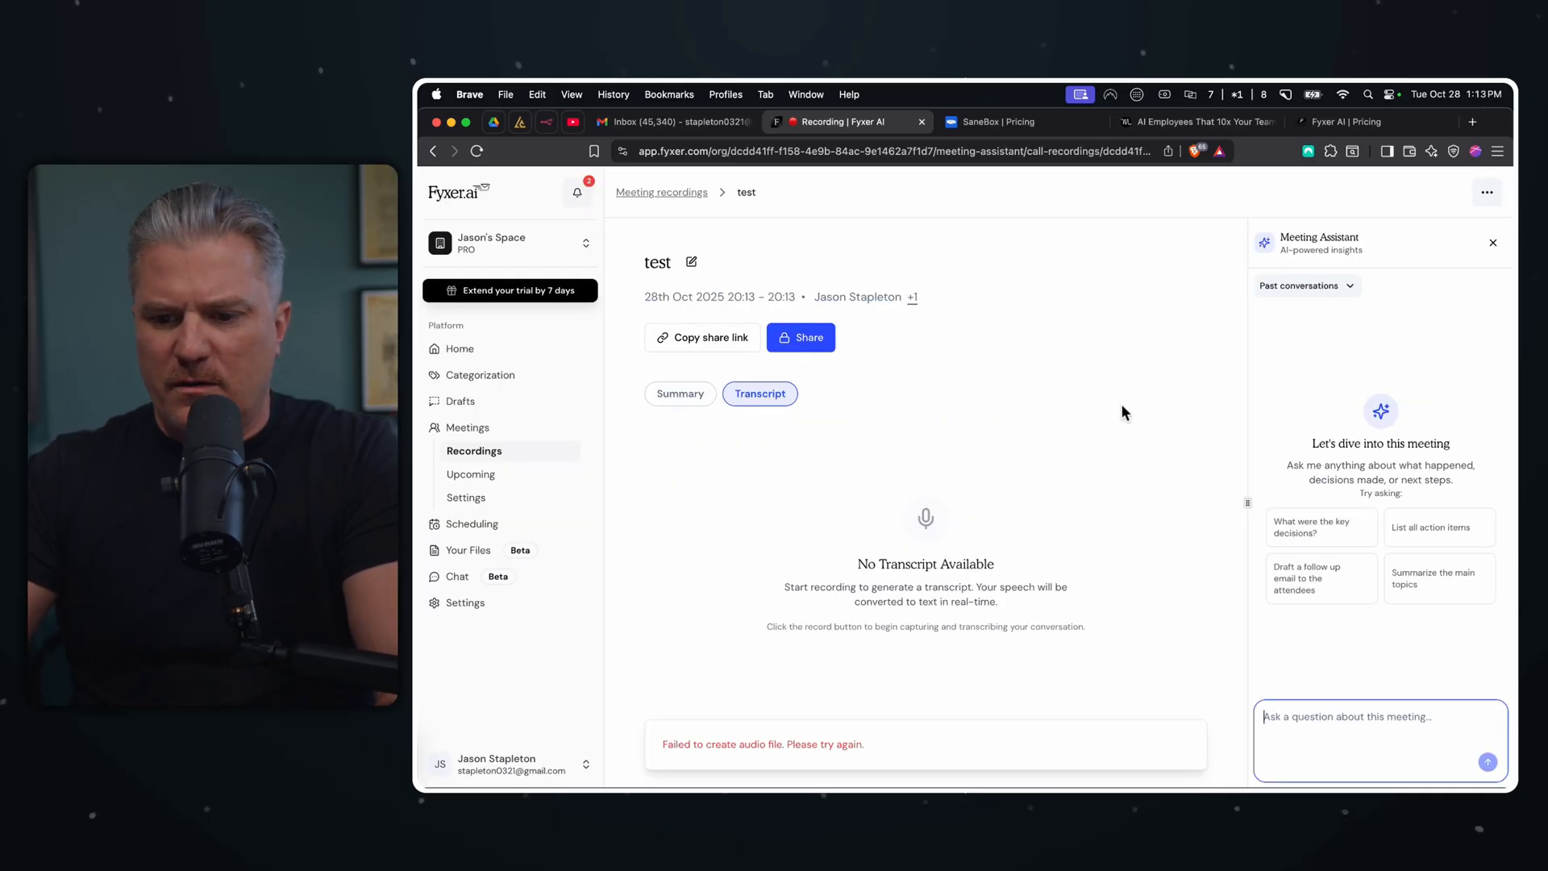
pyautogui.moveTo(1494, 247)
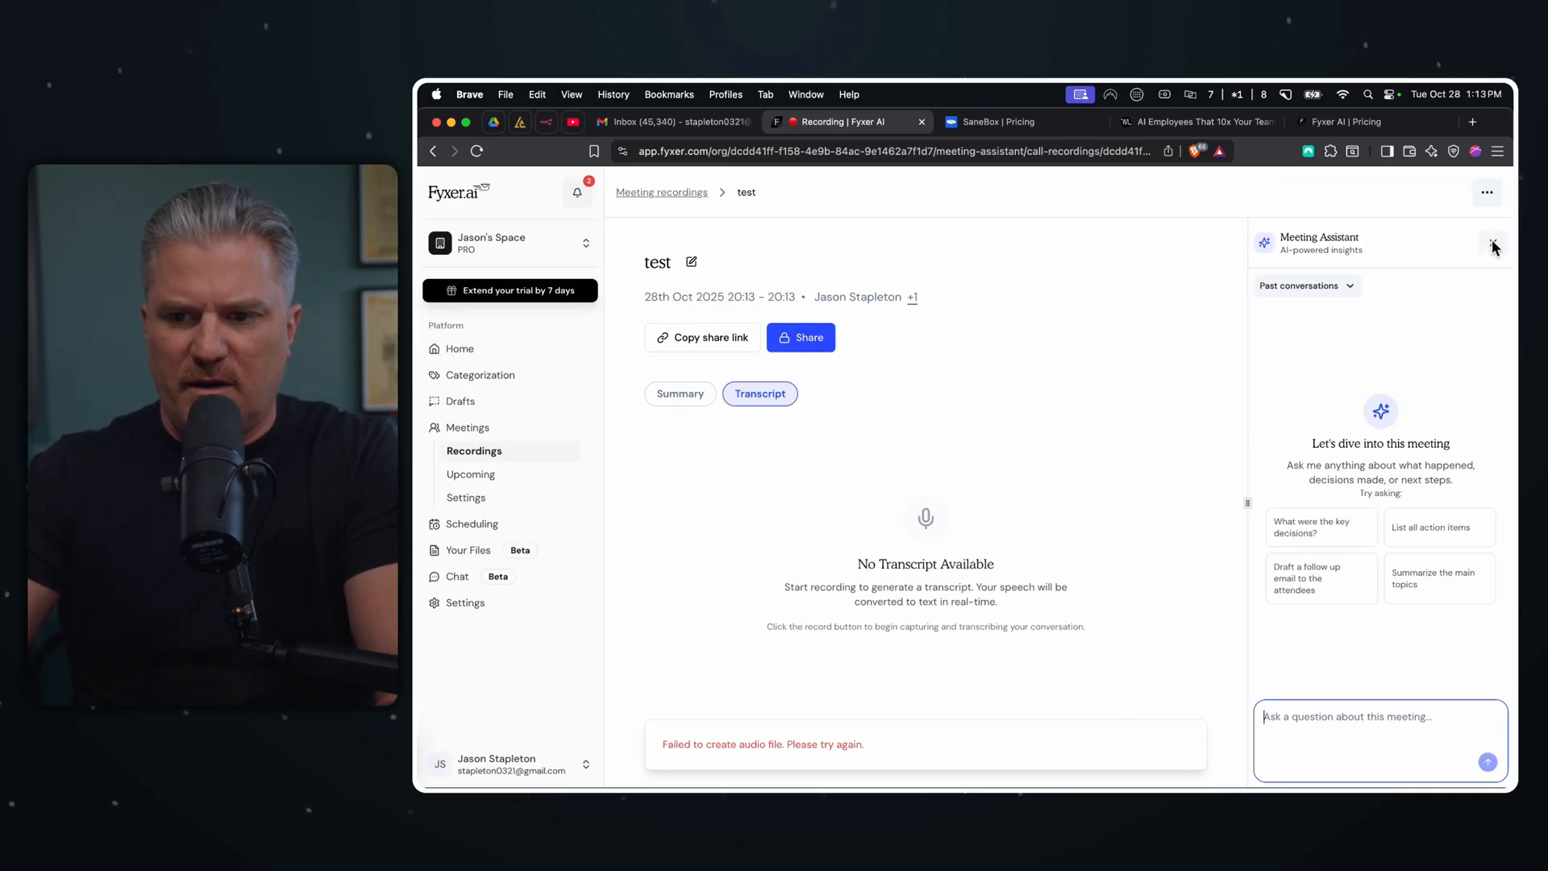
pyautogui.click(661, 192)
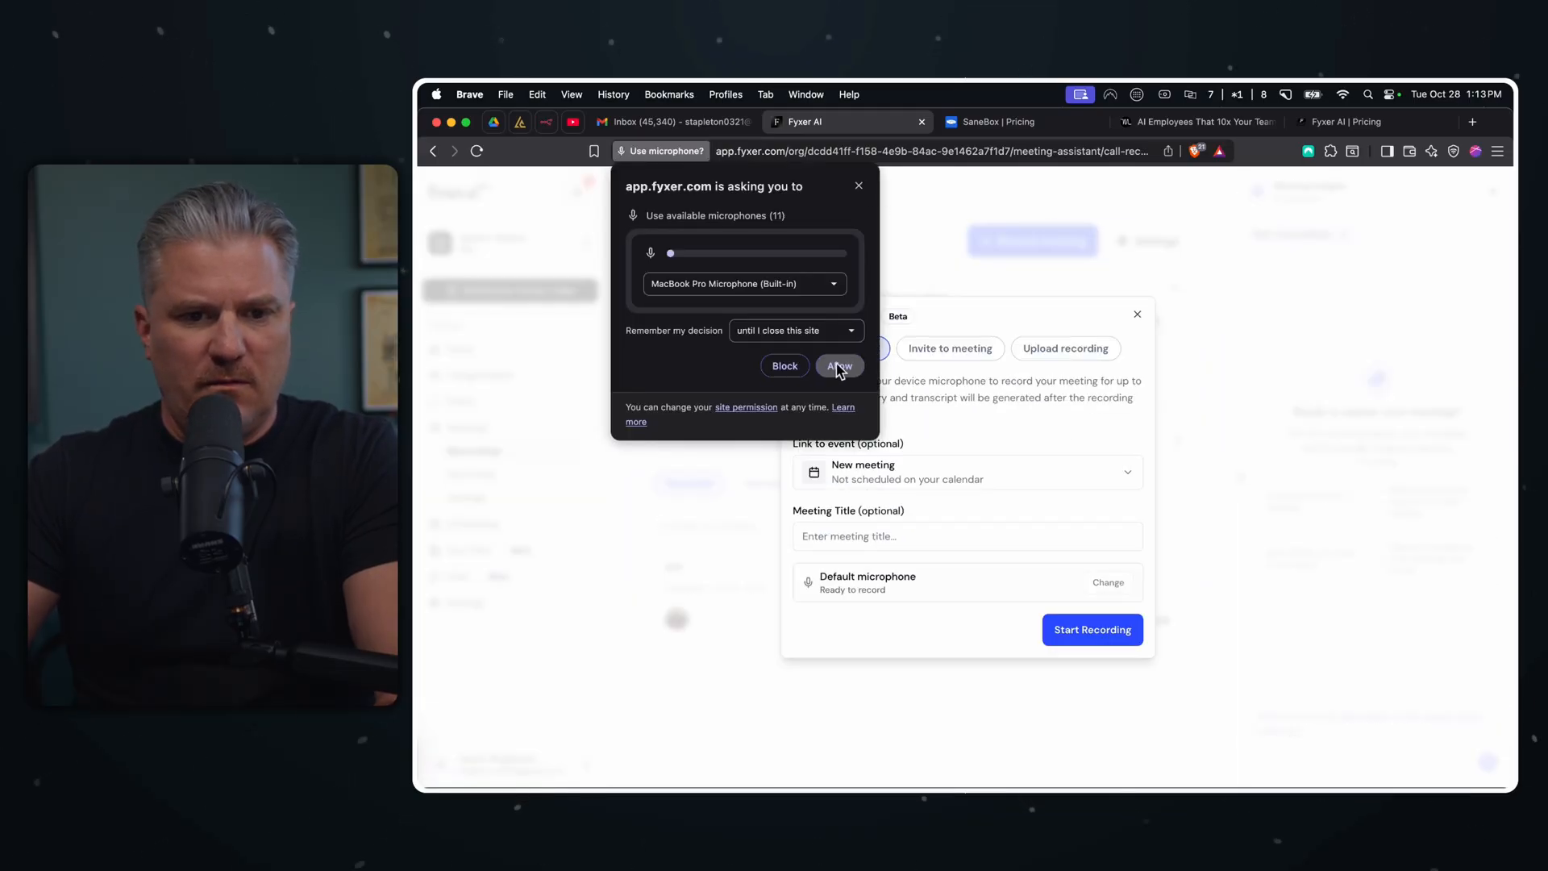
# - Allow microphone access and start a mic recording titled 'test2'
pyautogui.click(839, 366)
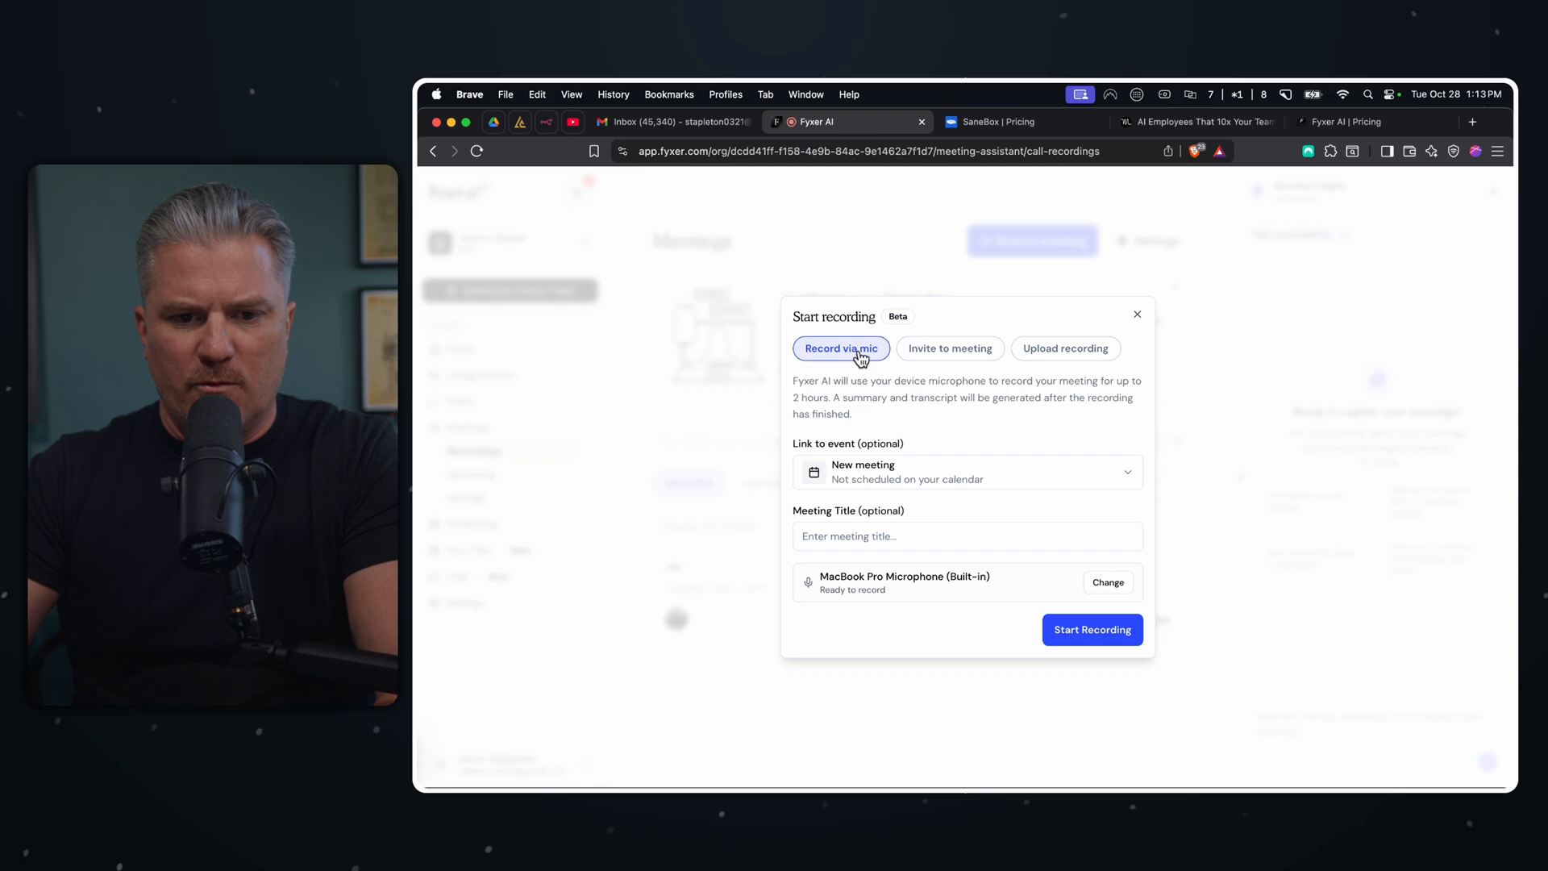
pyautogui.moveTo(886, 544)
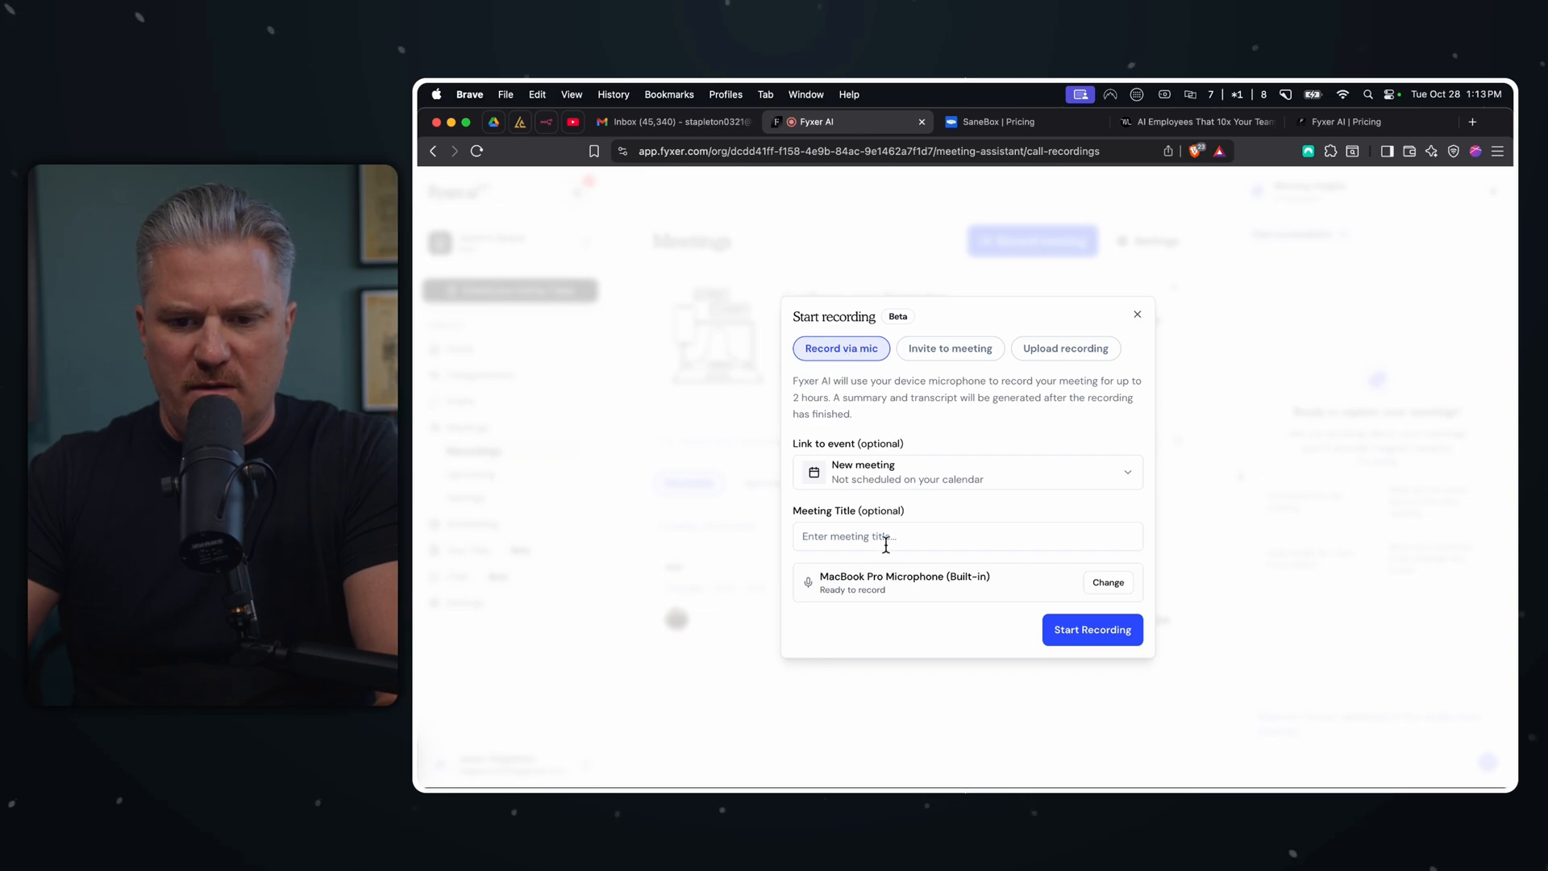
pyautogui.write('test2')
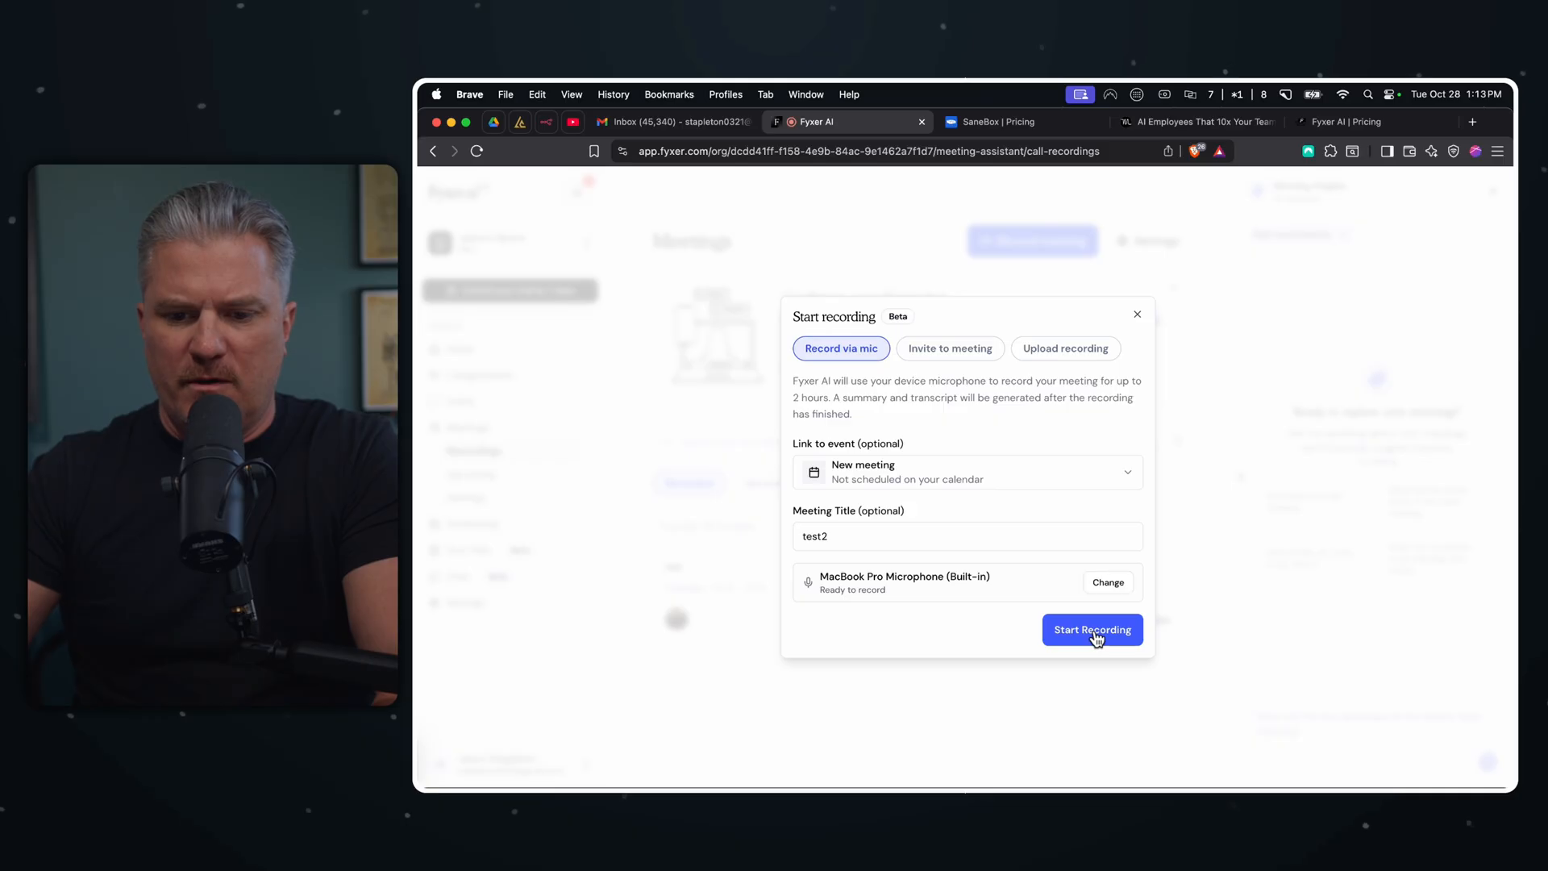
pyautogui.click(1092, 631)
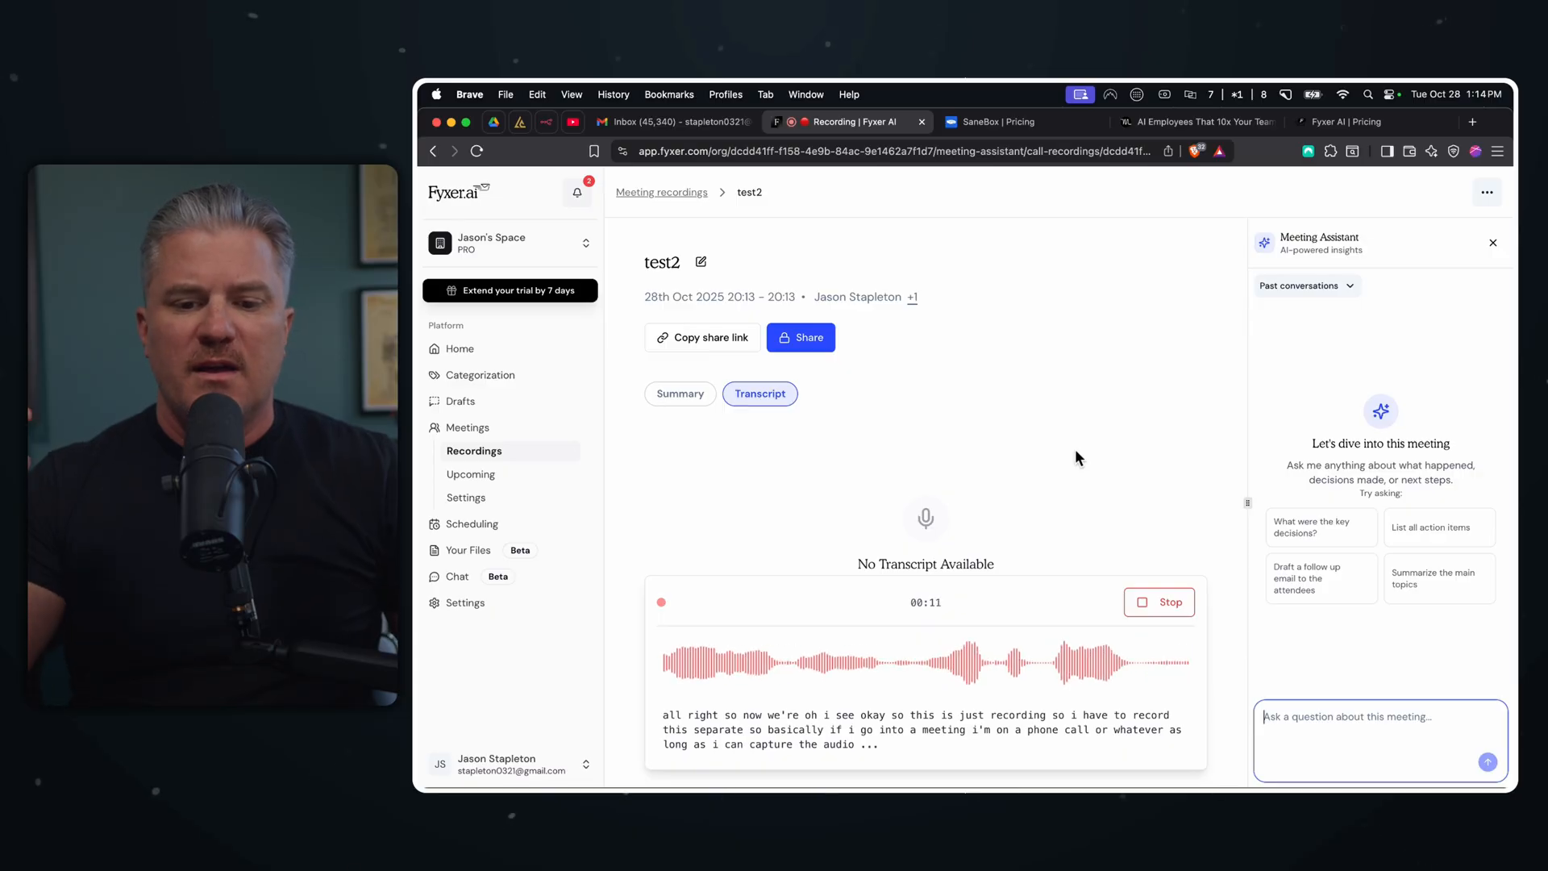
pyautogui.moveTo(771, 511)
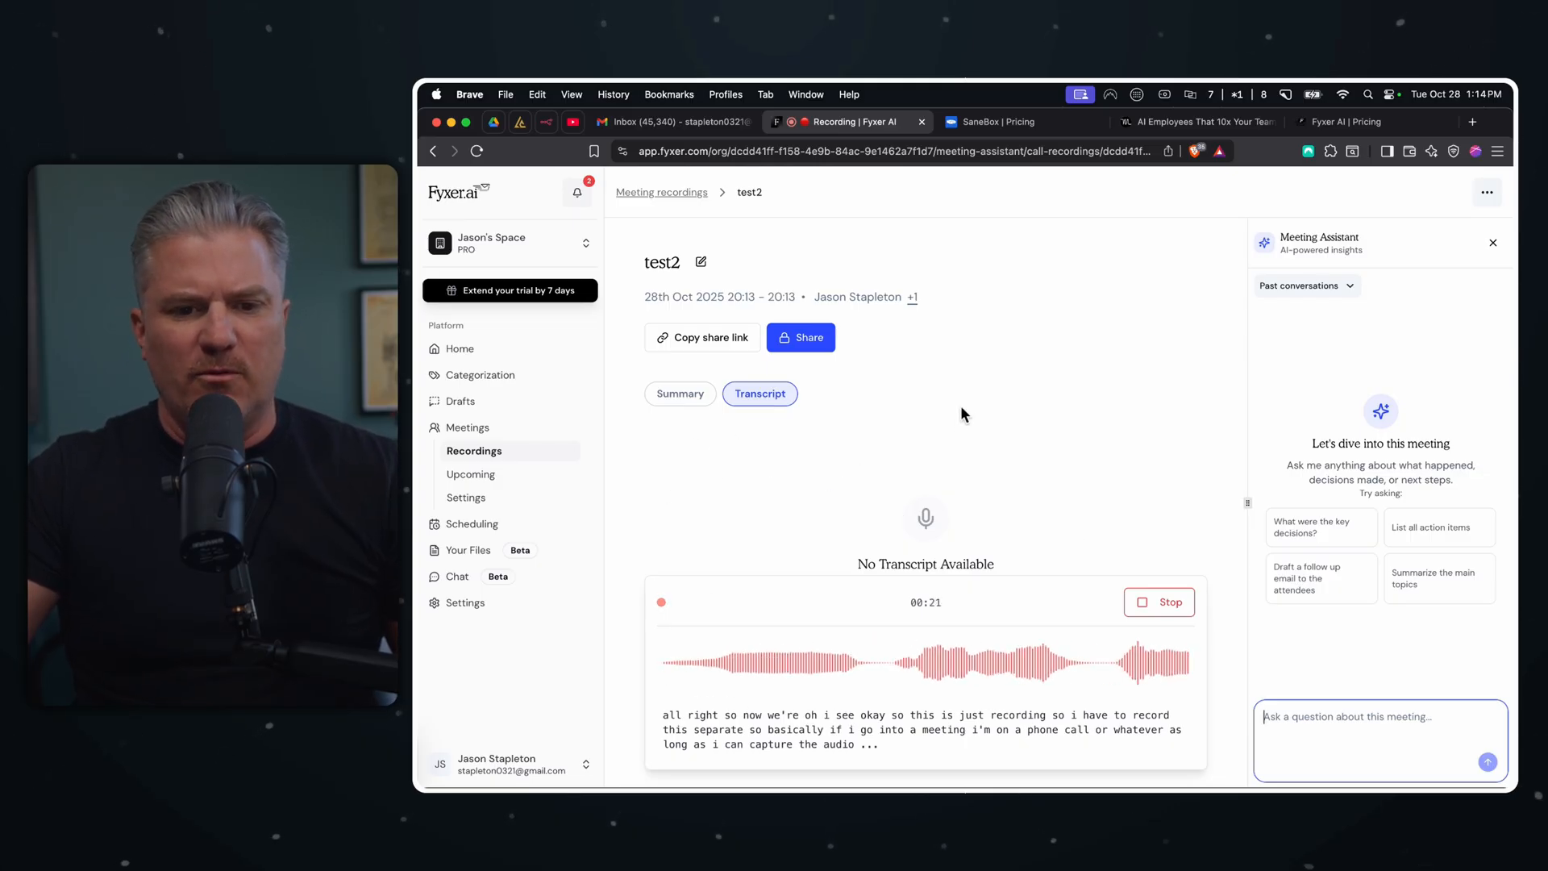
pyautogui.moveTo(1130, 647)
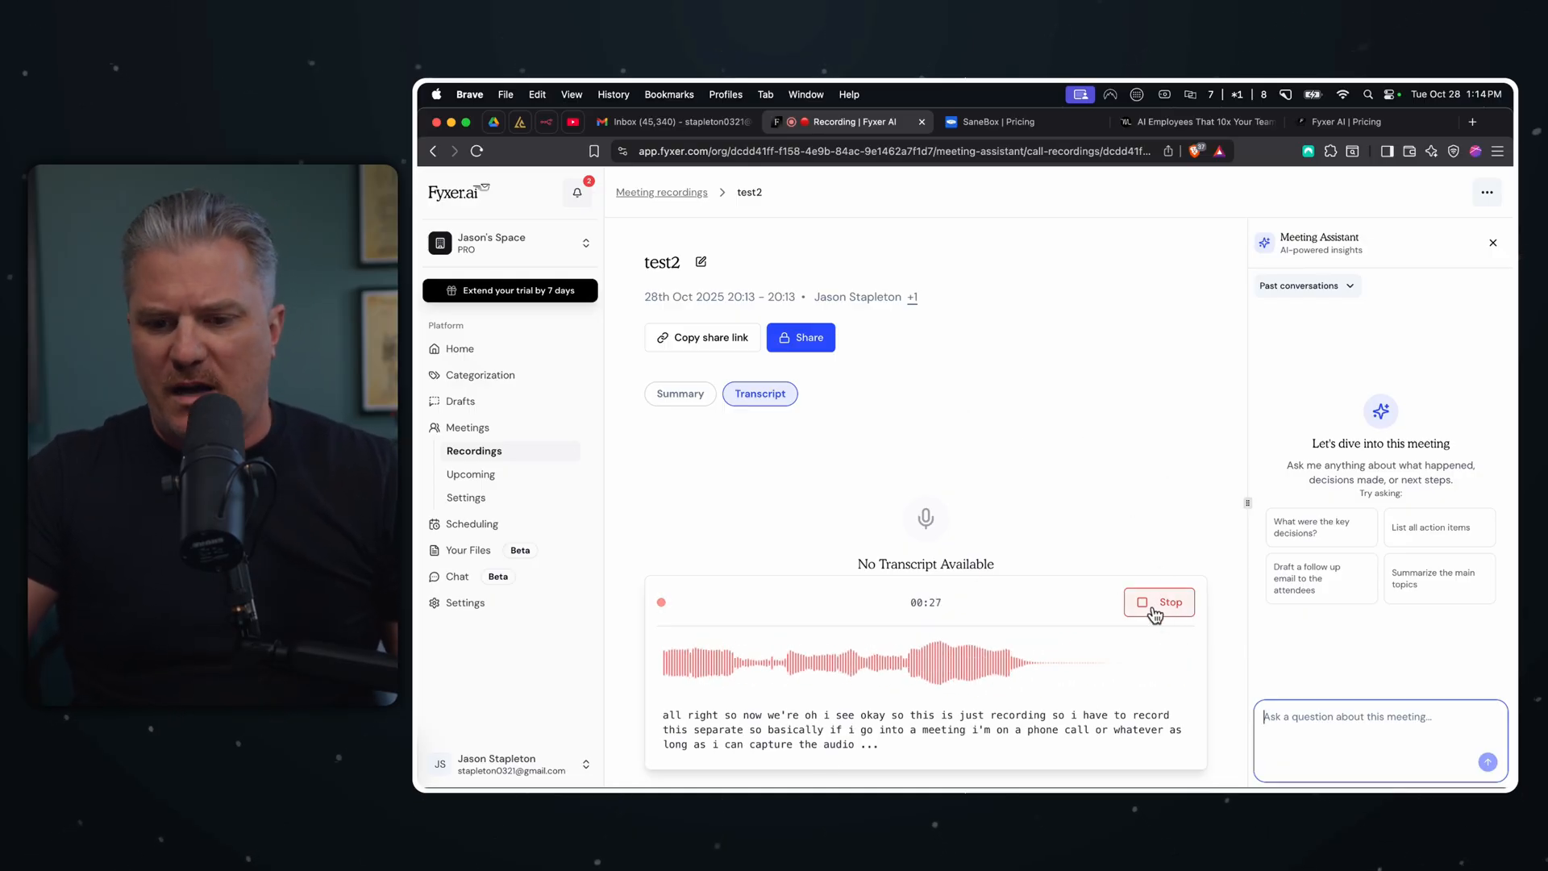
# - Stop the test2 recording after a short spoken test with live transcription
pyautogui.click(1158, 602)
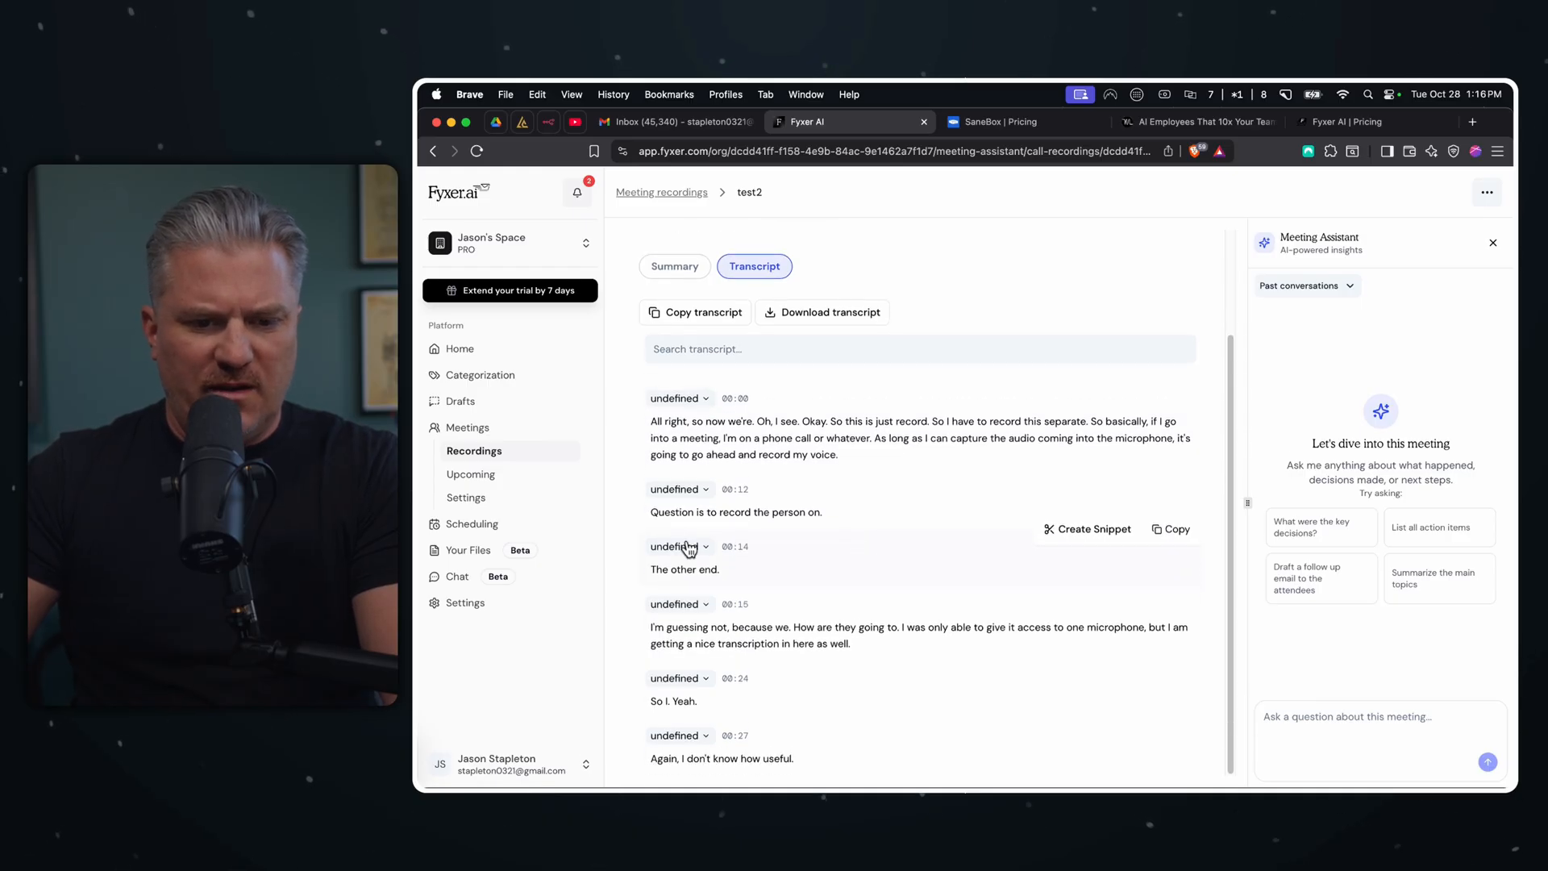
# - Name the 00:14 transcript speaker 'jason' and regenerate the meeting summary
pyautogui.click(676, 547)
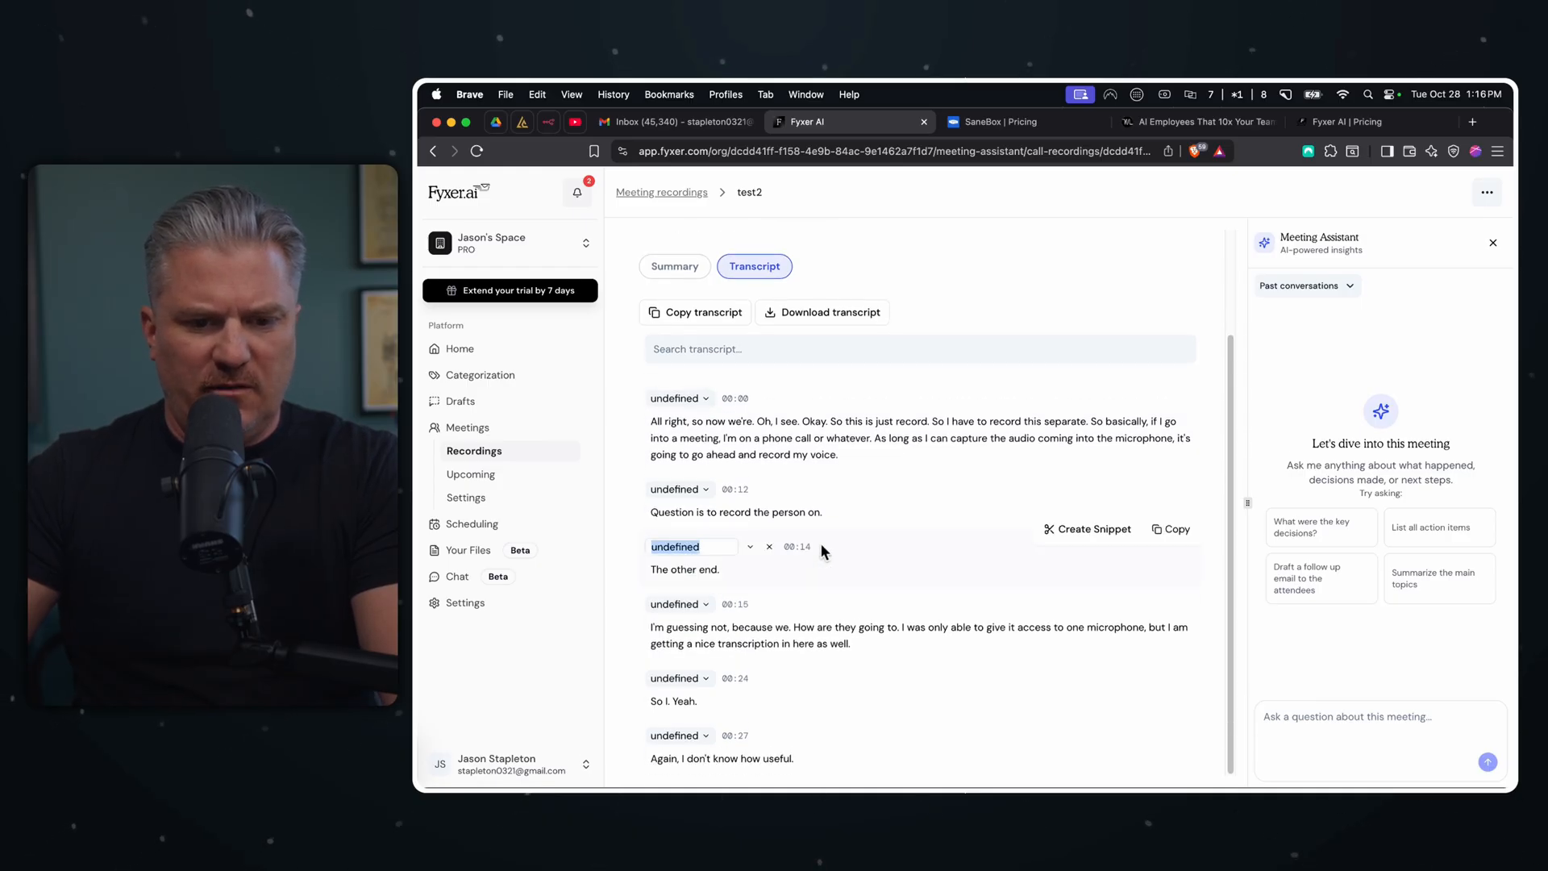
pyautogui.moveTo(803, 487)
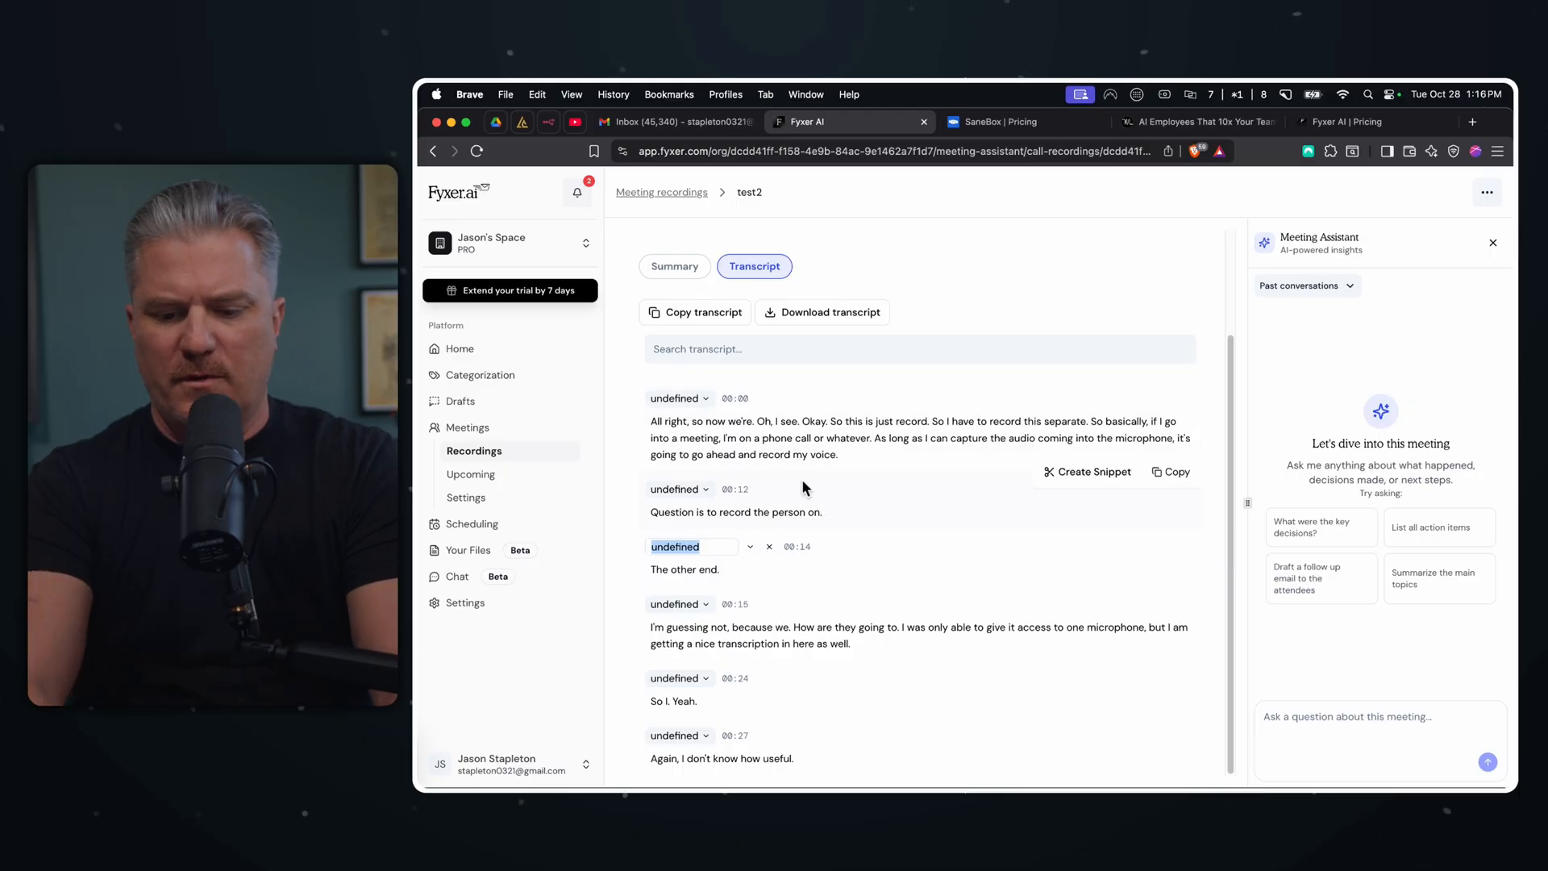
pyautogui.write('jason')
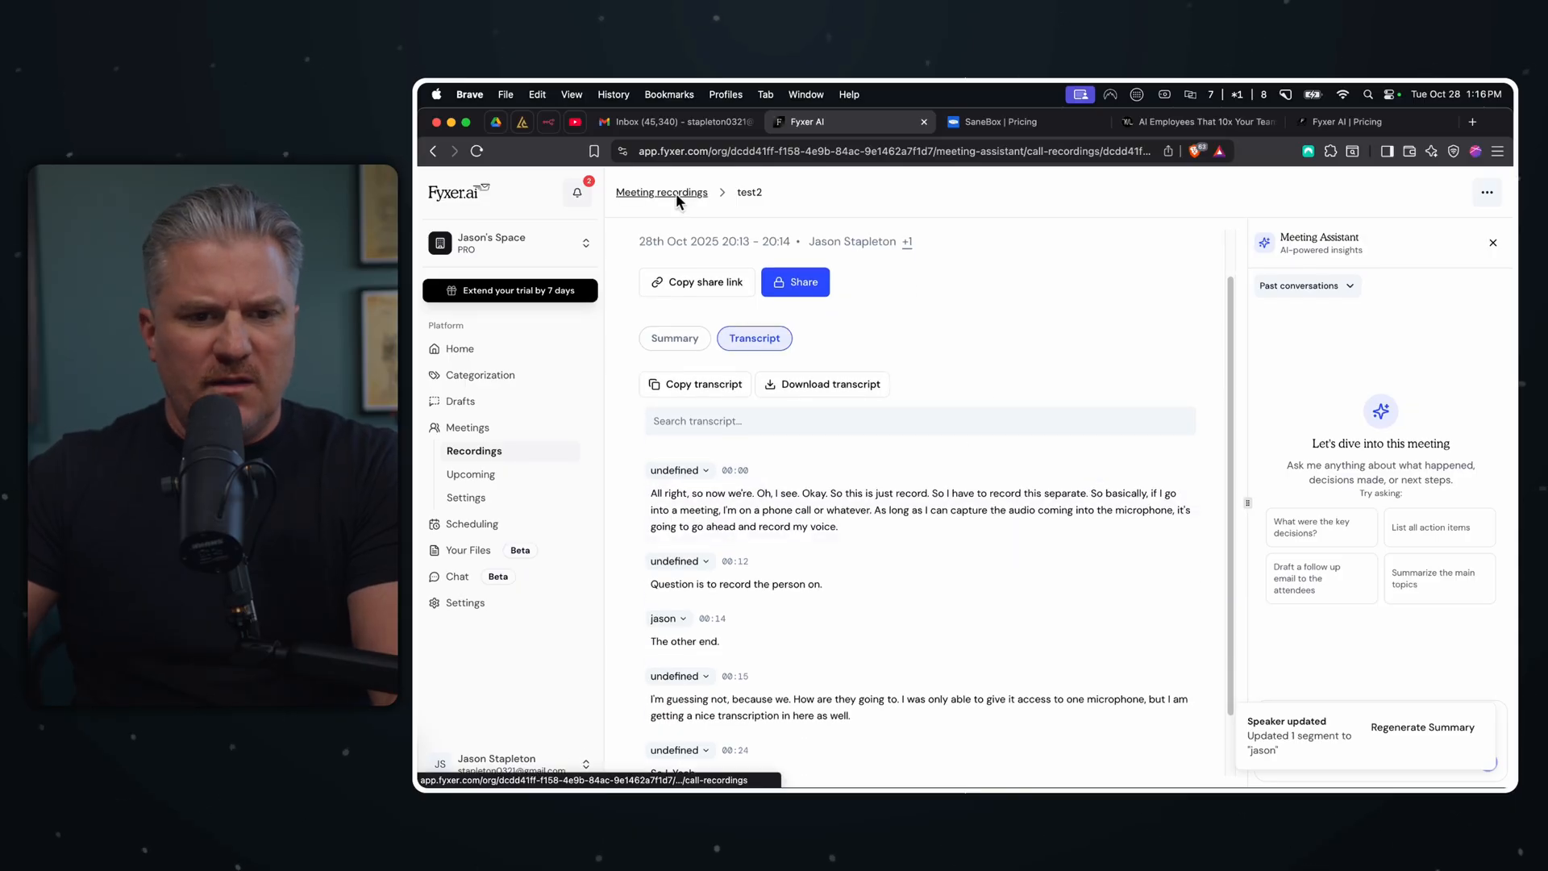
pyautogui.scroll(-3)
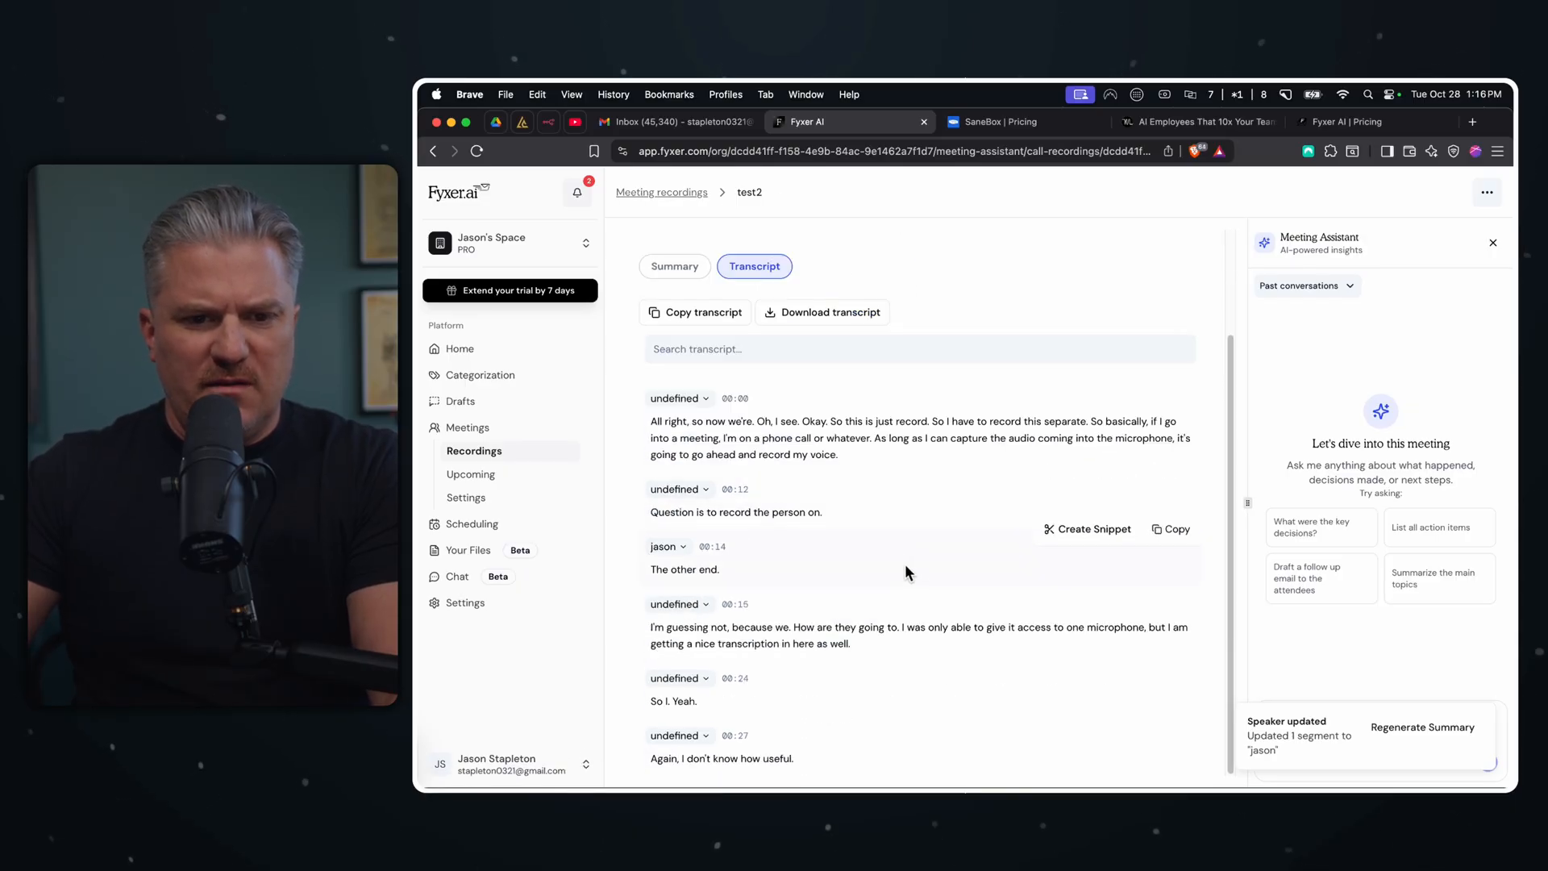
pyautogui.click(674, 266)
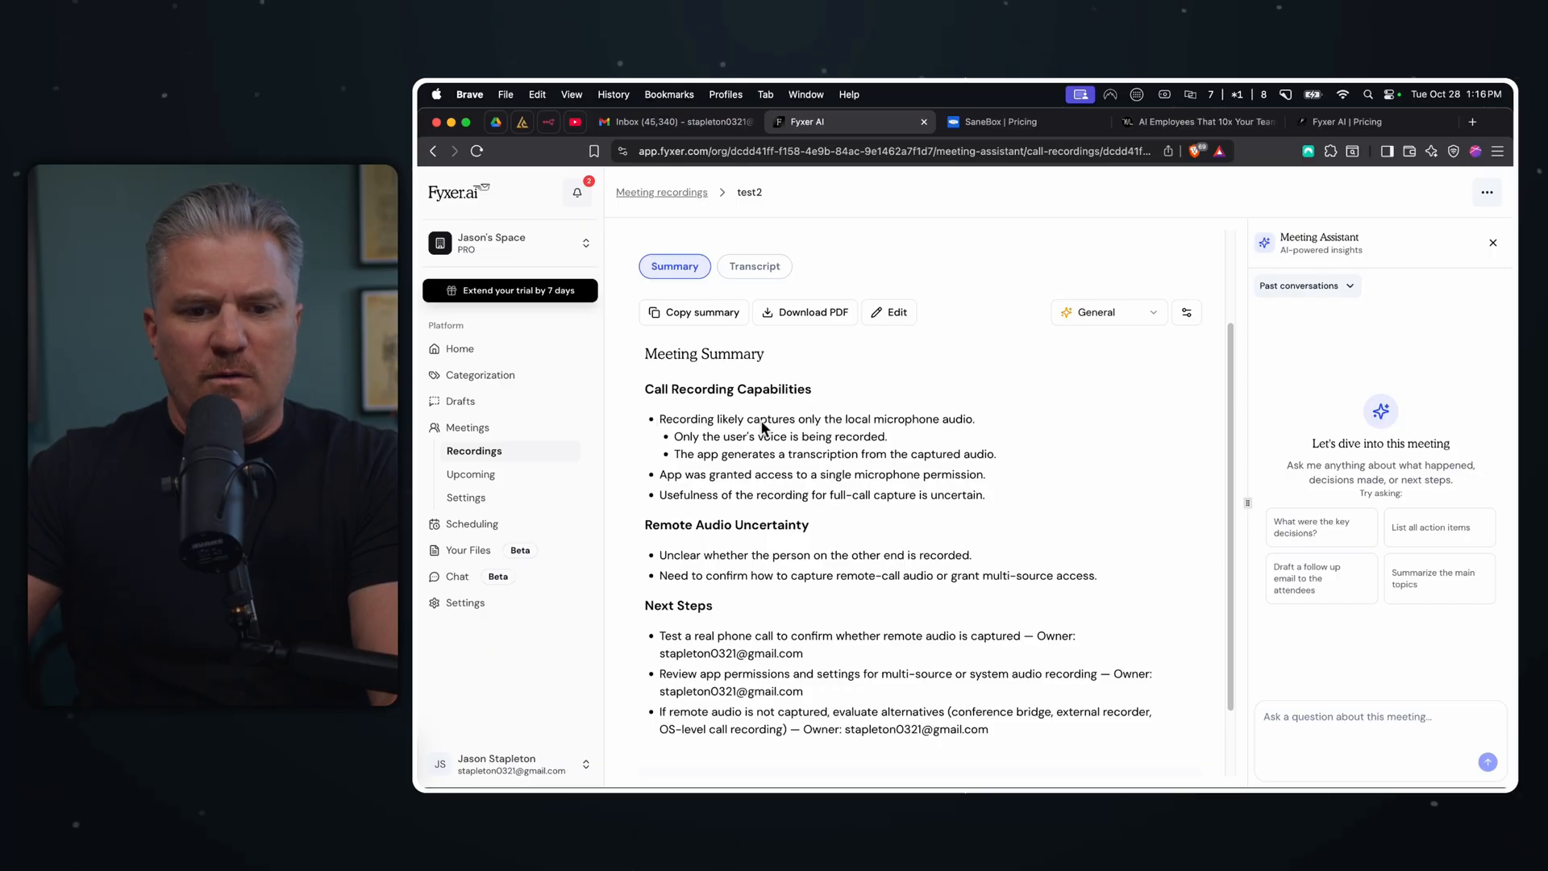
pyautogui.moveTo(992, 432)
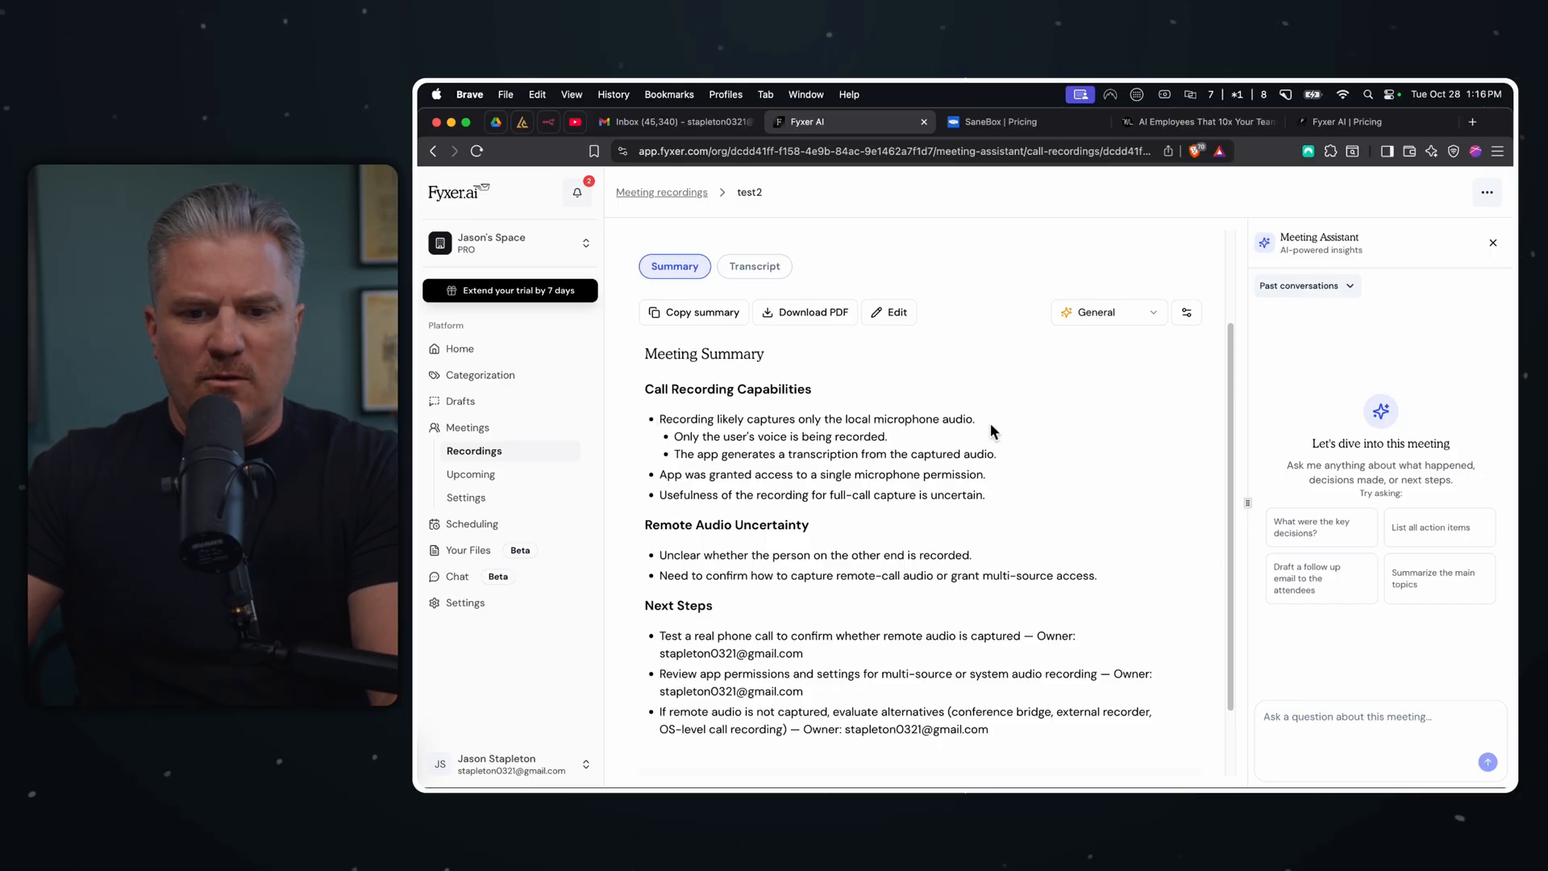
pyautogui.moveTo(785, 451)
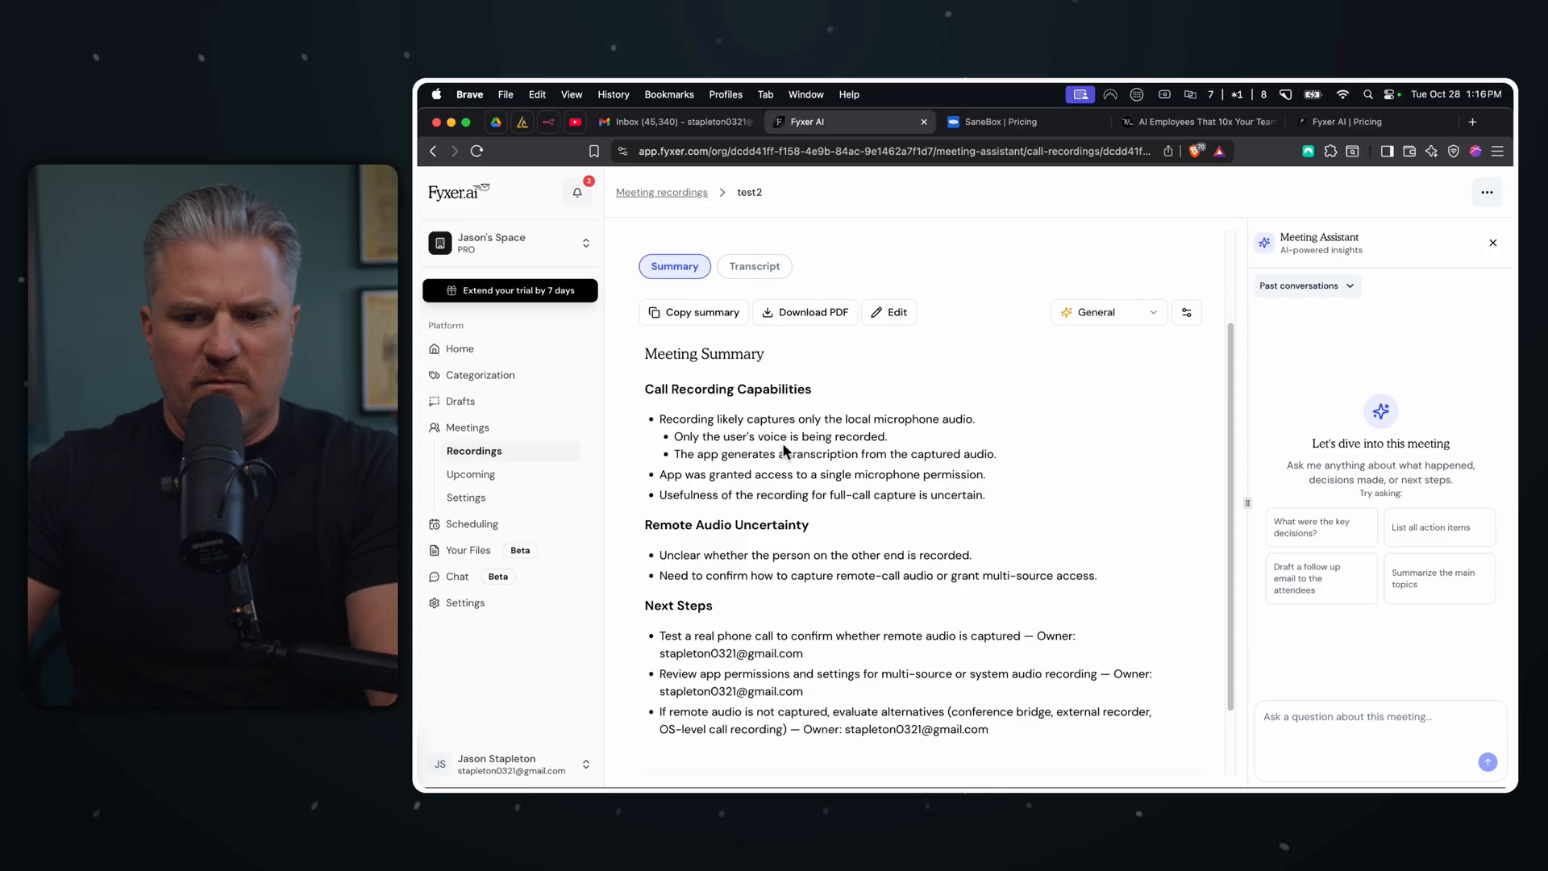
pyautogui.moveTo(695, 445)
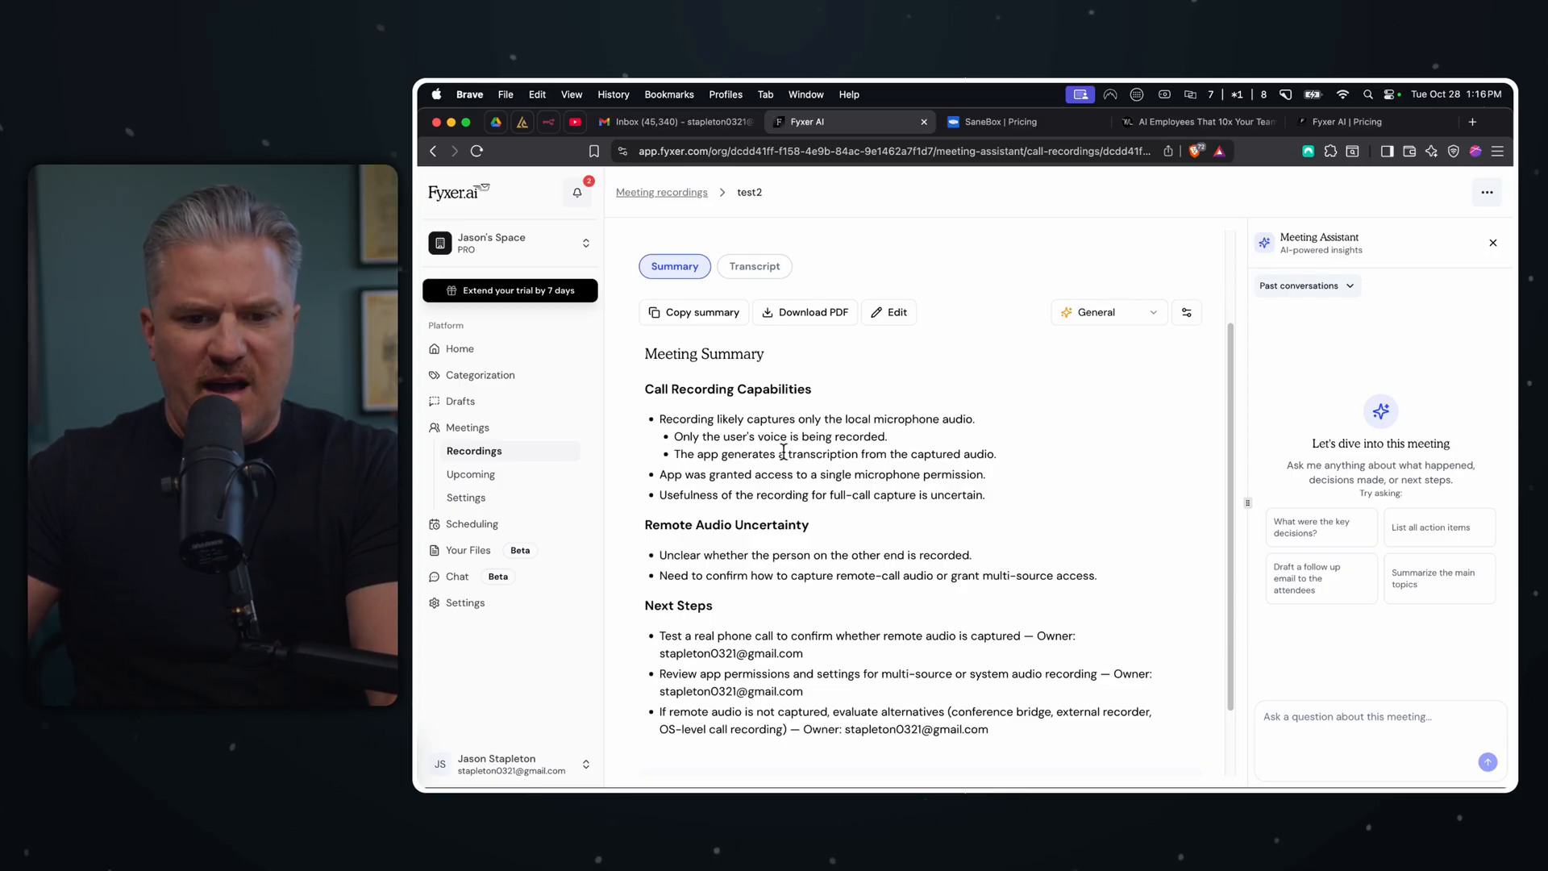
# - Show the test2 recording's Transcript with the 00:14 segment attributed to 'jason'
pyautogui.scroll(-3)
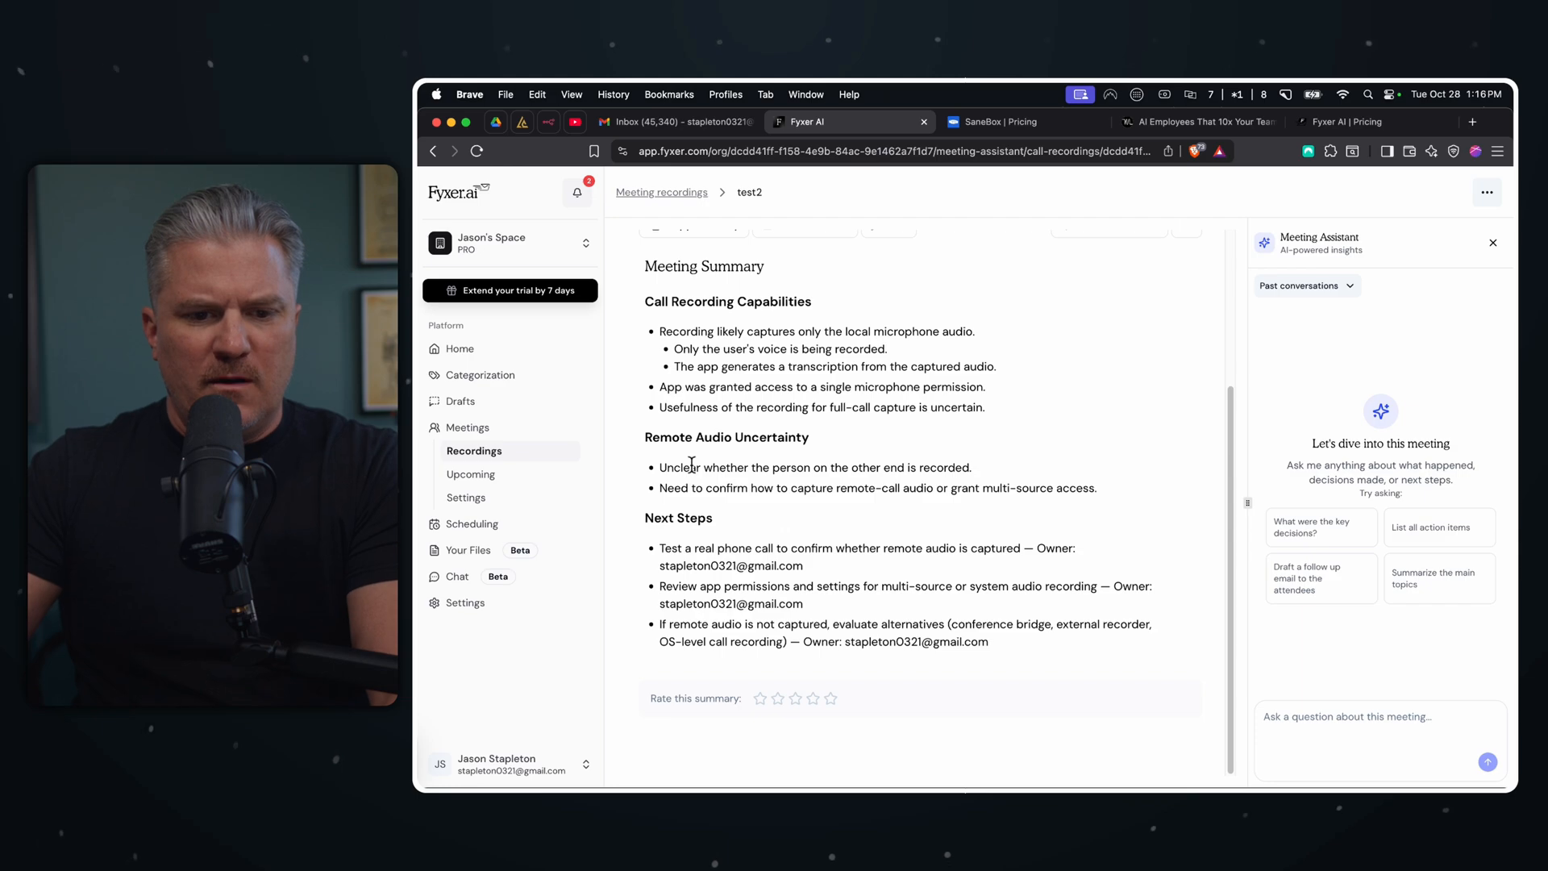
pyautogui.scroll(3)
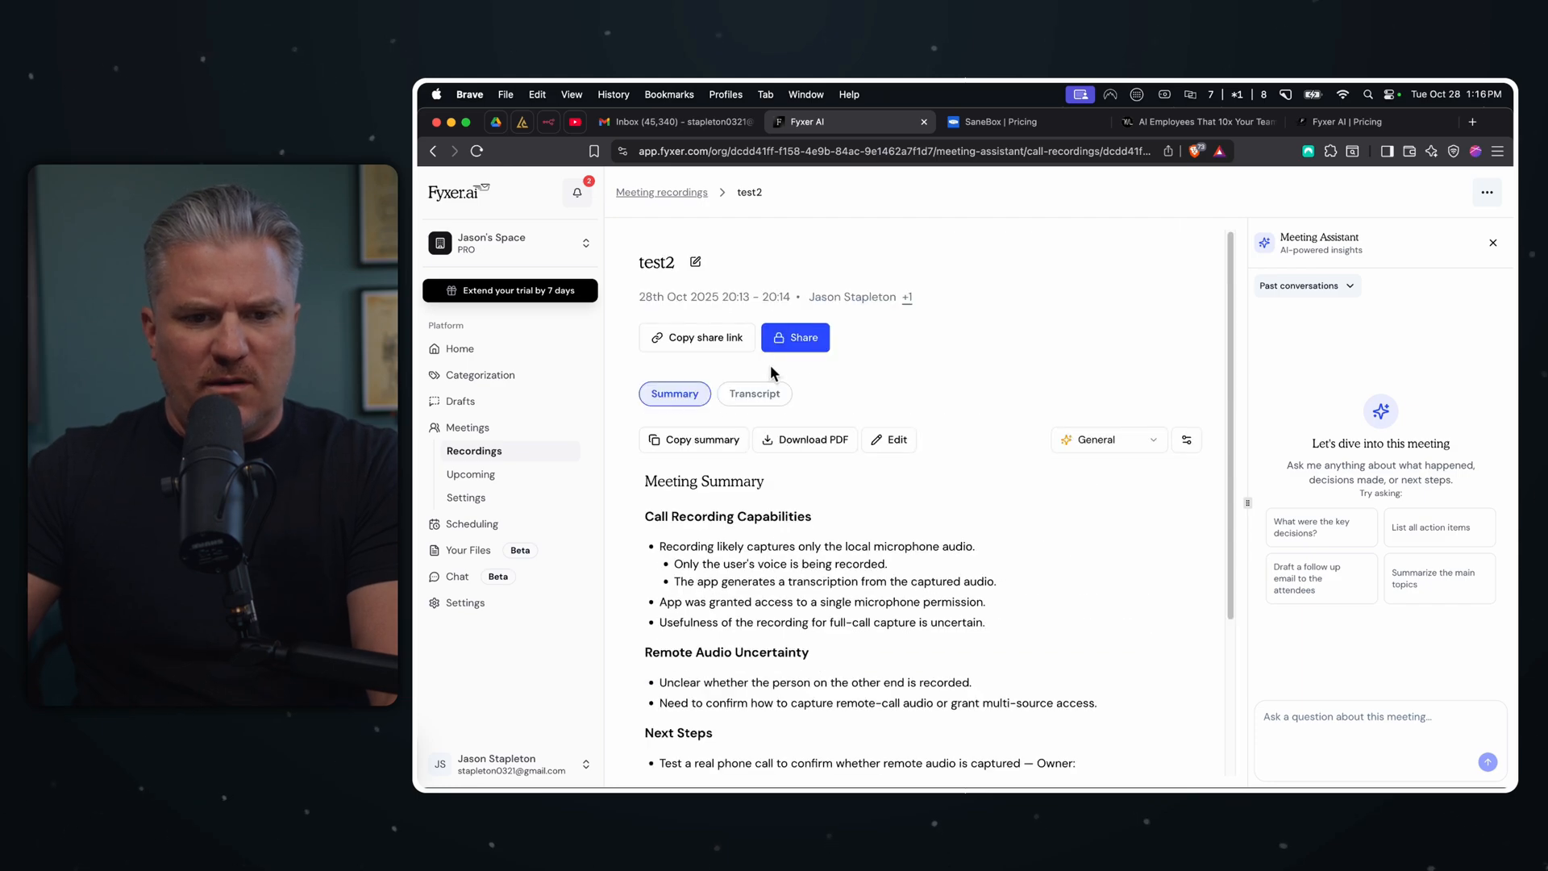
pyautogui.click(755, 394)
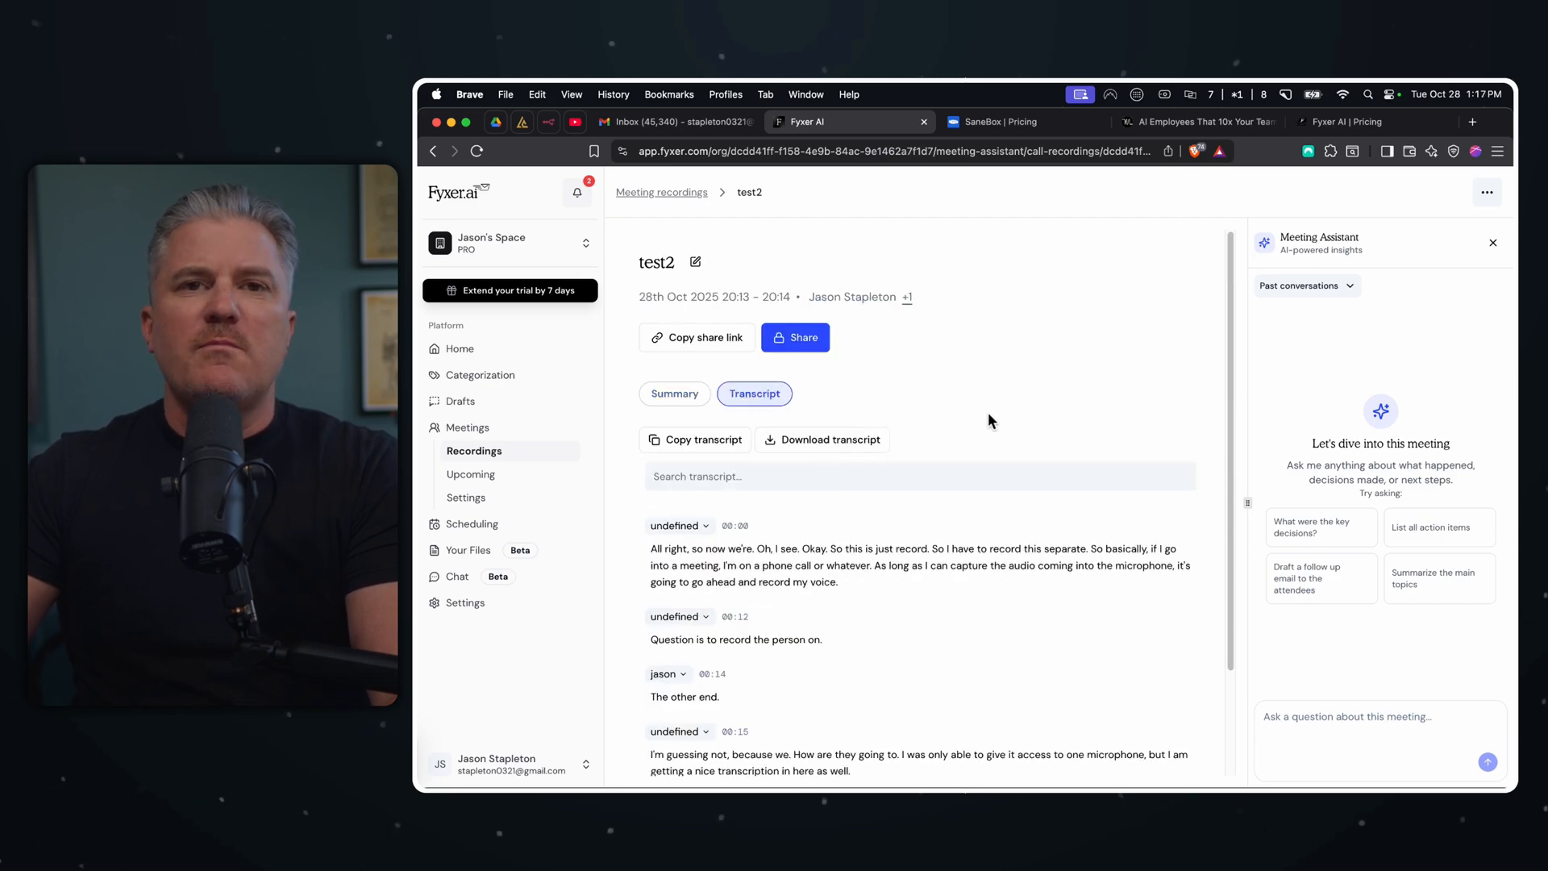
pyautogui.moveTo(977, 422)
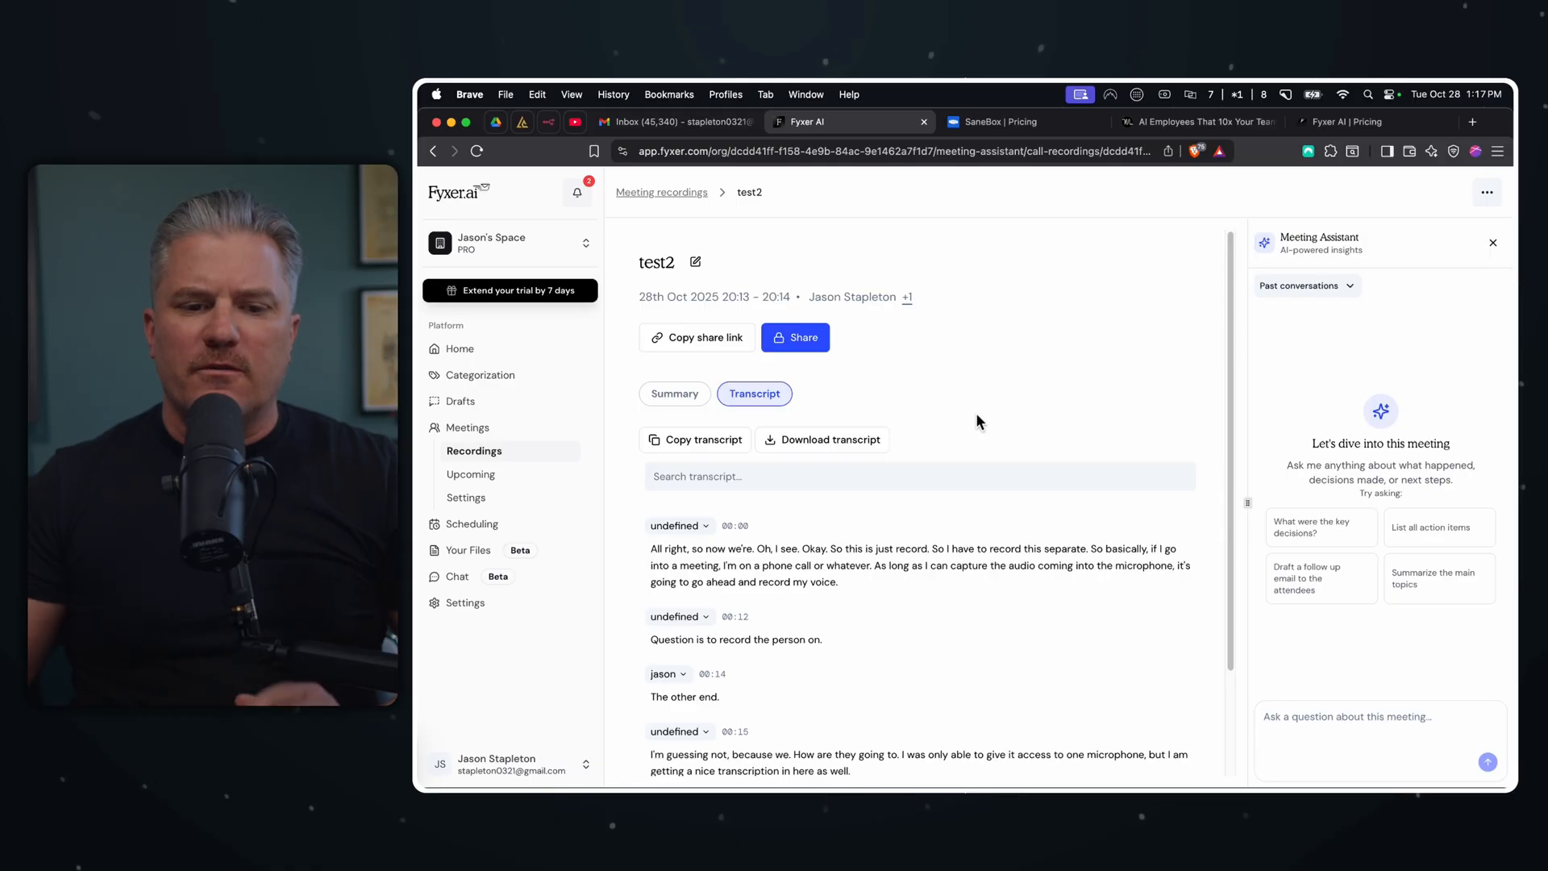
pyautogui.moveTo(958, 495)
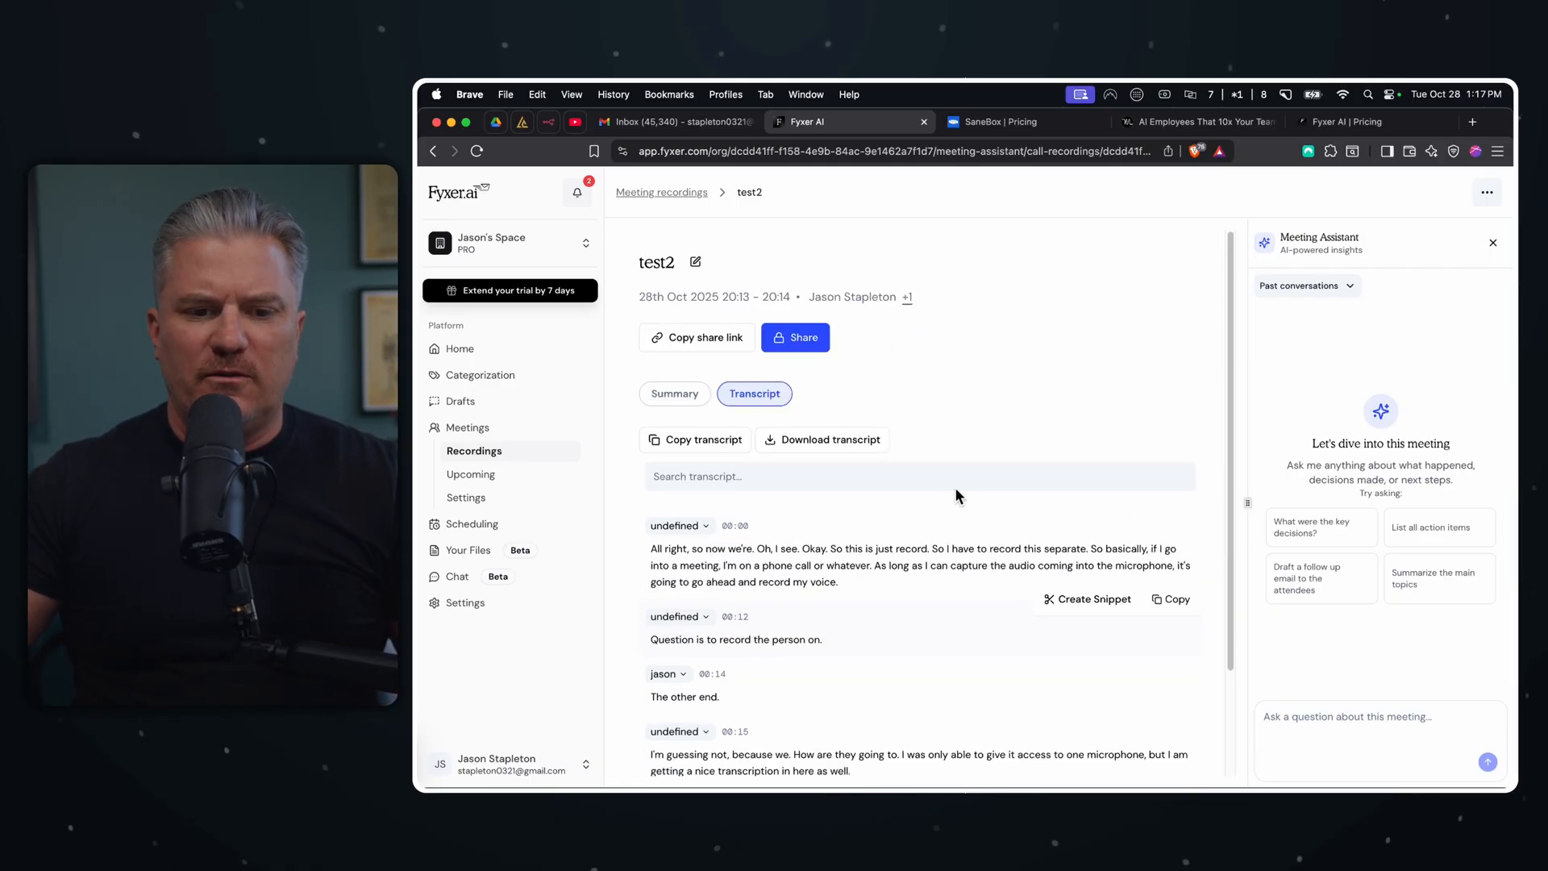
pyautogui.moveTo(948, 416)
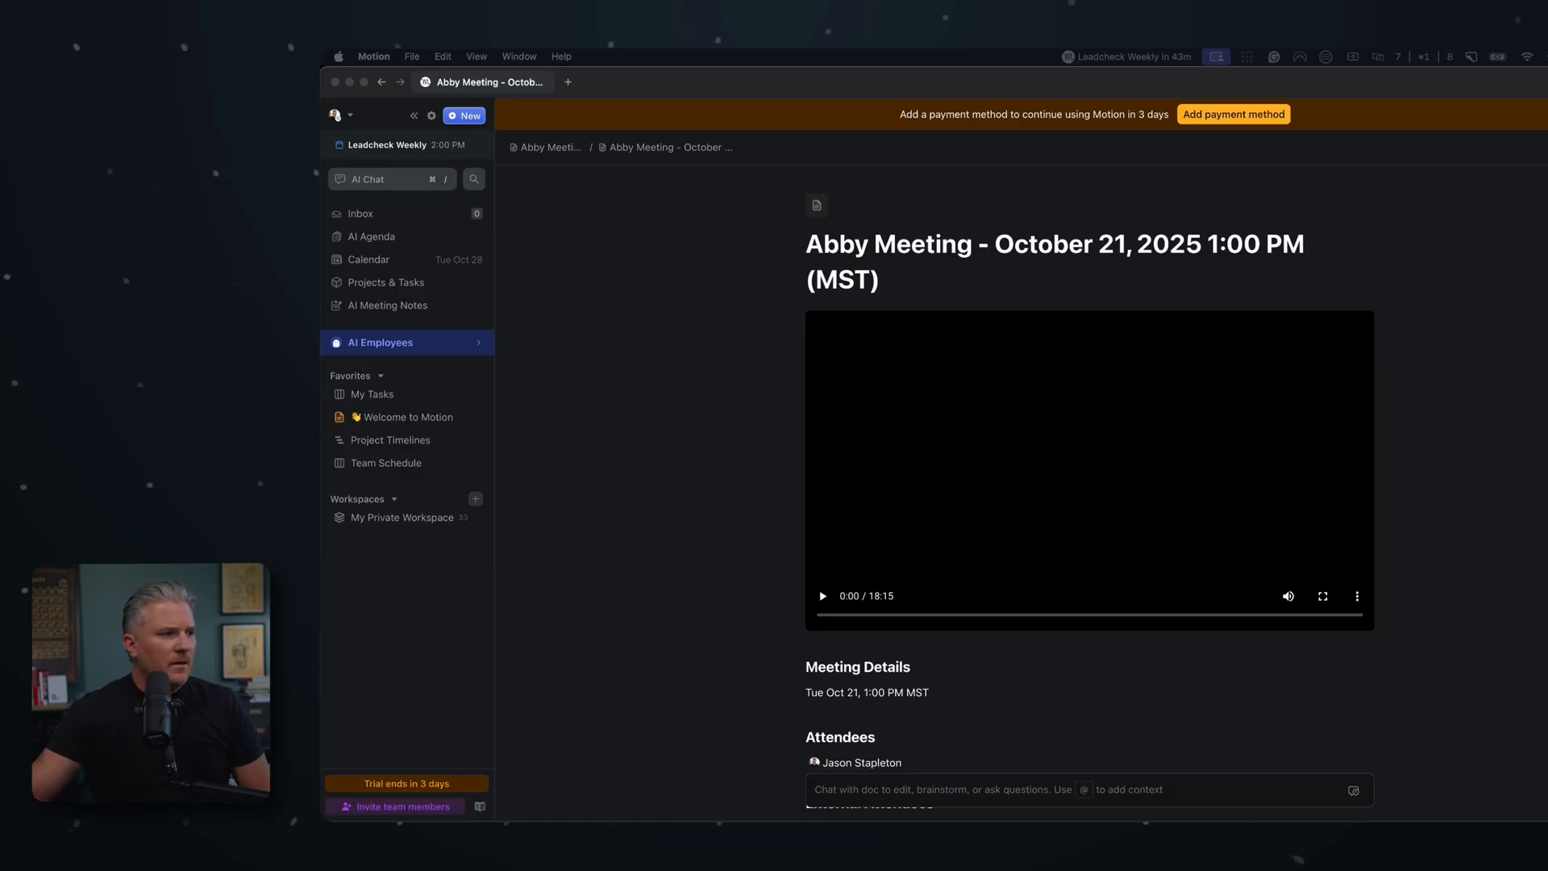
pyautogui.moveTo(381, 310)
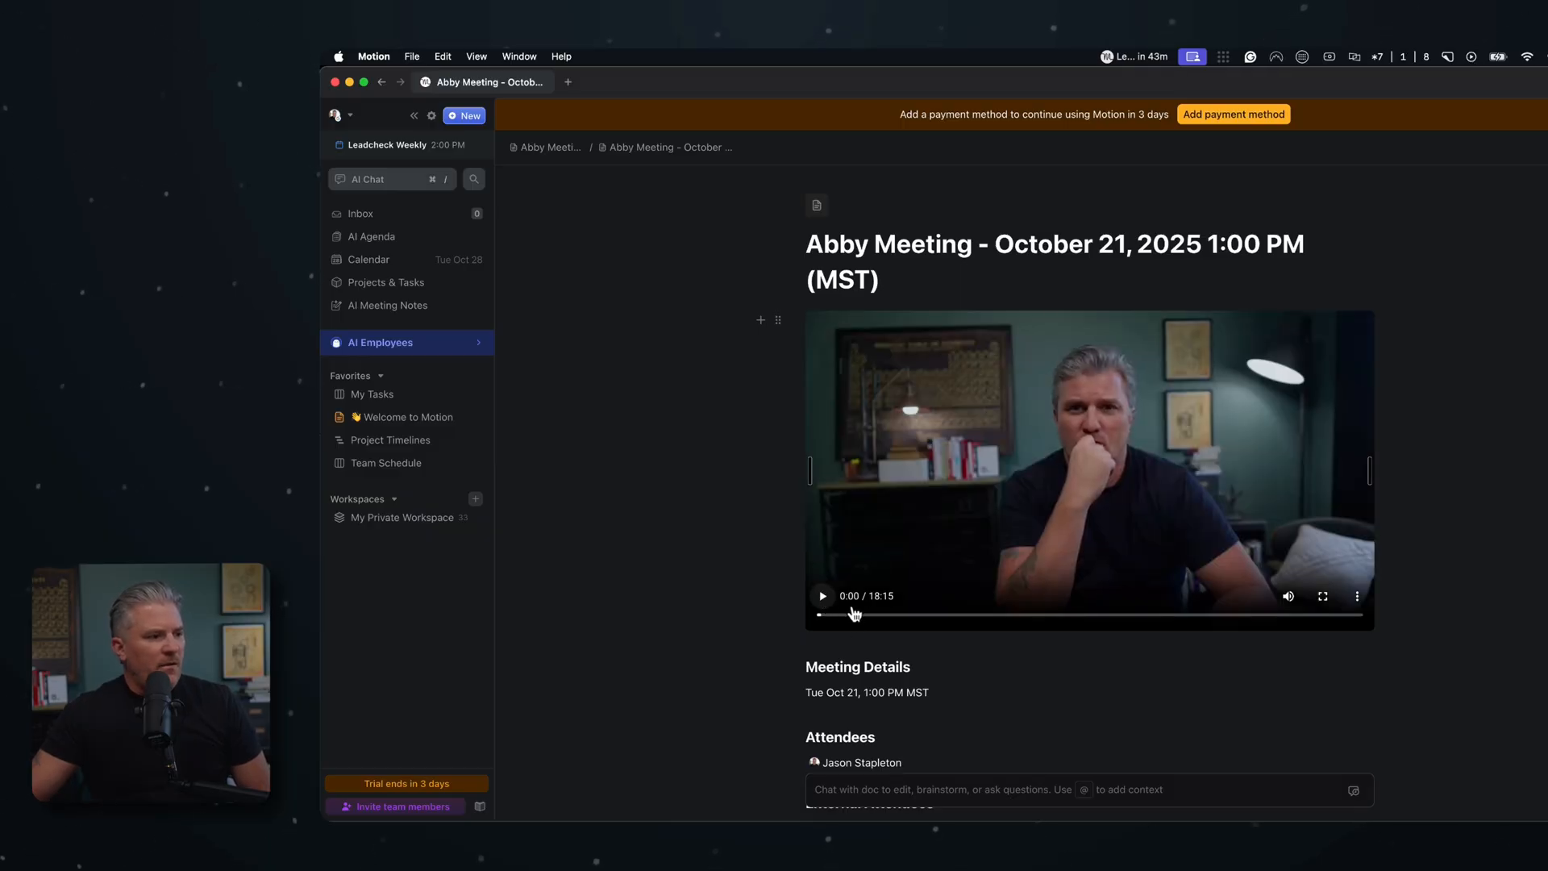
# - Skip ahead in the Abby meeting recording and scroll through its summary, action items and notes
pyautogui.click(822, 595)
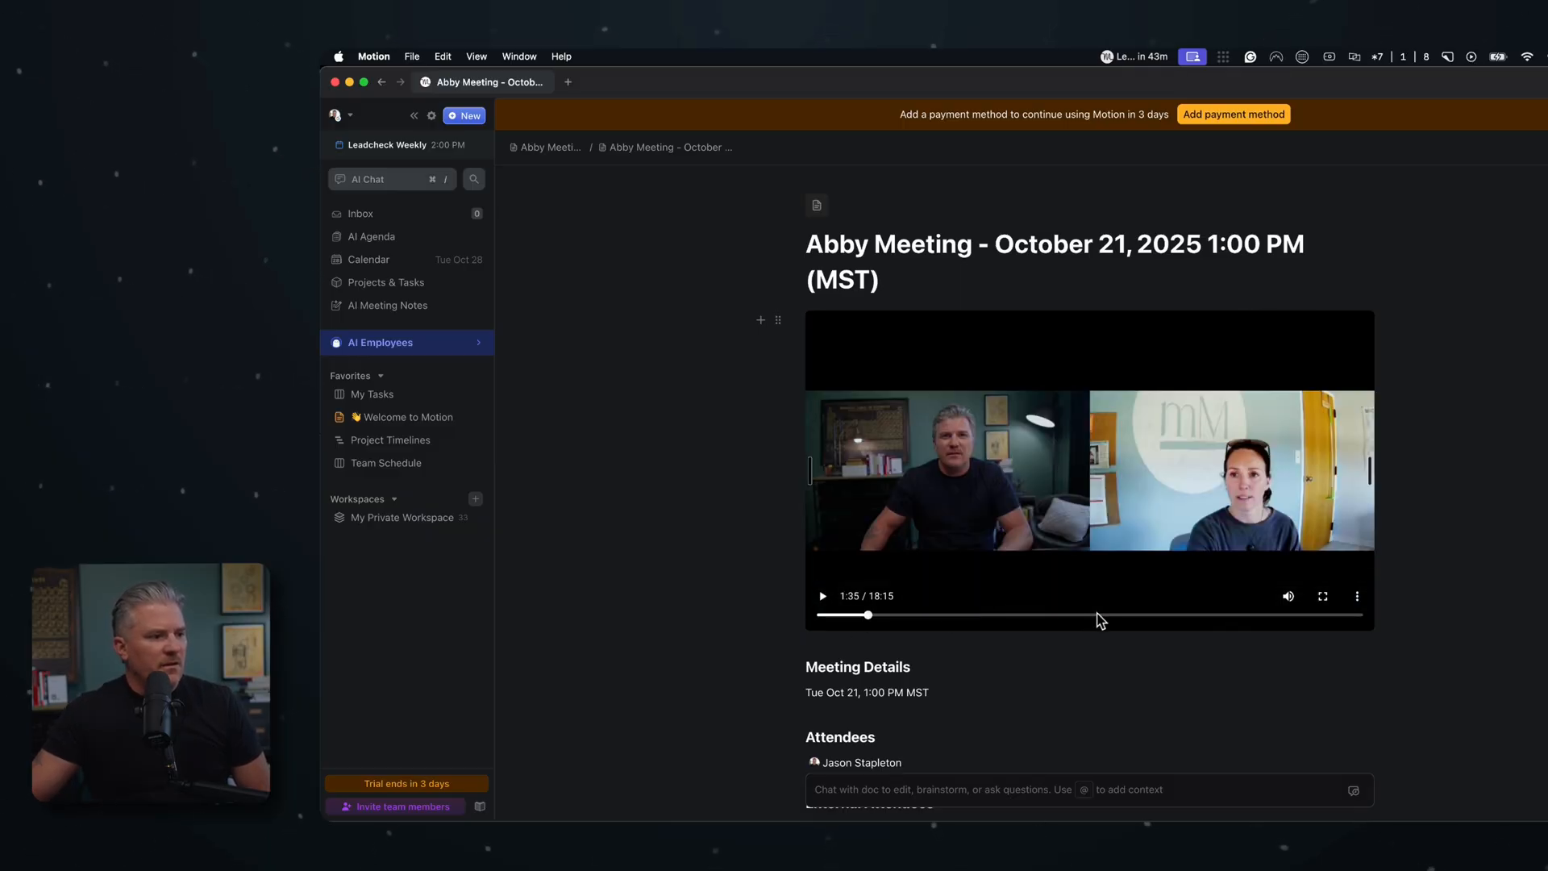
pyautogui.scroll(-3)
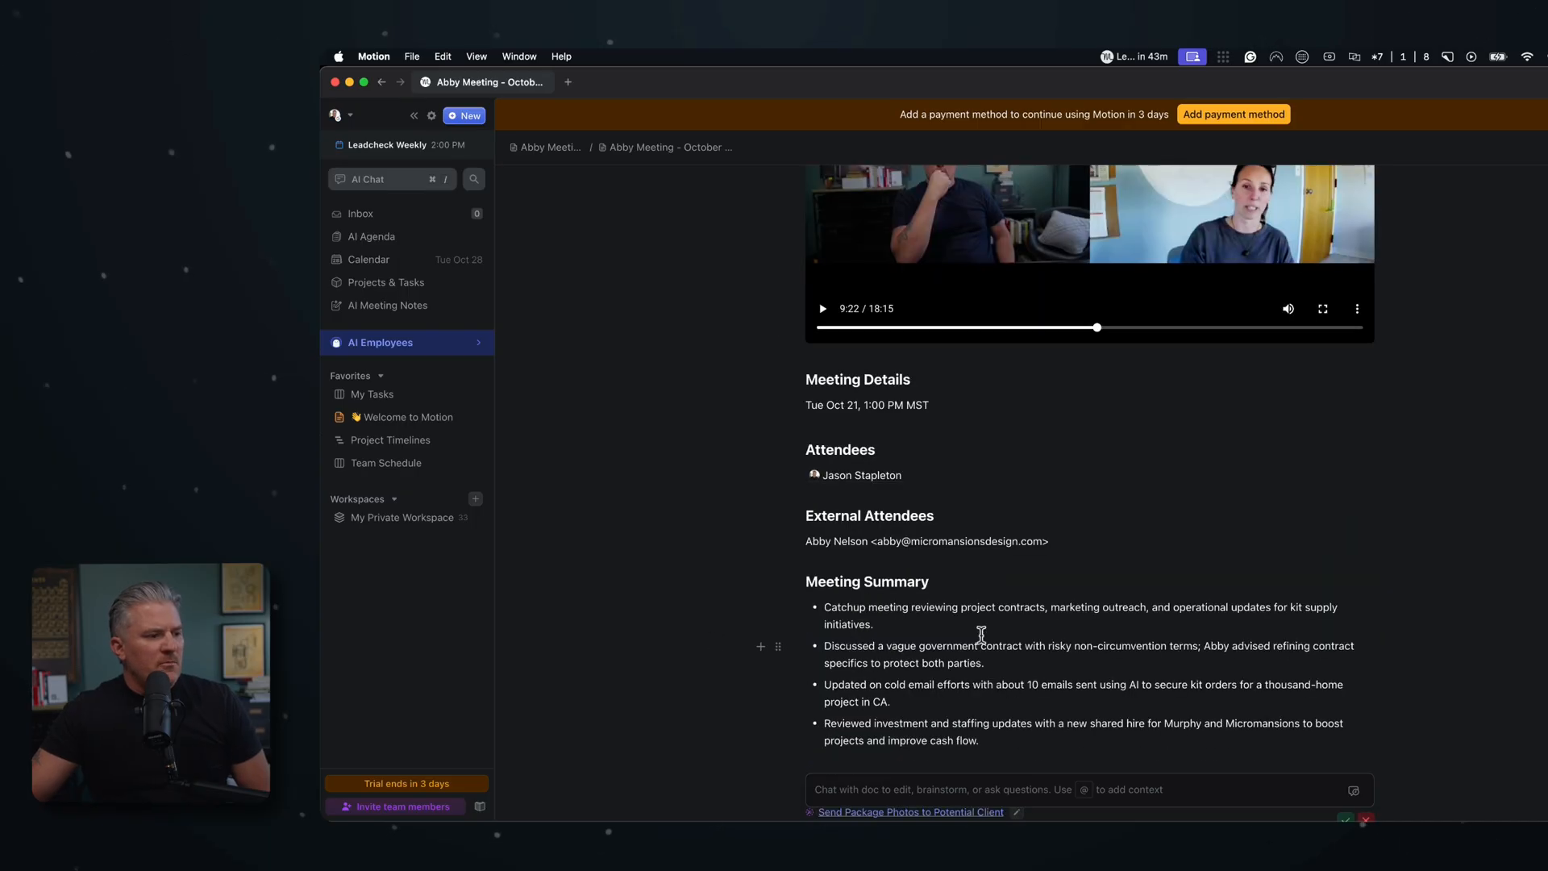
pyautogui.scroll(-3)
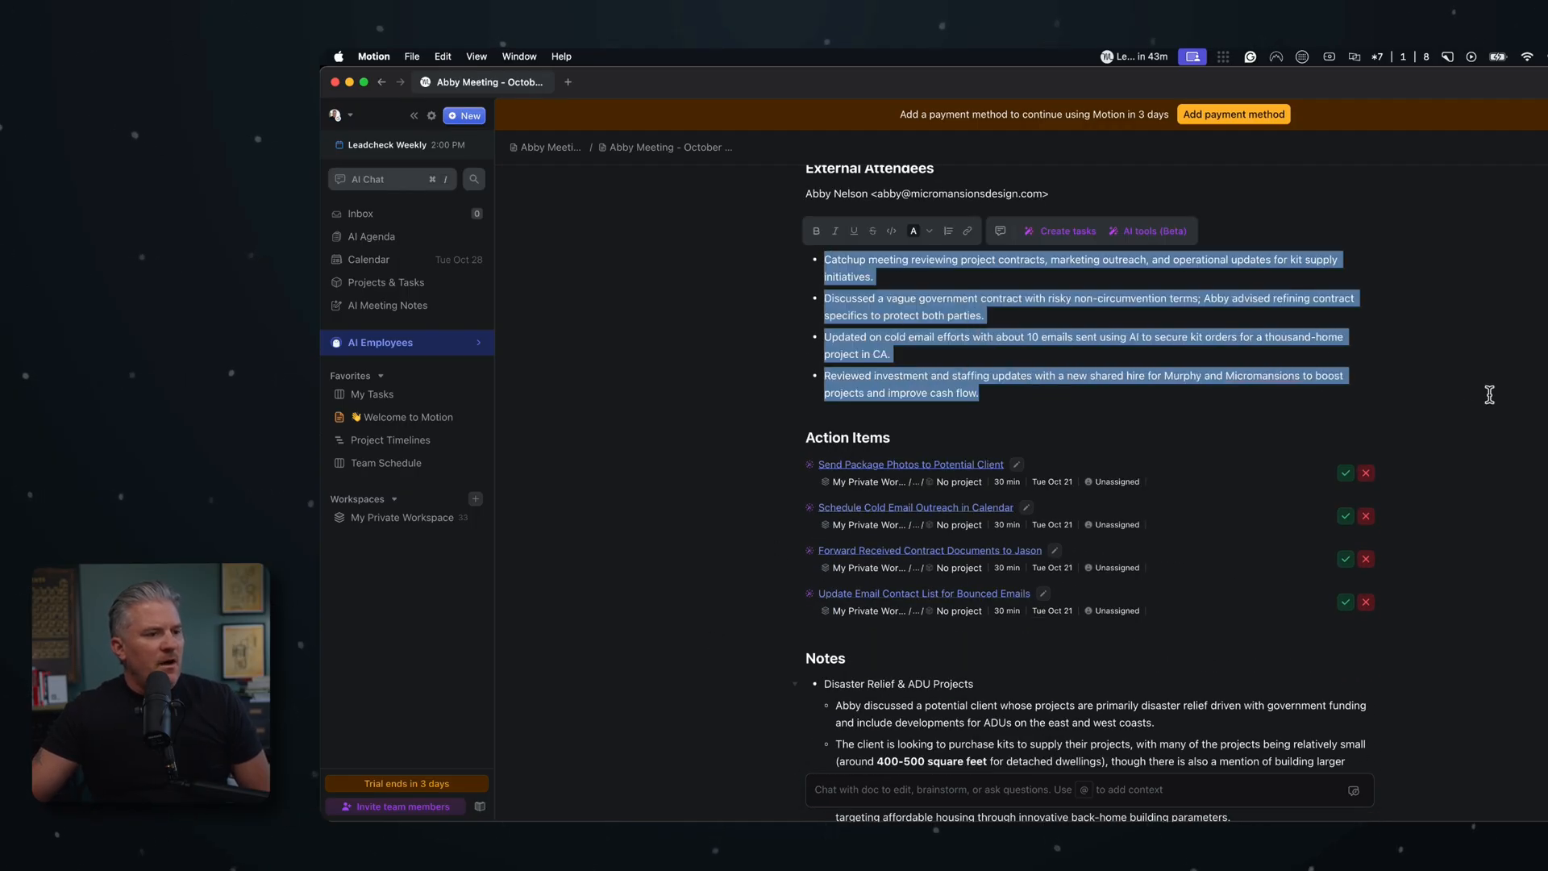
pyautogui.scroll(-3)
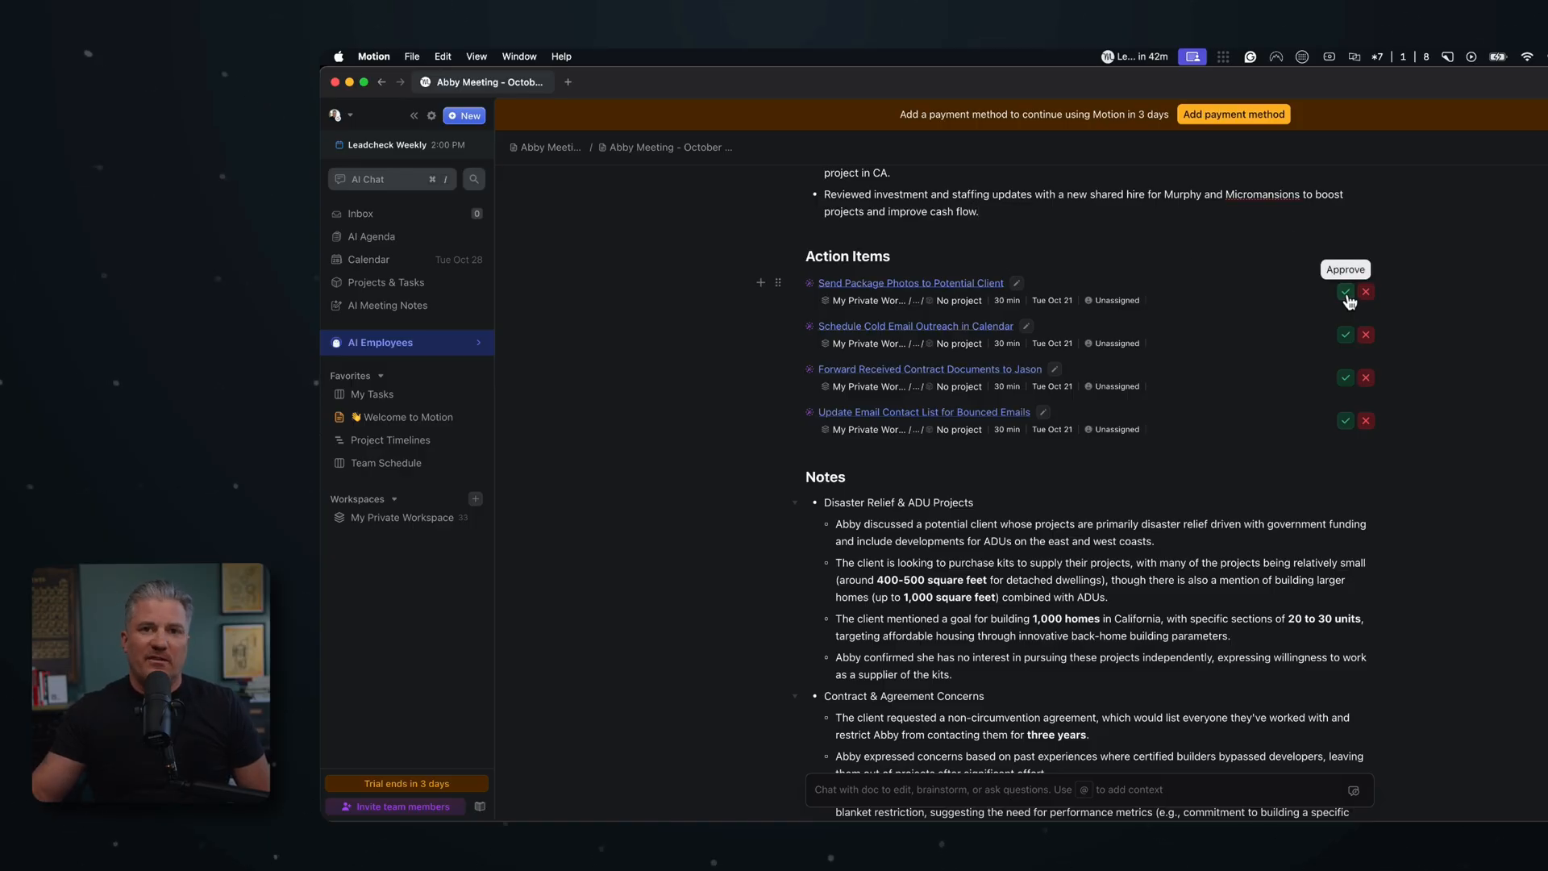
pyautogui.moveTo(1501, 389)
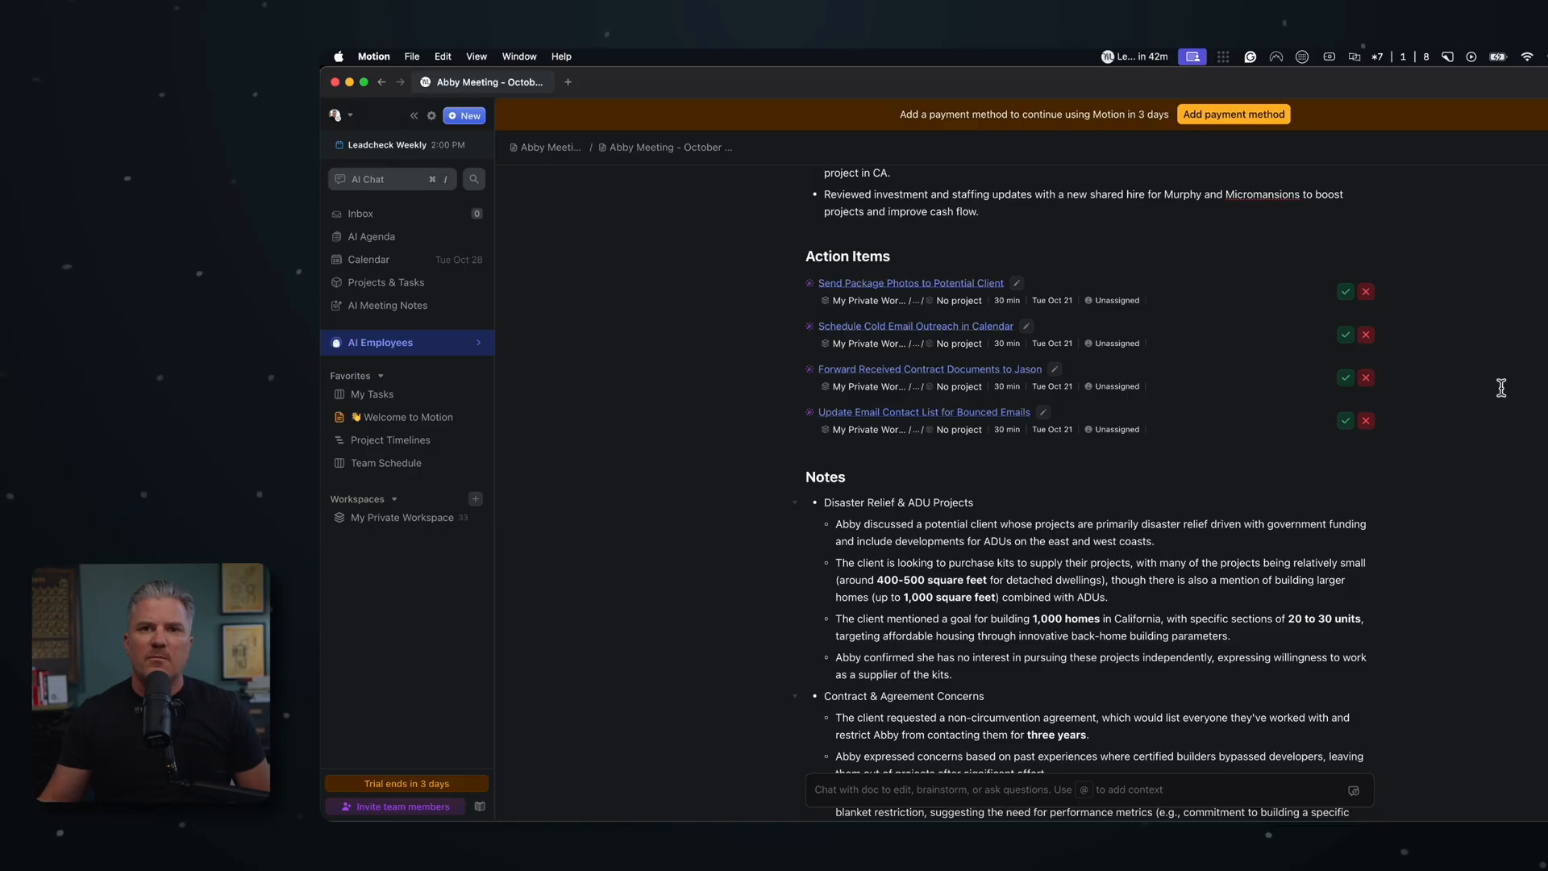
pyautogui.moveTo(923, 547)
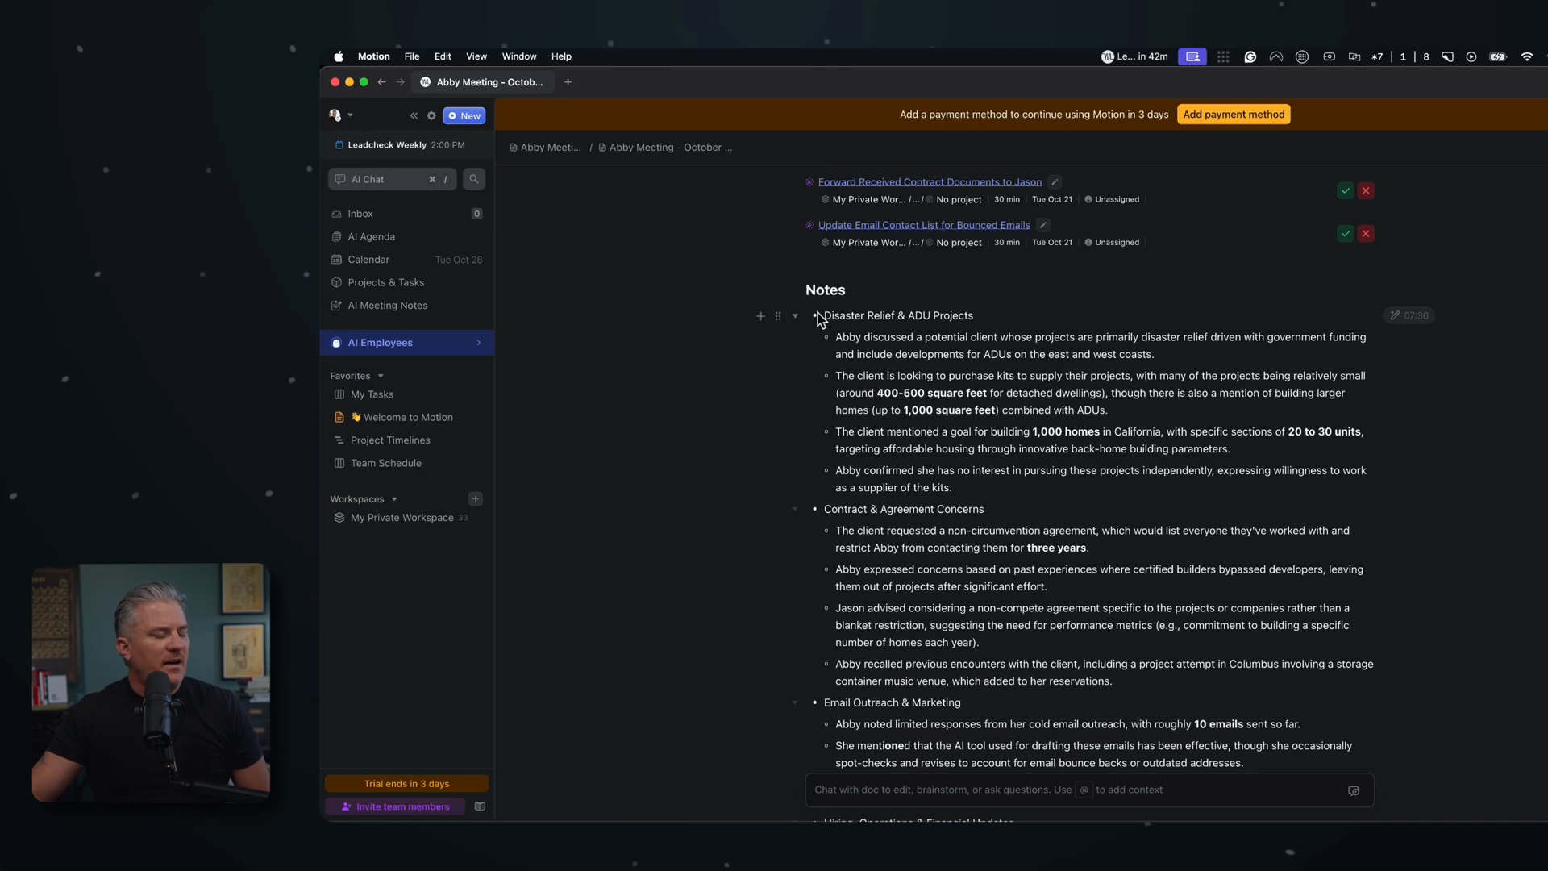
pyautogui.scroll(-3)
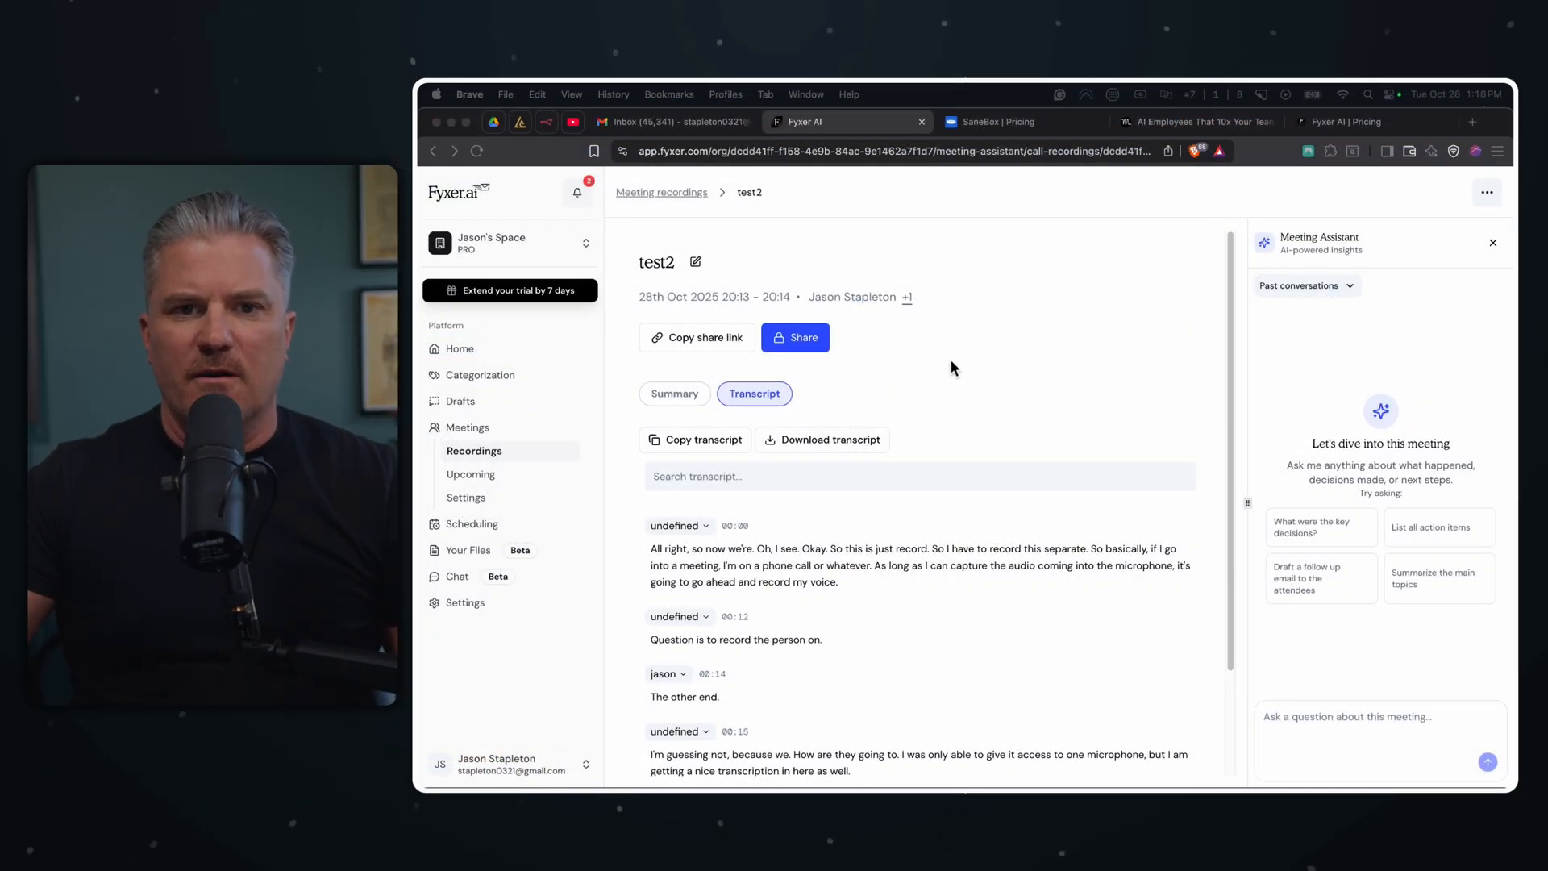
pyautogui.moveTo(459, 348)
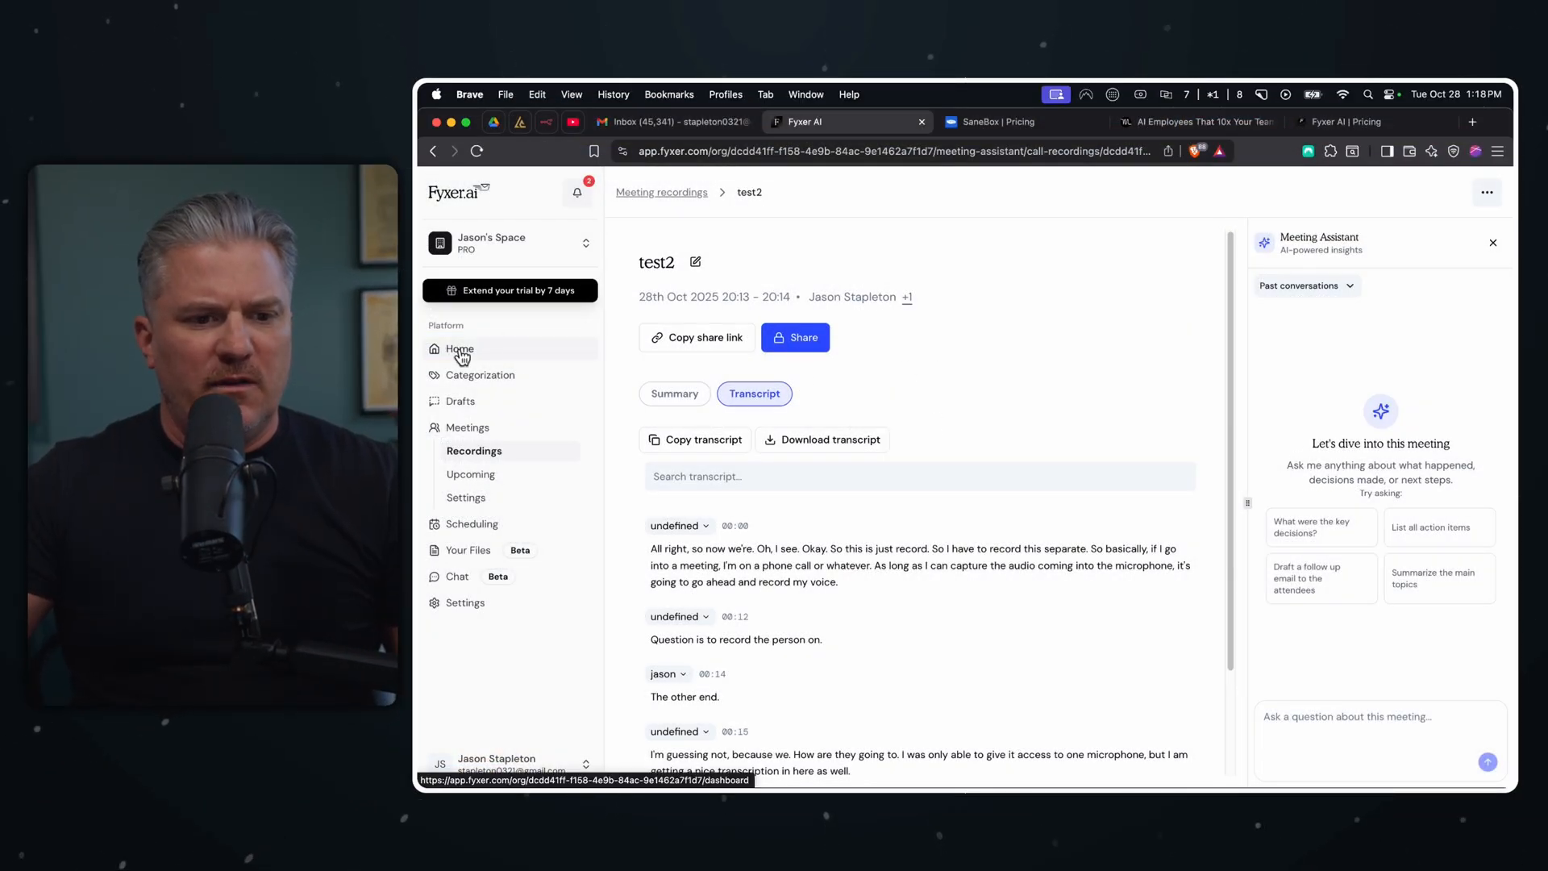
# - Go to the Fyxer dashboard and into the Categorization settings page
pyautogui.click(460, 349)
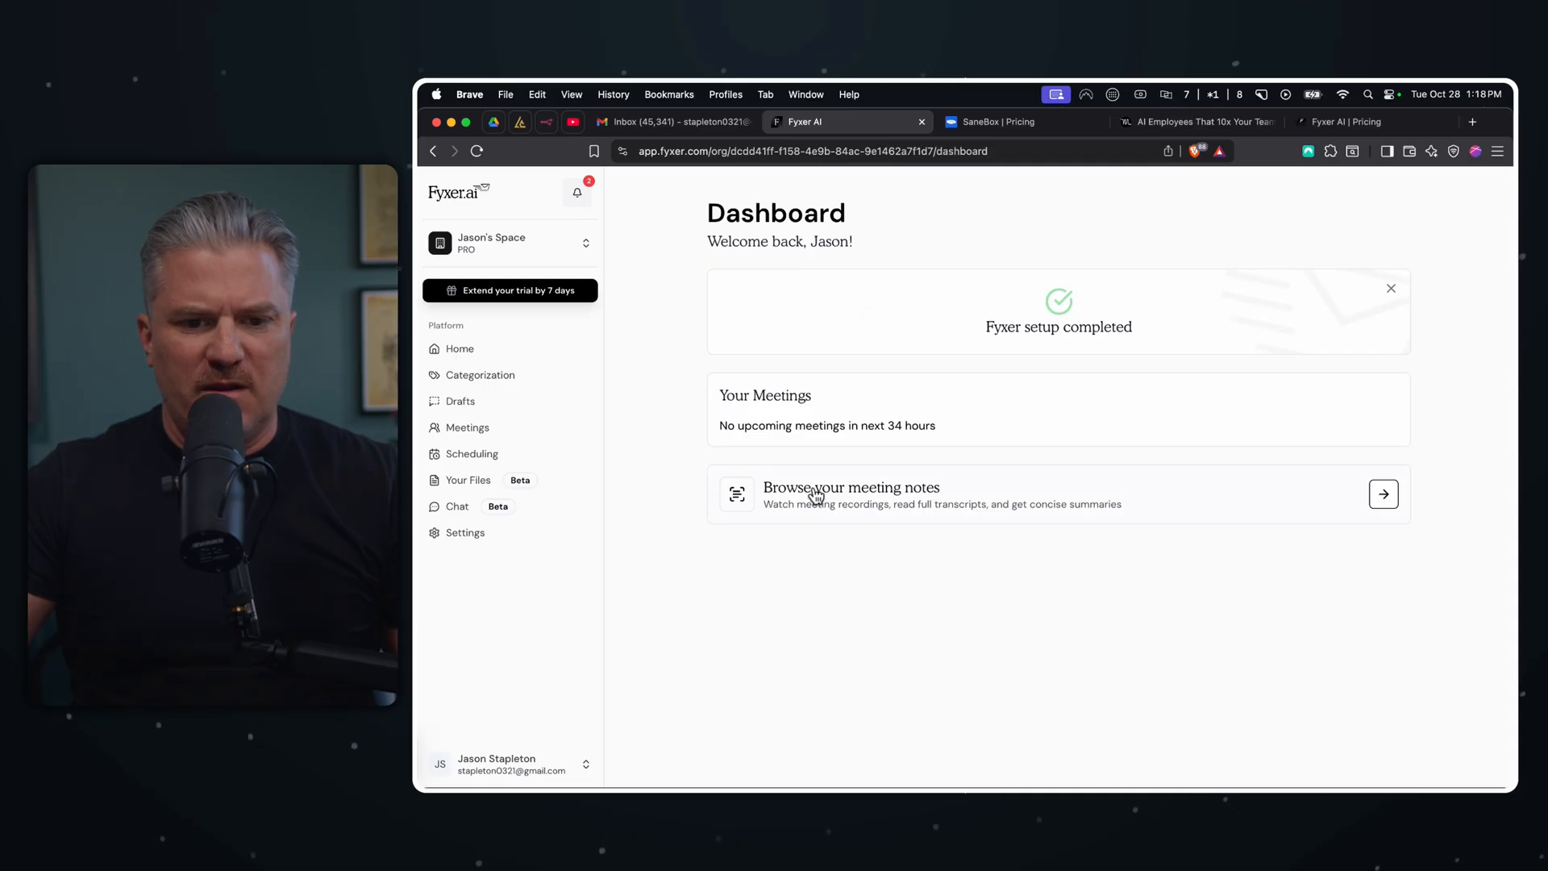
pyautogui.click(481, 375)
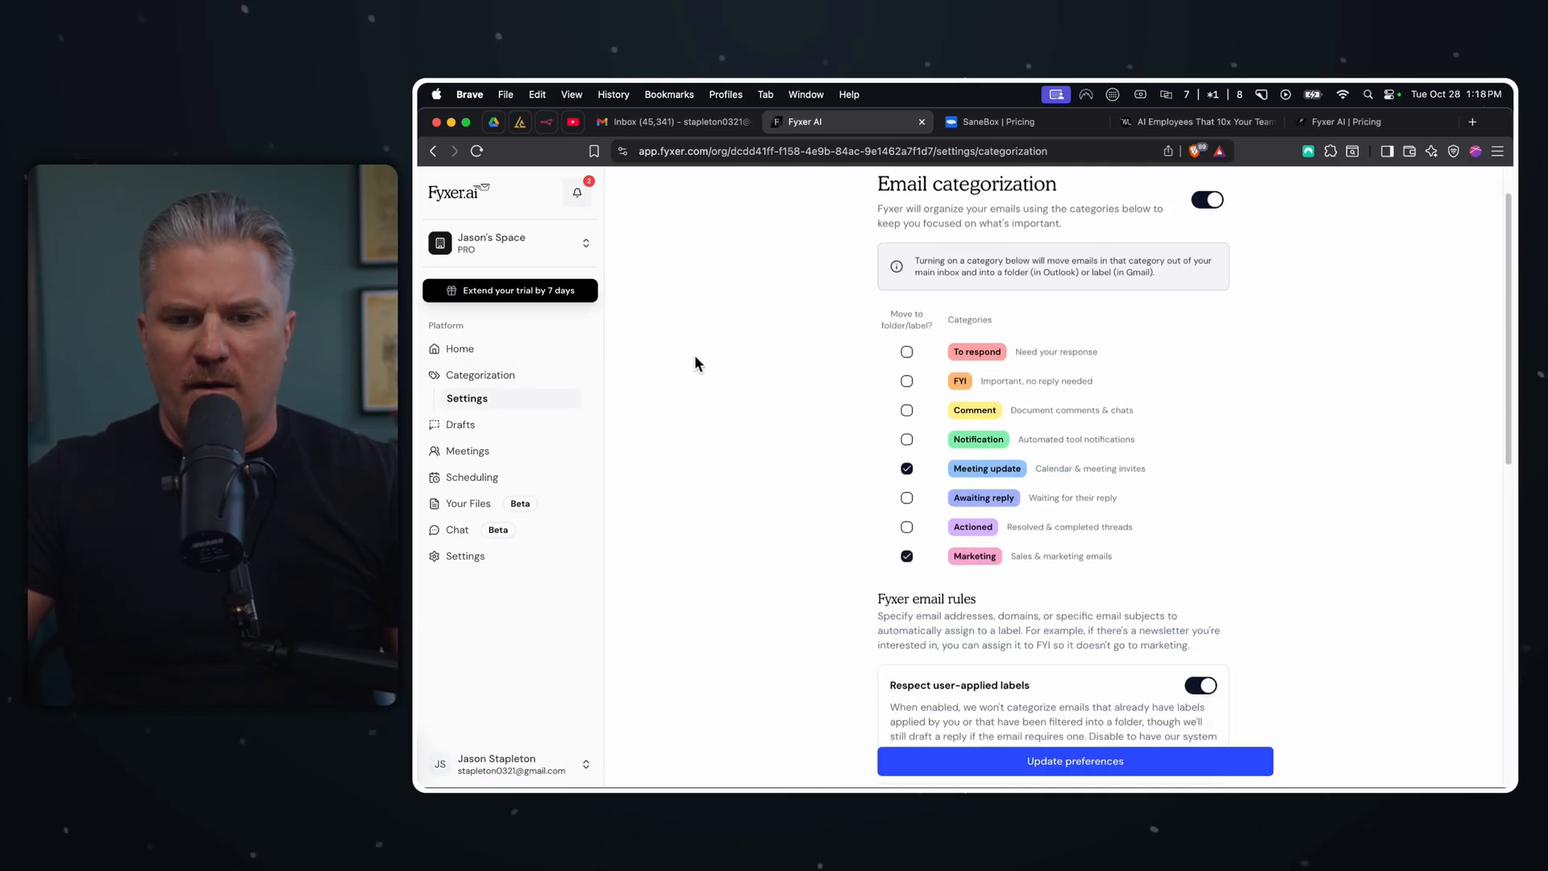
# - Enable Move to folder/label for To respond, Notification, Awaiting reply and Actioned, update preferences, then switch to Gmail
pyautogui.click(906, 352)
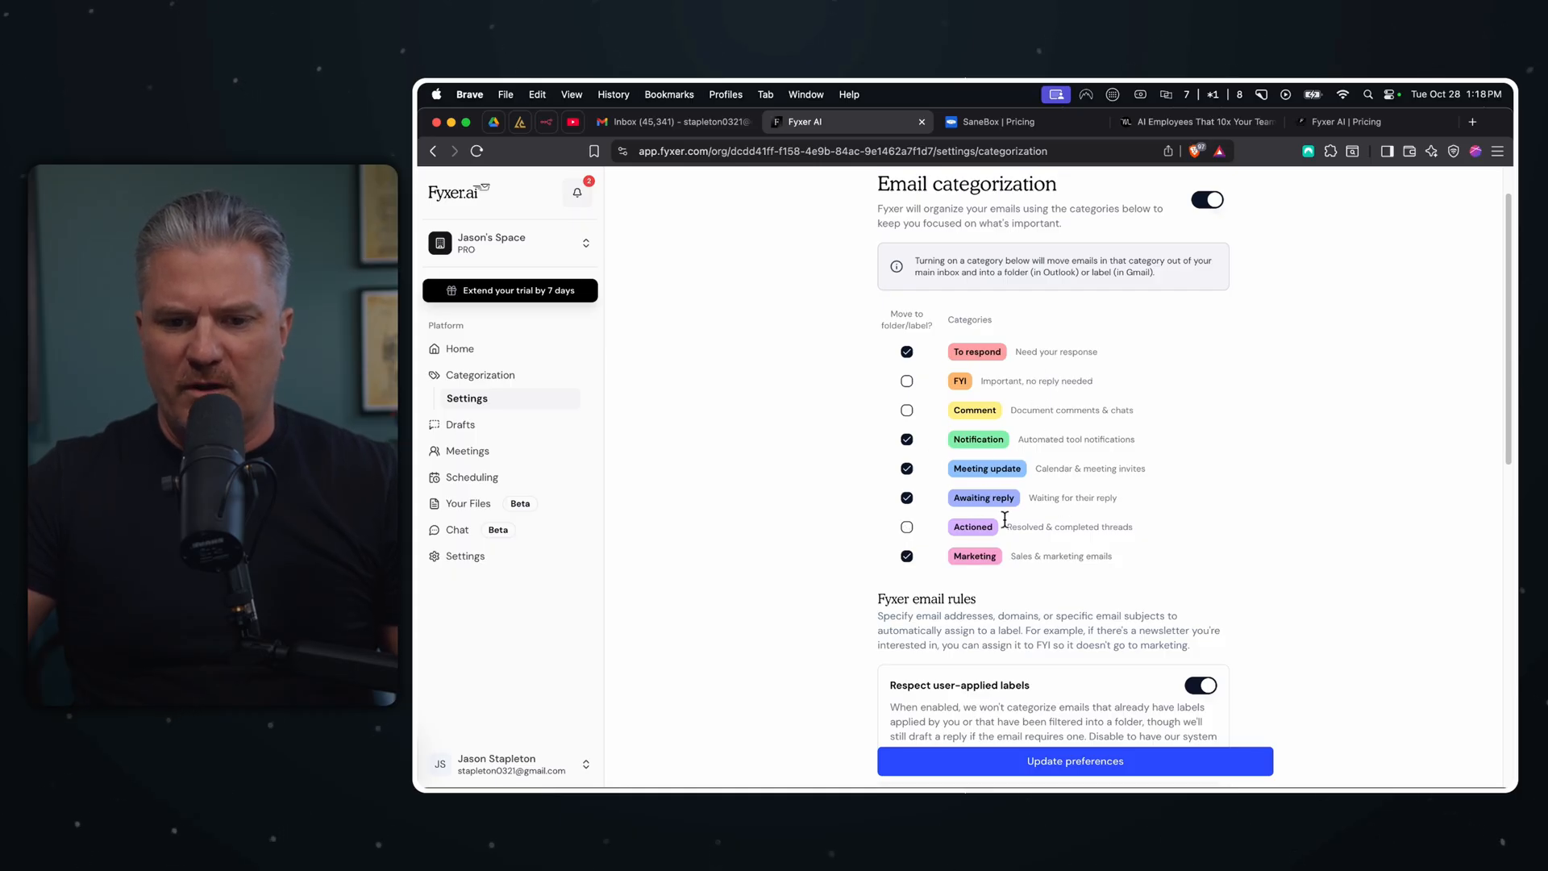
pyautogui.moveTo(1085, 516)
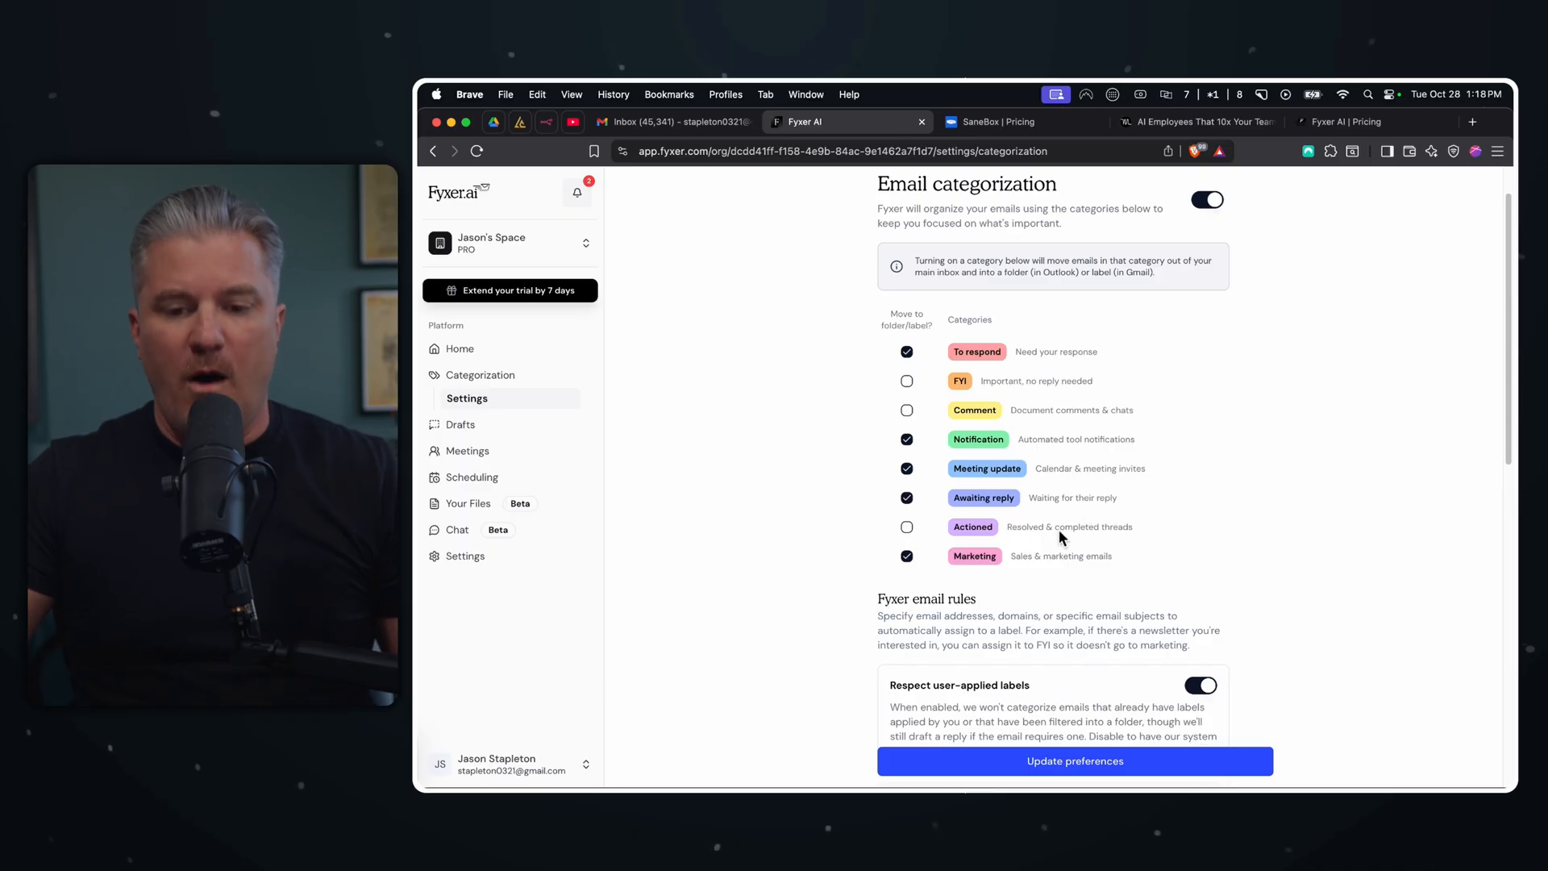
pyautogui.moveTo(804, 544)
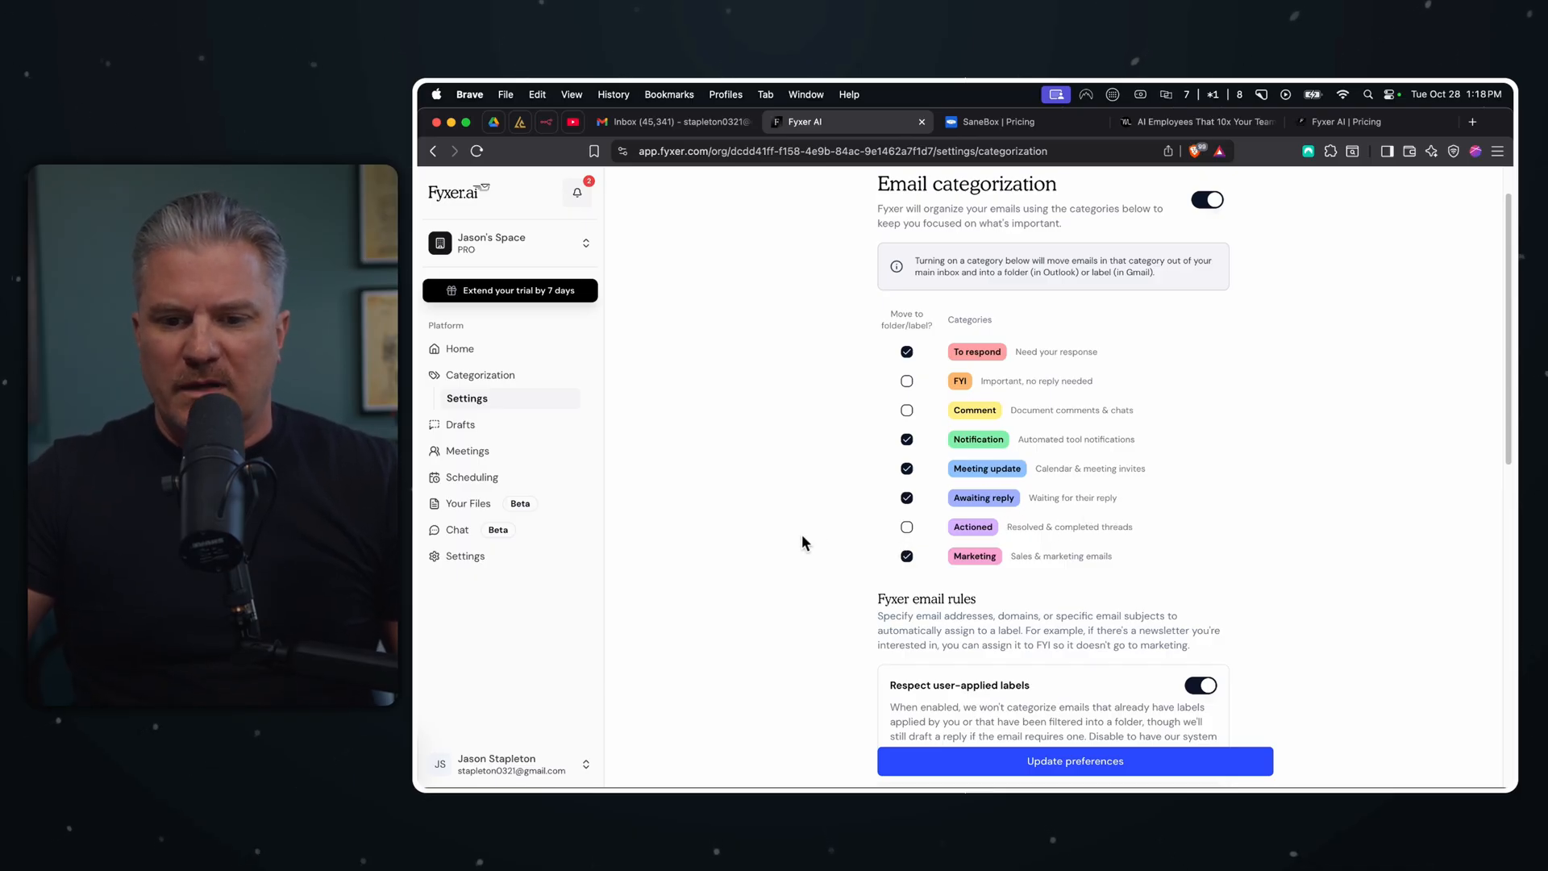
pyautogui.scroll(-3)
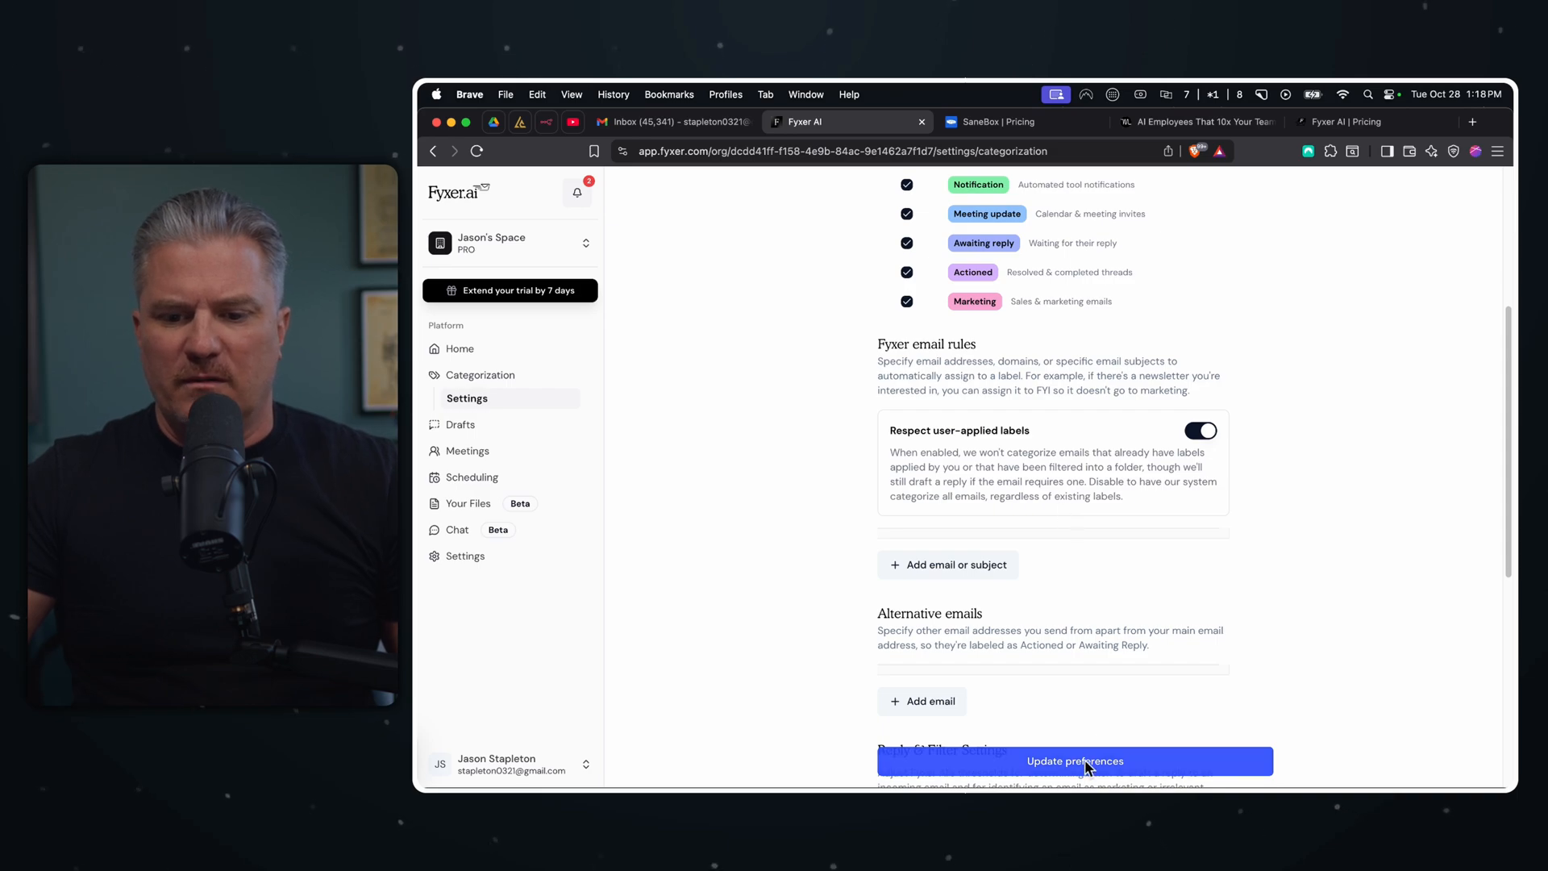
pyautogui.click(1075, 760)
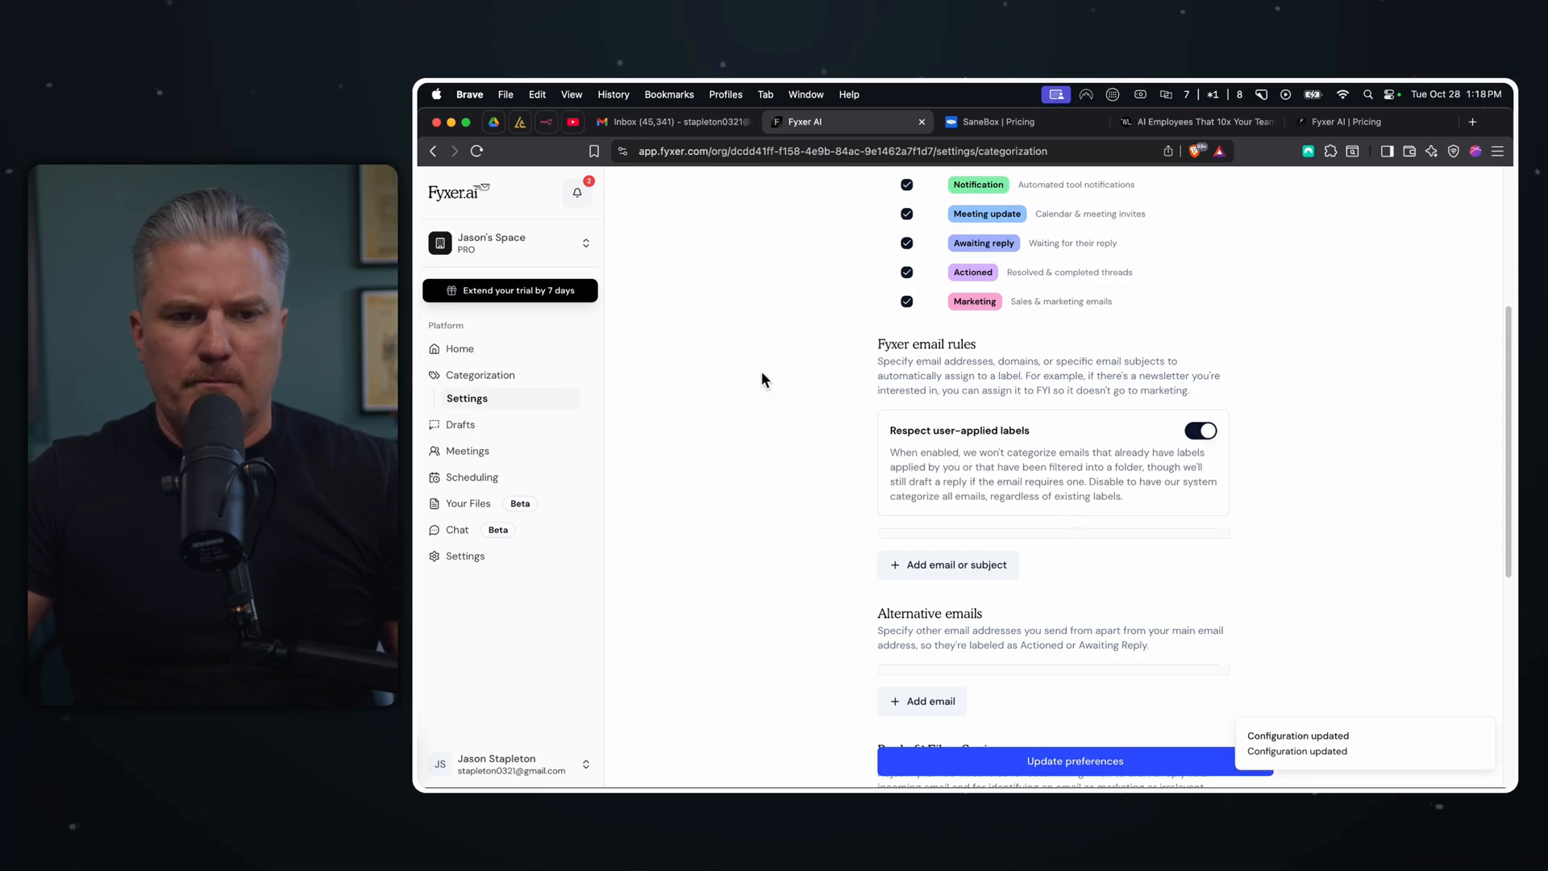
pyautogui.scroll(3)
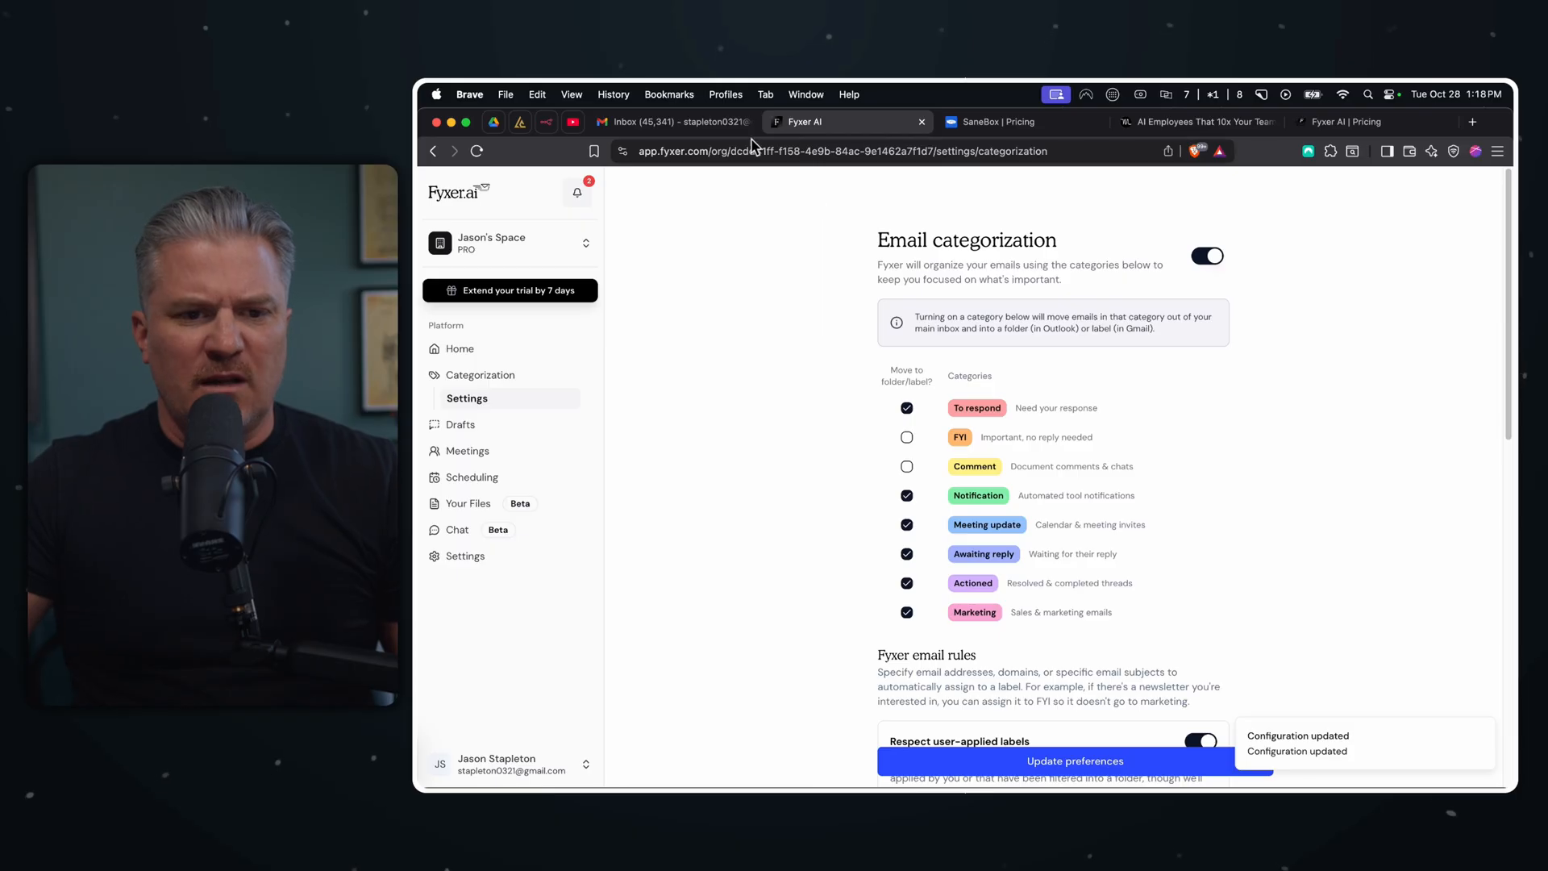
pyautogui.click(671, 121)
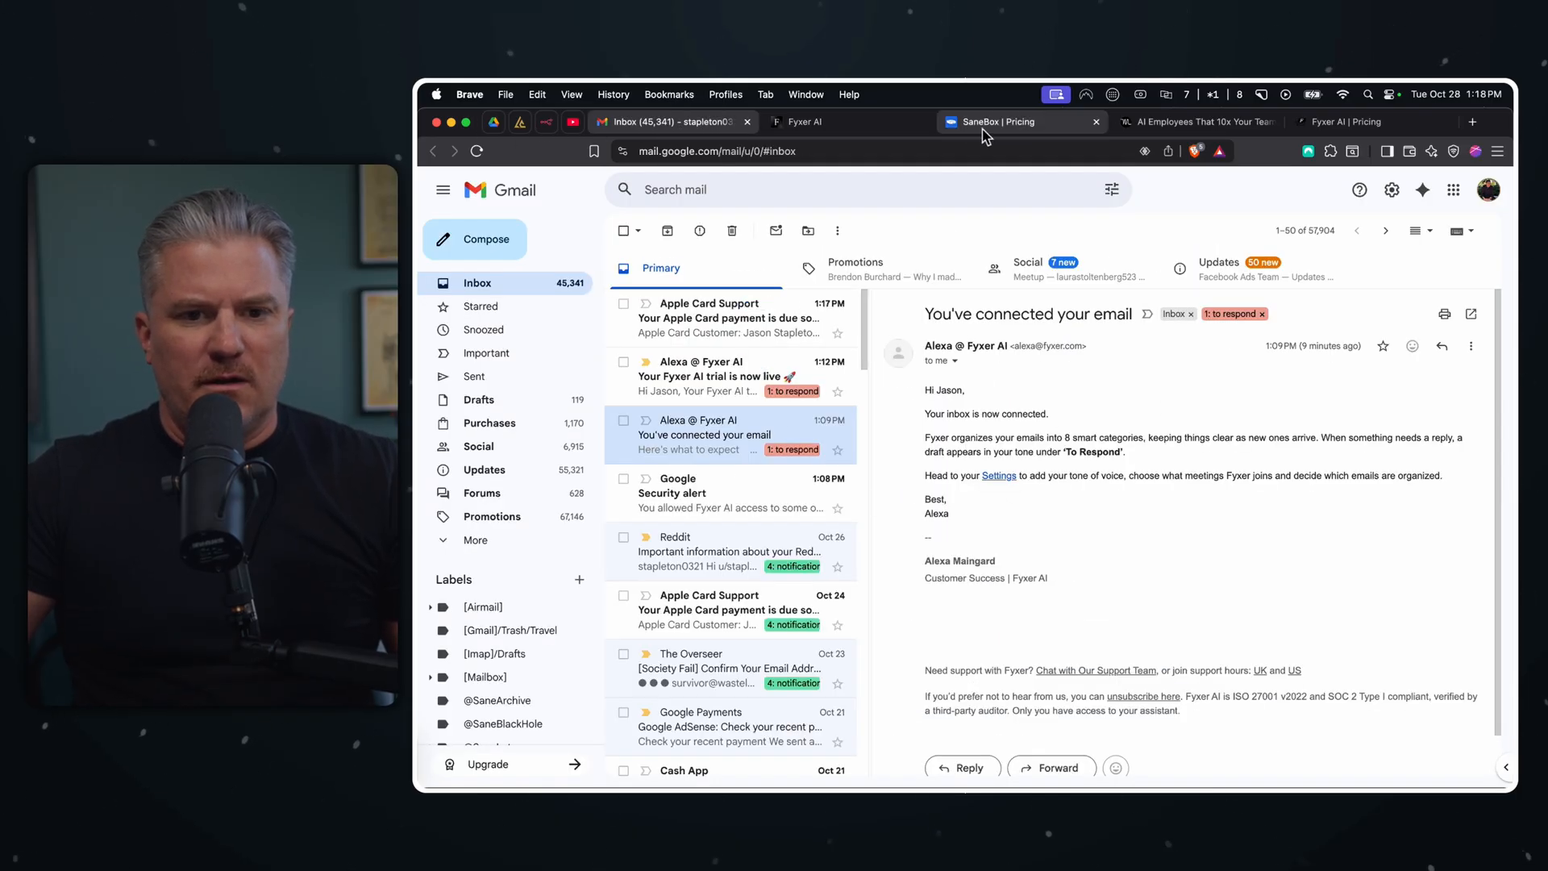
# - Return to the inbox and open the 'Your Fyxer AI trial is now live' email labelled To respond
pyautogui.click(478, 151)
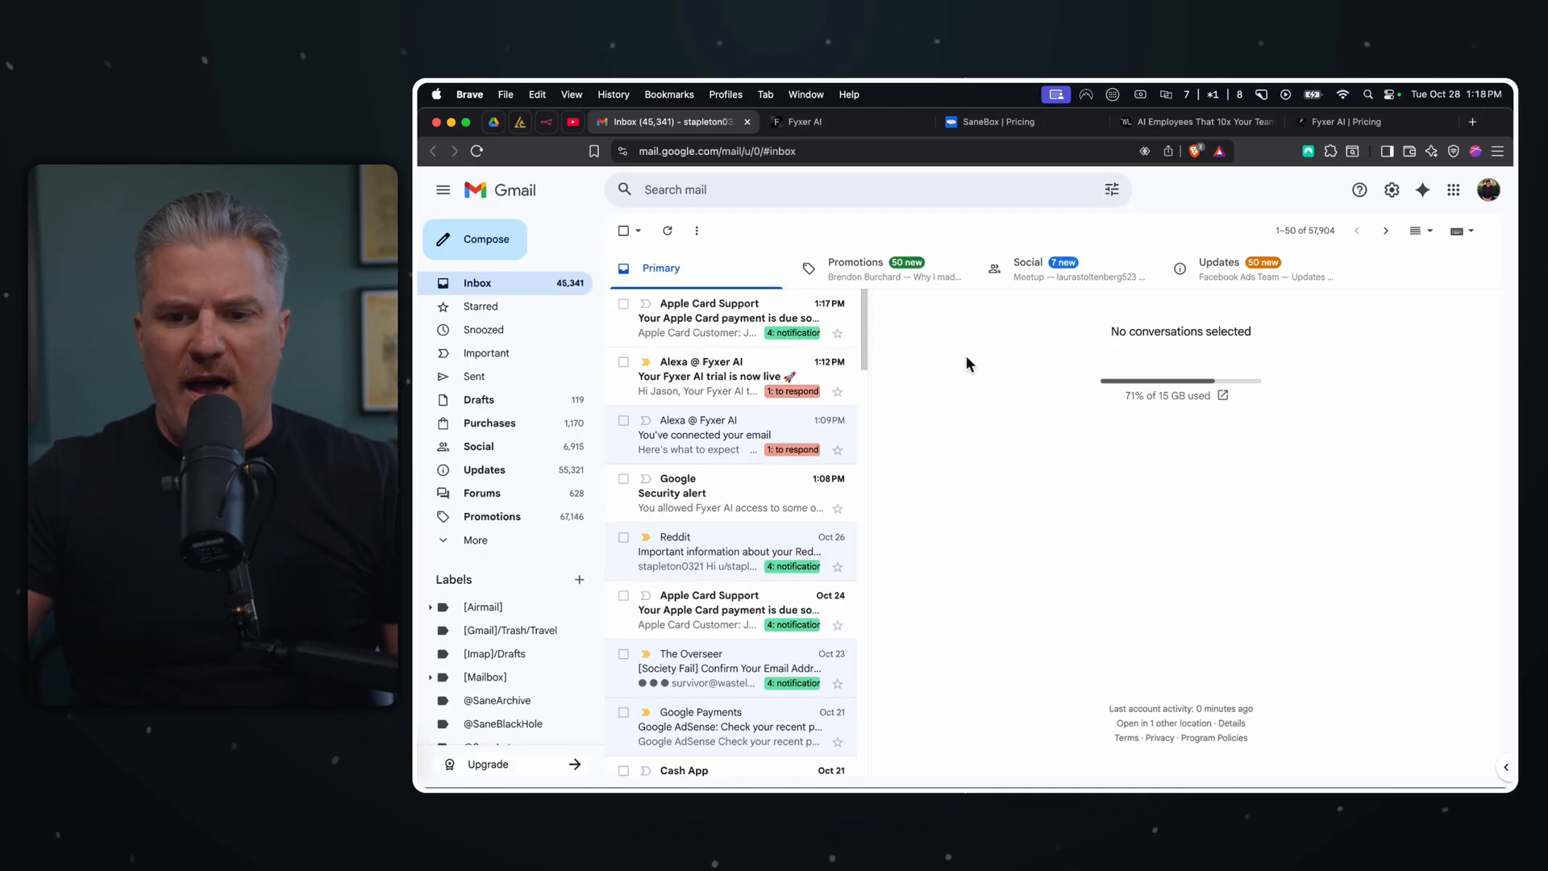
pyautogui.moveTo(791, 332)
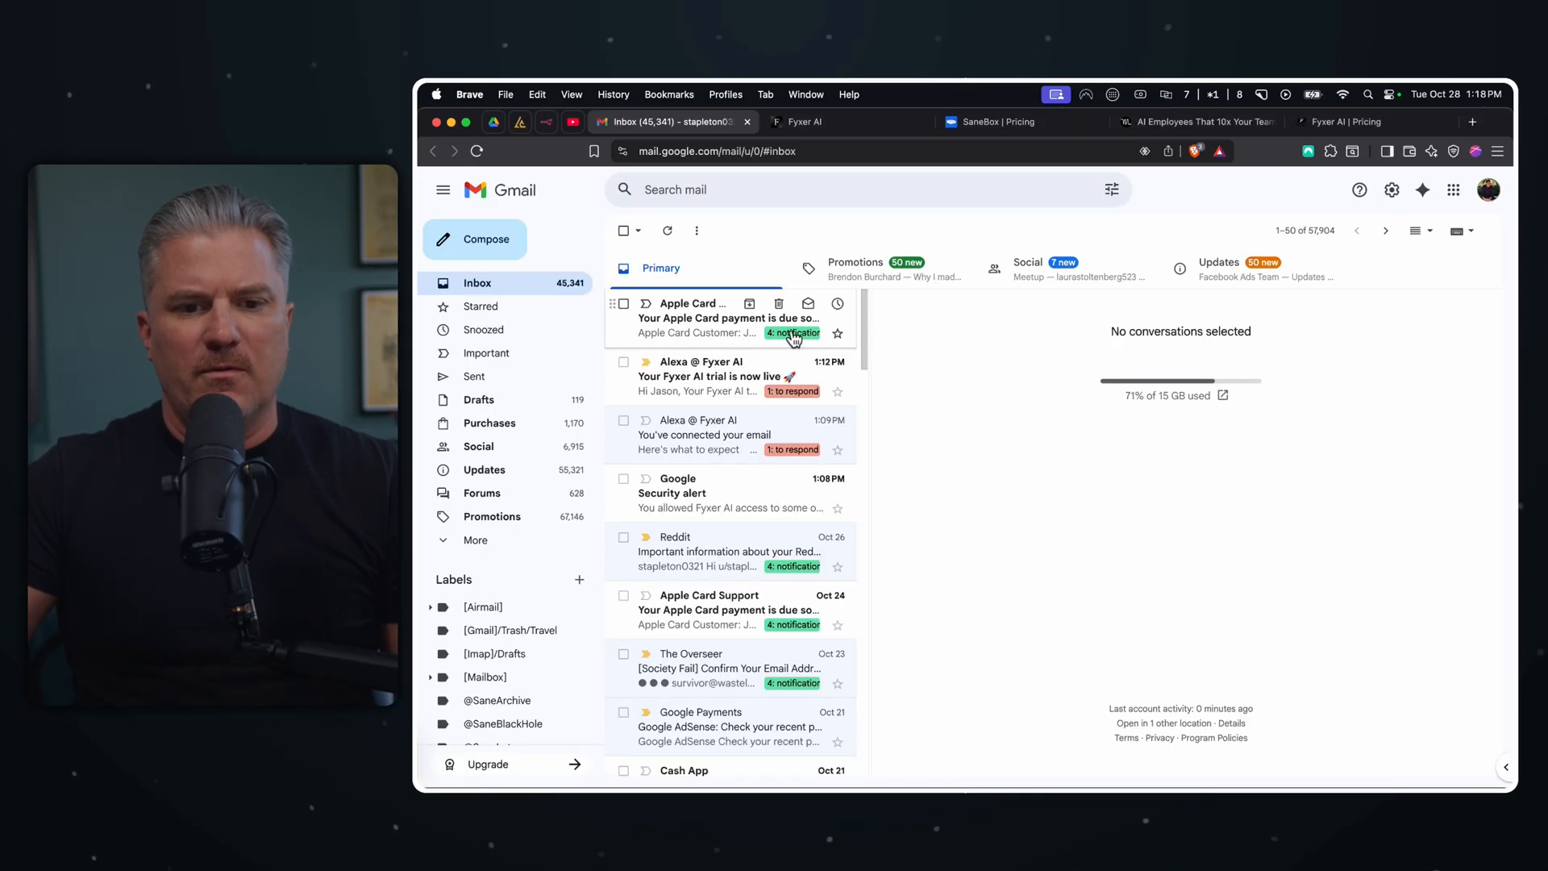
pyautogui.scroll(-3)
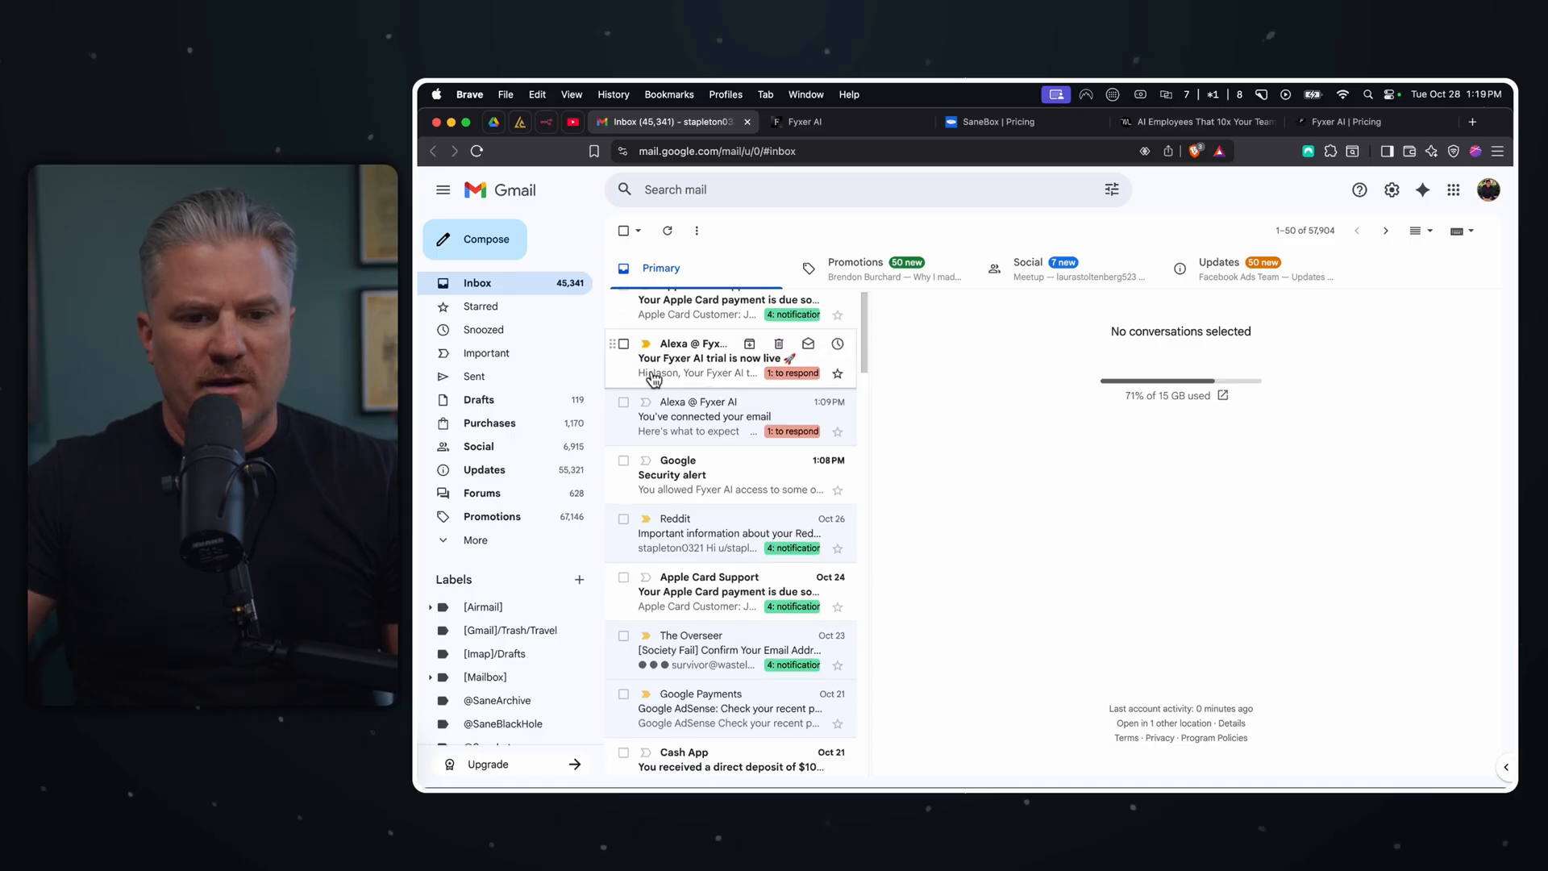
pyautogui.click(712, 358)
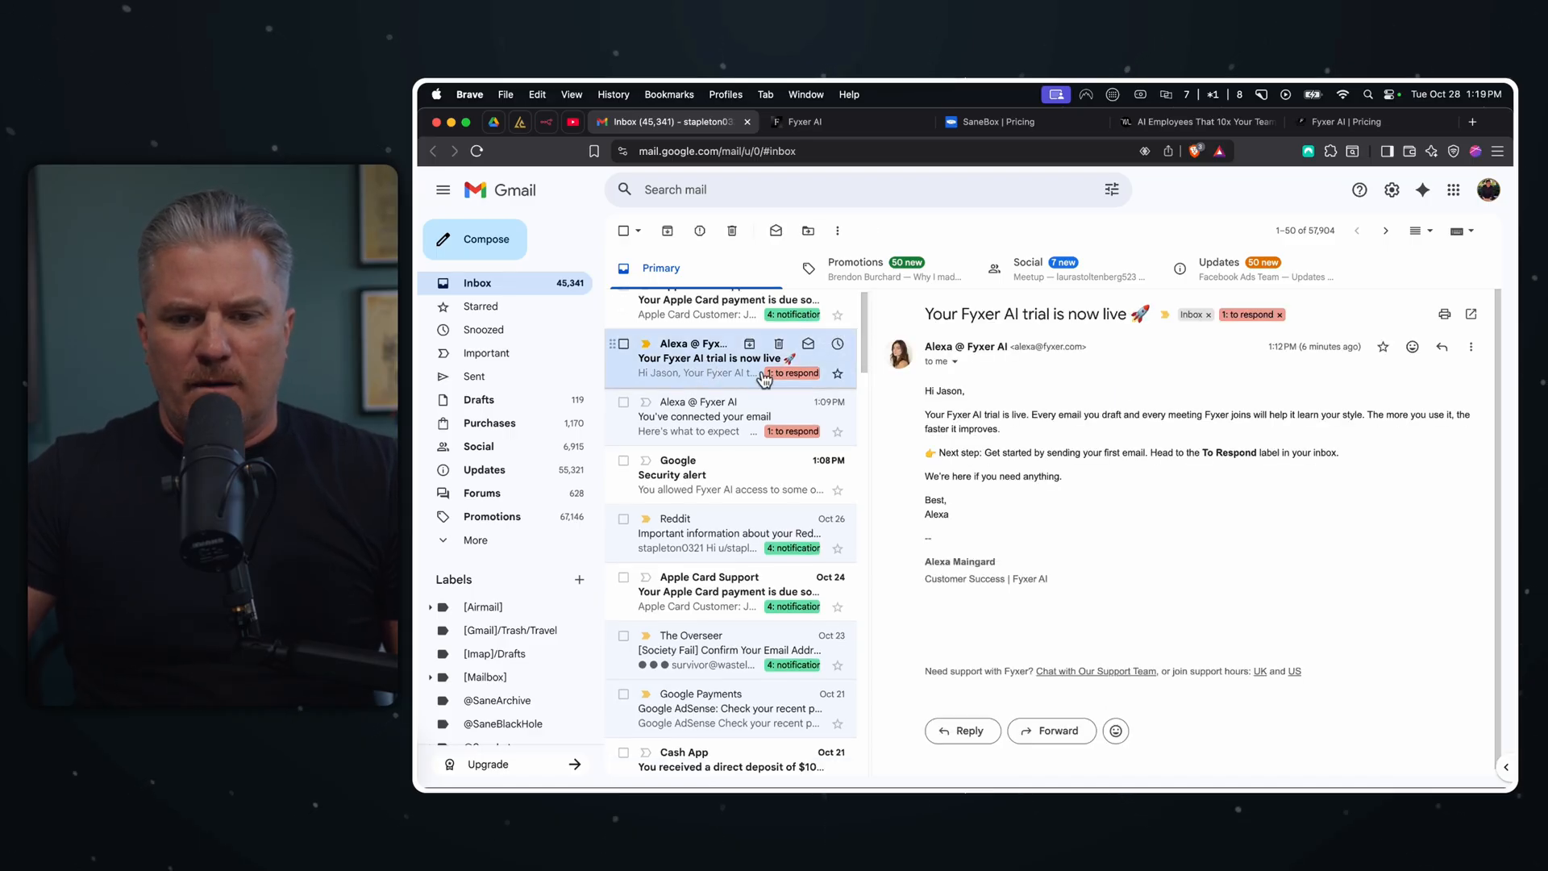
pyautogui.moveTo(1009, 434)
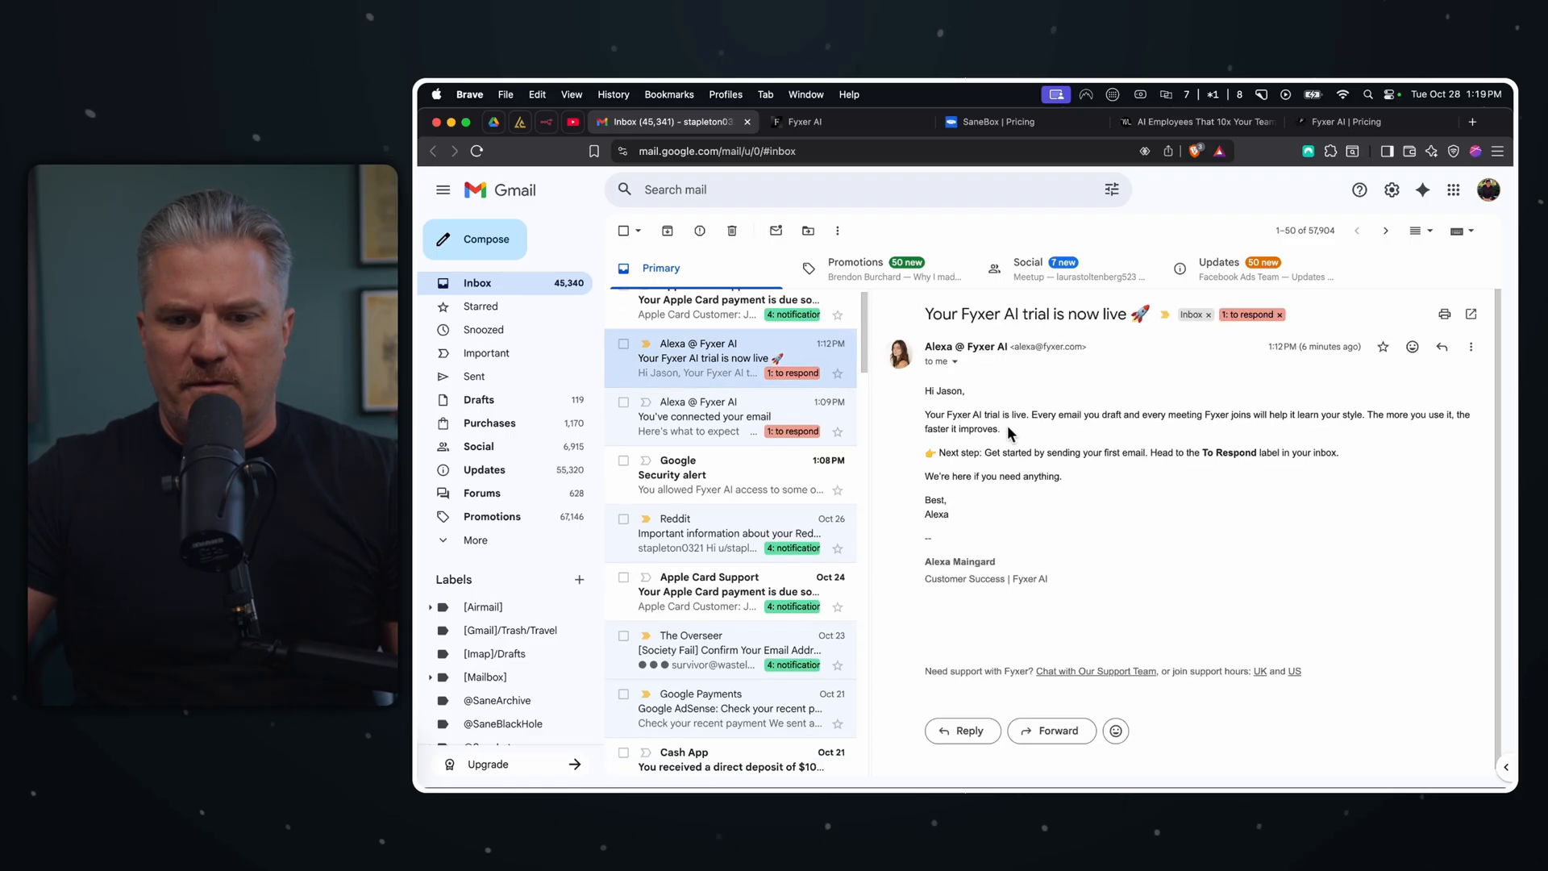
pyautogui.moveTo(1257, 437)
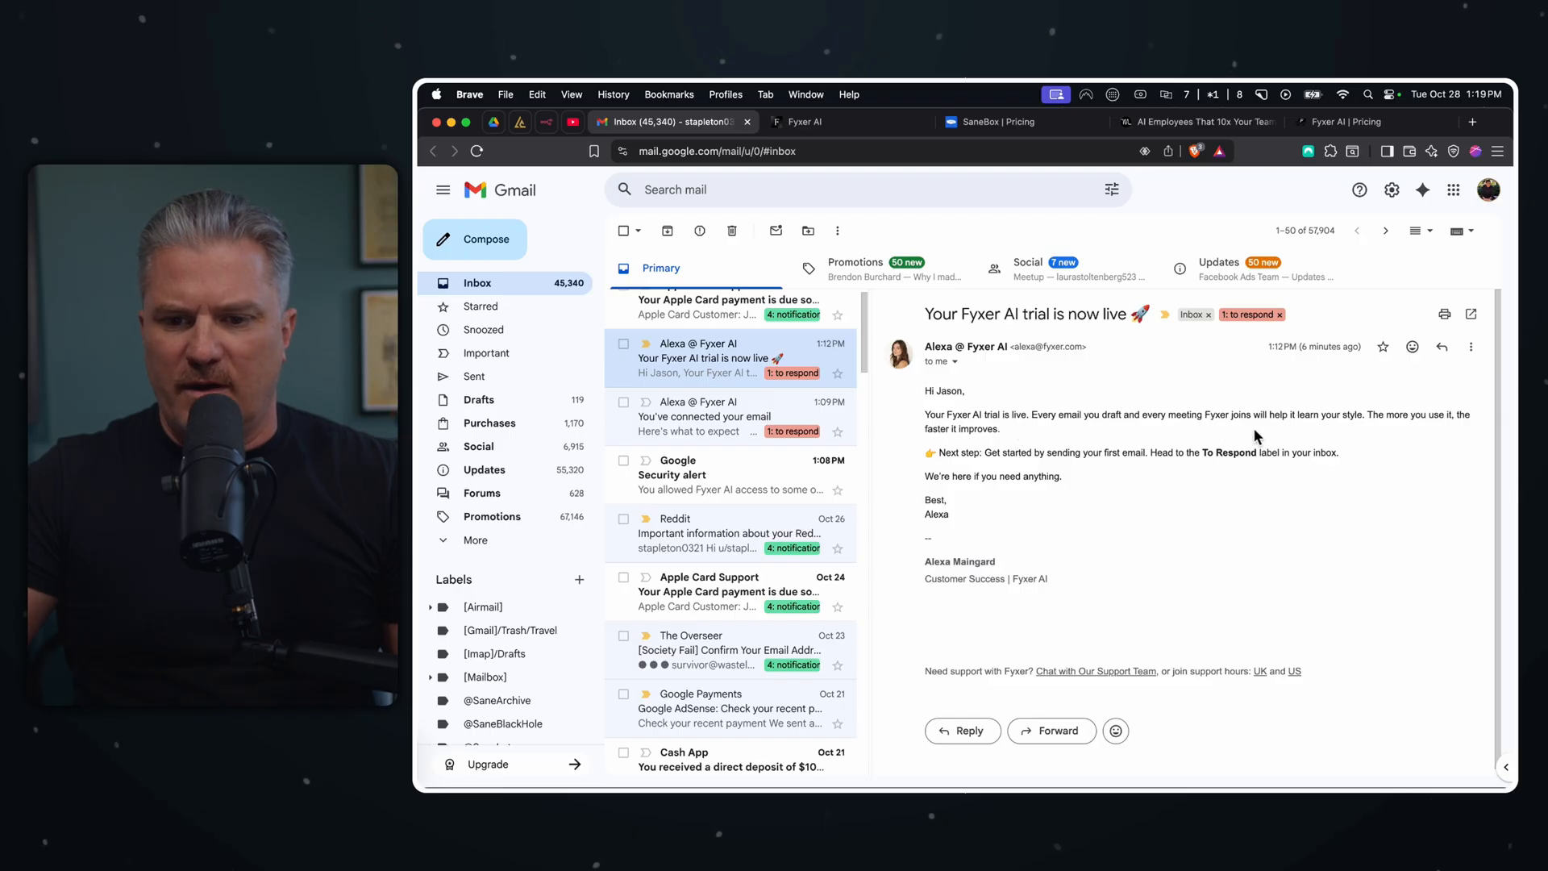
pyautogui.moveTo(996, 473)
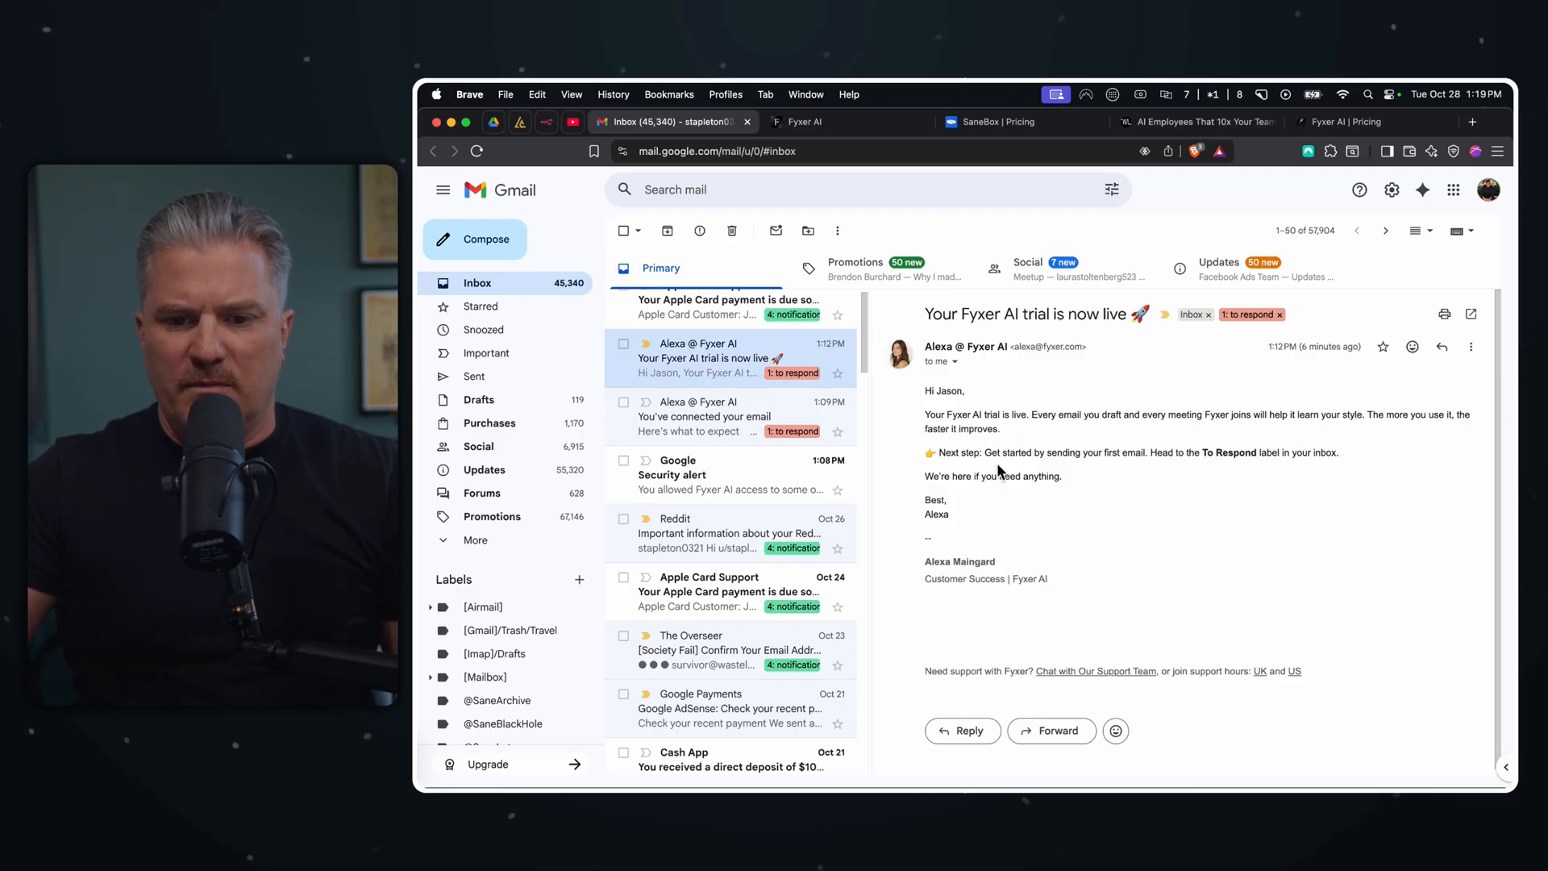
pyautogui.moveTo(1268, 471)
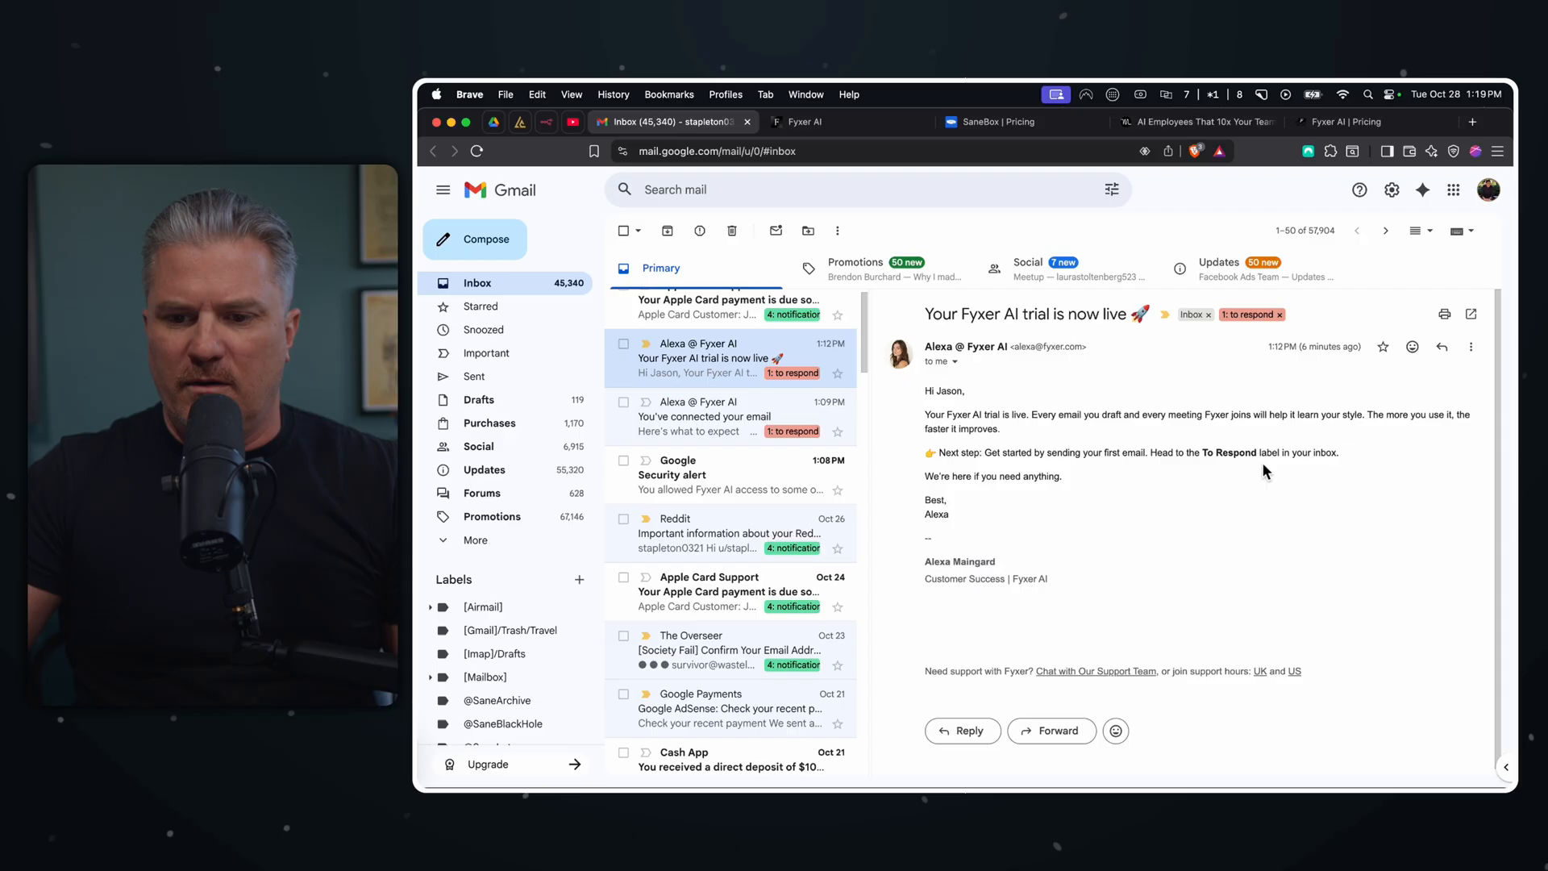
pyautogui.moveTo(1331, 470)
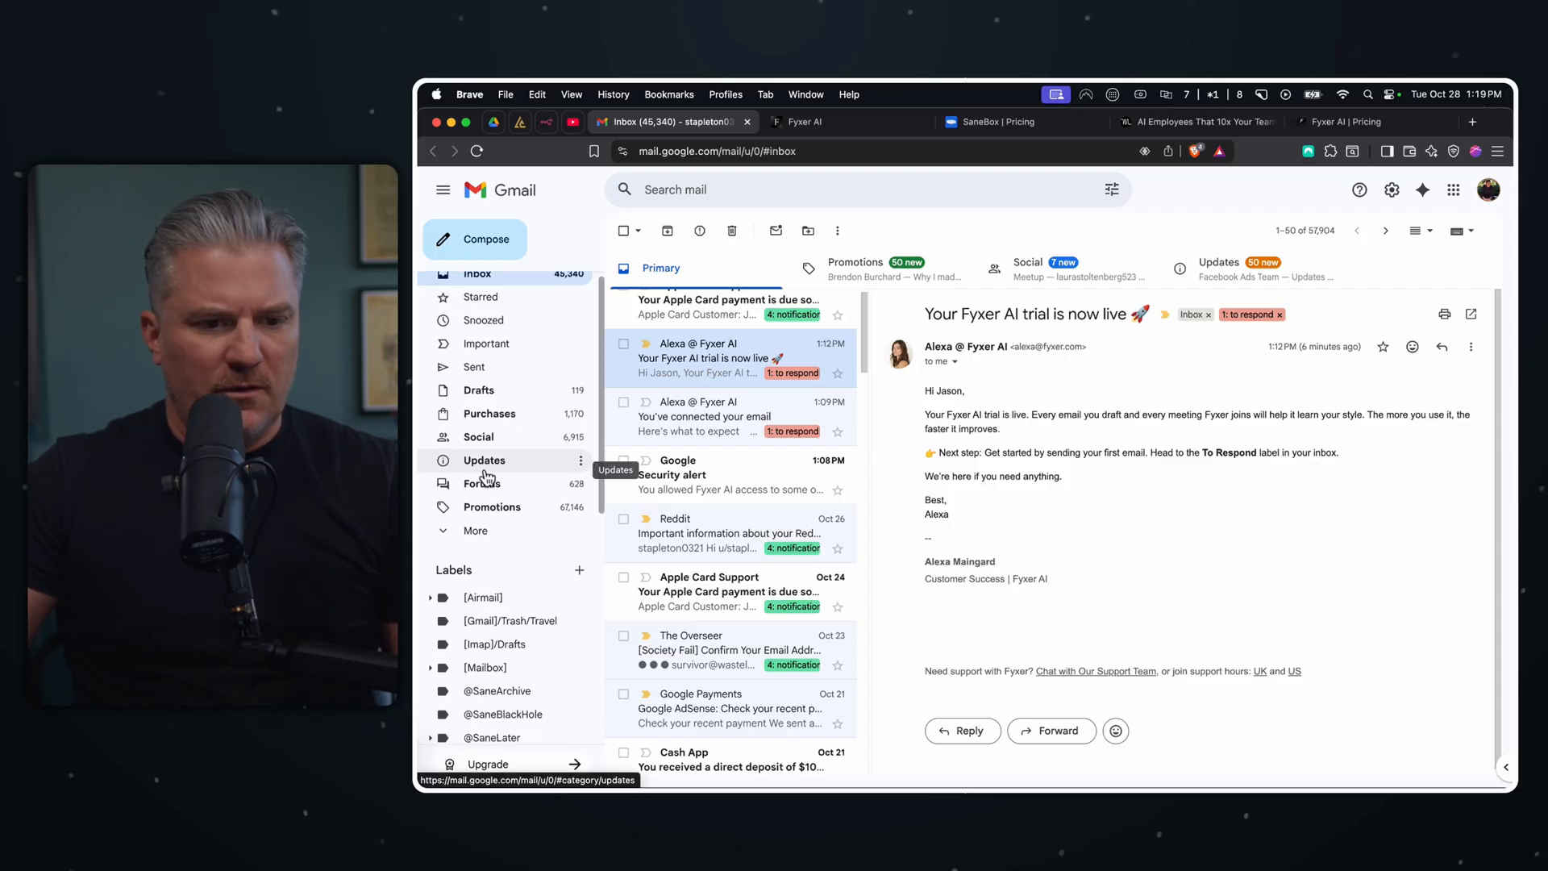
# - Filter the inbox to the '1: to respond' label showing both Fyxer emails, then return to Inbox
pyautogui.scroll(-3)
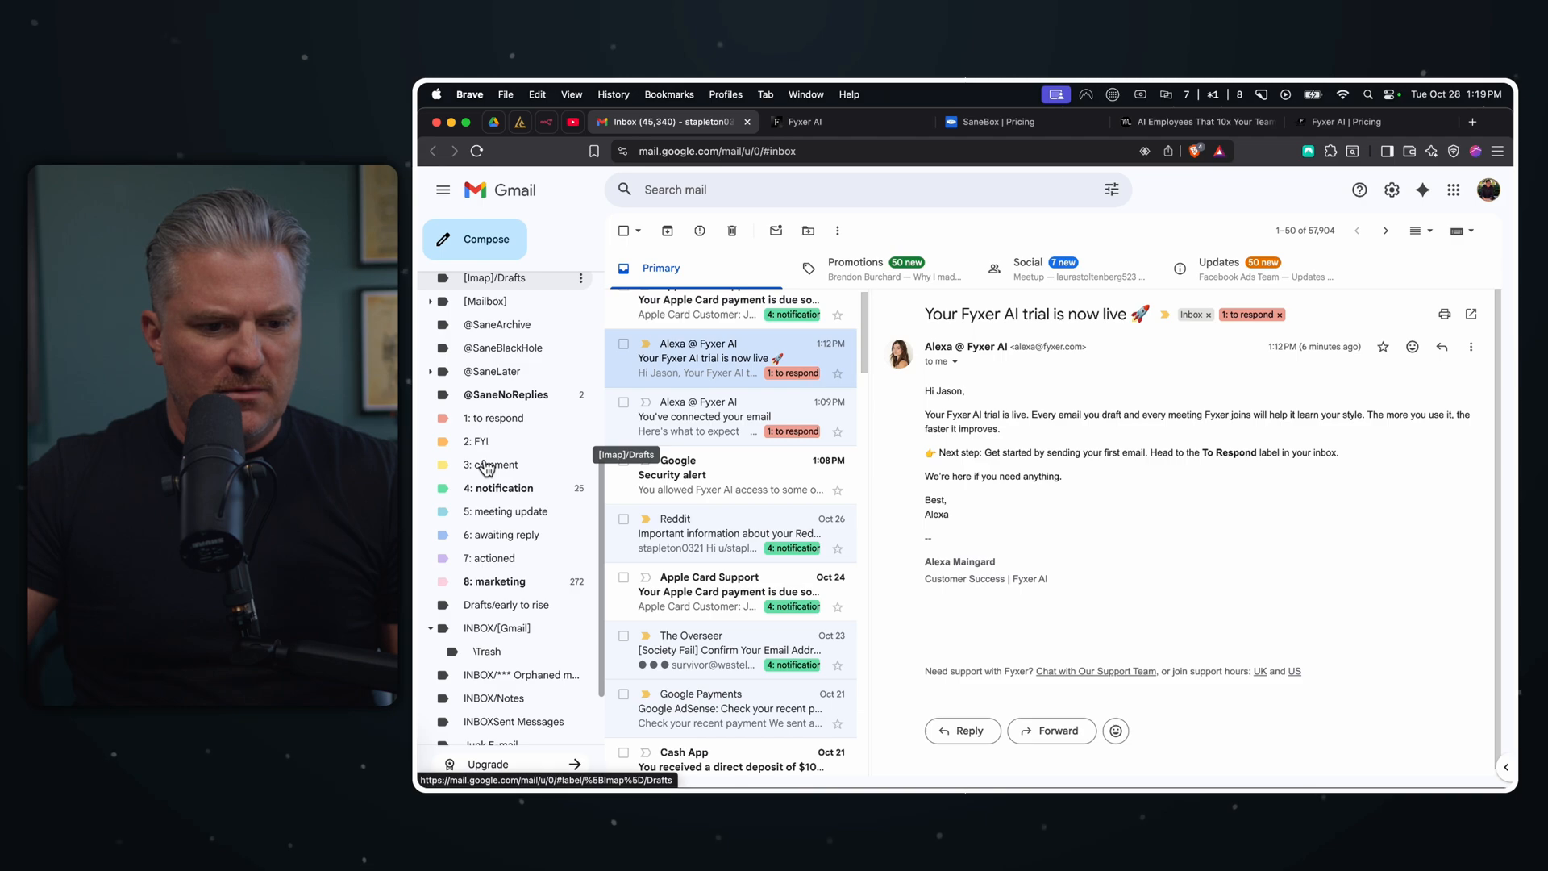
pyautogui.click(496, 417)
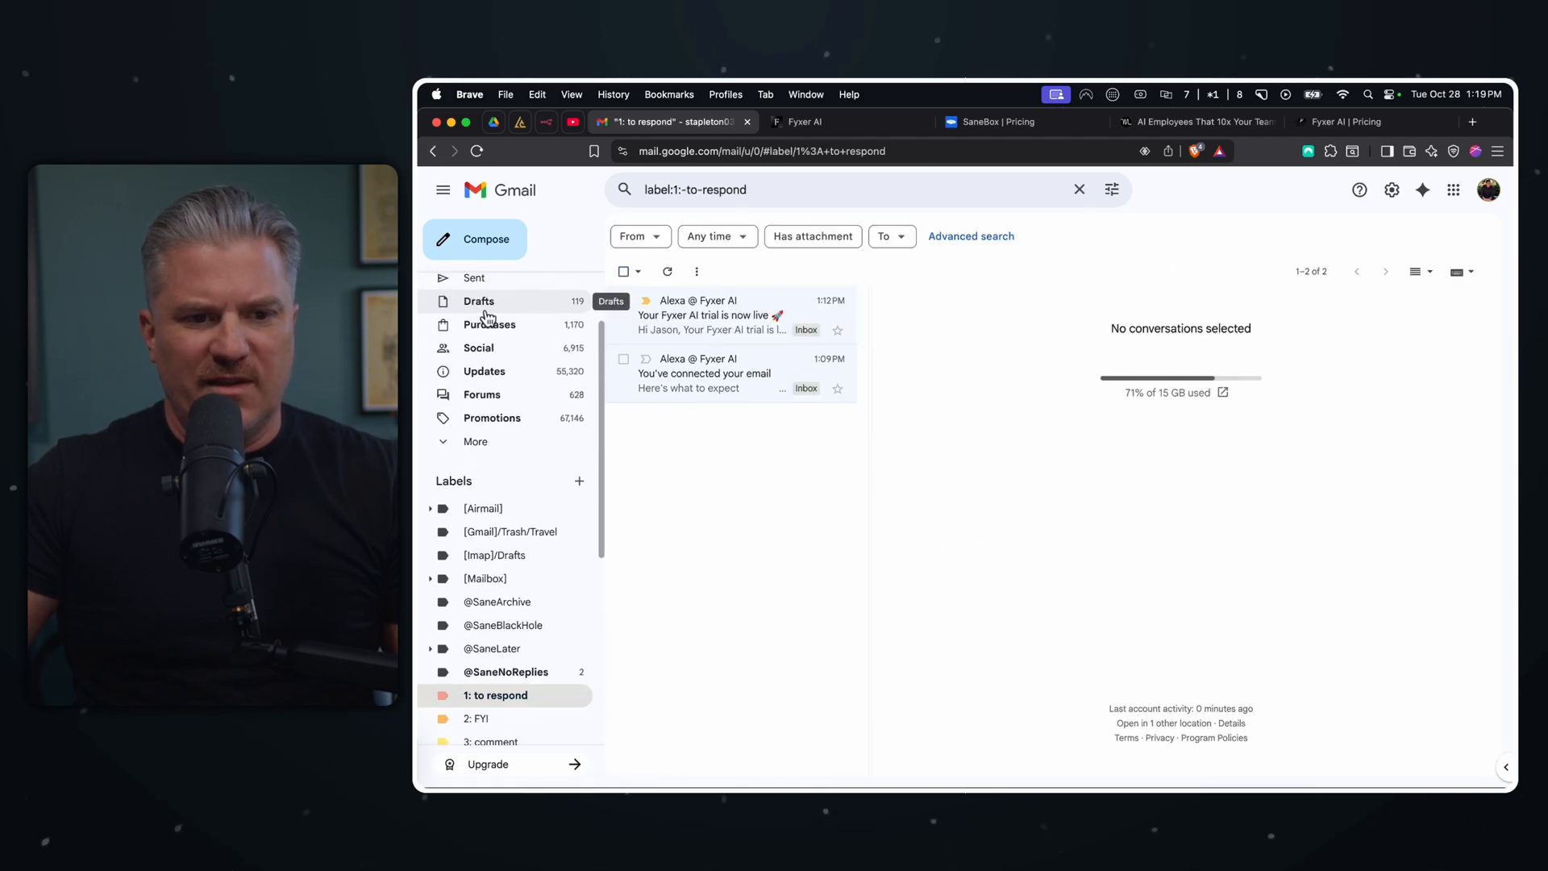
pyautogui.click(477, 283)
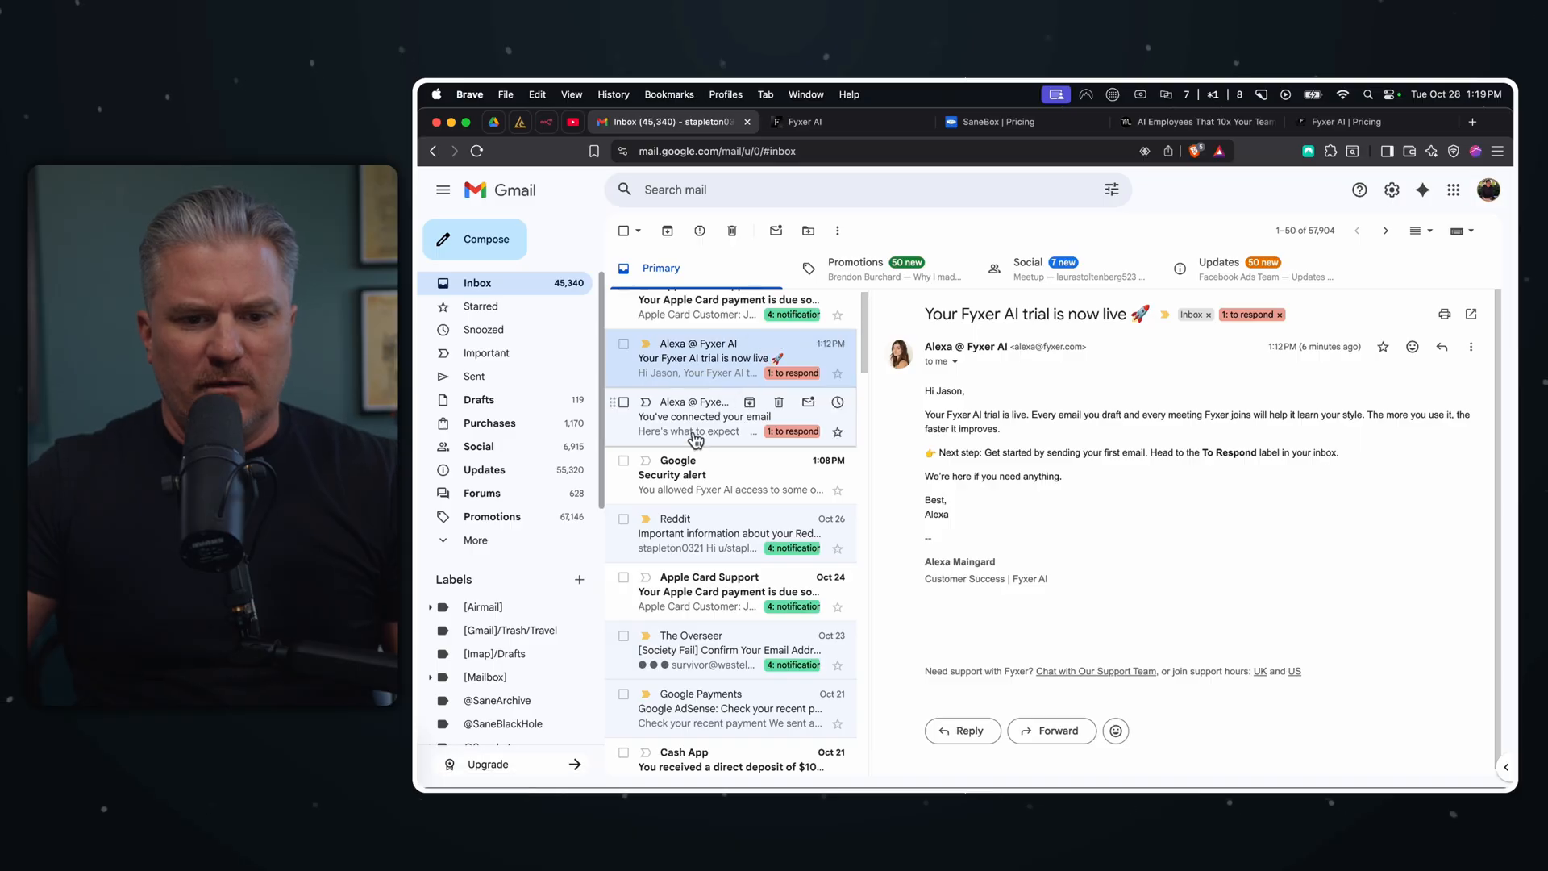
pyautogui.scroll(3)
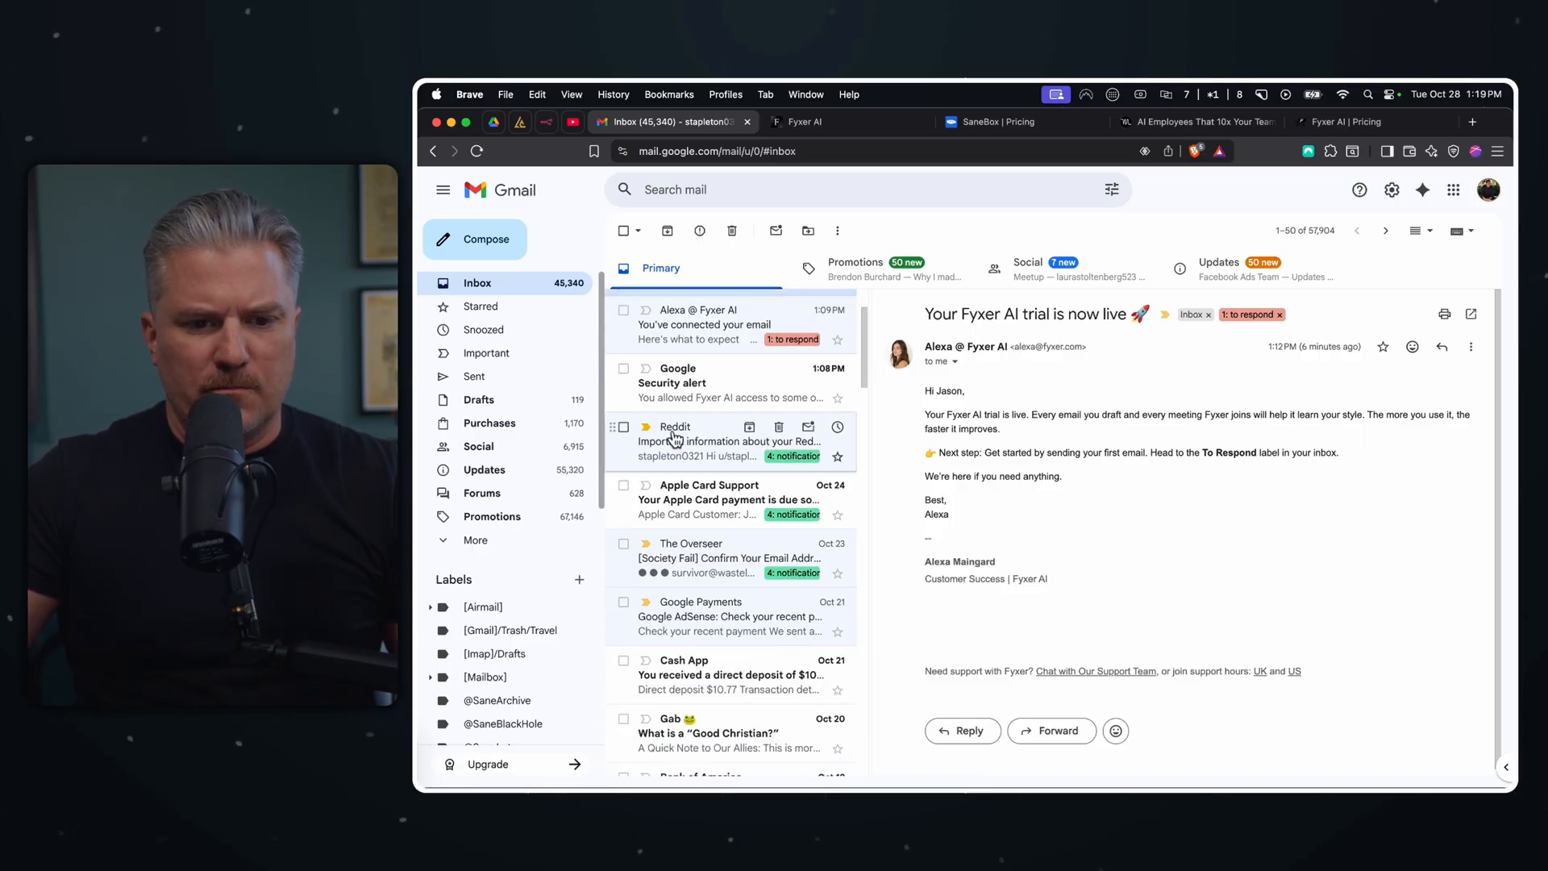
# - Open The Overseer's '[Society Fail] Confirm Your Email Address' email labelled notification
pyautogui.scroll(-3)
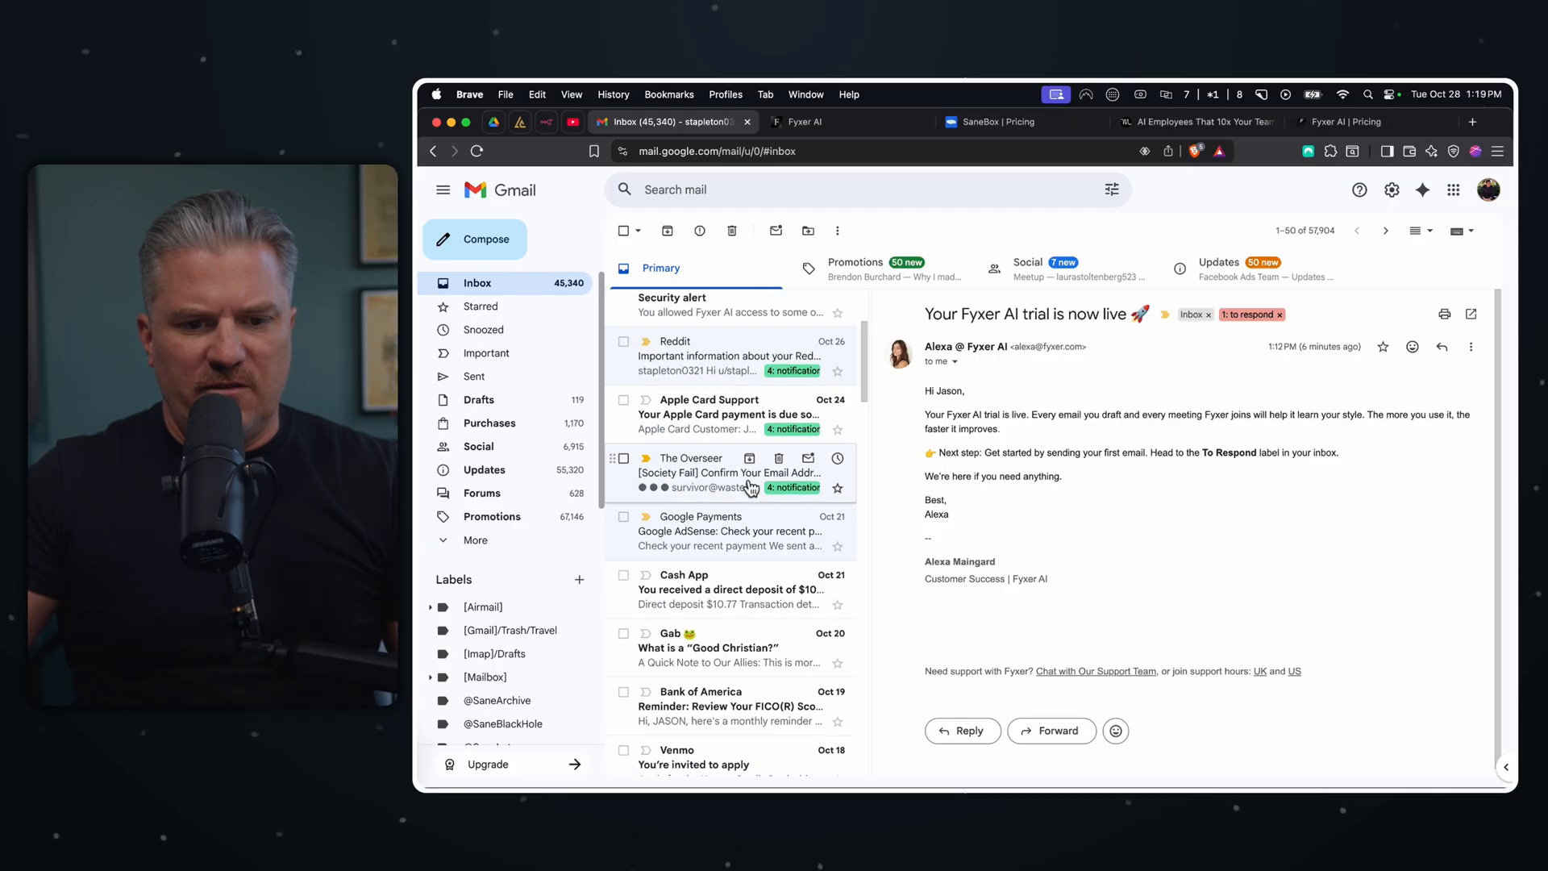
pyautogui.click(728, 473)
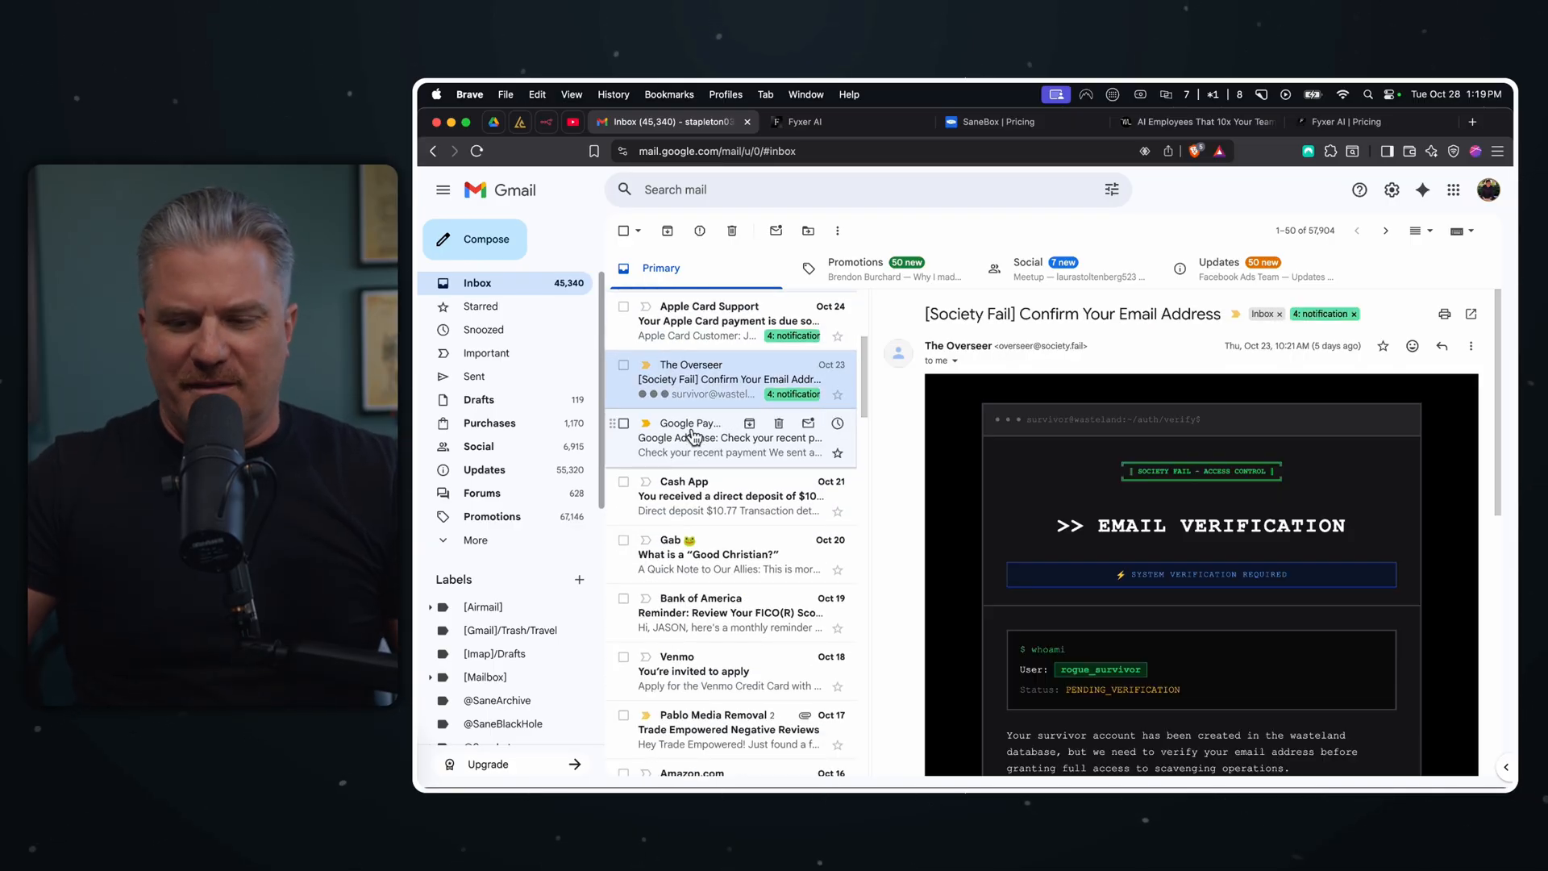
pyautogui.scroll(-3)
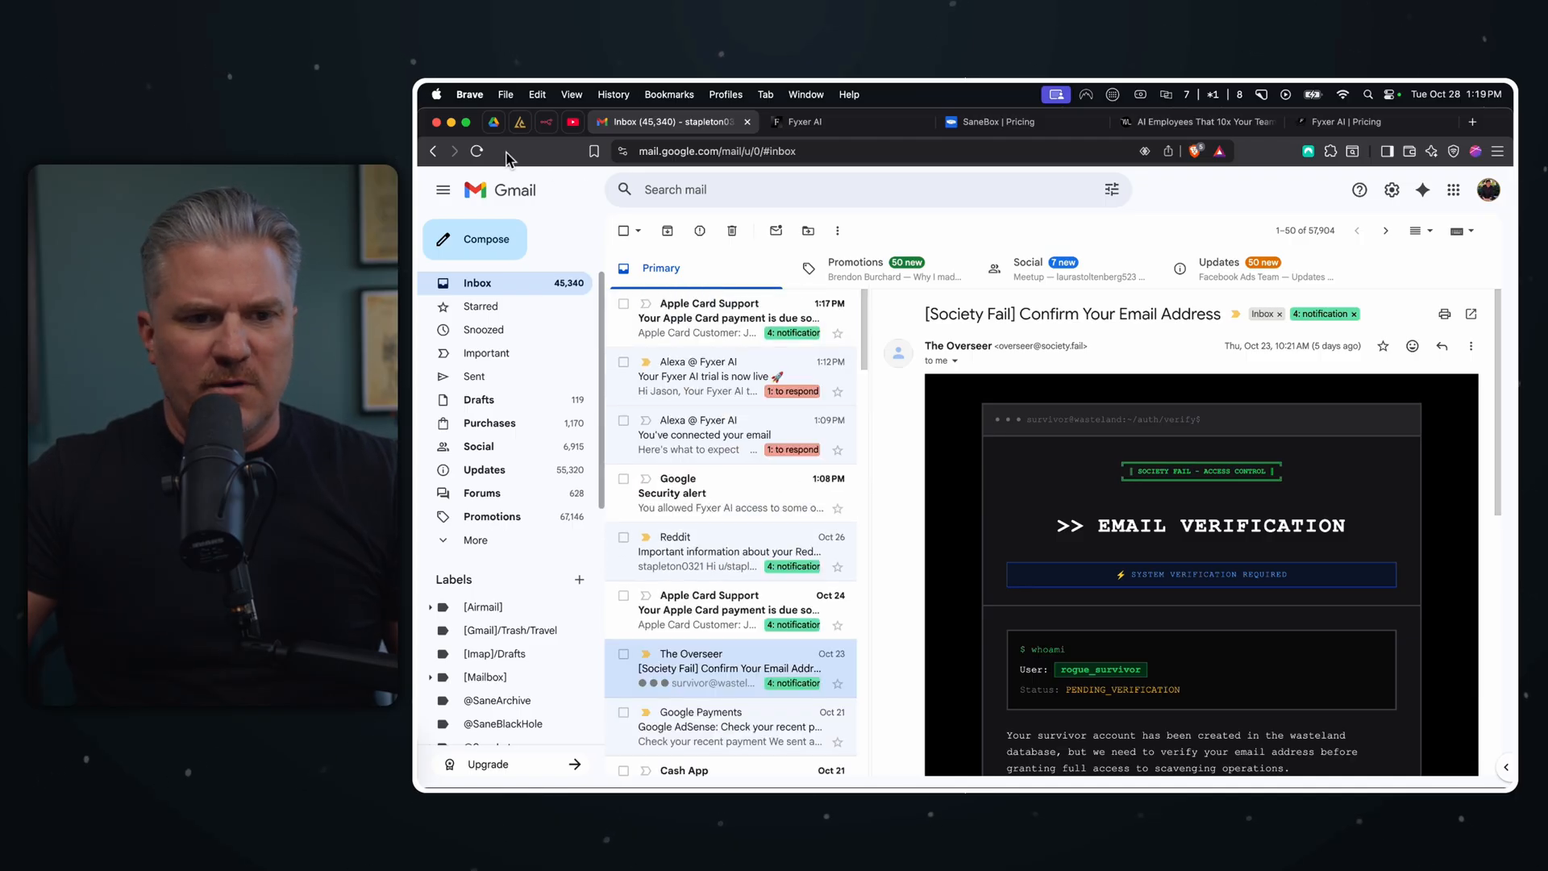
# - Reload the inbox and scroll down to the Google Security alert email
pyautogui.click(478, 152)
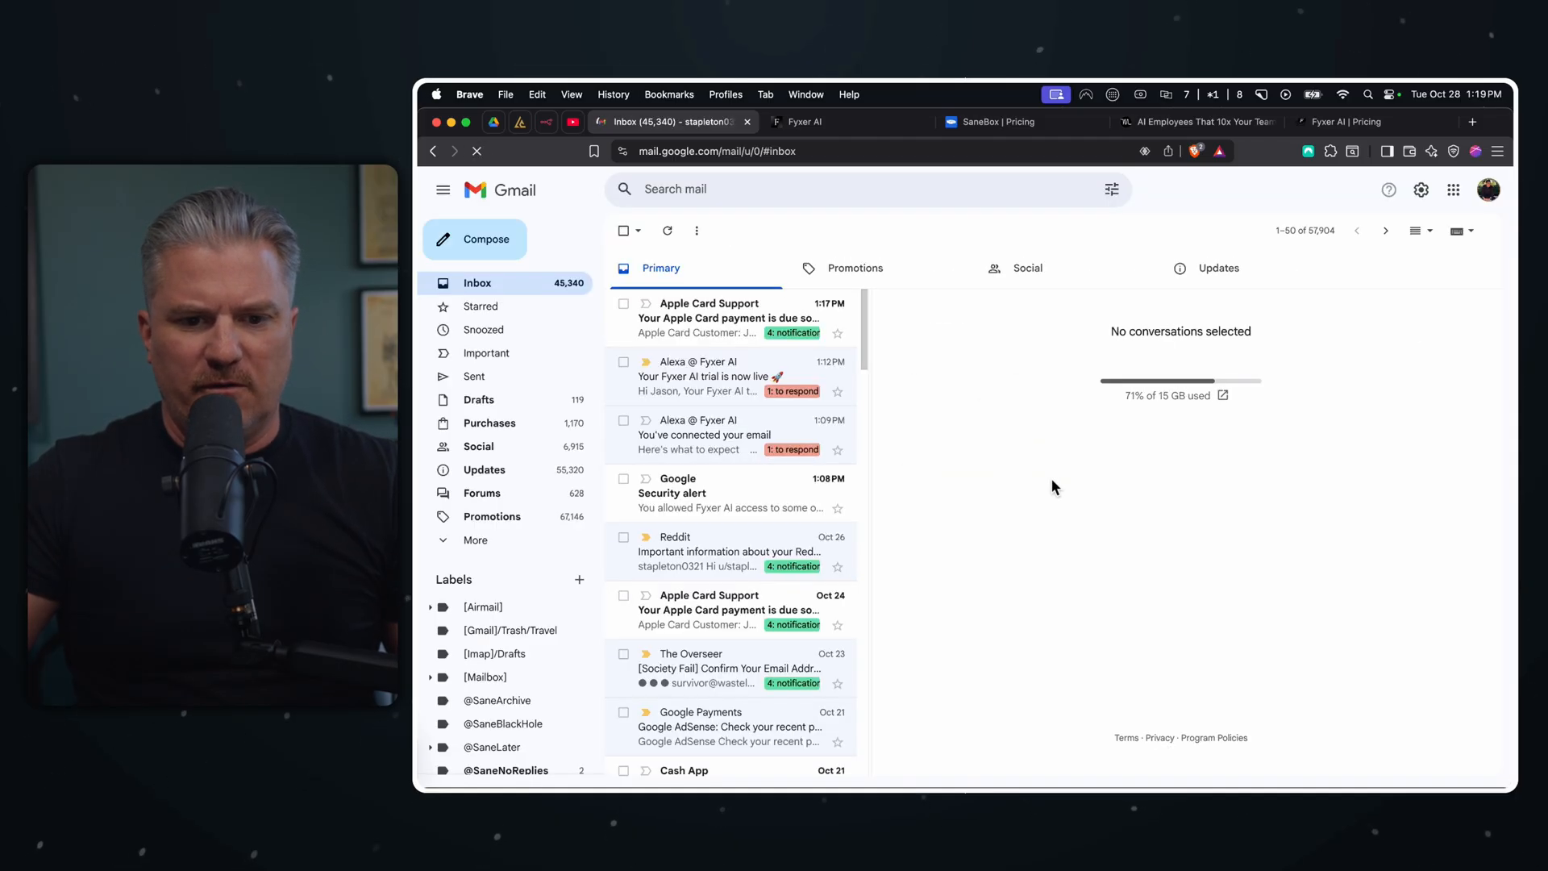
pyautogui.scroll(-3)
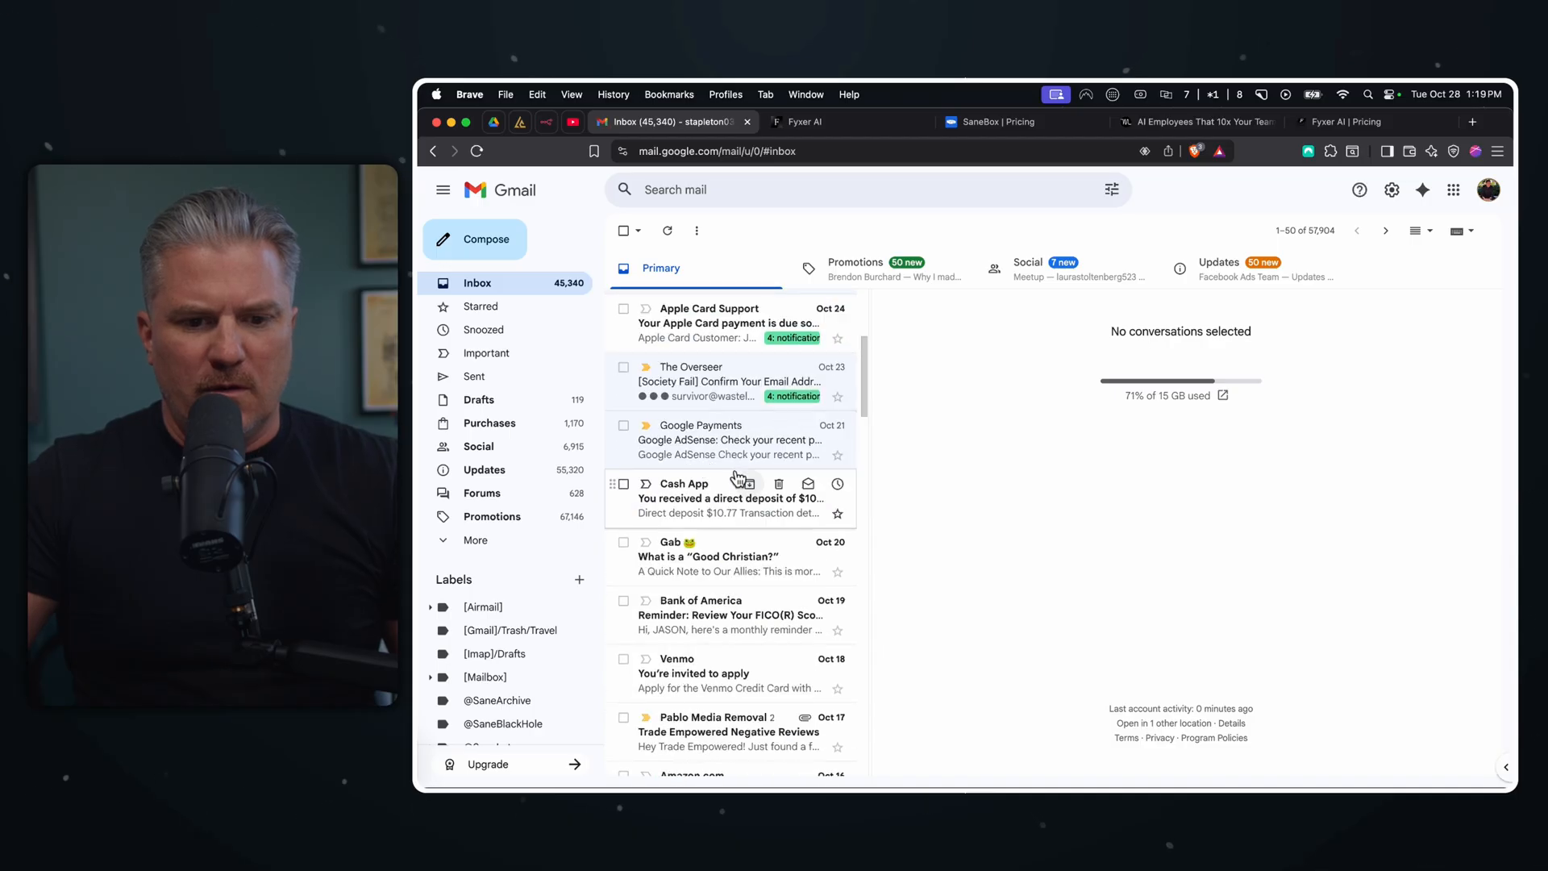
pyautogui.scroll(-3)
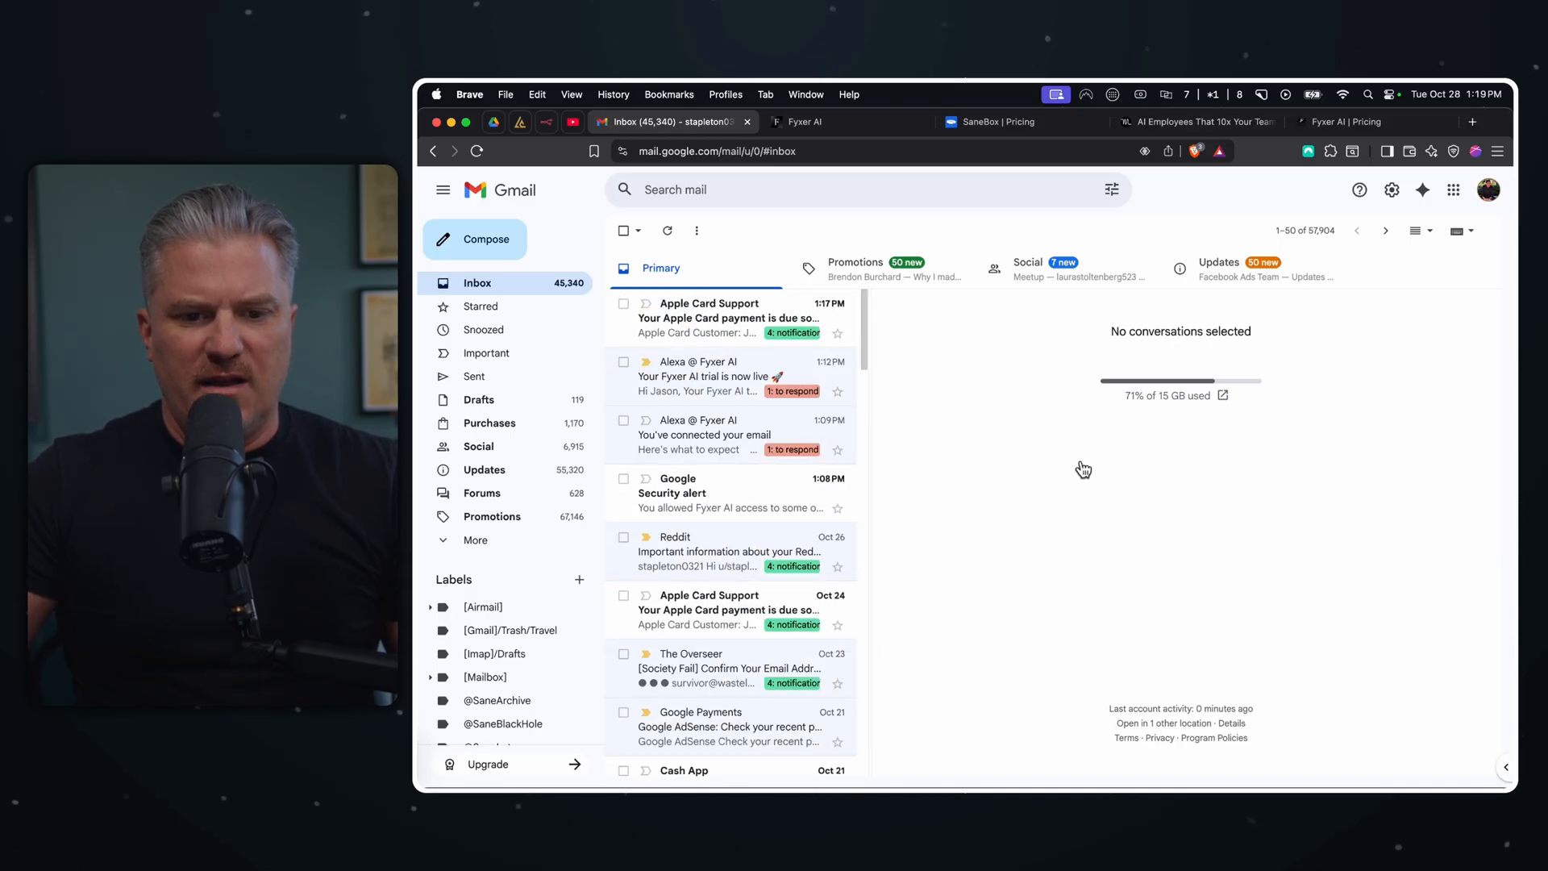
pyautogui.scroll(-3)
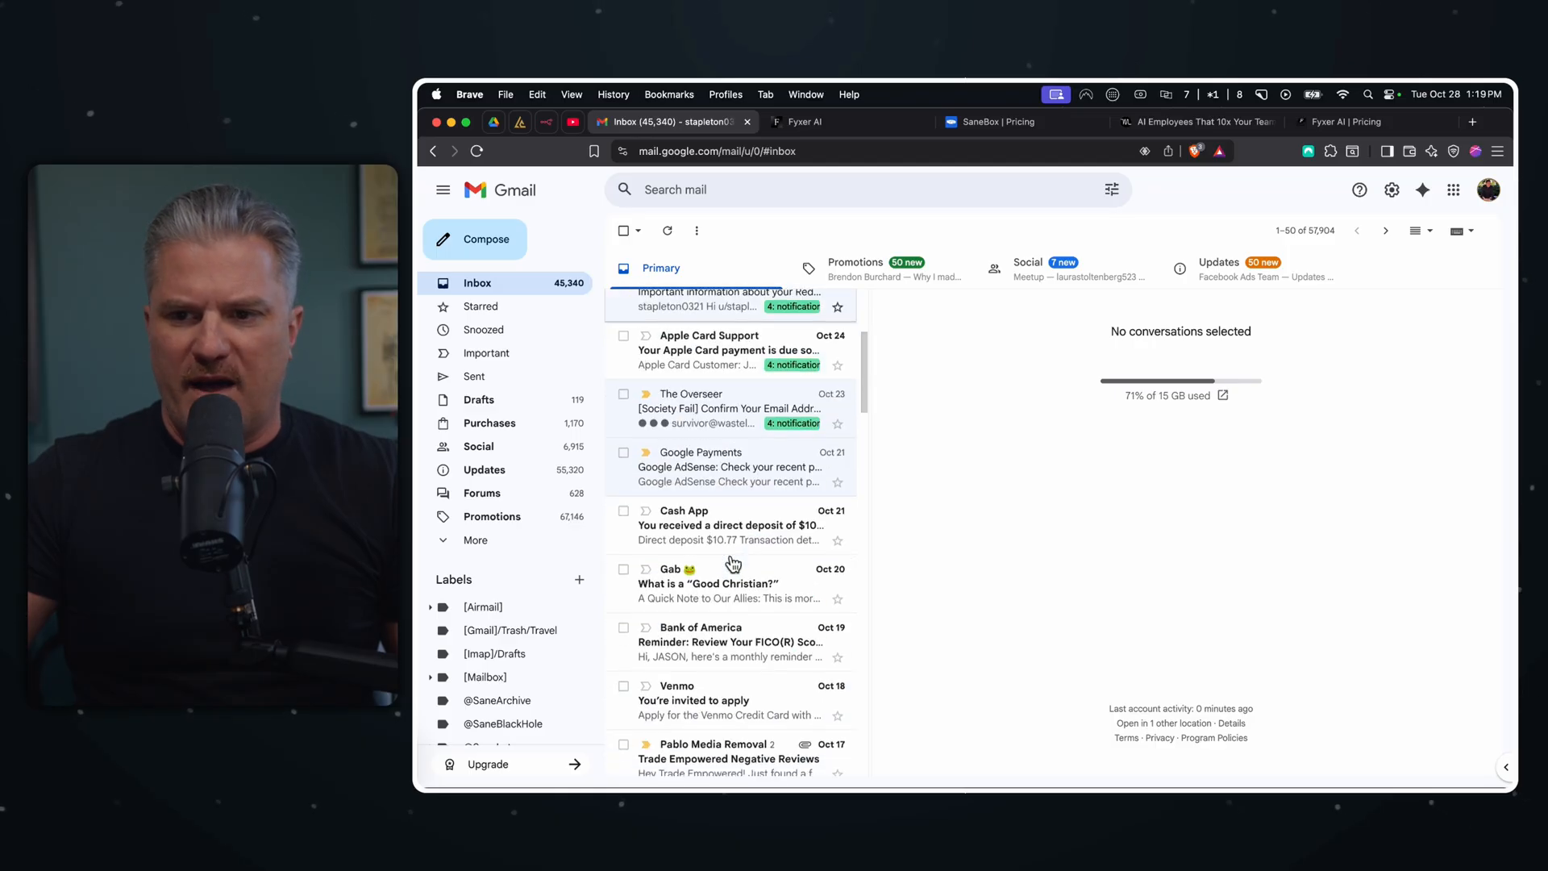
pyautogui.moveTo(692, 474)
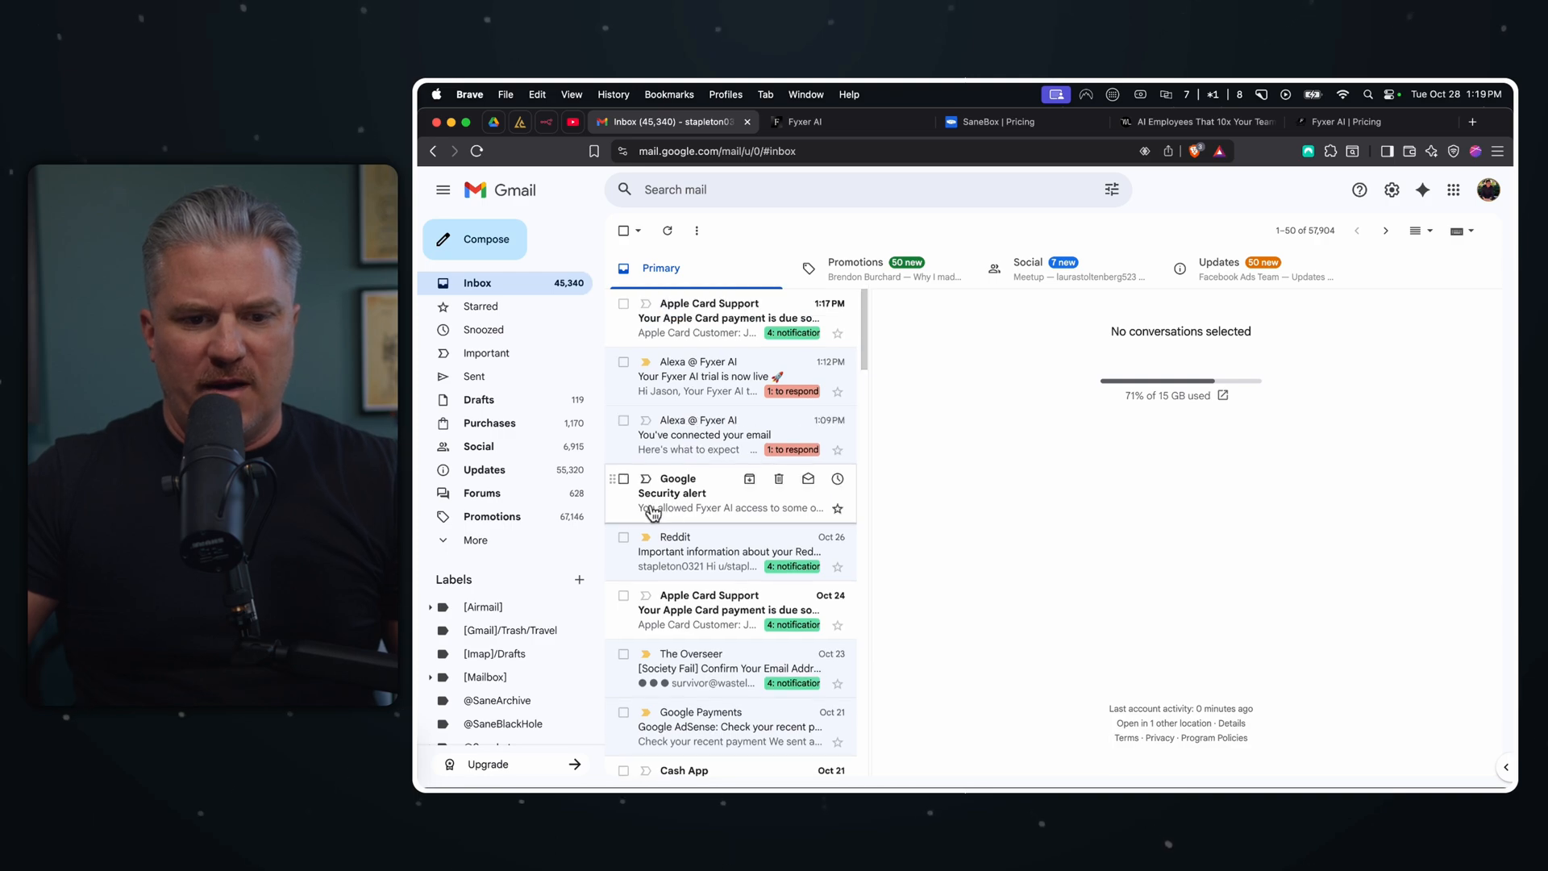
# - Trash the Google Security alert and open the Fyxer AI trial-live email
pyautogui.click(779, 479)
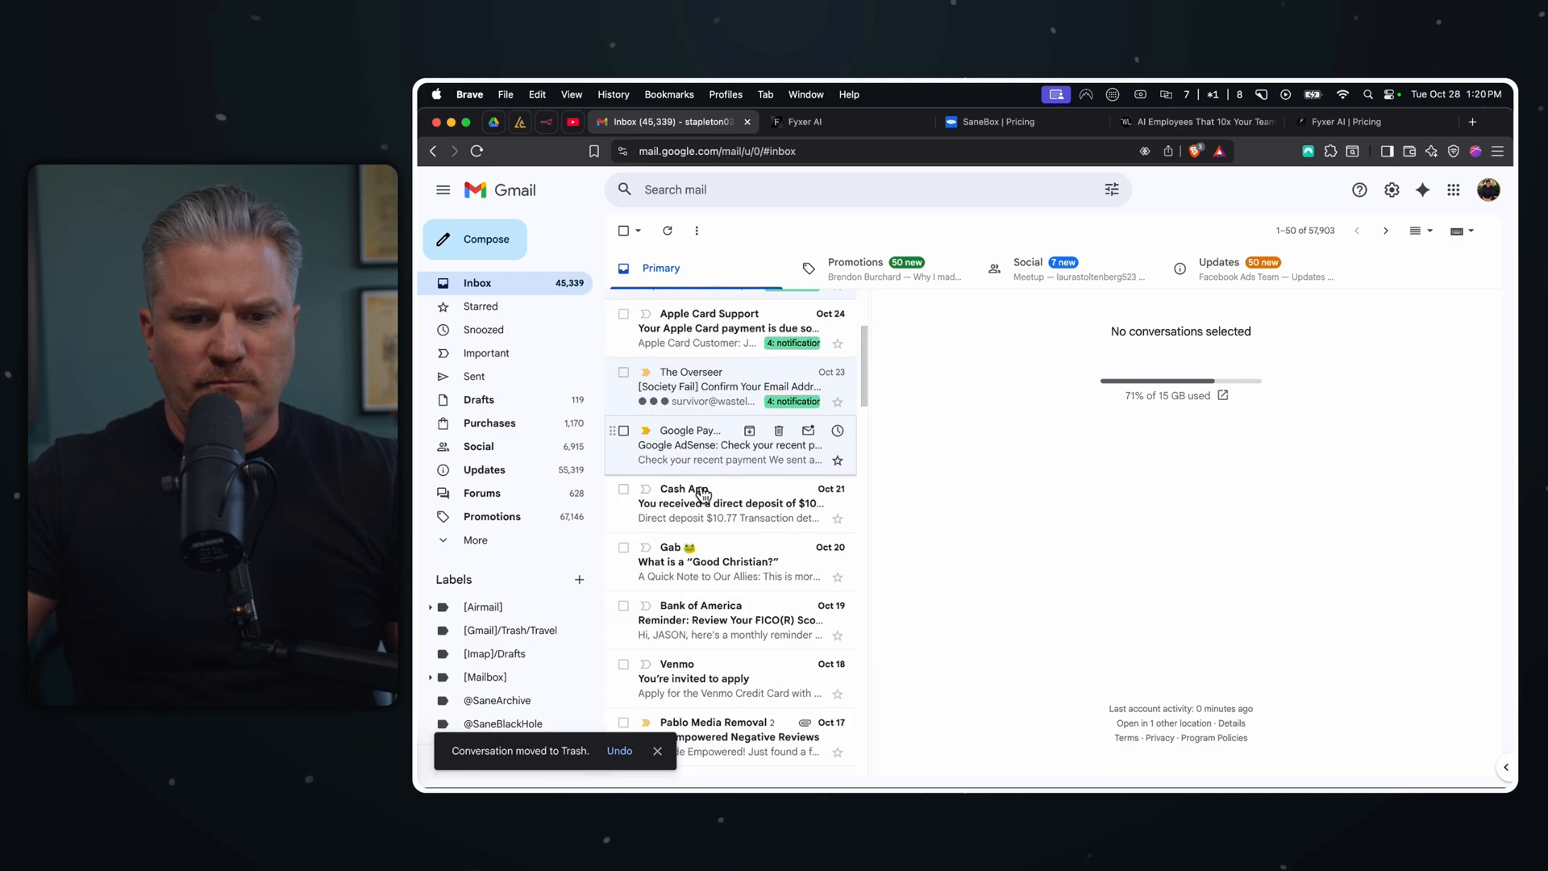
pyautogui.click(666, 231)
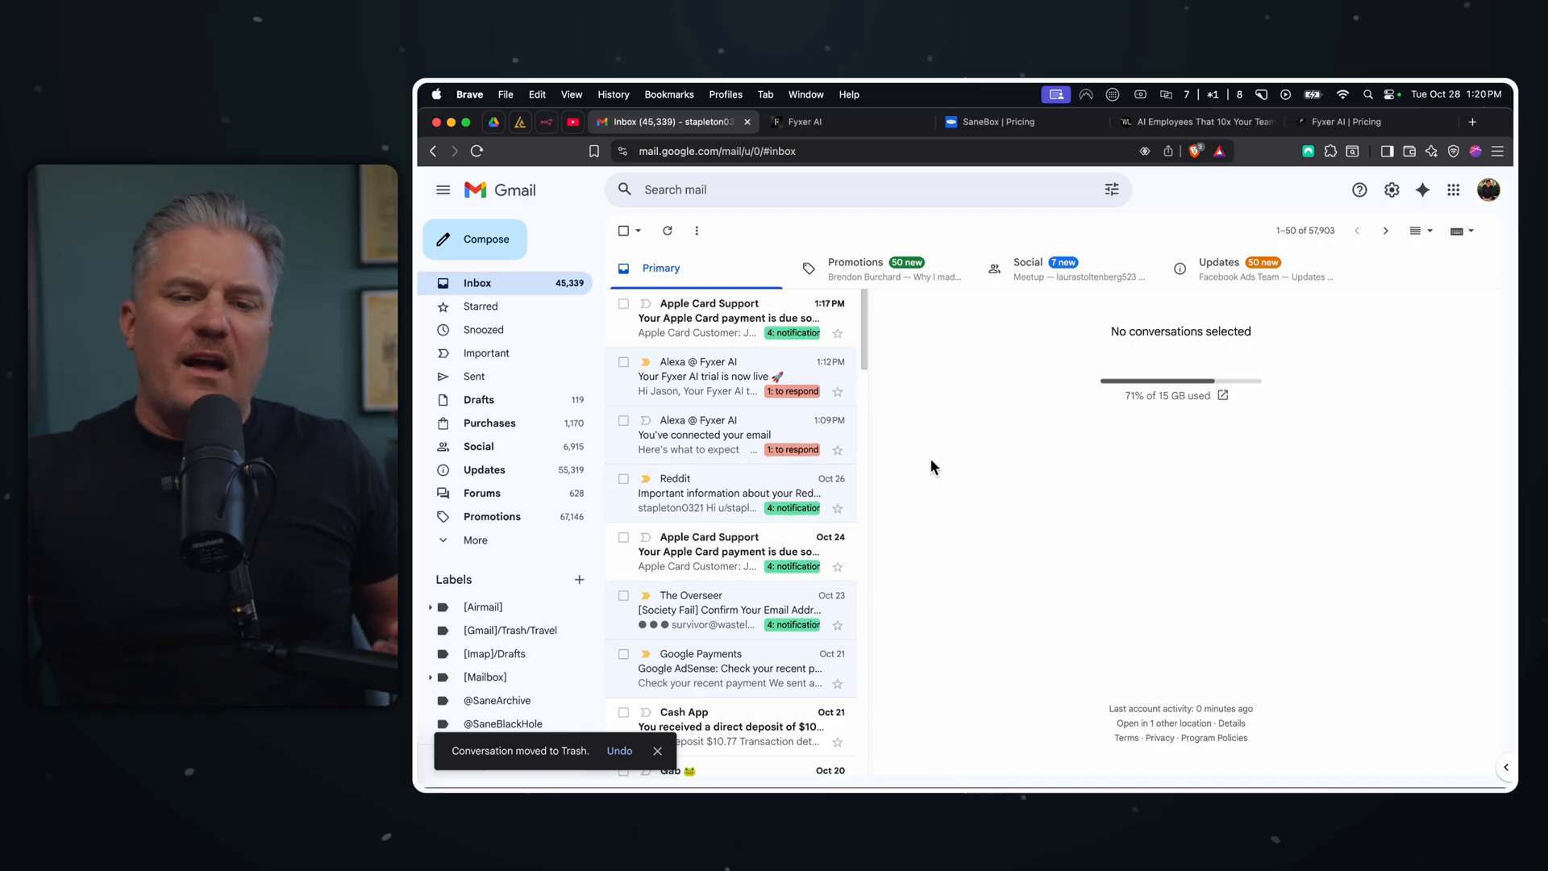
pyautogui.scroll(-3)
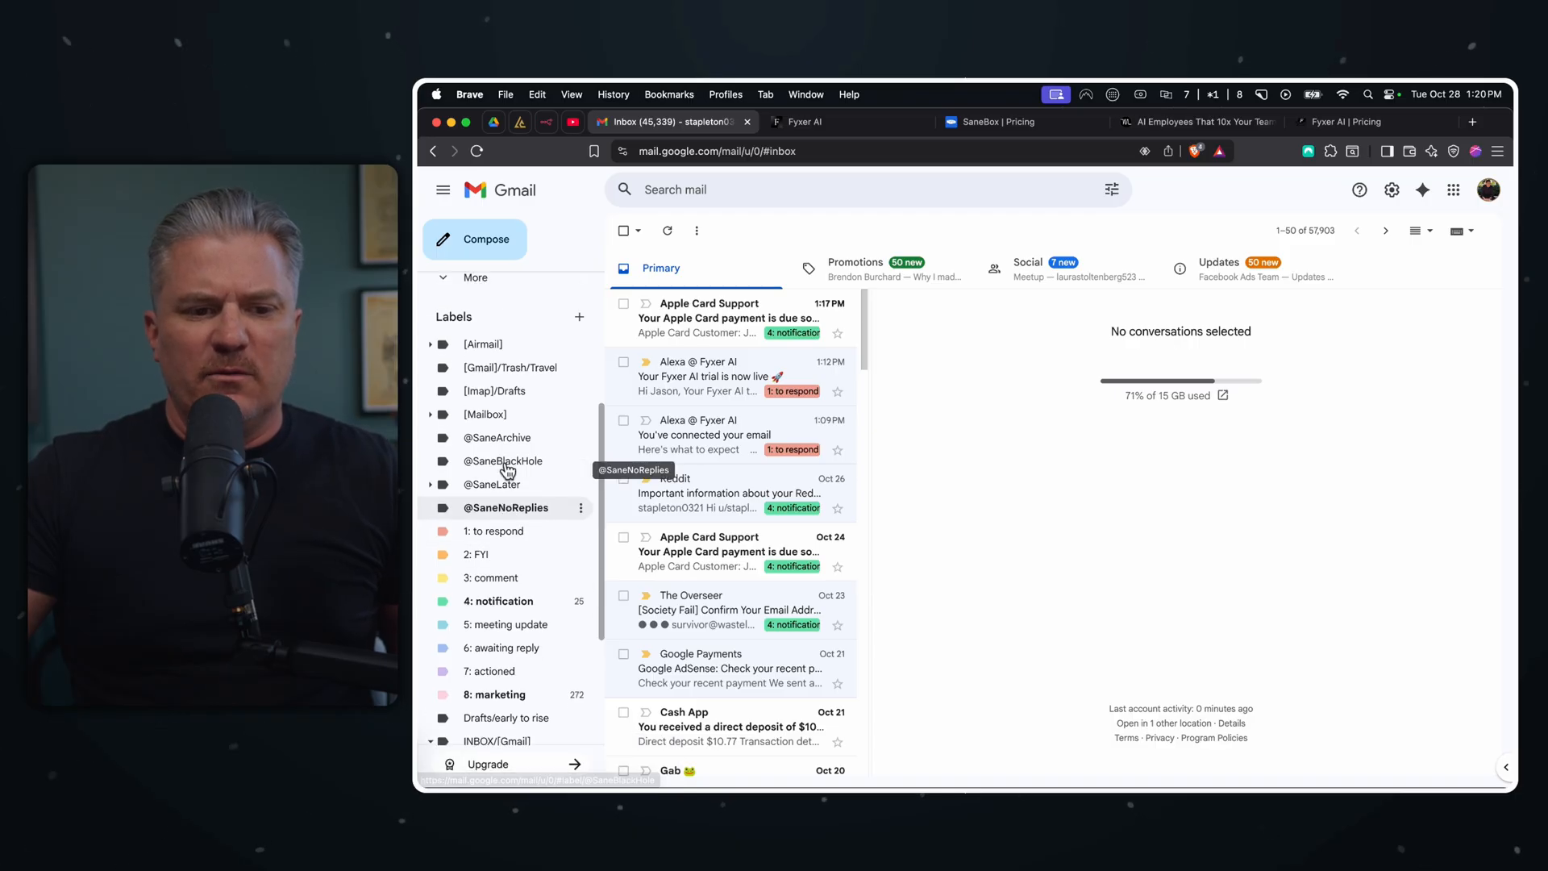
pyautogui.moveTo(1015, 460)
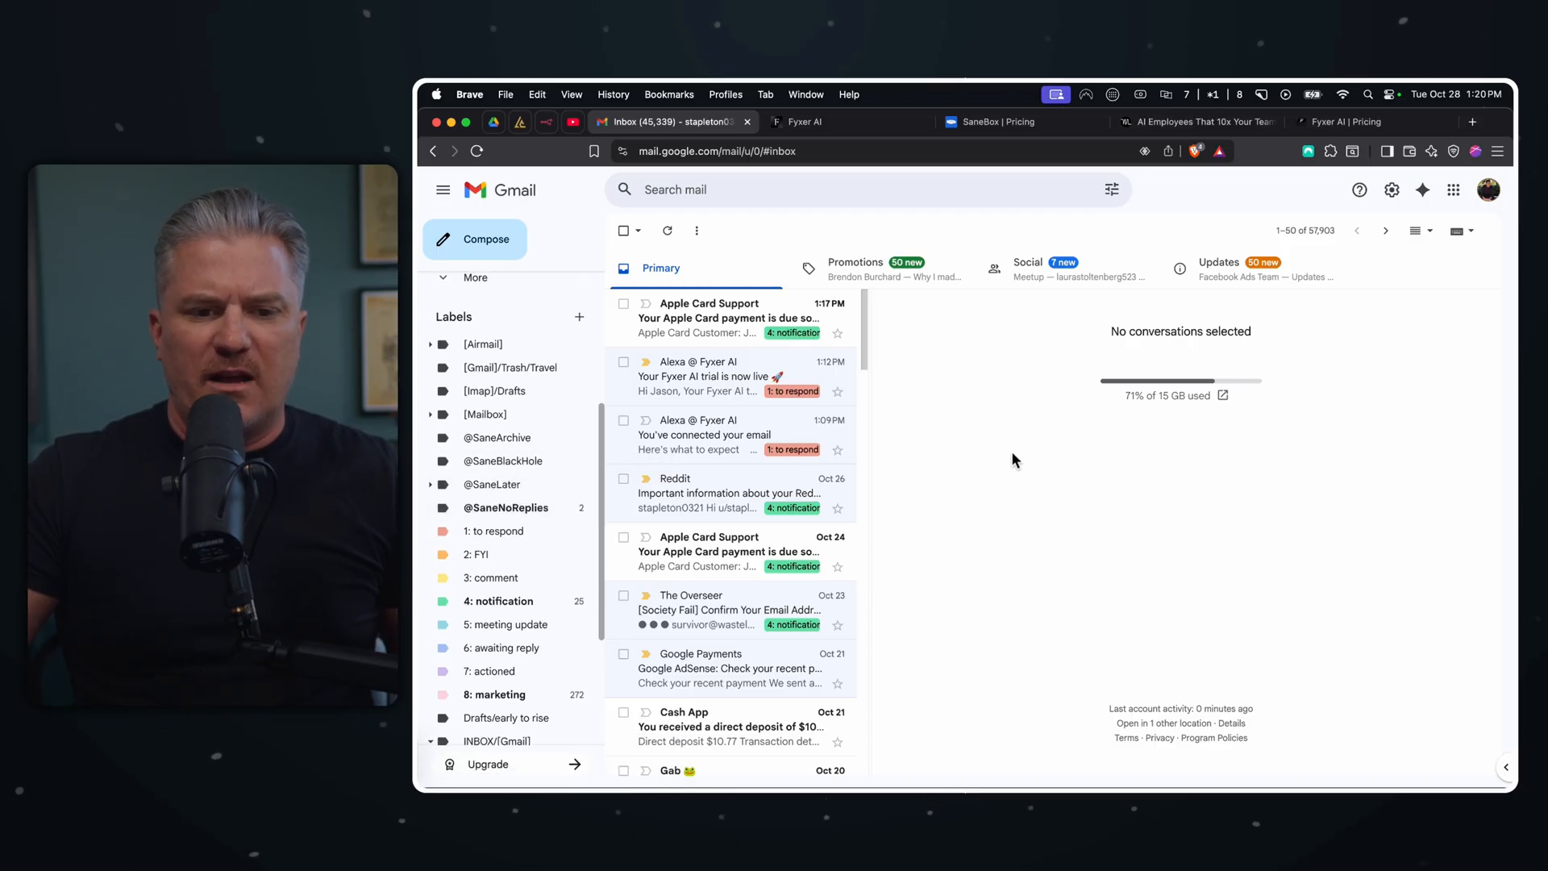
pyautogui.moveTo(810, 375)
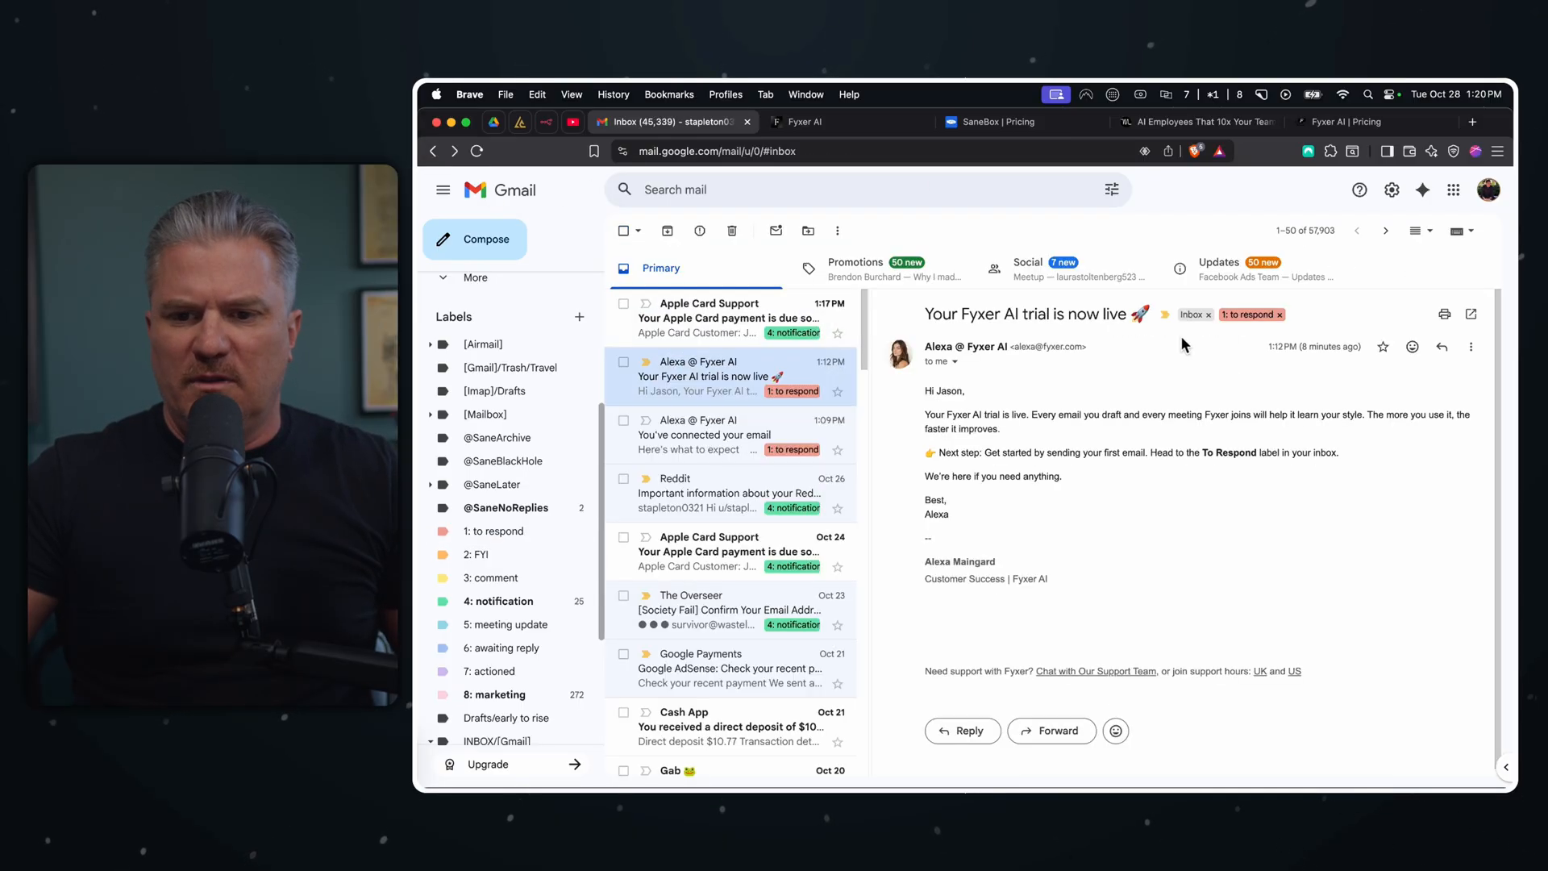
# - Remove the '1: to respond' and Inbox labels from the trial email, then switch to the Fyxer dashboard
pyautogui.click(1277, 315)
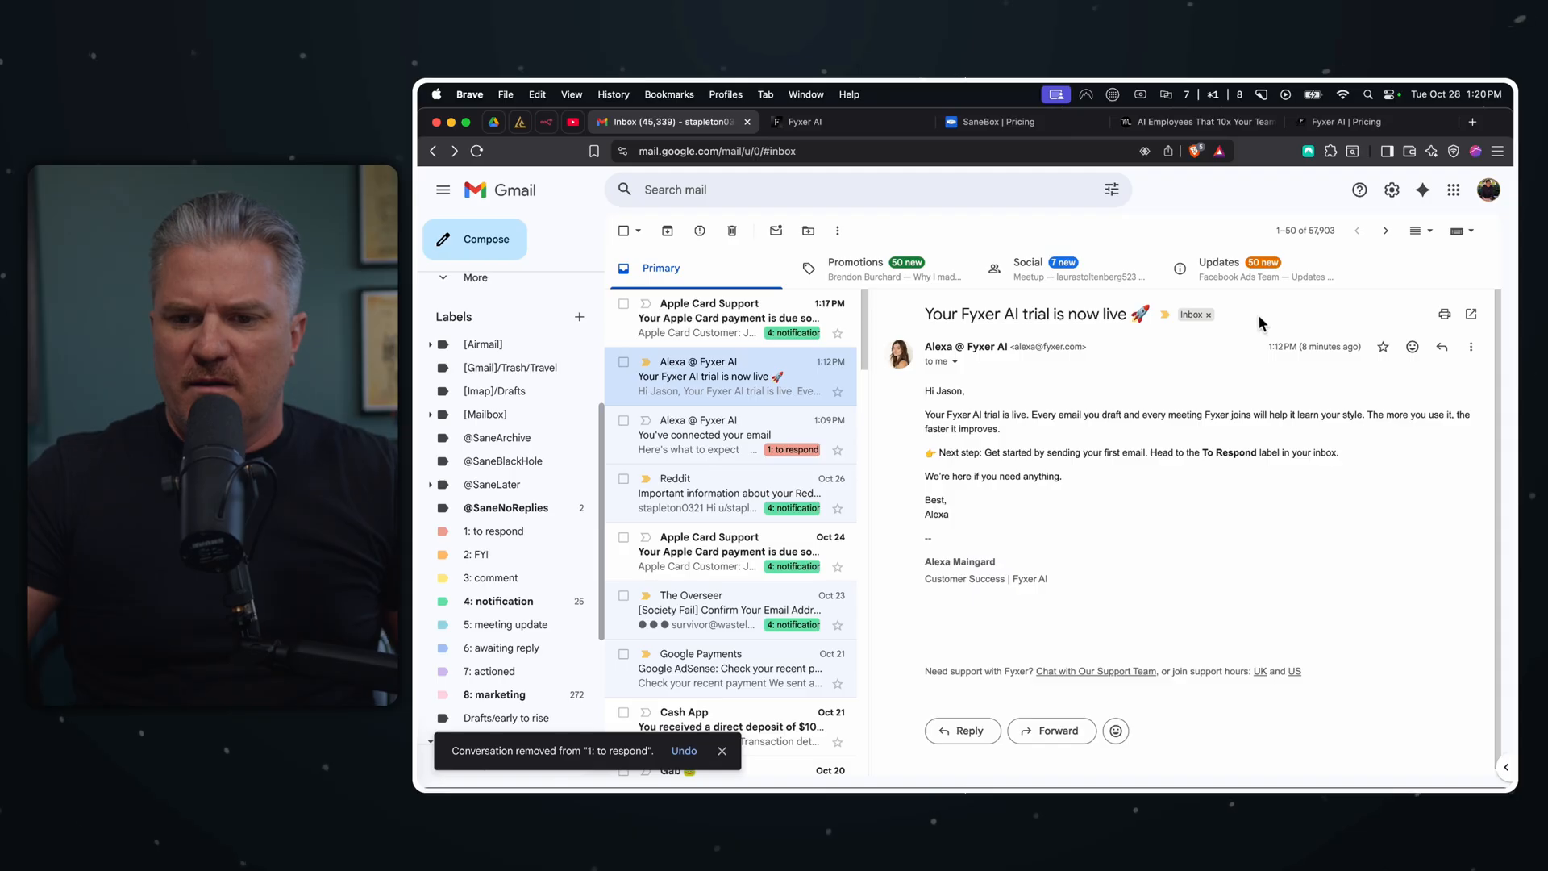
pyautogui.moveTo(1221, 323)
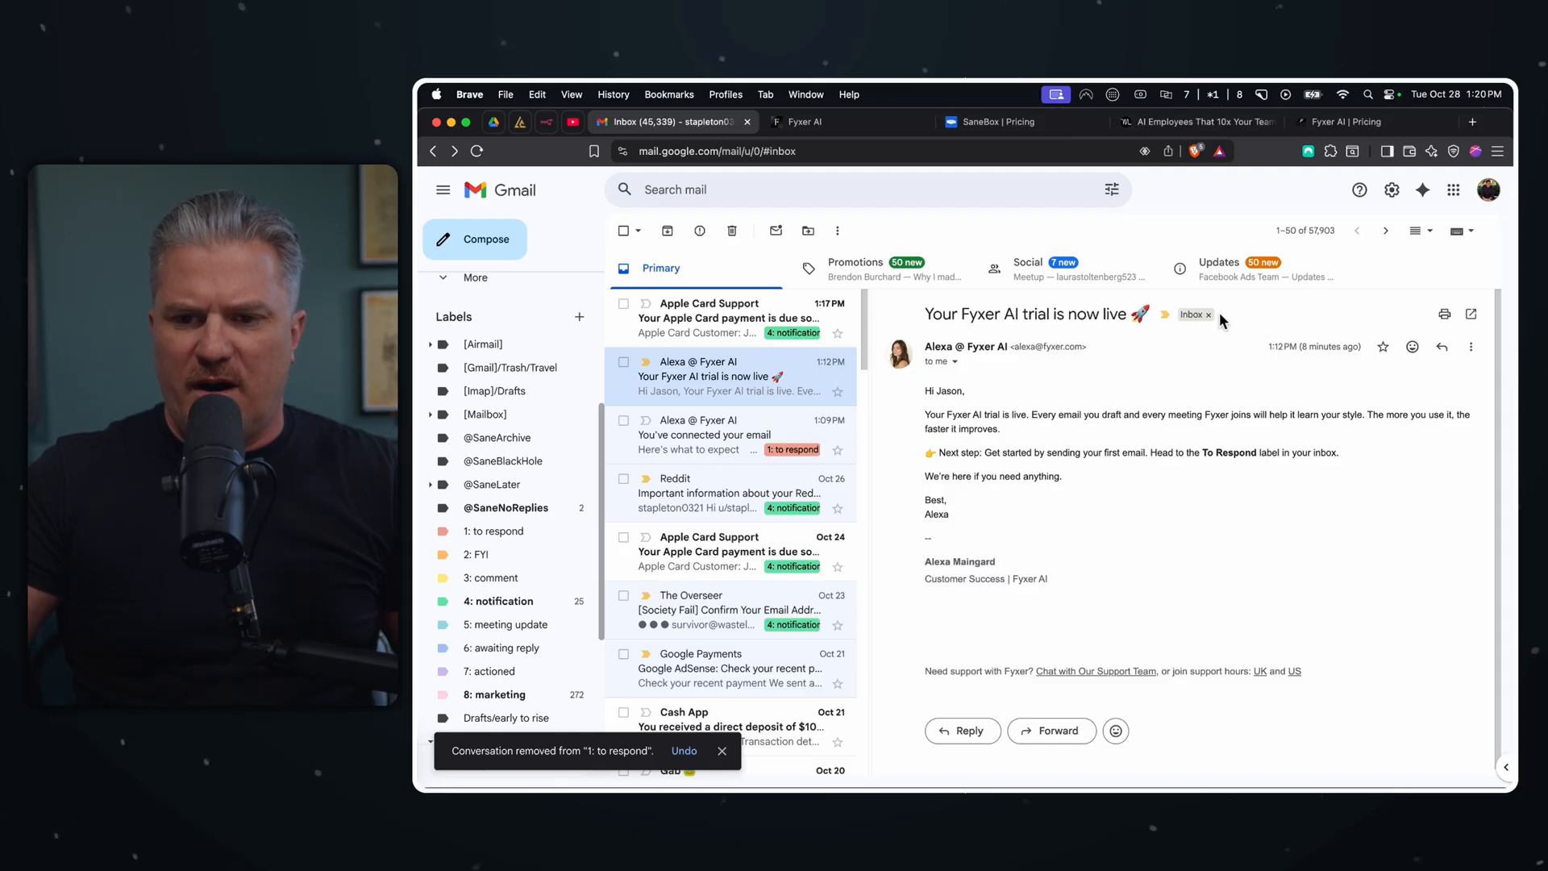
pyautogui.moveTo(1206, 318)
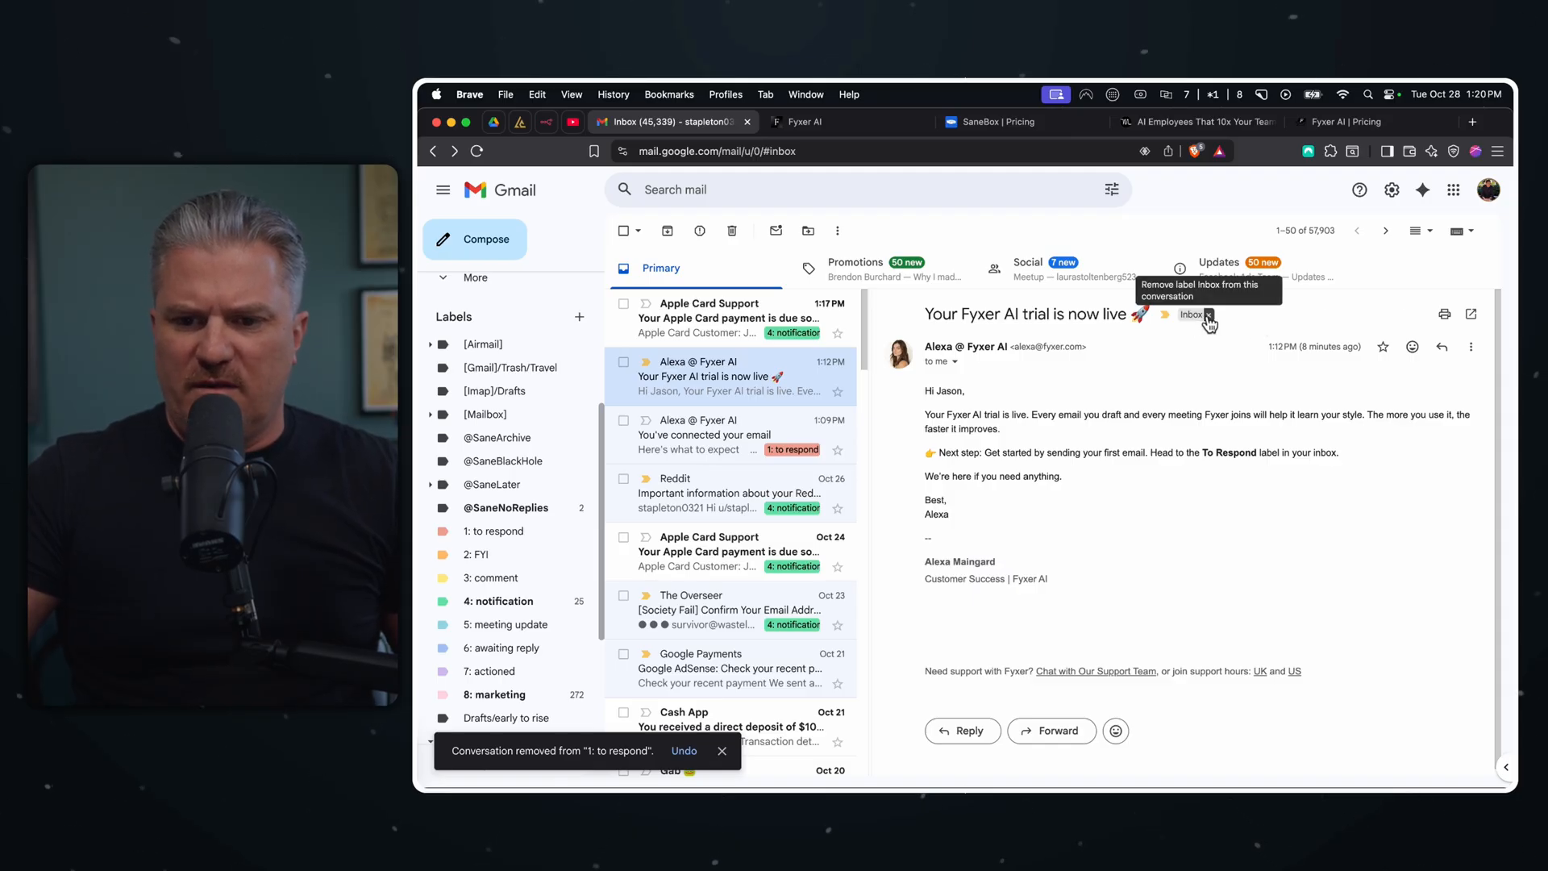
pyautogui.click(1205, 314)
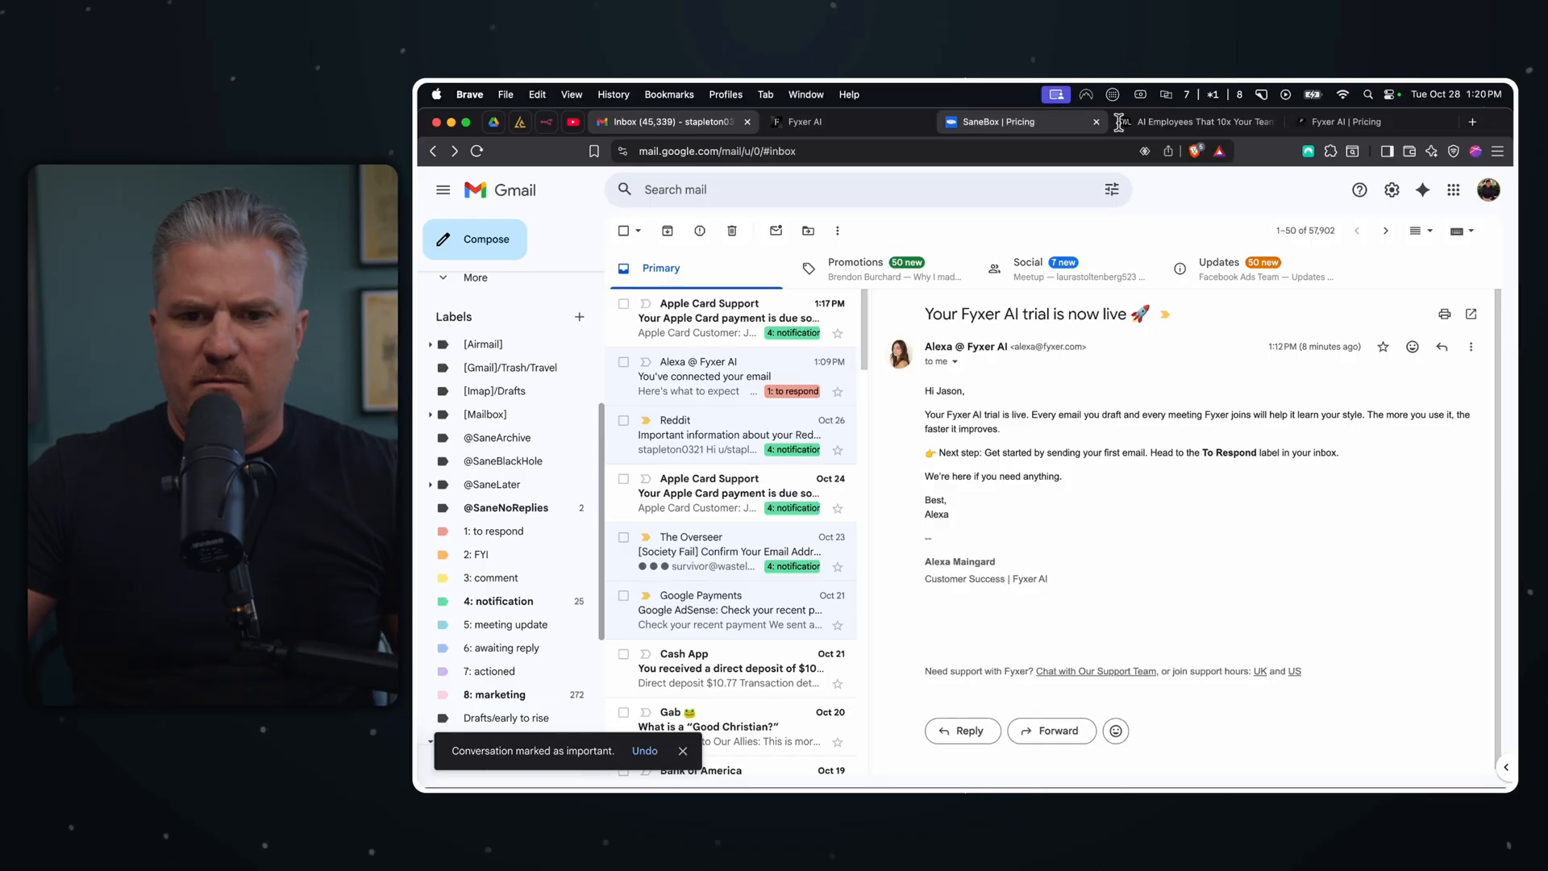
pyautogui.click(802, 121)
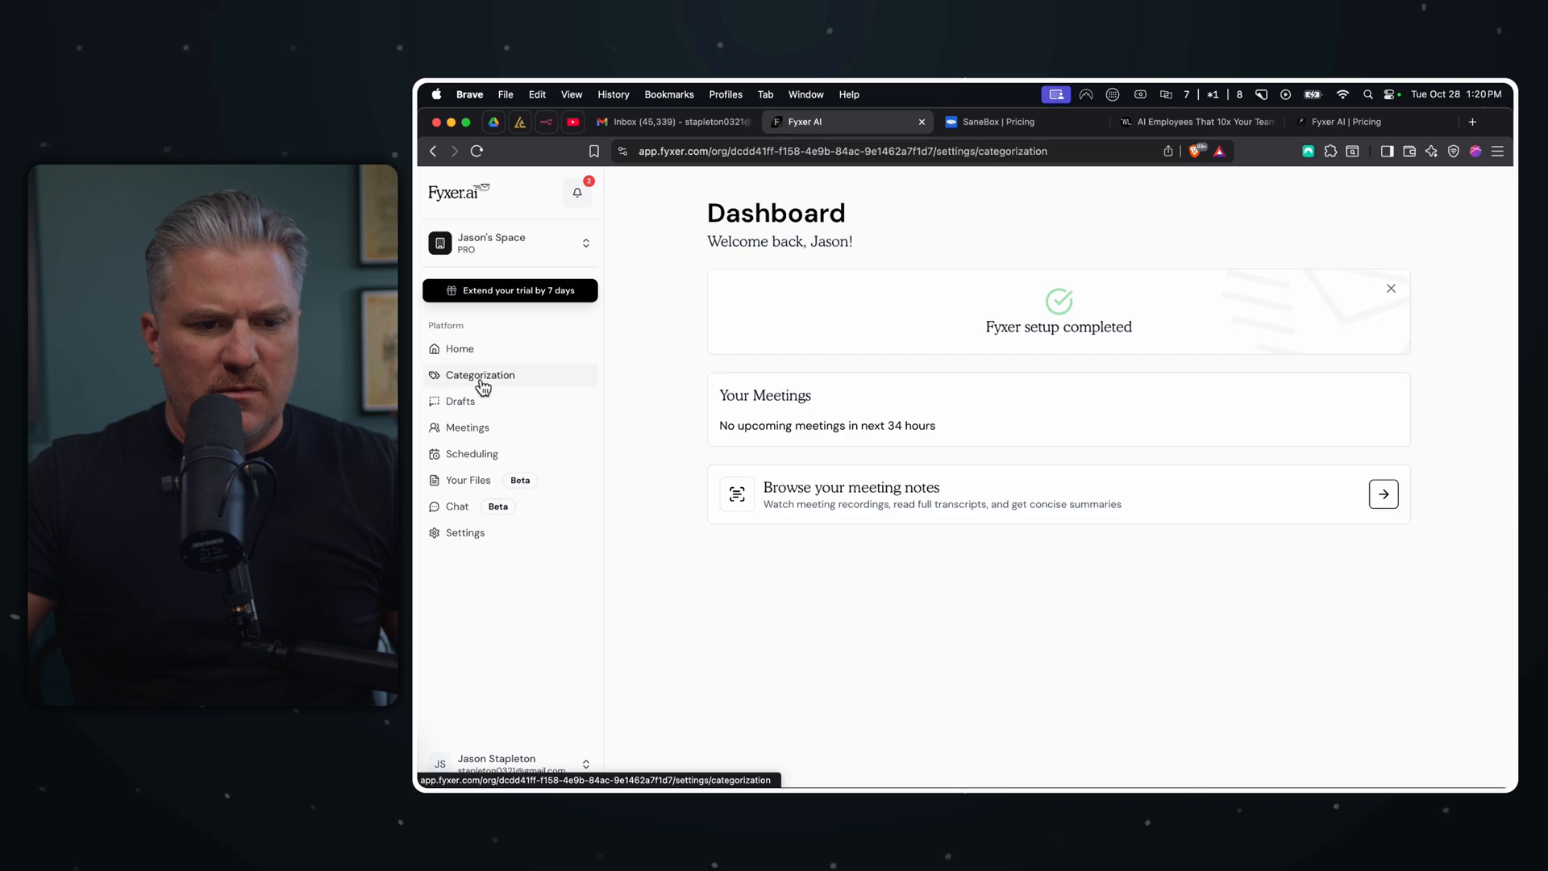
# - Check Gmail's Promotions and Updates categories, then return to Primary with the Apple Card payment email open
pyautogui.click(671, 121)
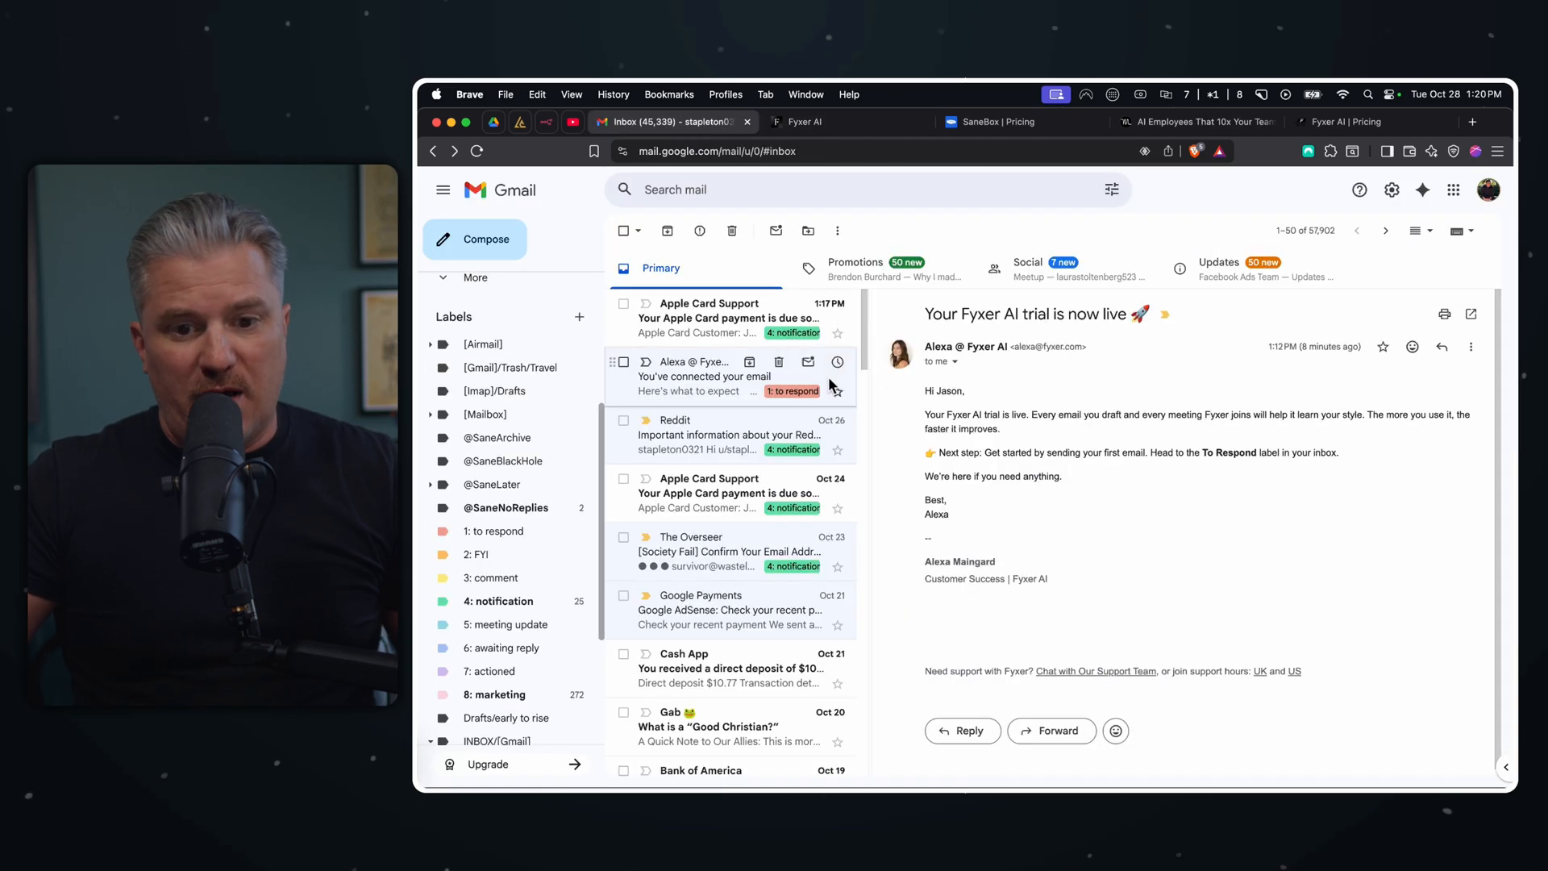
pyautogui.click(854, 268)
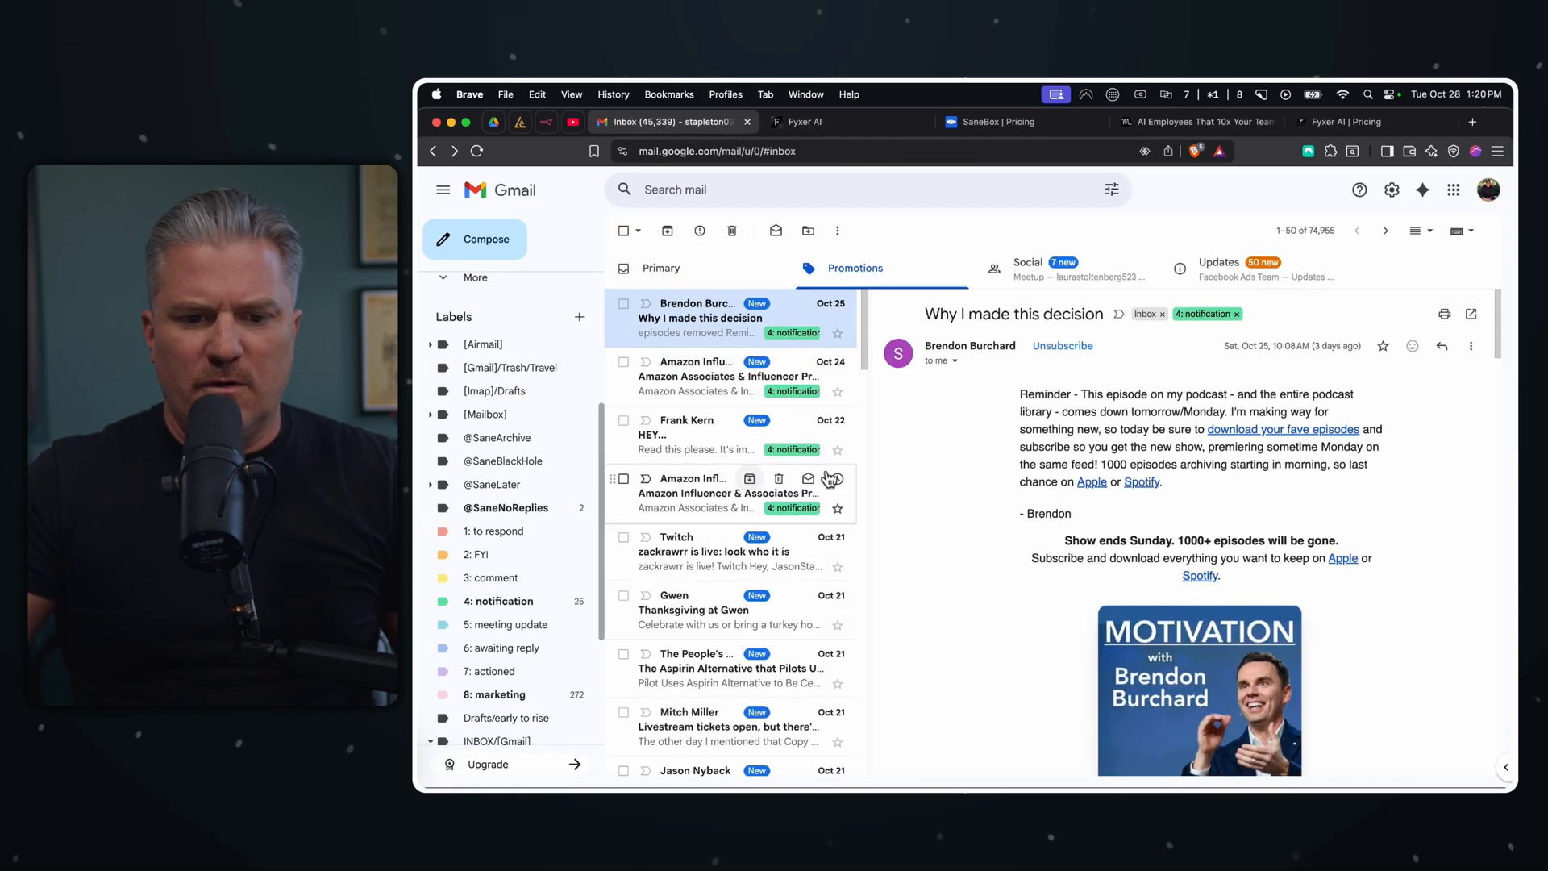
pyautogui.click(1219, 267)
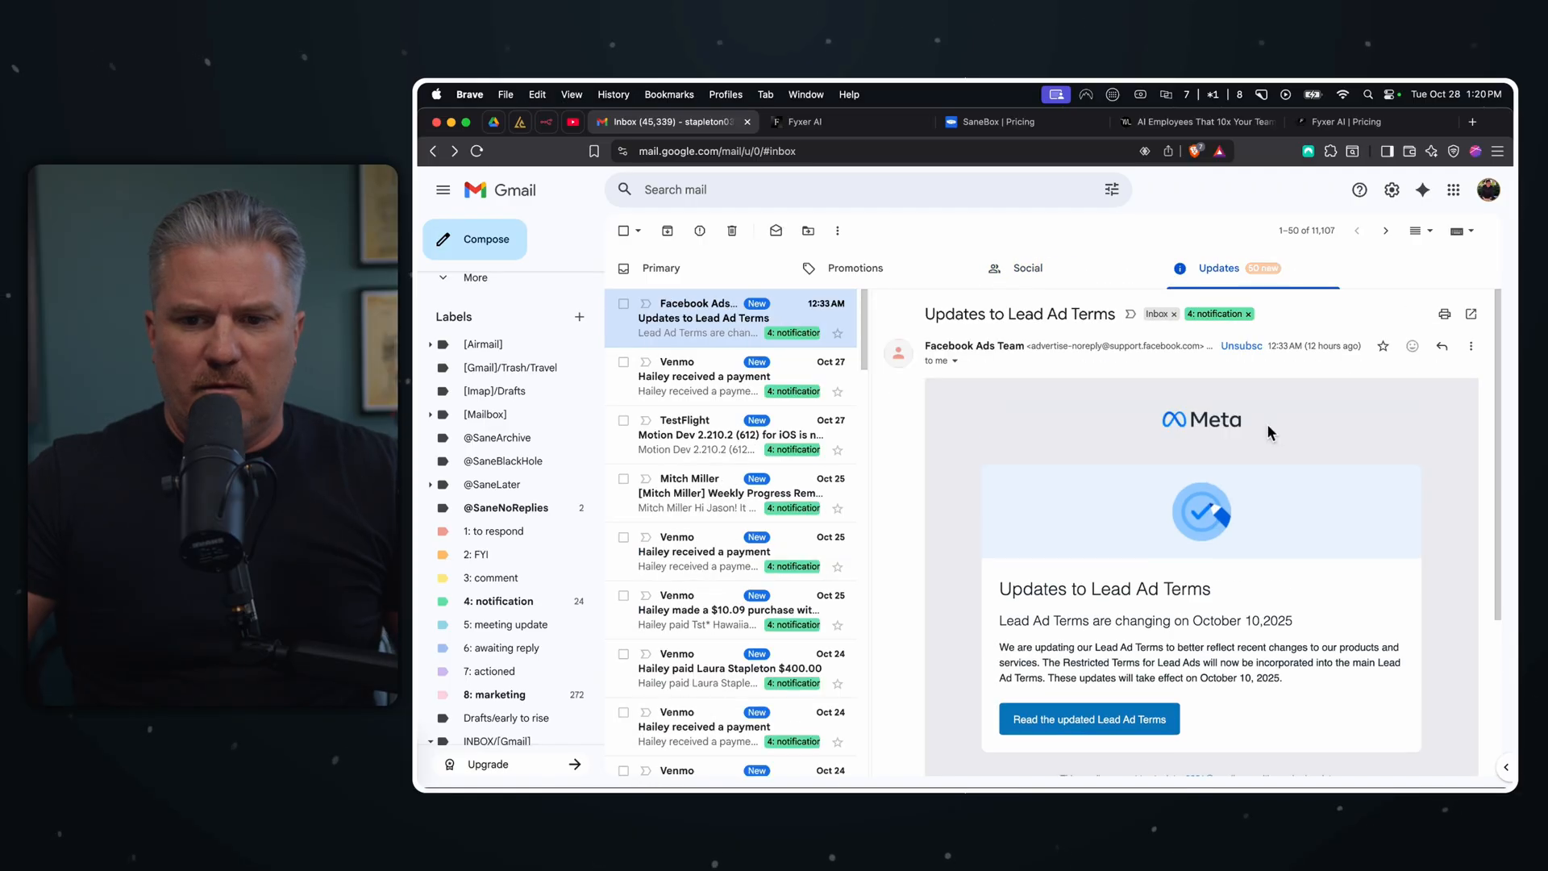
pyautogui.scroll(-3)
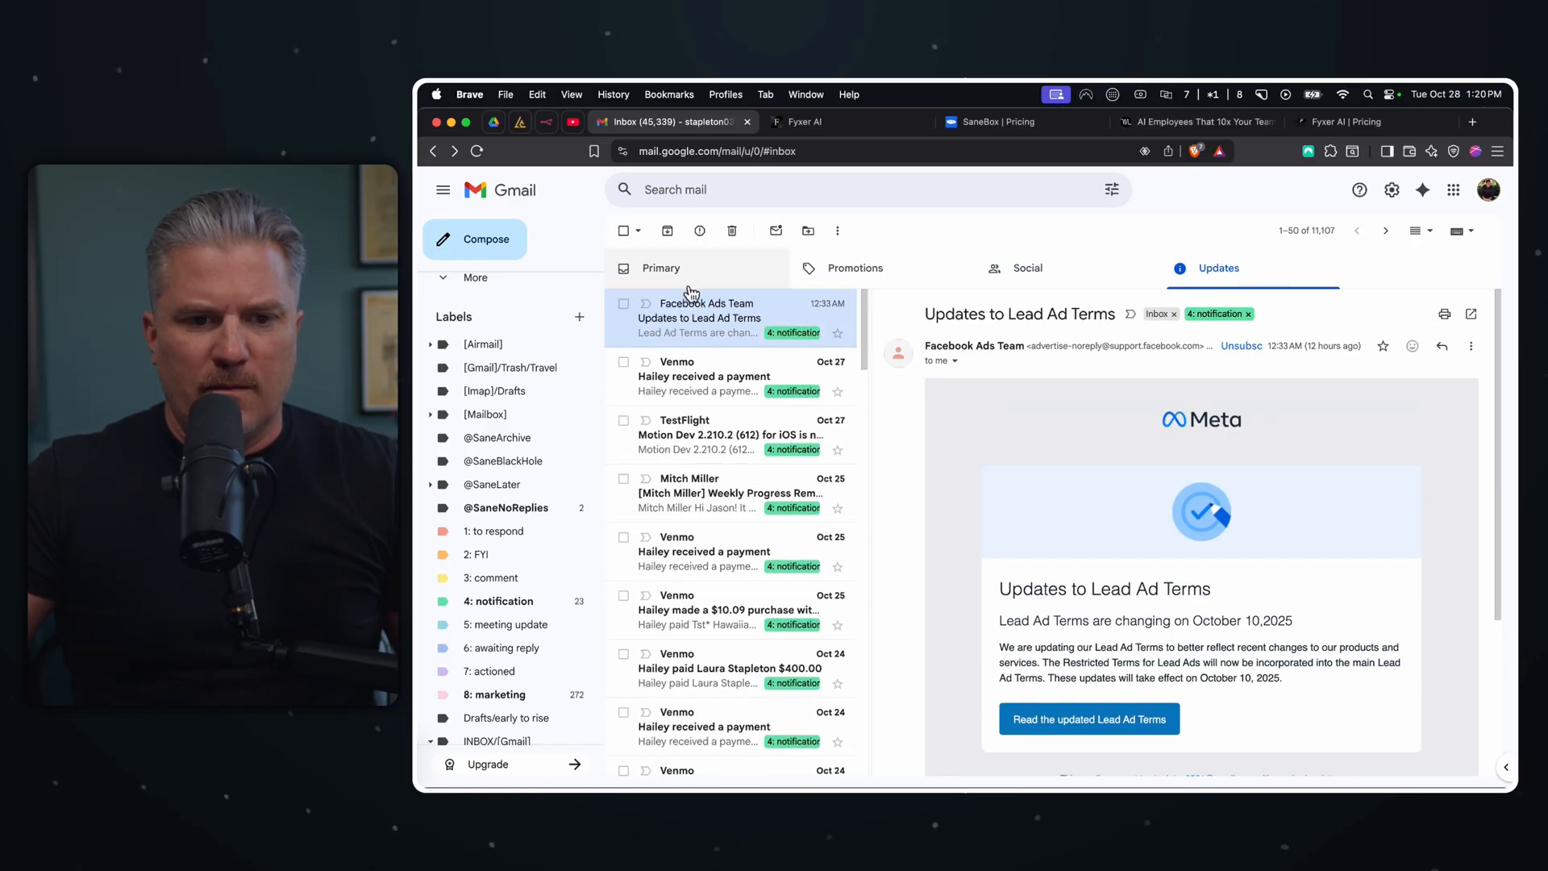
pyautogui.click(662, 268)
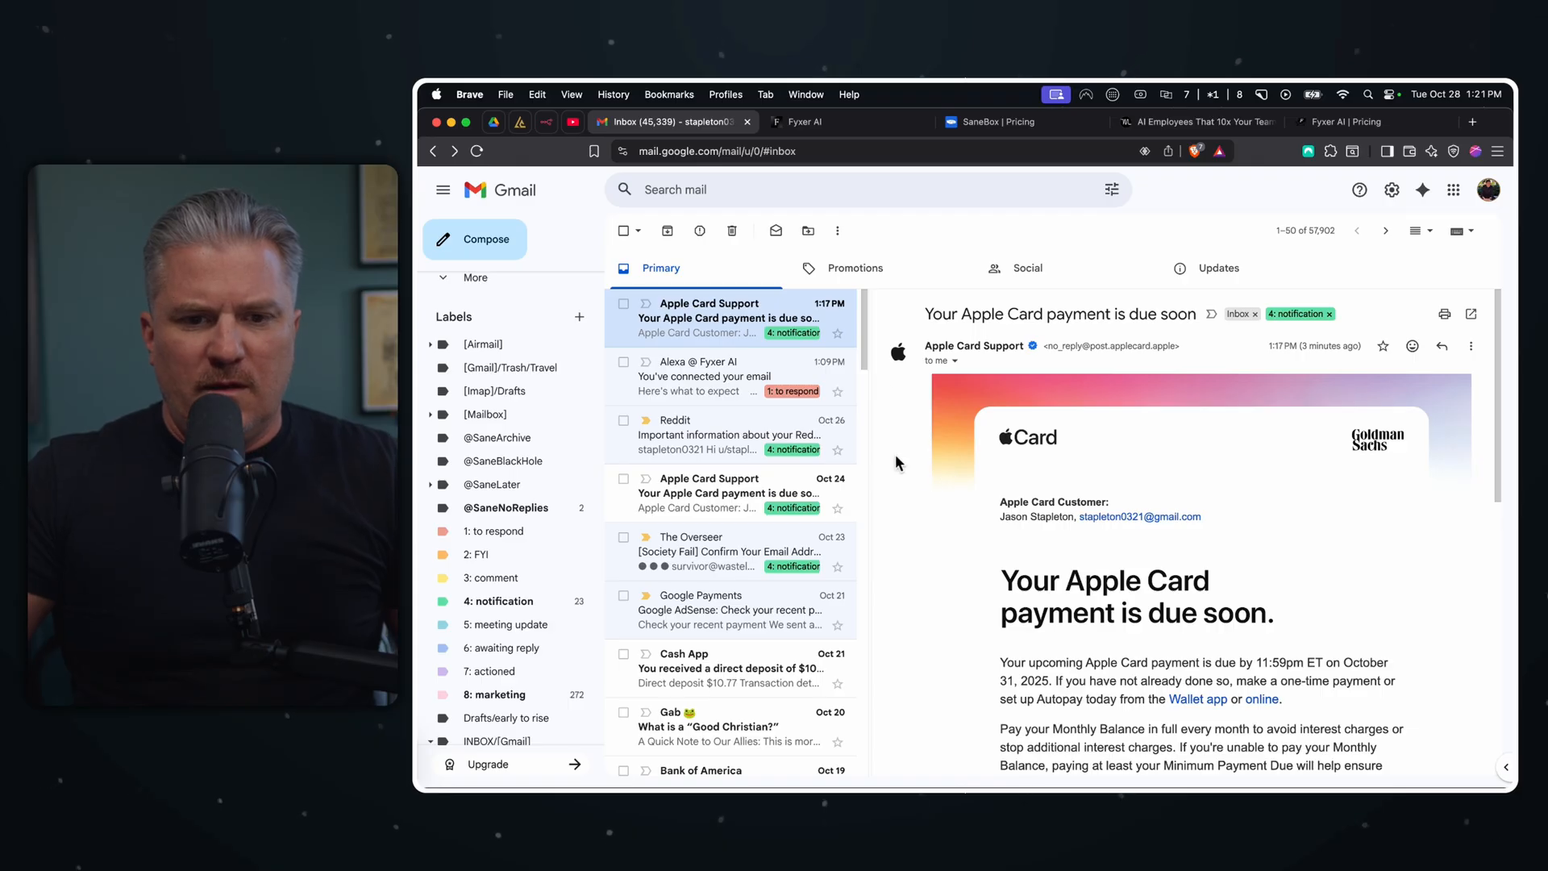
pyautogui.moveTo(1194, 126)
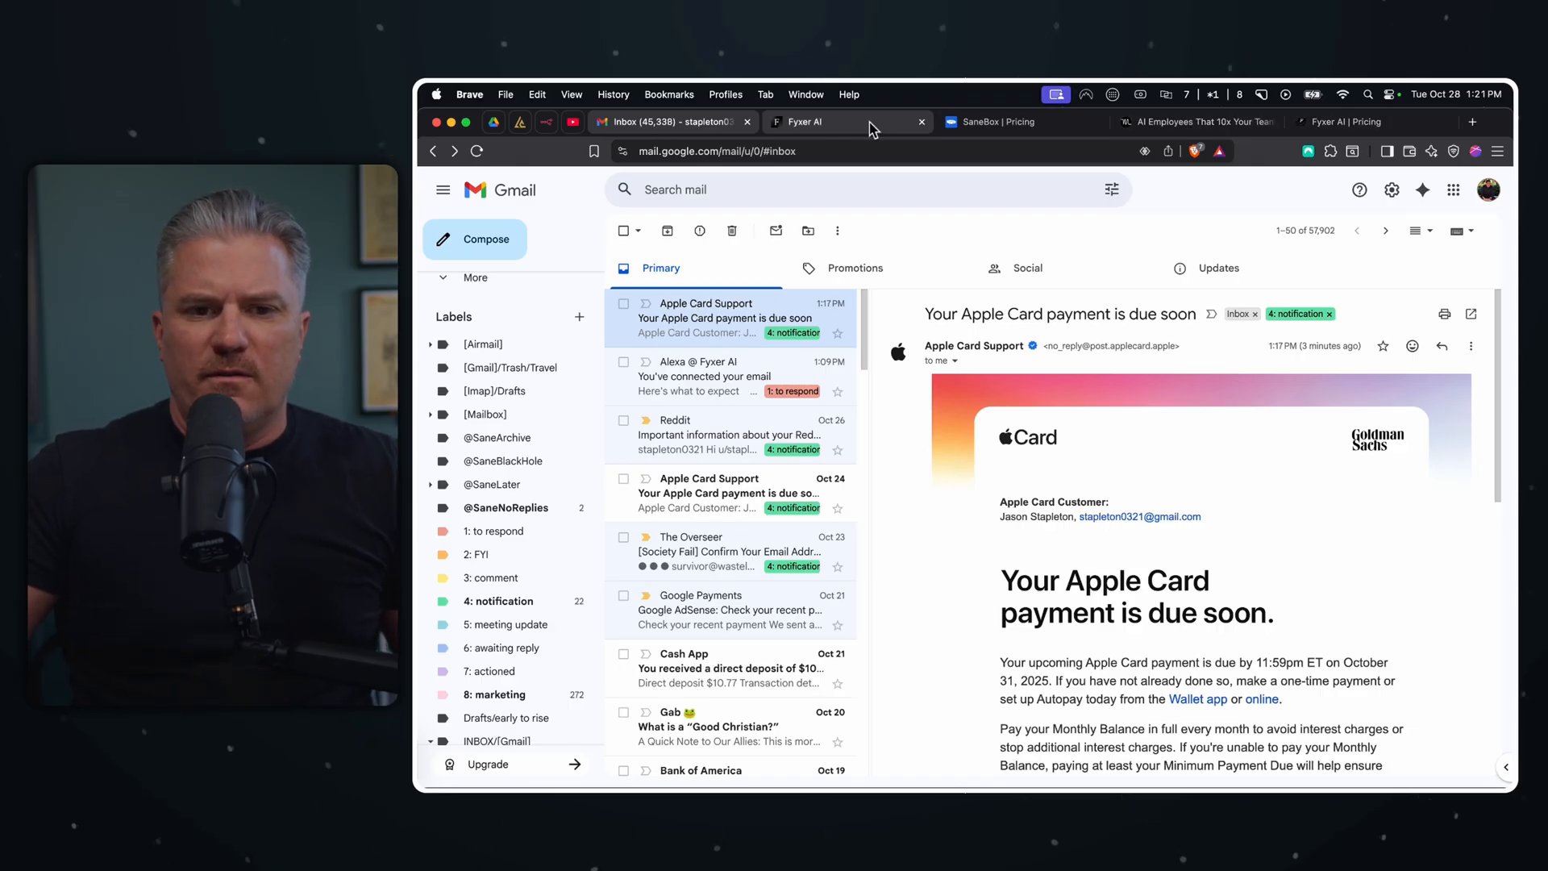
# - View SaneBox's Snack, Lunch and Dinner pricing plans, then return to Fyxer's categorization settings
pyautogui.click(997, 121)
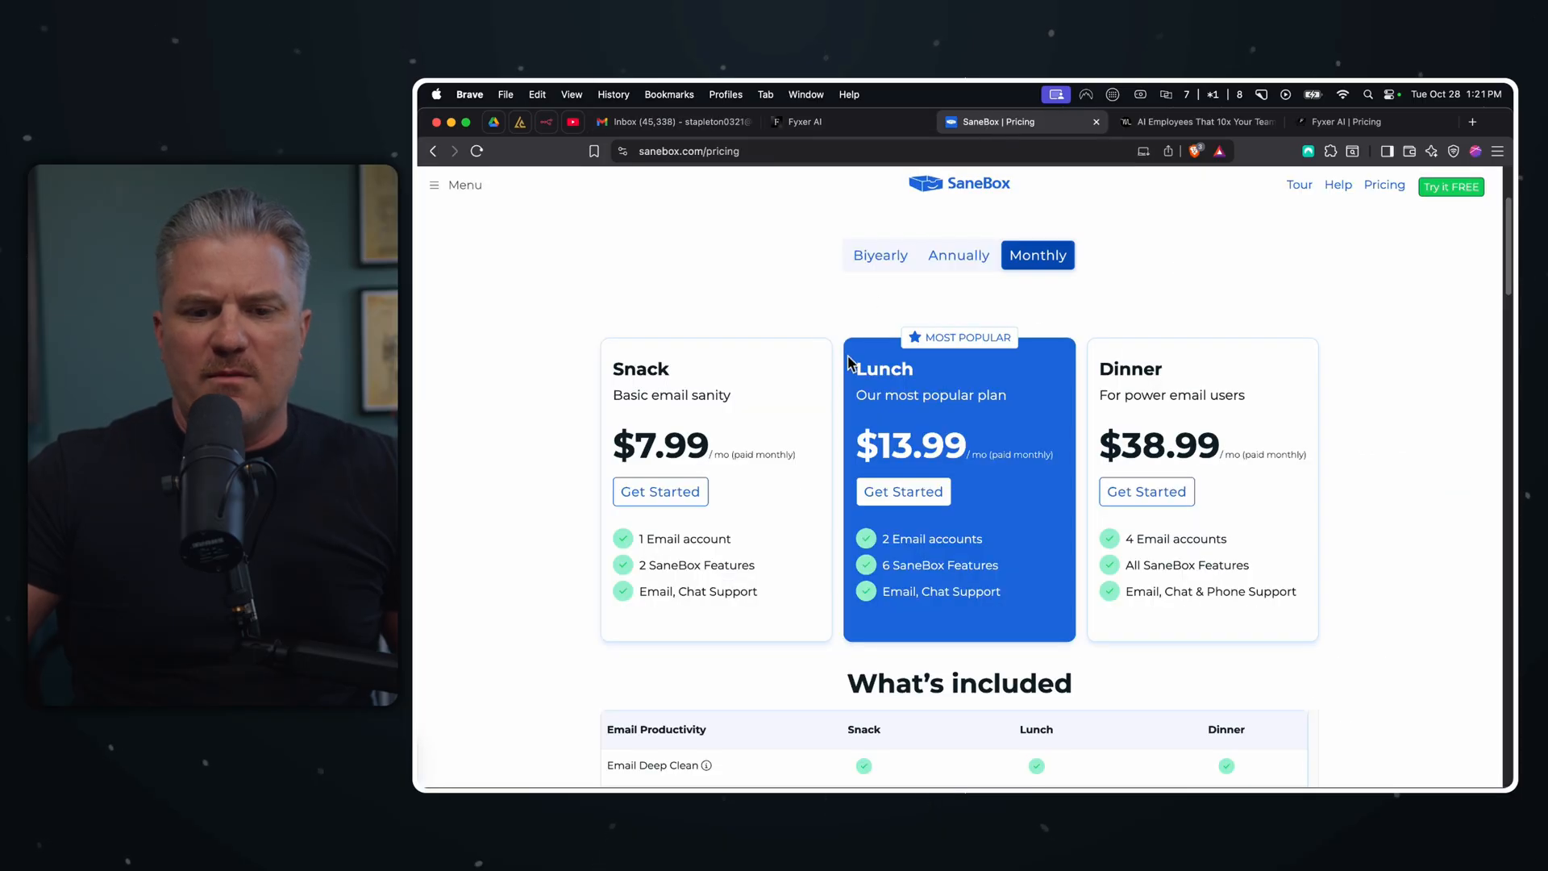
pyautogui.moveTo(652, 121)
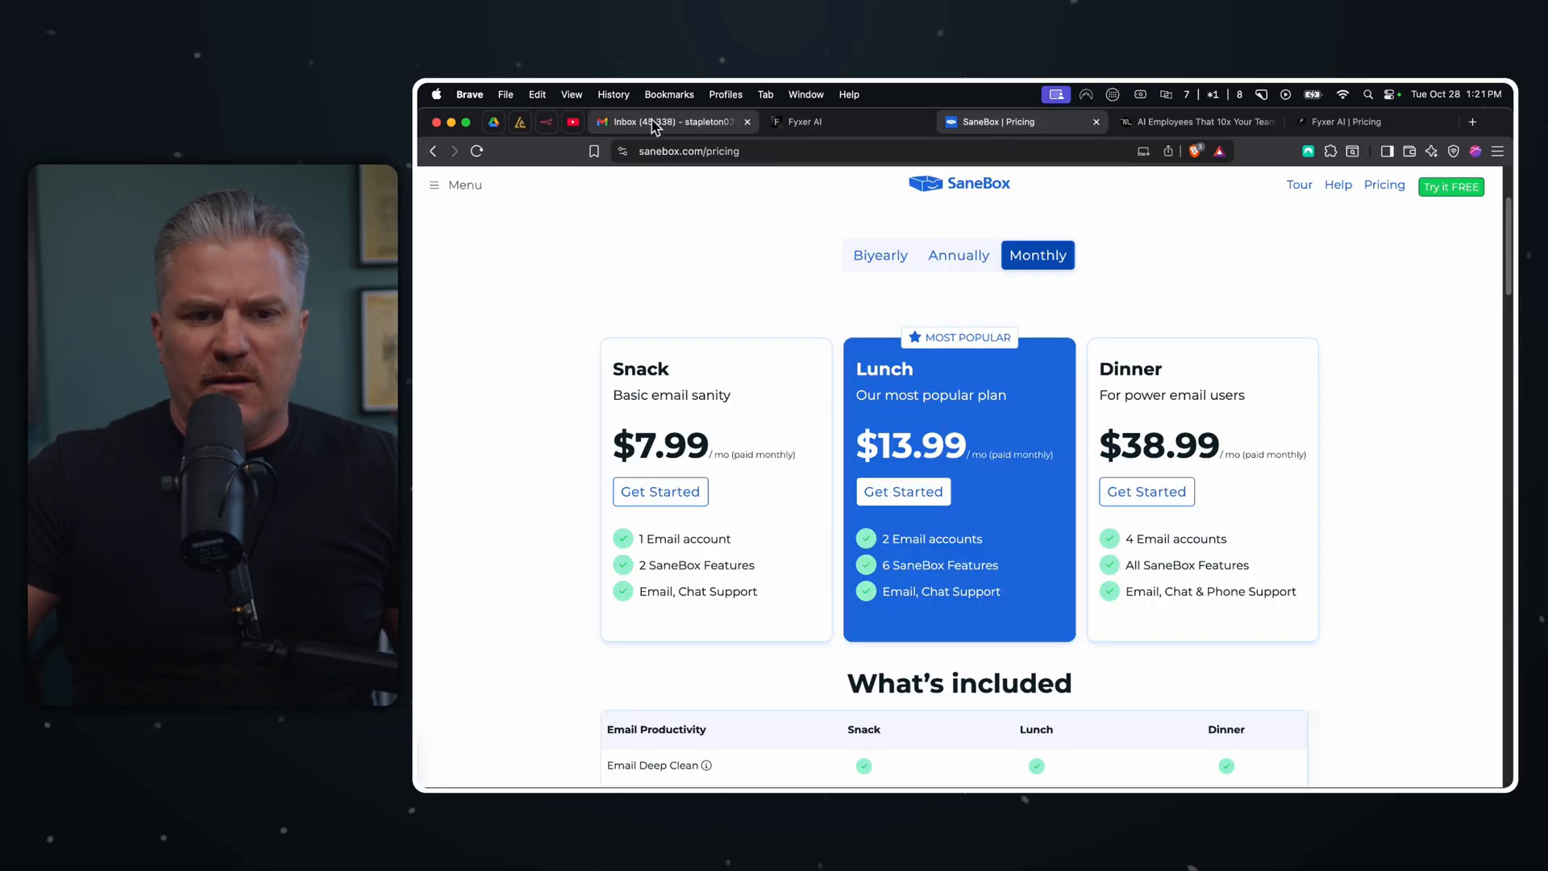
pyautogui.click(809, 121)
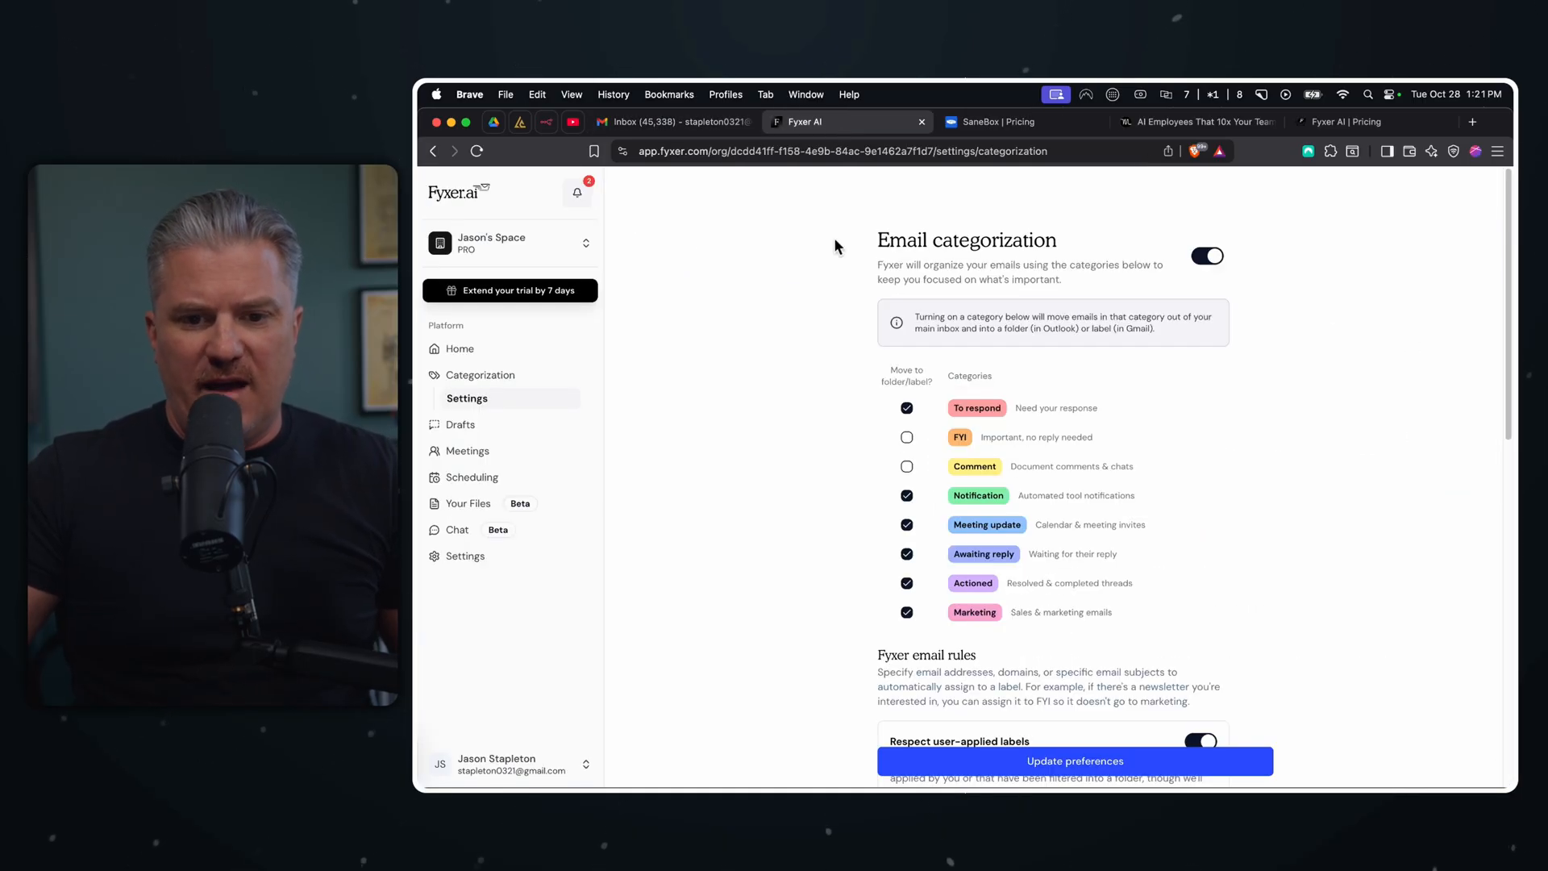
pyautogui.moveTo(825, 357)
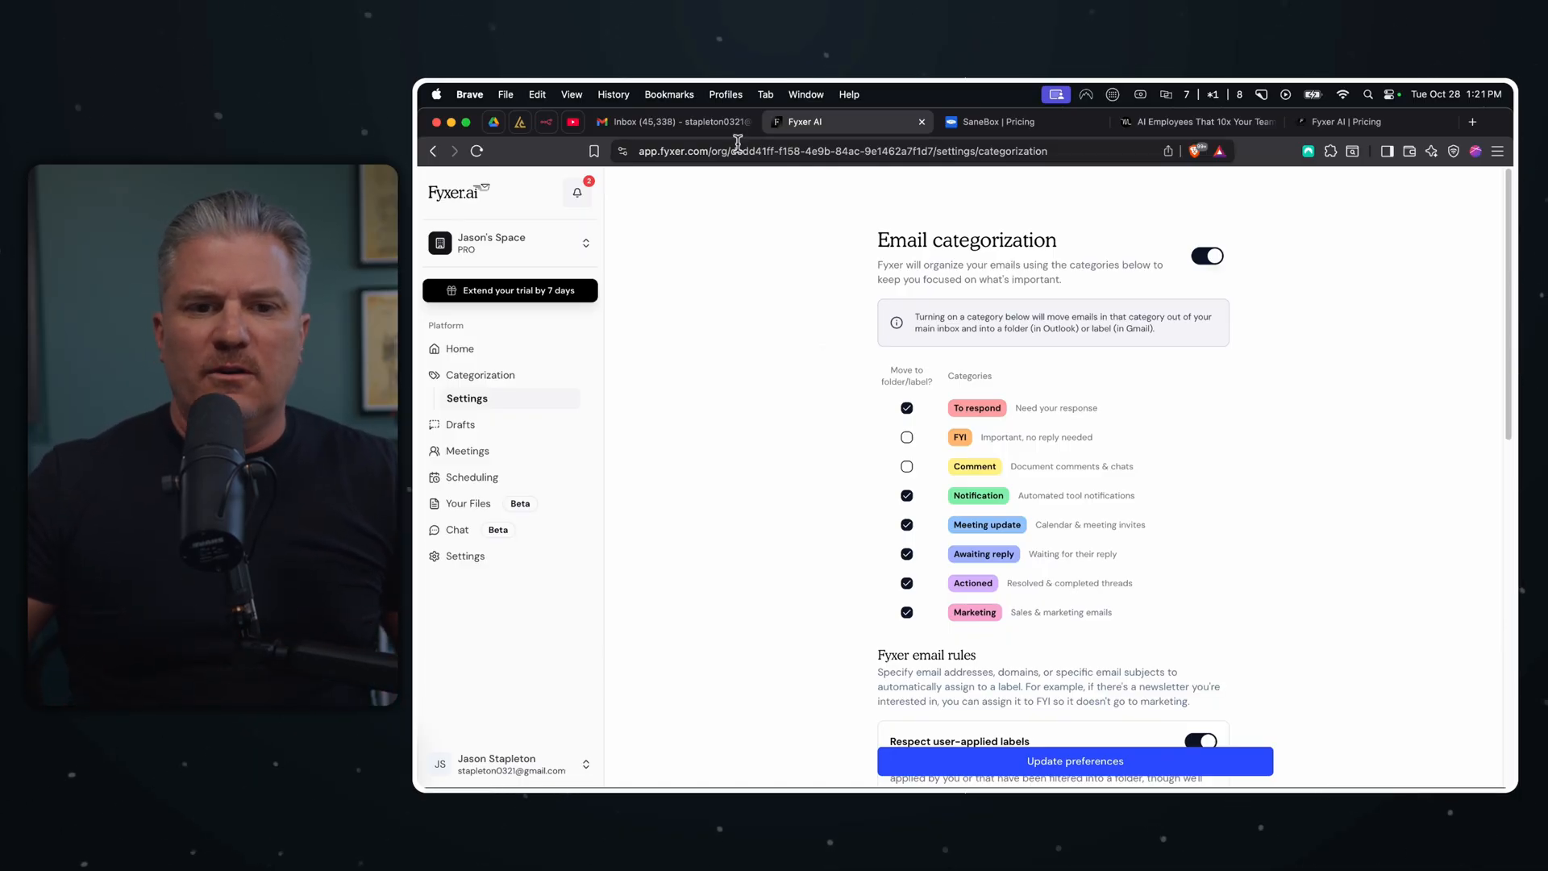
# - Return to Fyxer AI's pricing page listing Starter $30, Professional $50 and Enterprise plans
pyautogui.click(1368, 121)
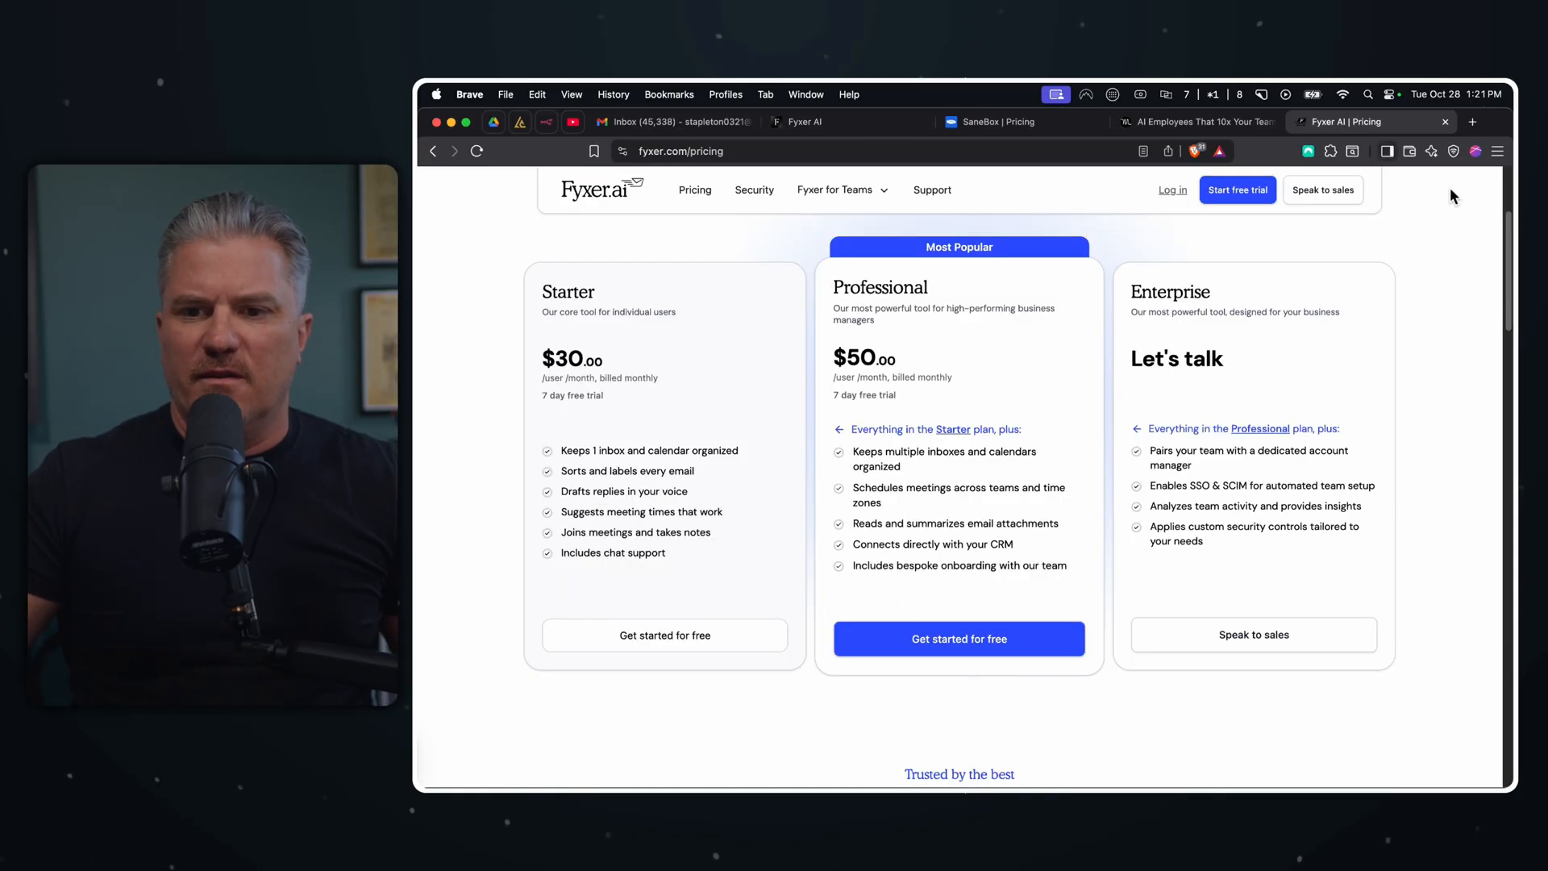
pyautogui.moveTo(1005, 523)
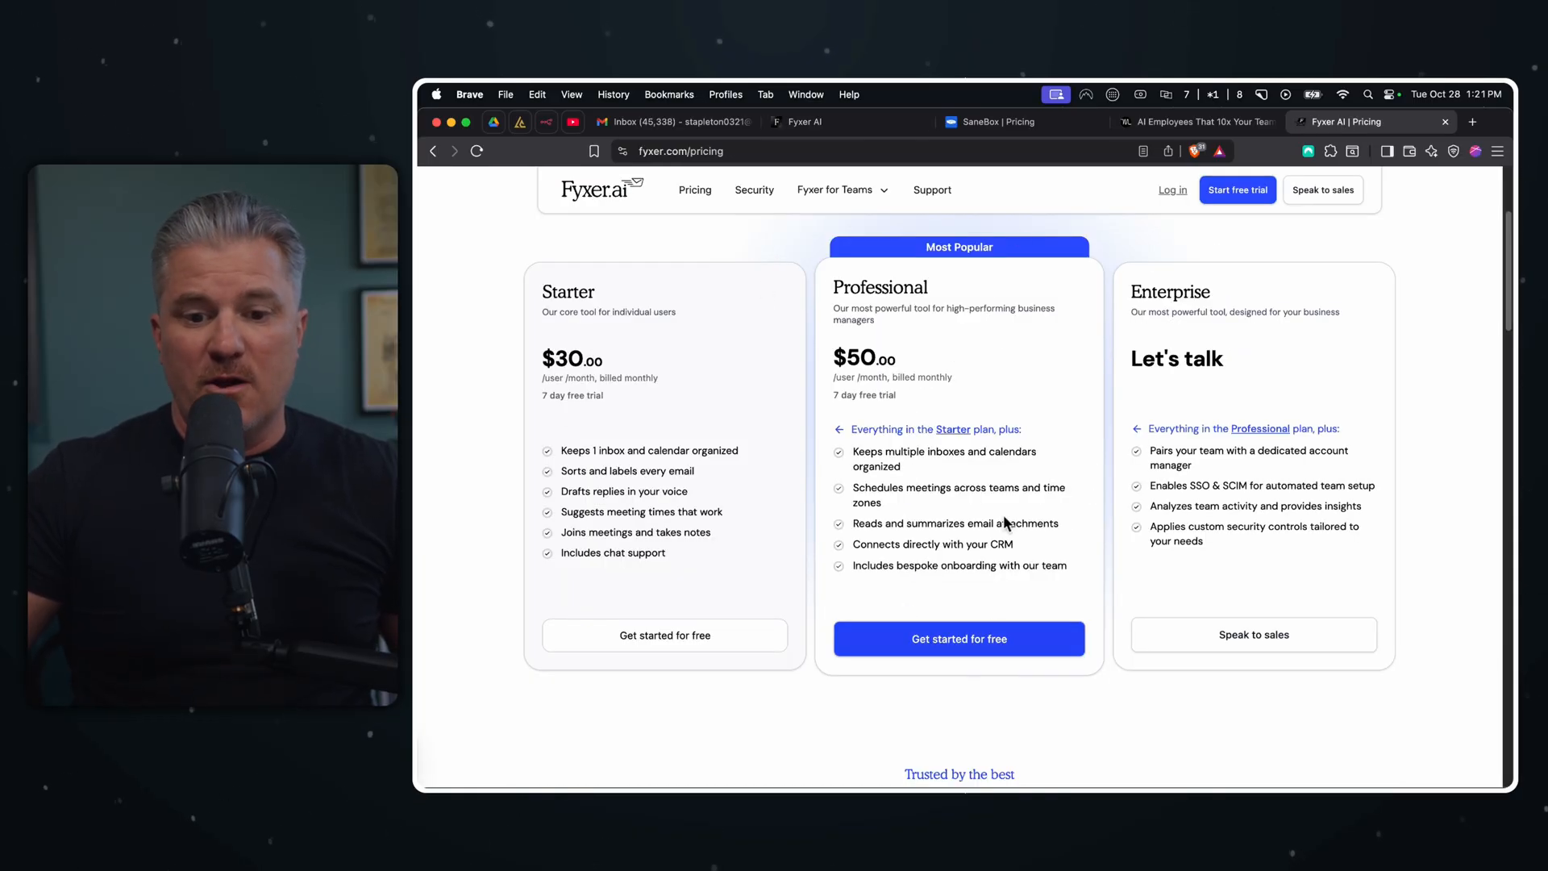
pyautogui.moveTo(1094, 502)
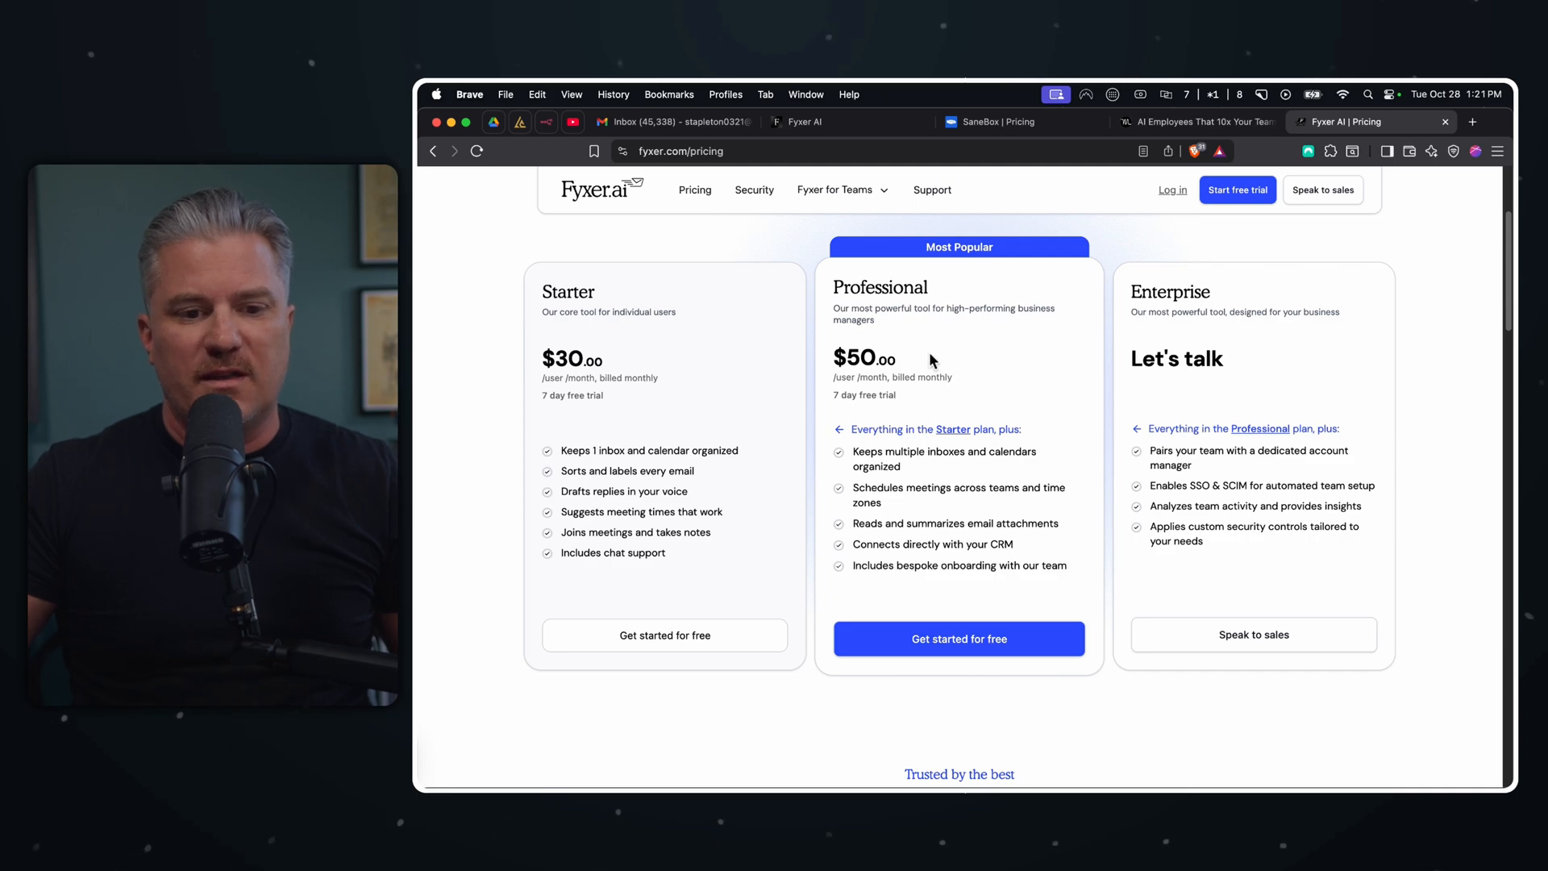
# - Bring up Motion's pricing page with plans from $29 to $599 per month
pyautogui.click(1195, 121)
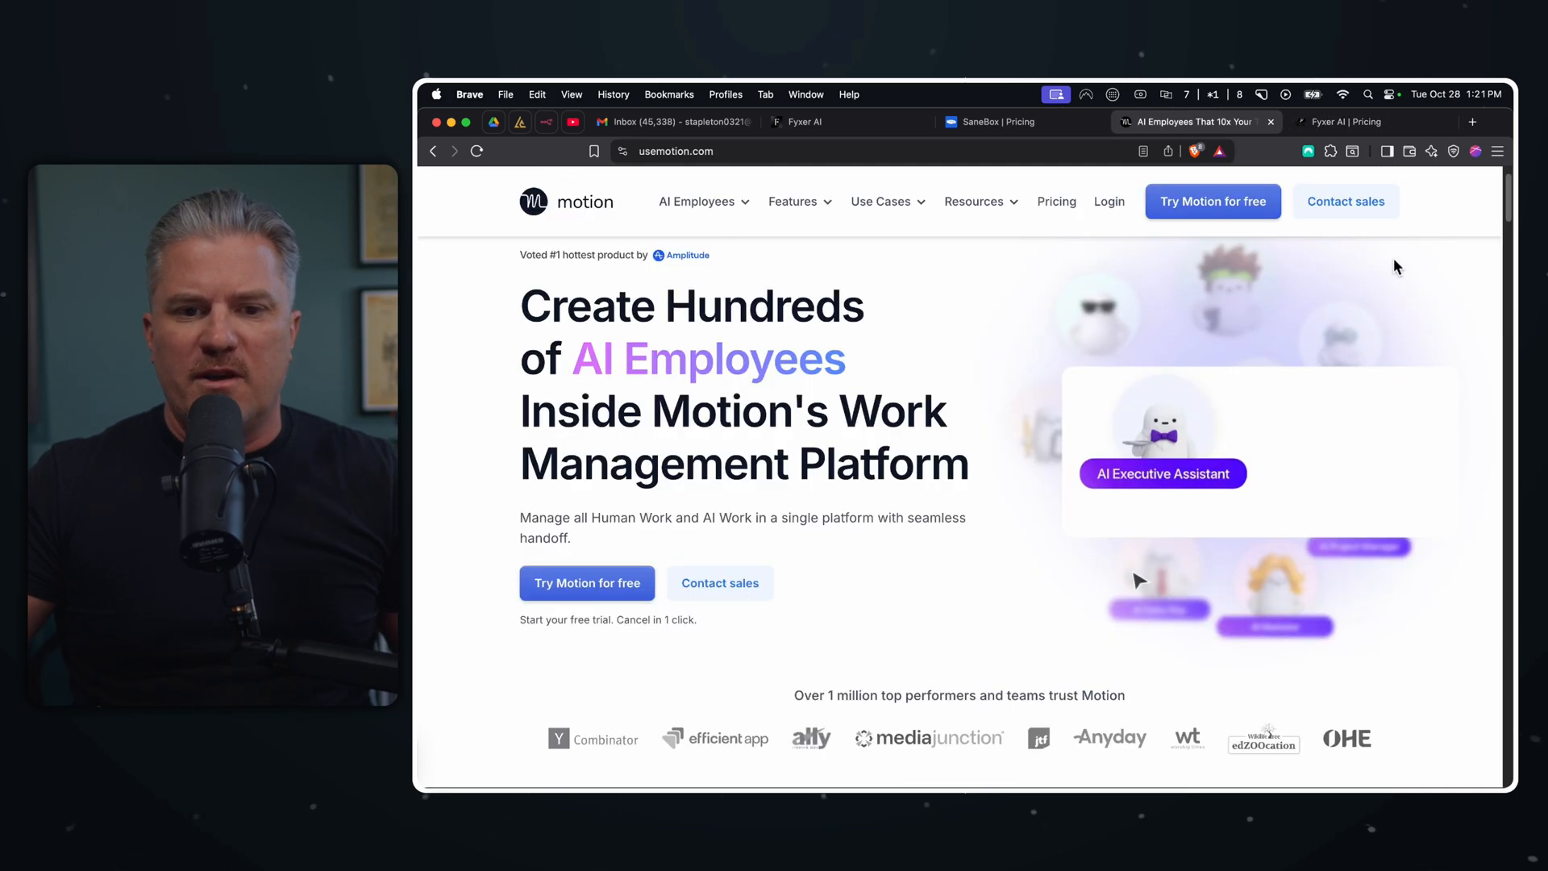
pyautogui.click(1054, 201)
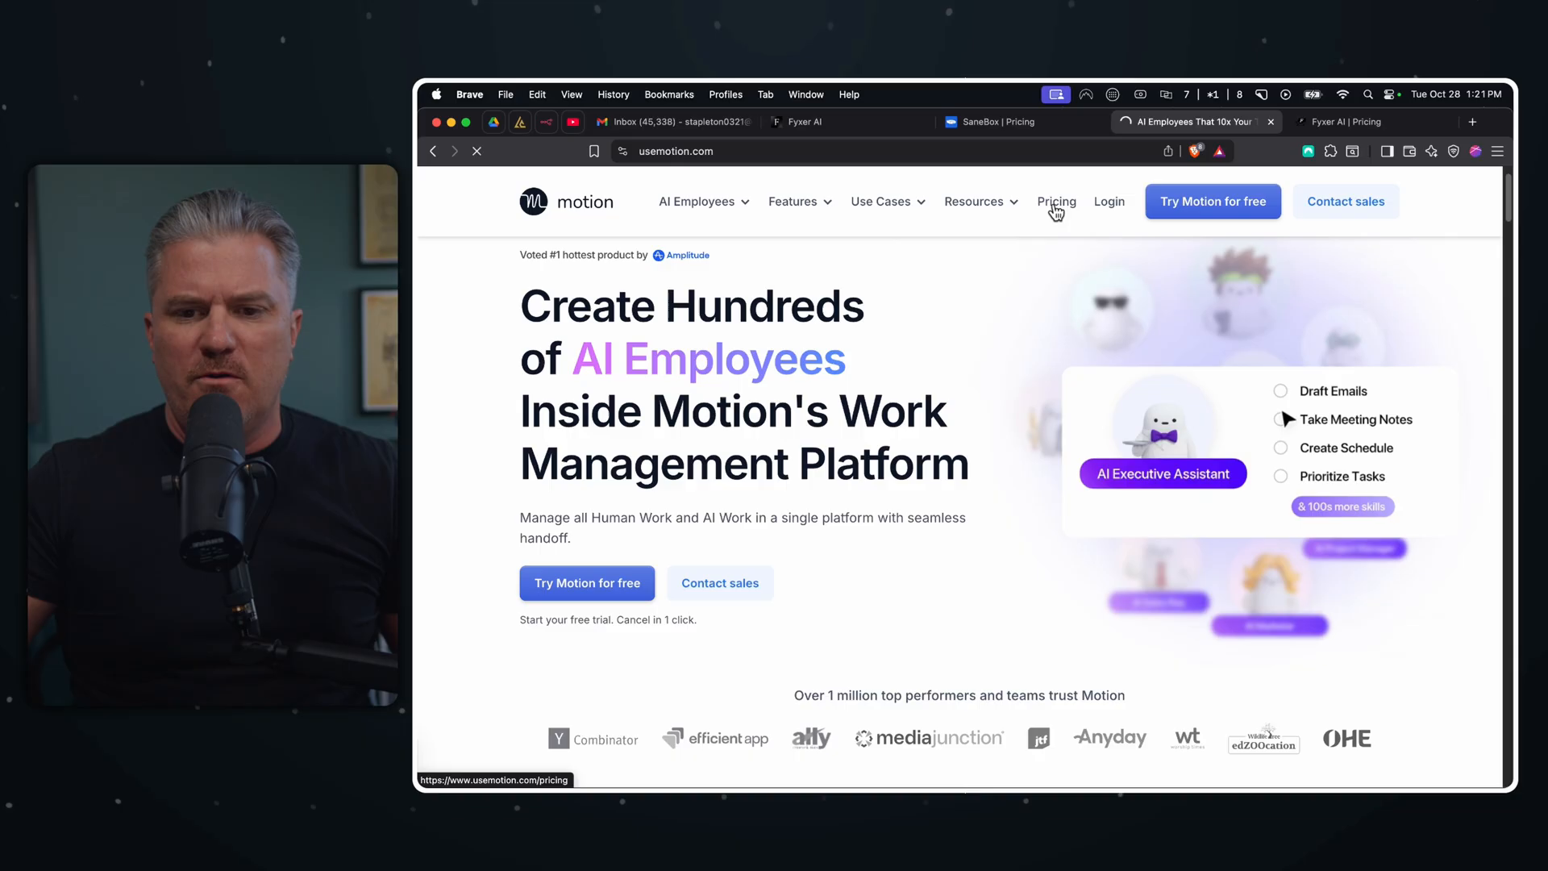
pyautogui.click(1055, 202)
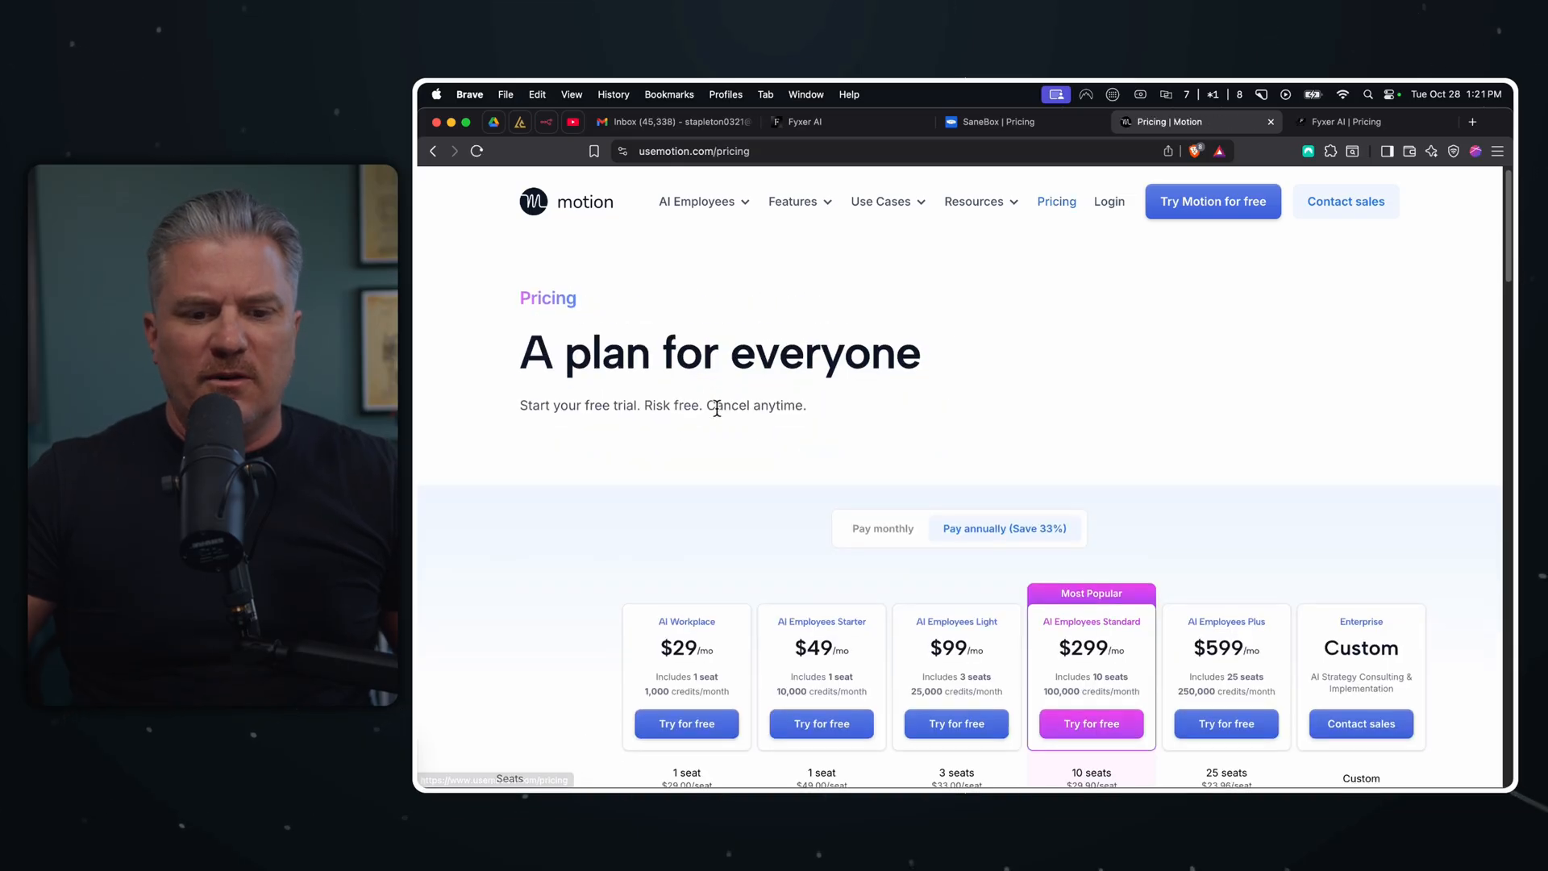
pyautogui.scroll(-3)
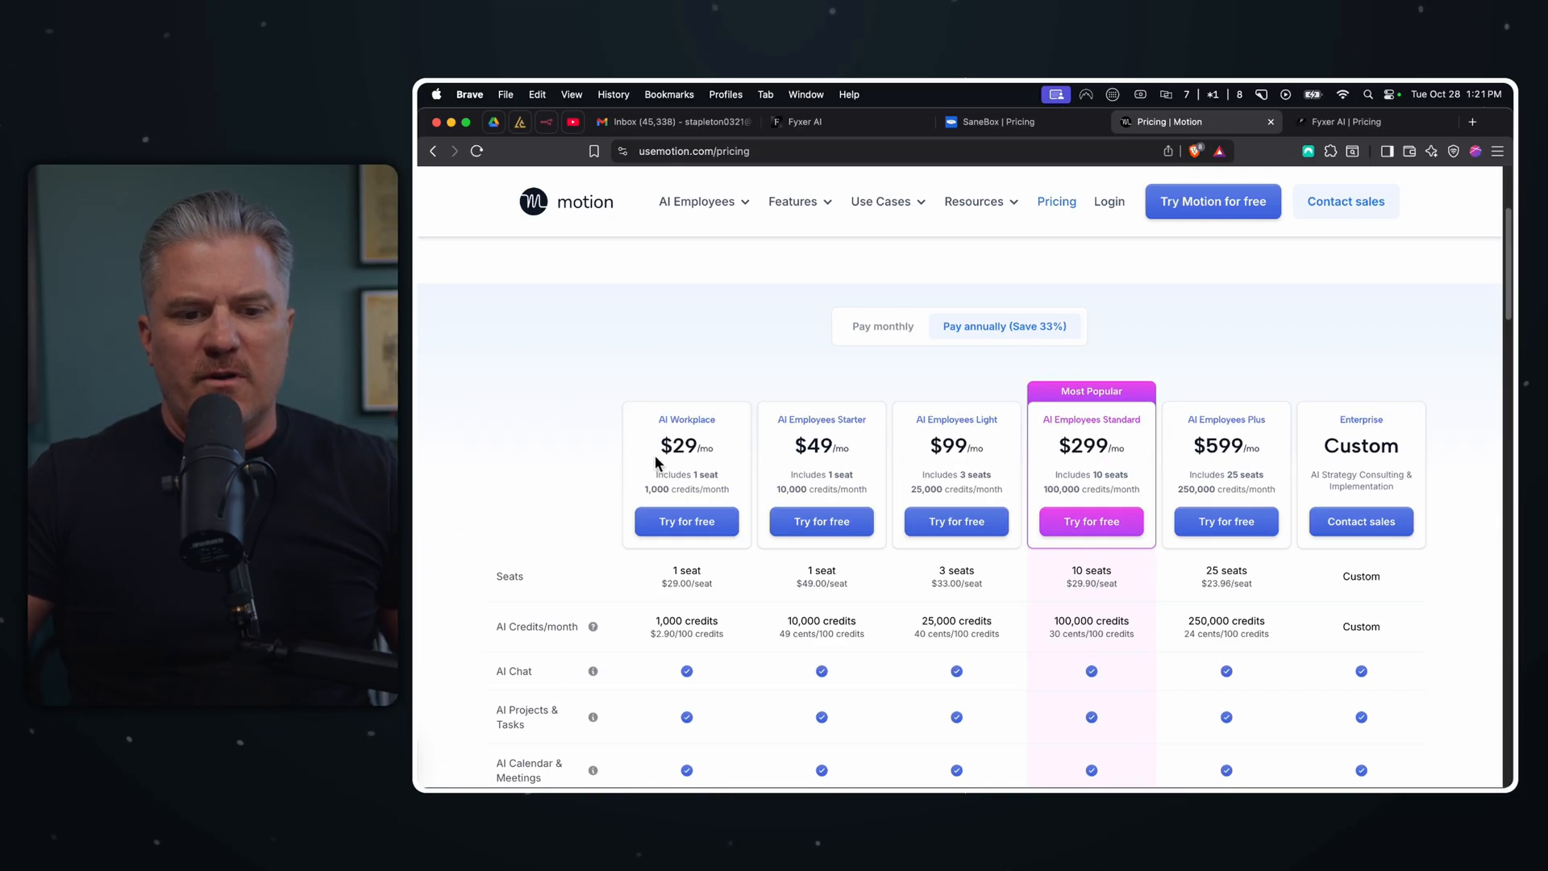
pyautogui.scroll(-3)
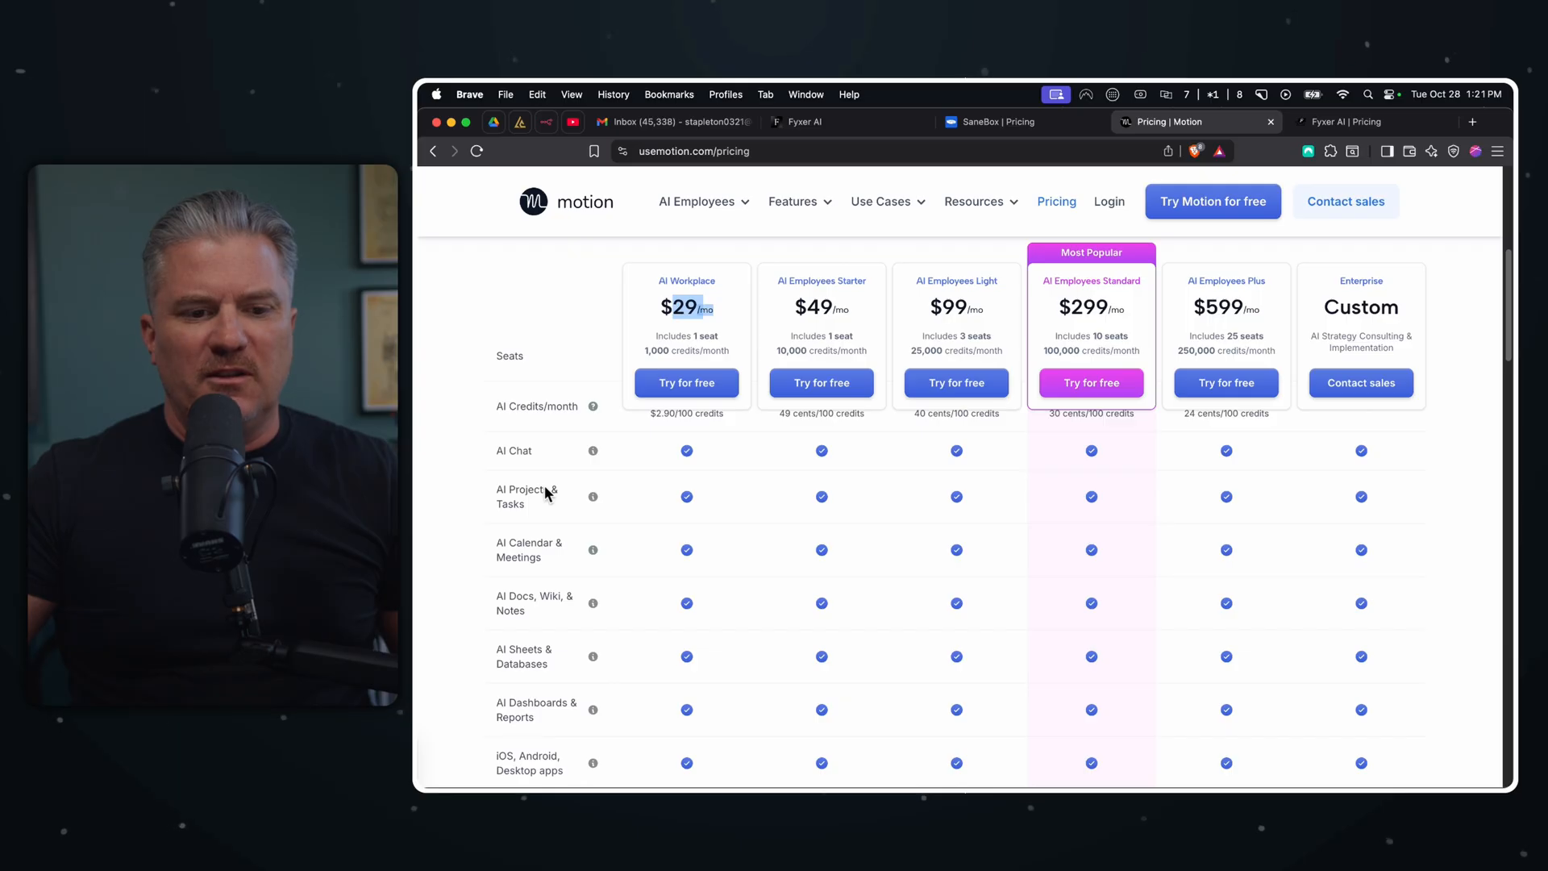
pyautogui.scroll(-3)
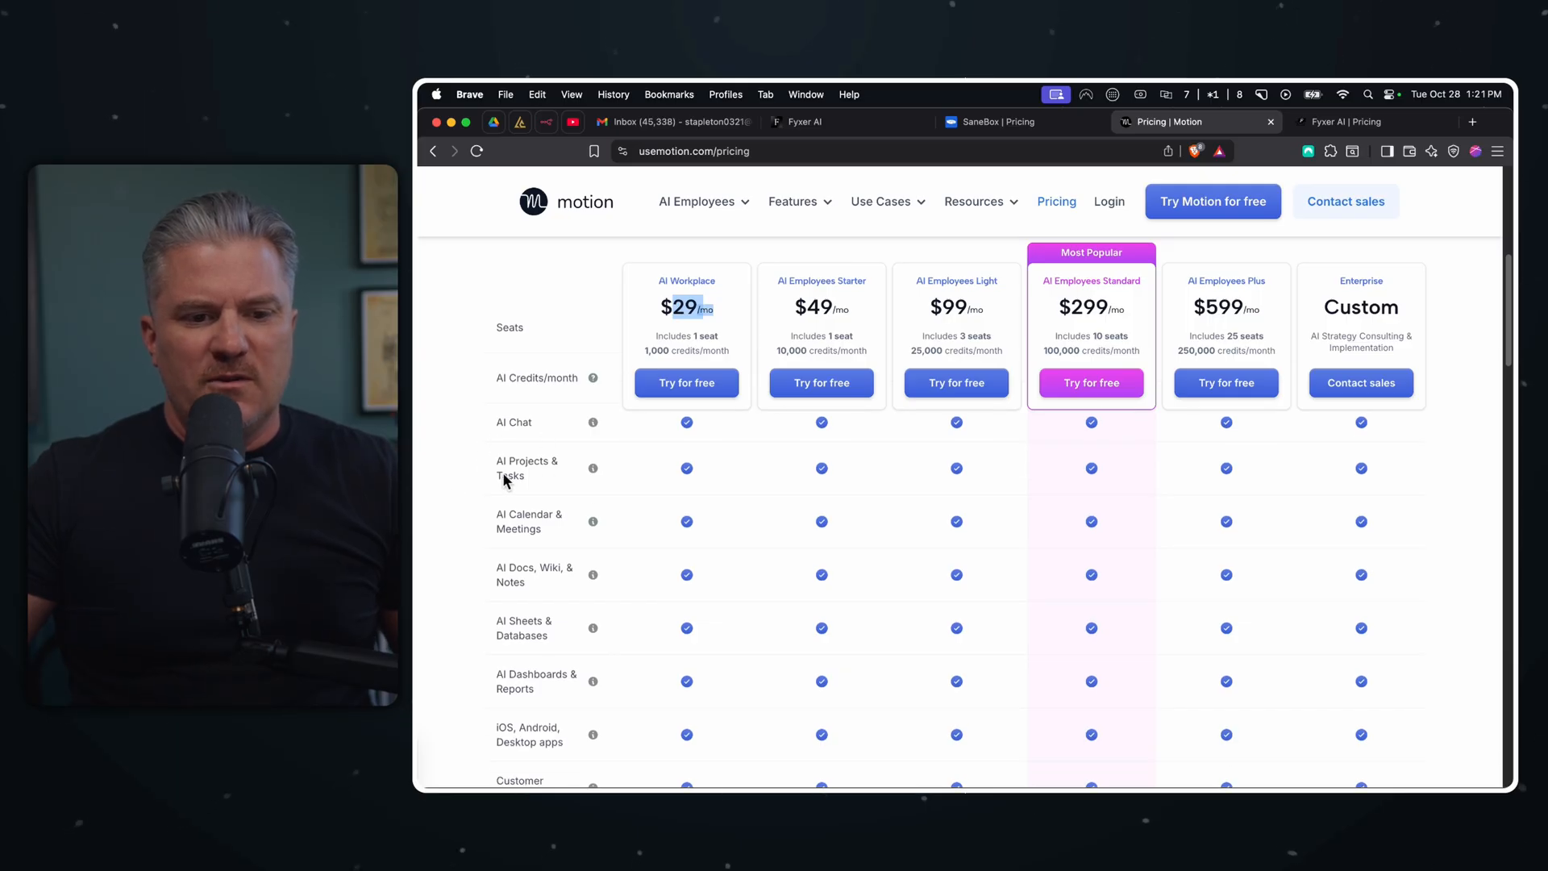
pyautogui.moveTo(529, 547)
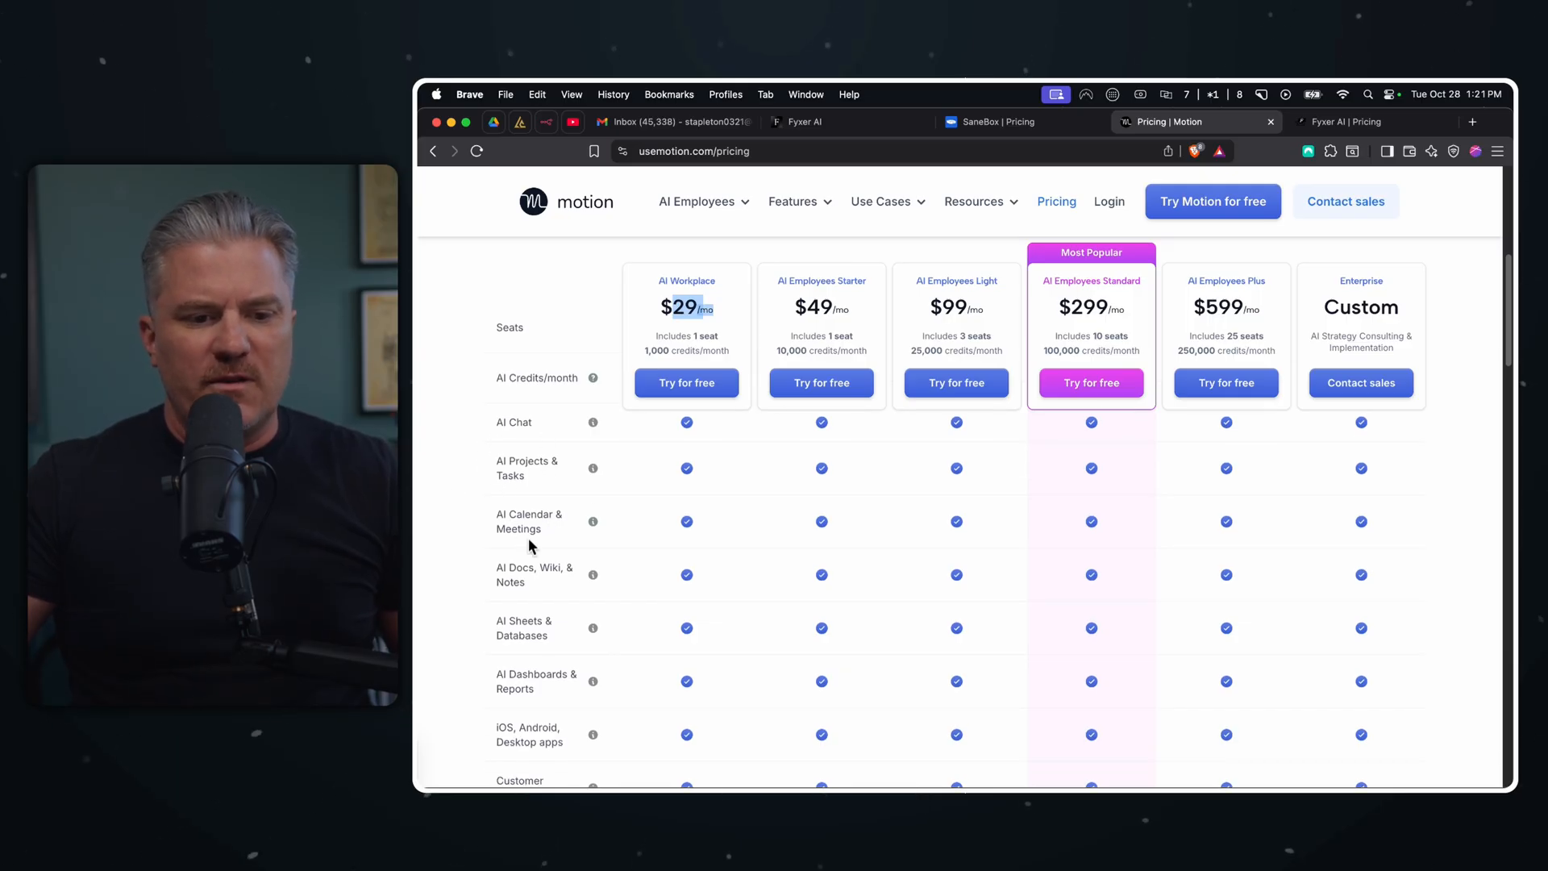
pyautogui.scroll(-3)
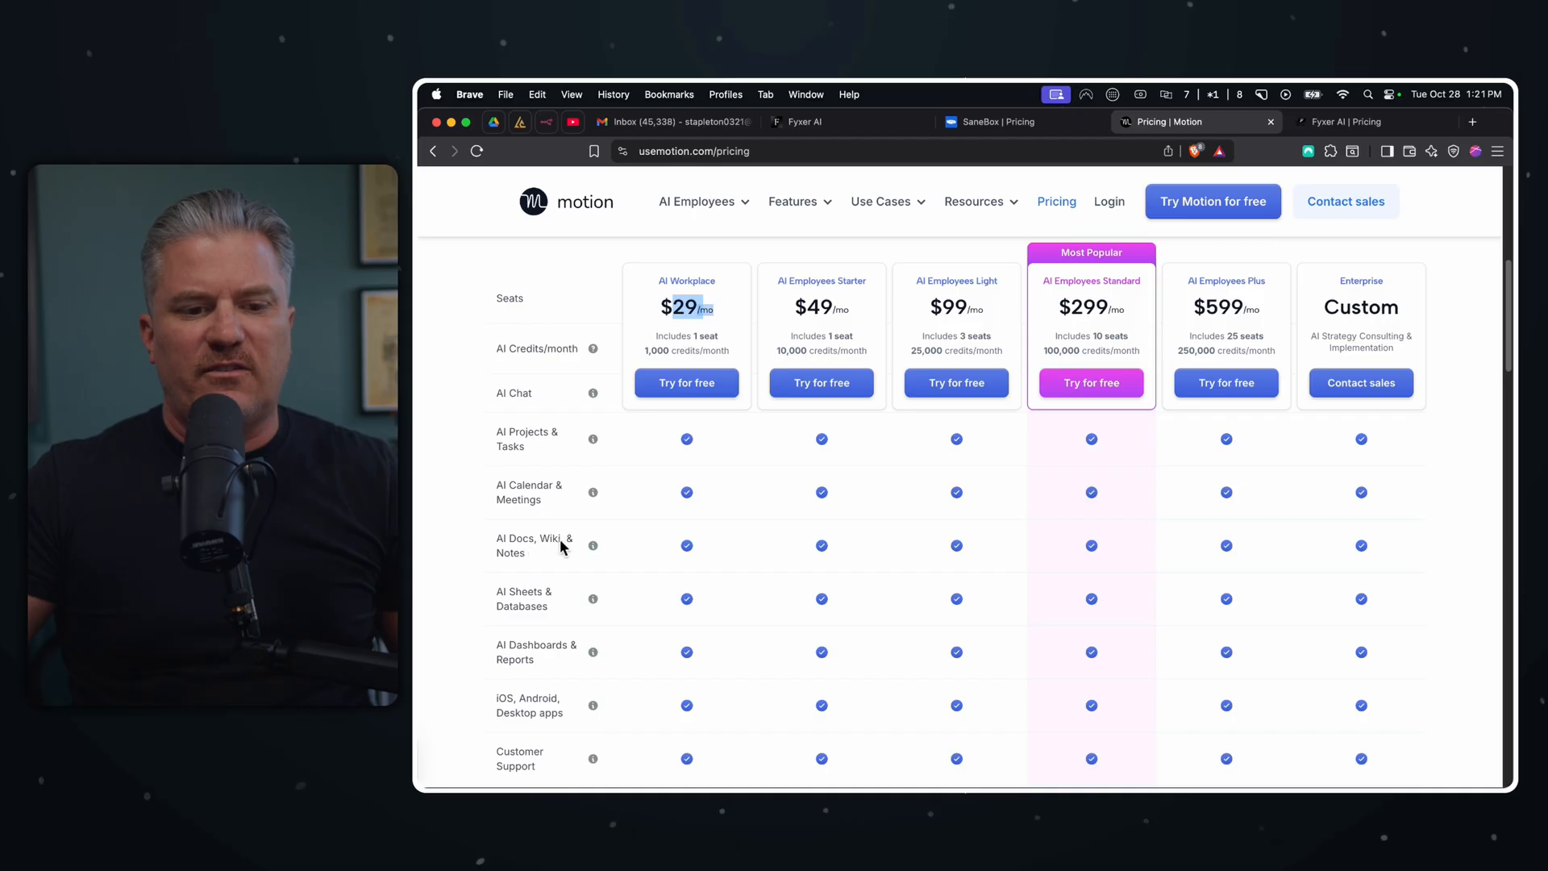
pyautogui.moveTo(553, 568)
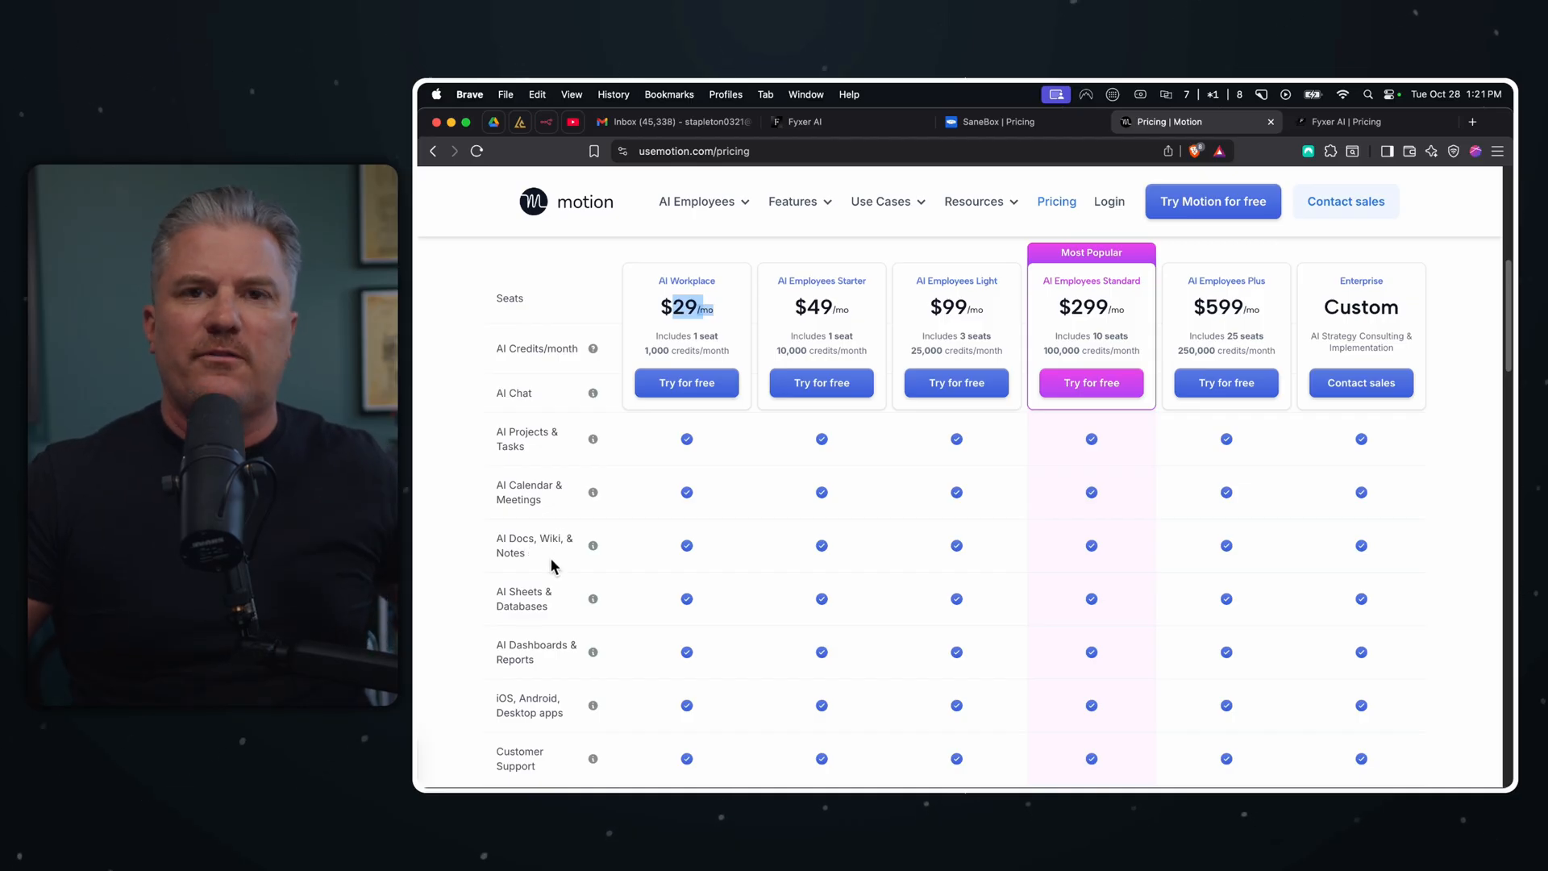
# - Review Motion's full feature comparison table across its pricing tiers
pyautogui.scroll(-3)
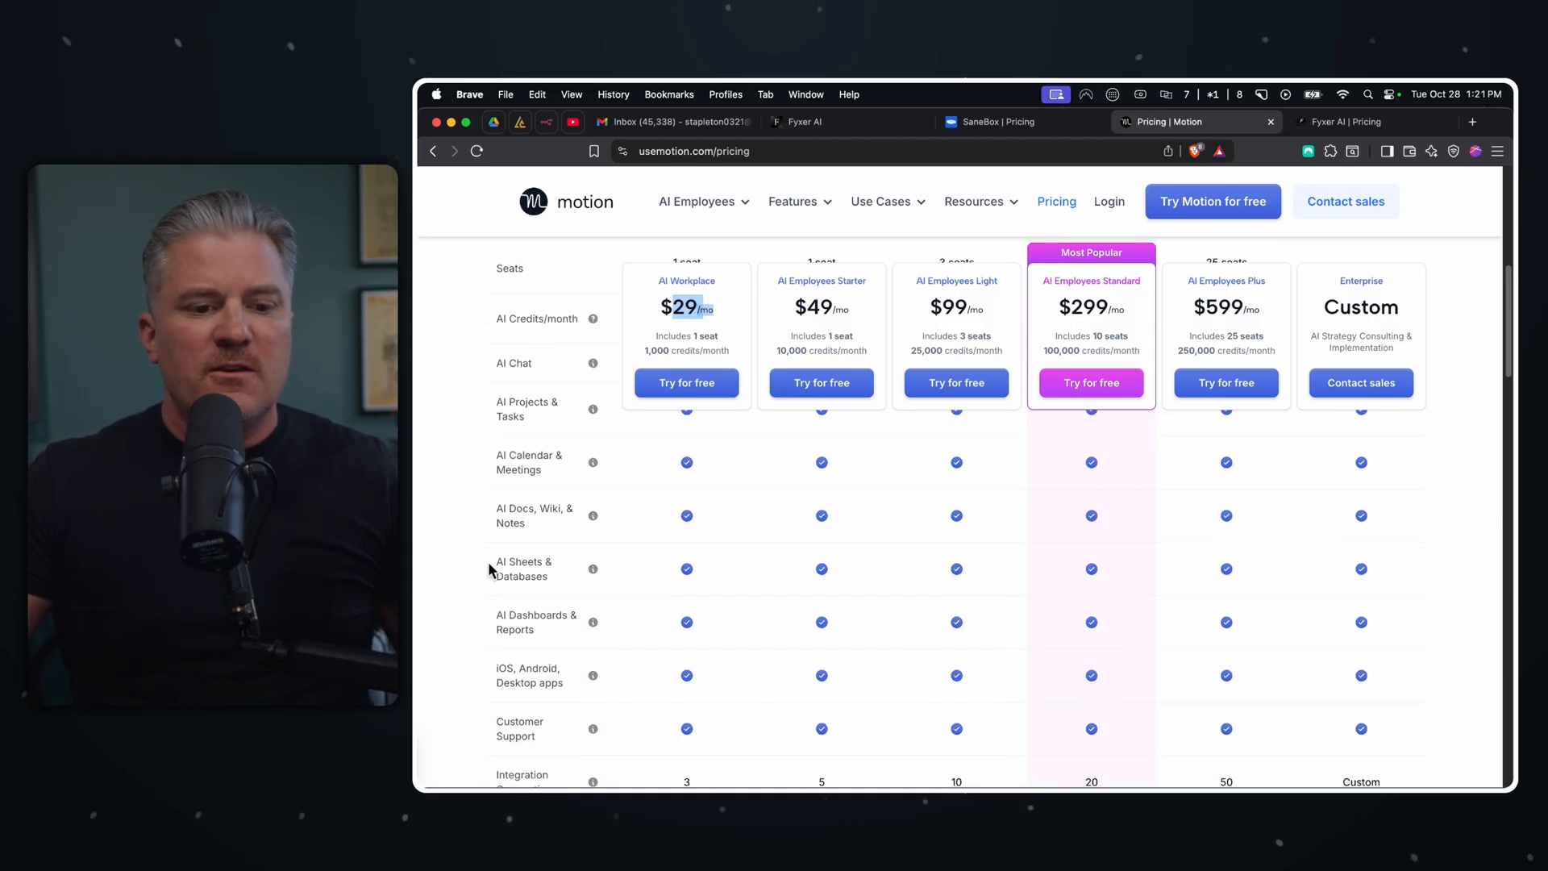
pyautogui.moveTo(555, 583)
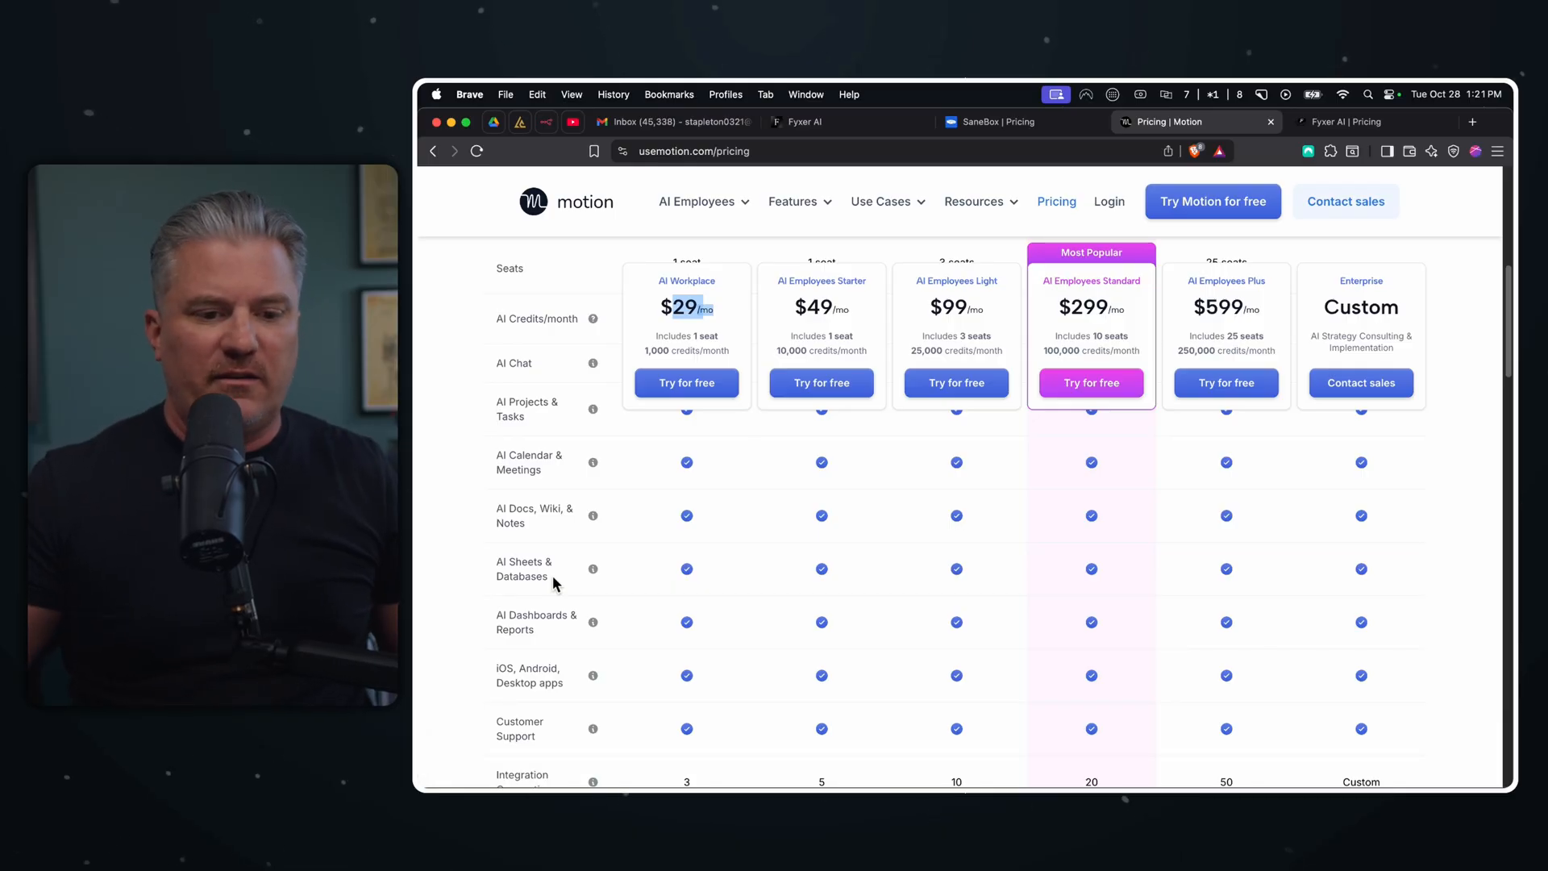
pyautogui.scroll(-3)
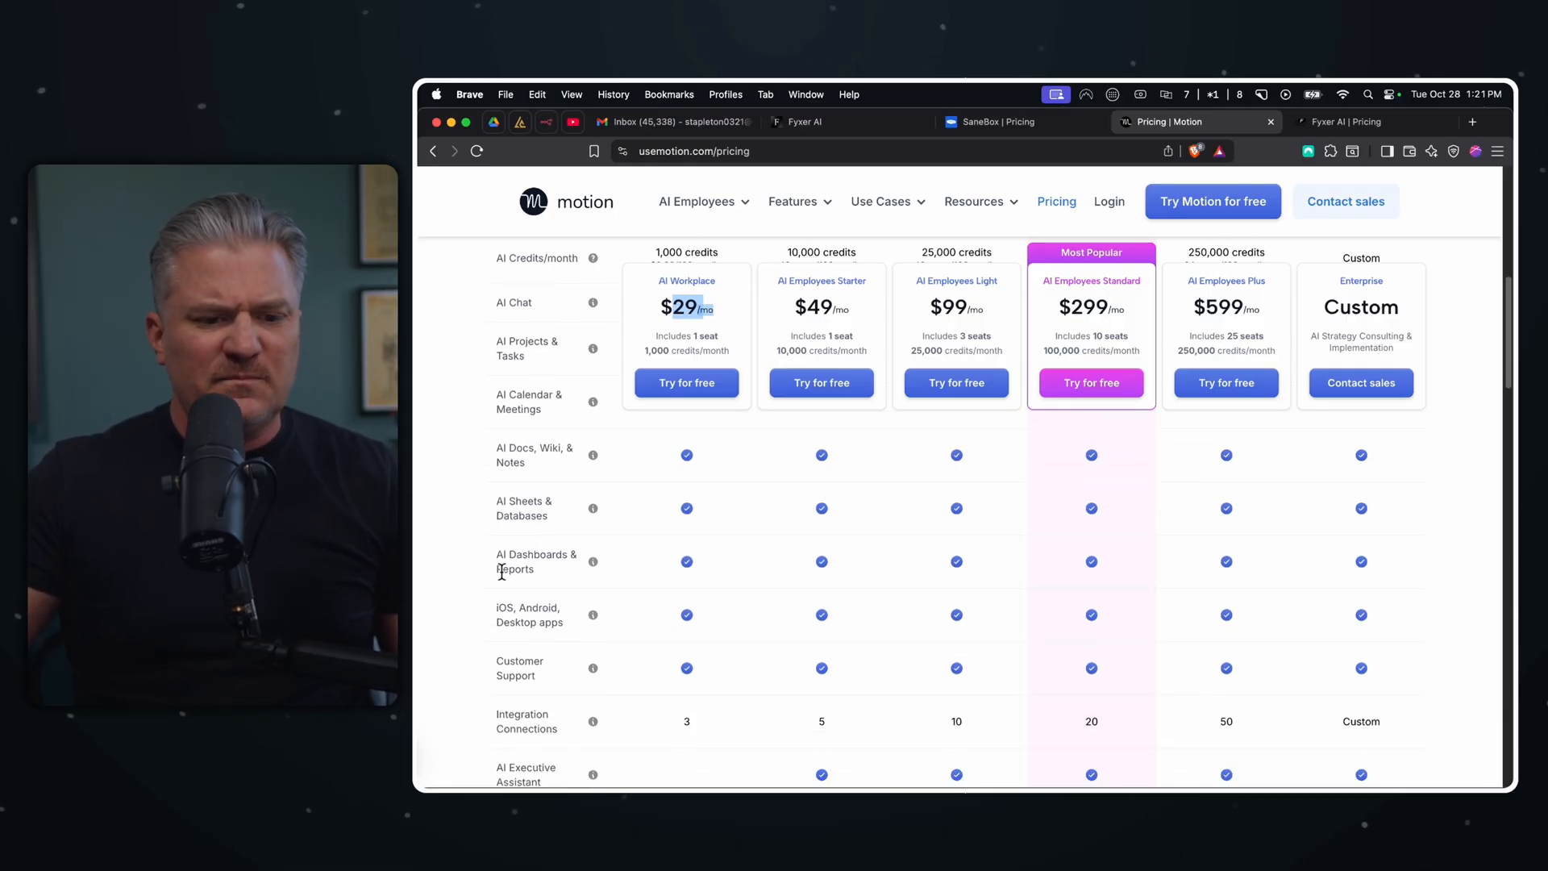
pyautogui.scroll(-3)
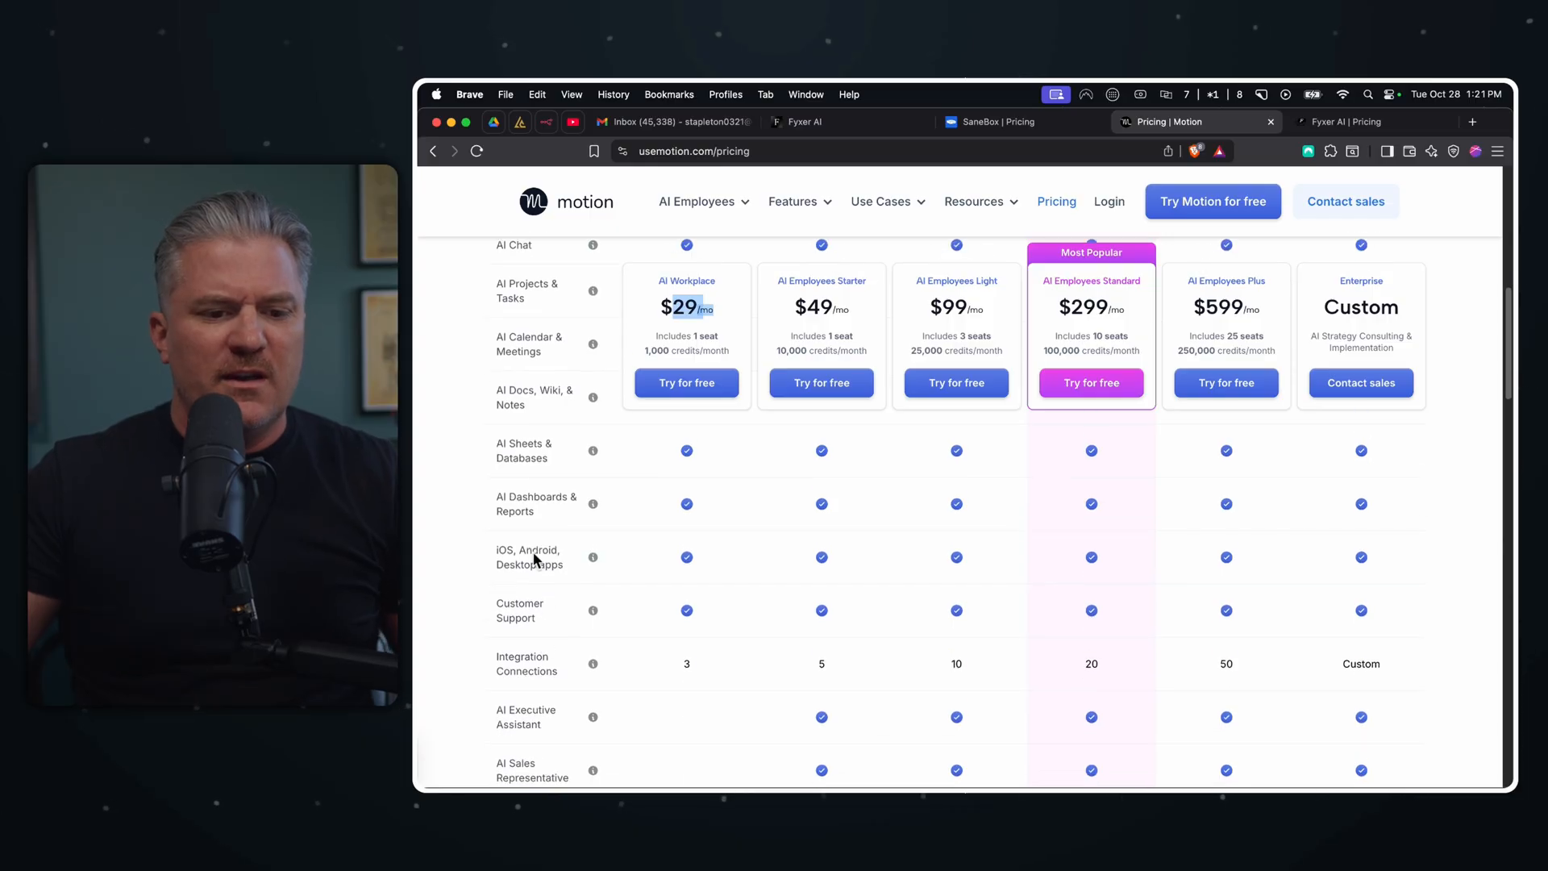
pyautogui.scroll(-3)
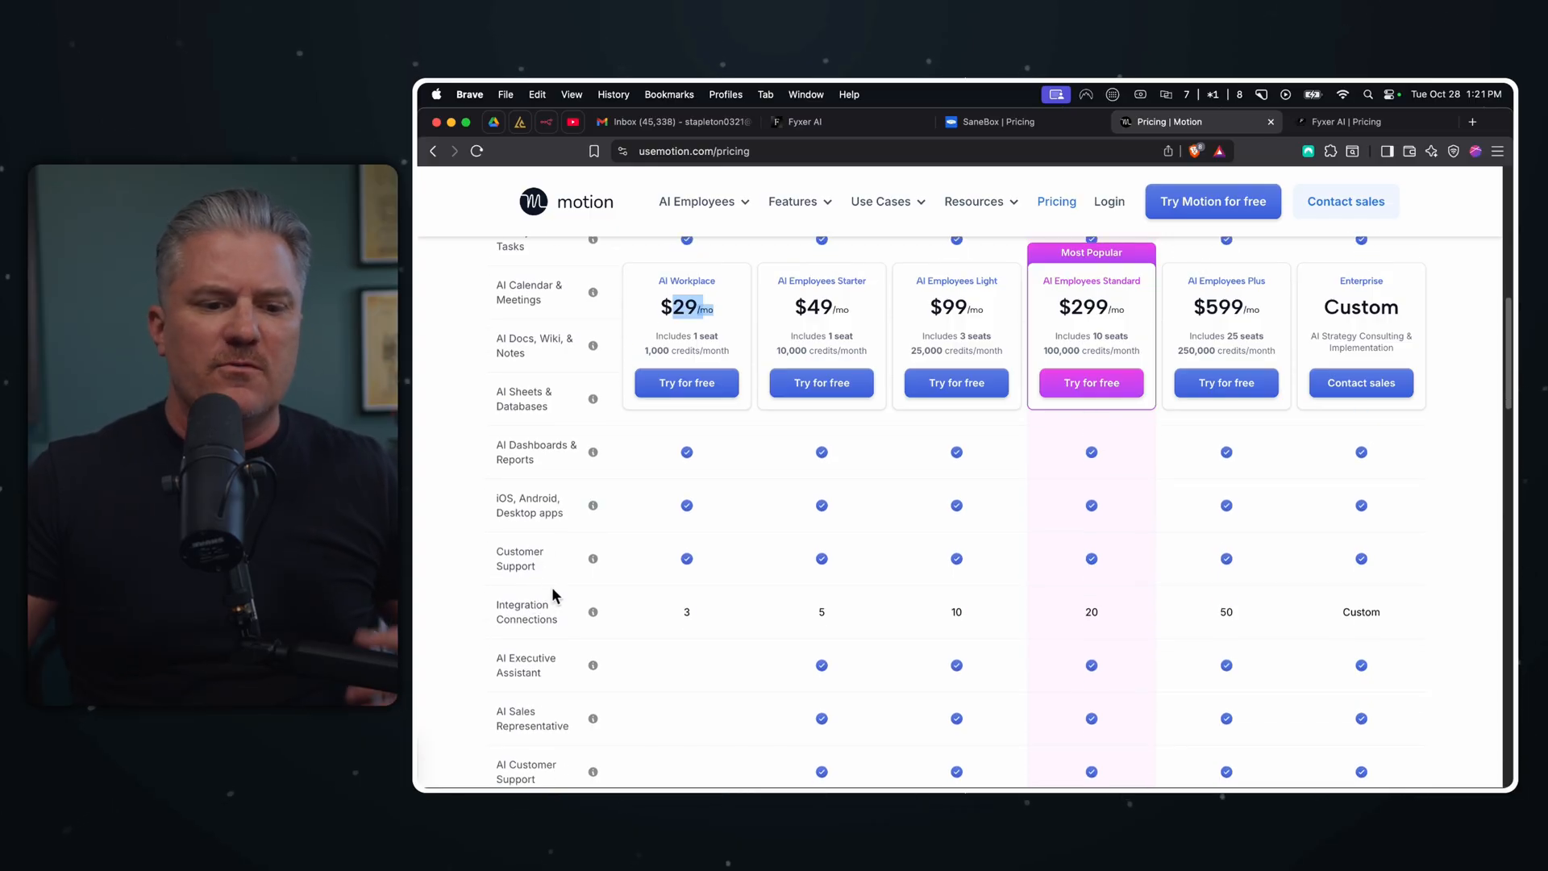
pyautogui.moveTo(553, 582)
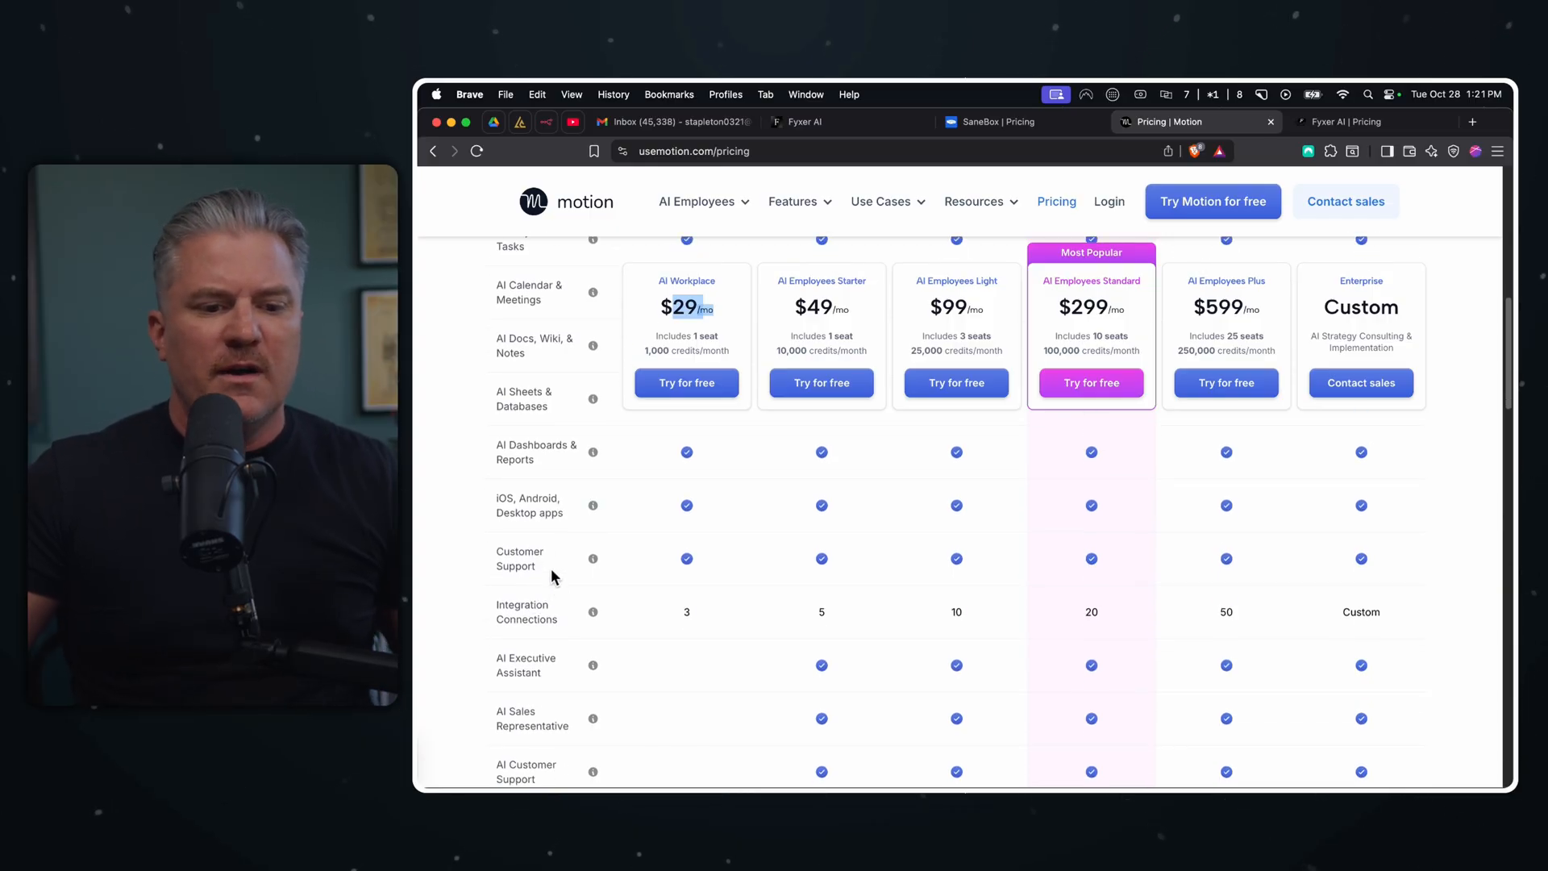
pyautogui.scroll(-3)
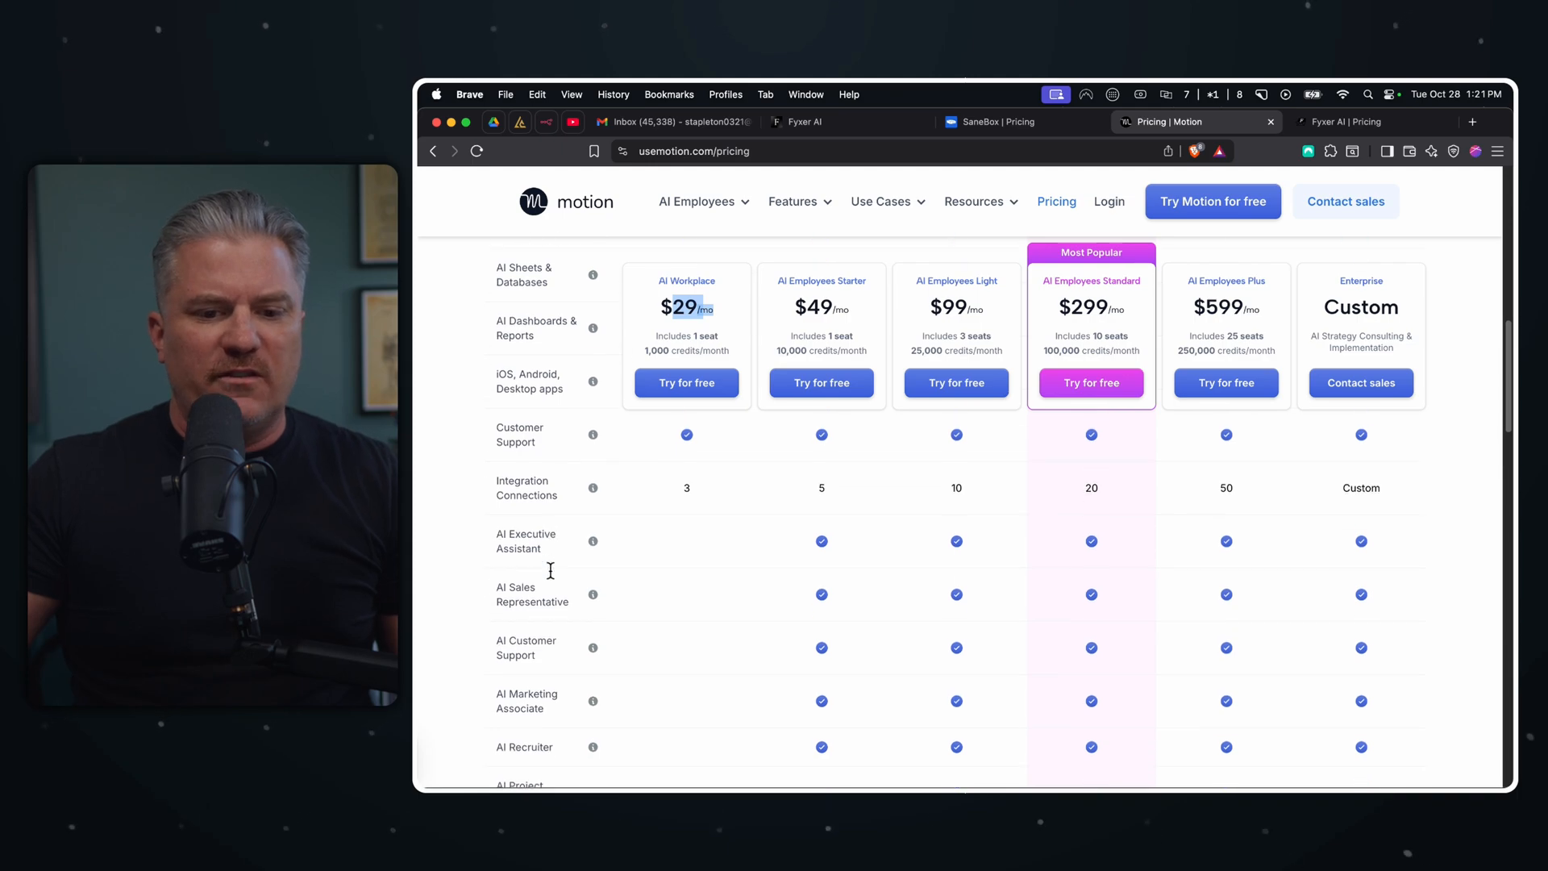
pyautogui.scroll(3)
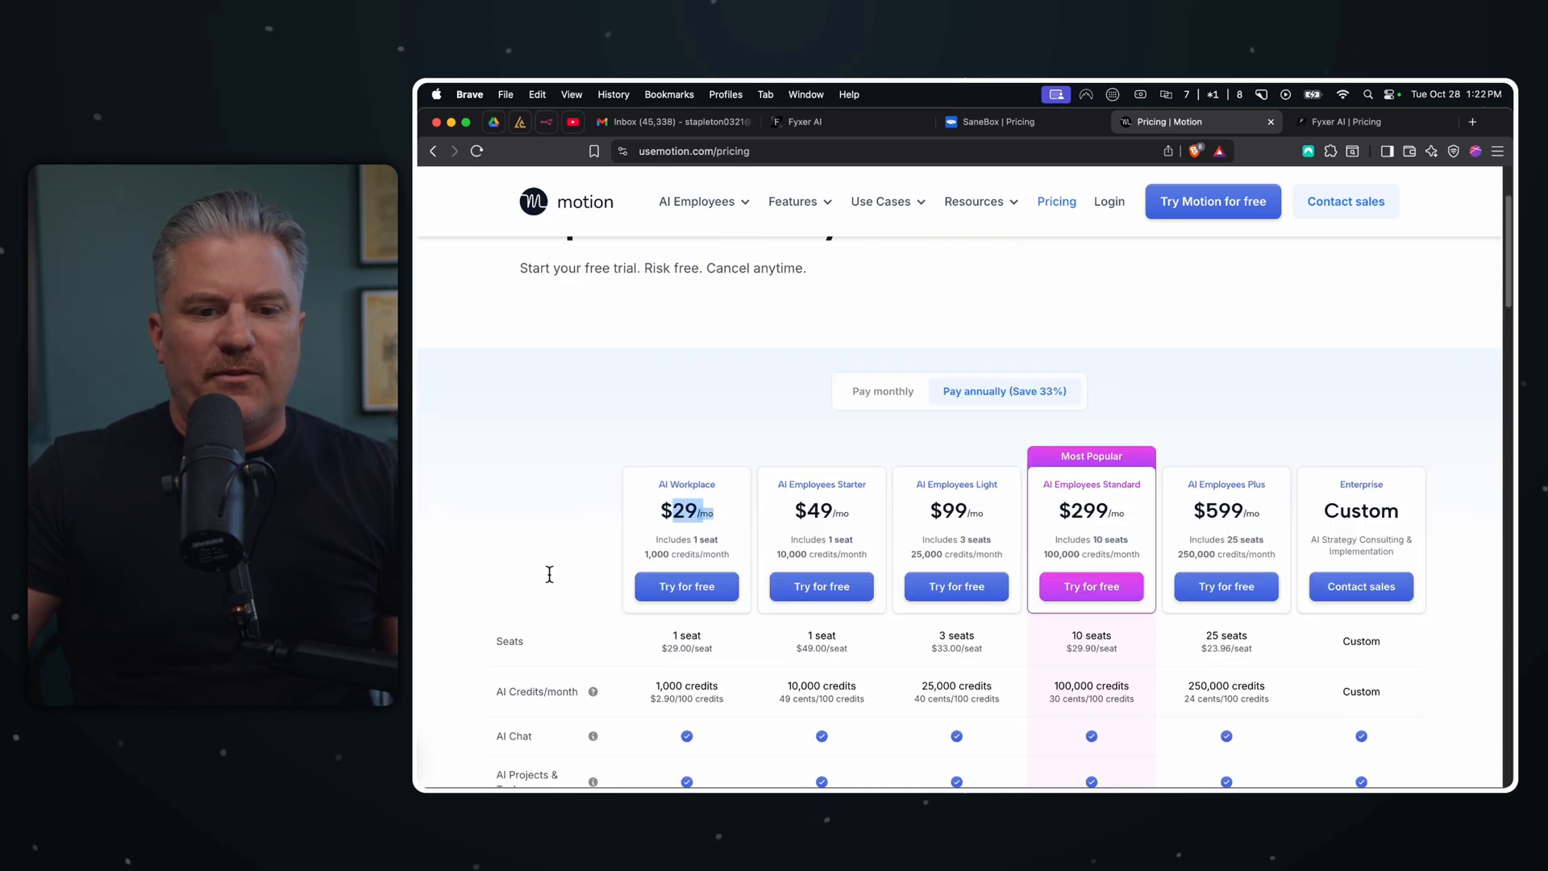
pyautogui.scroll(-3)
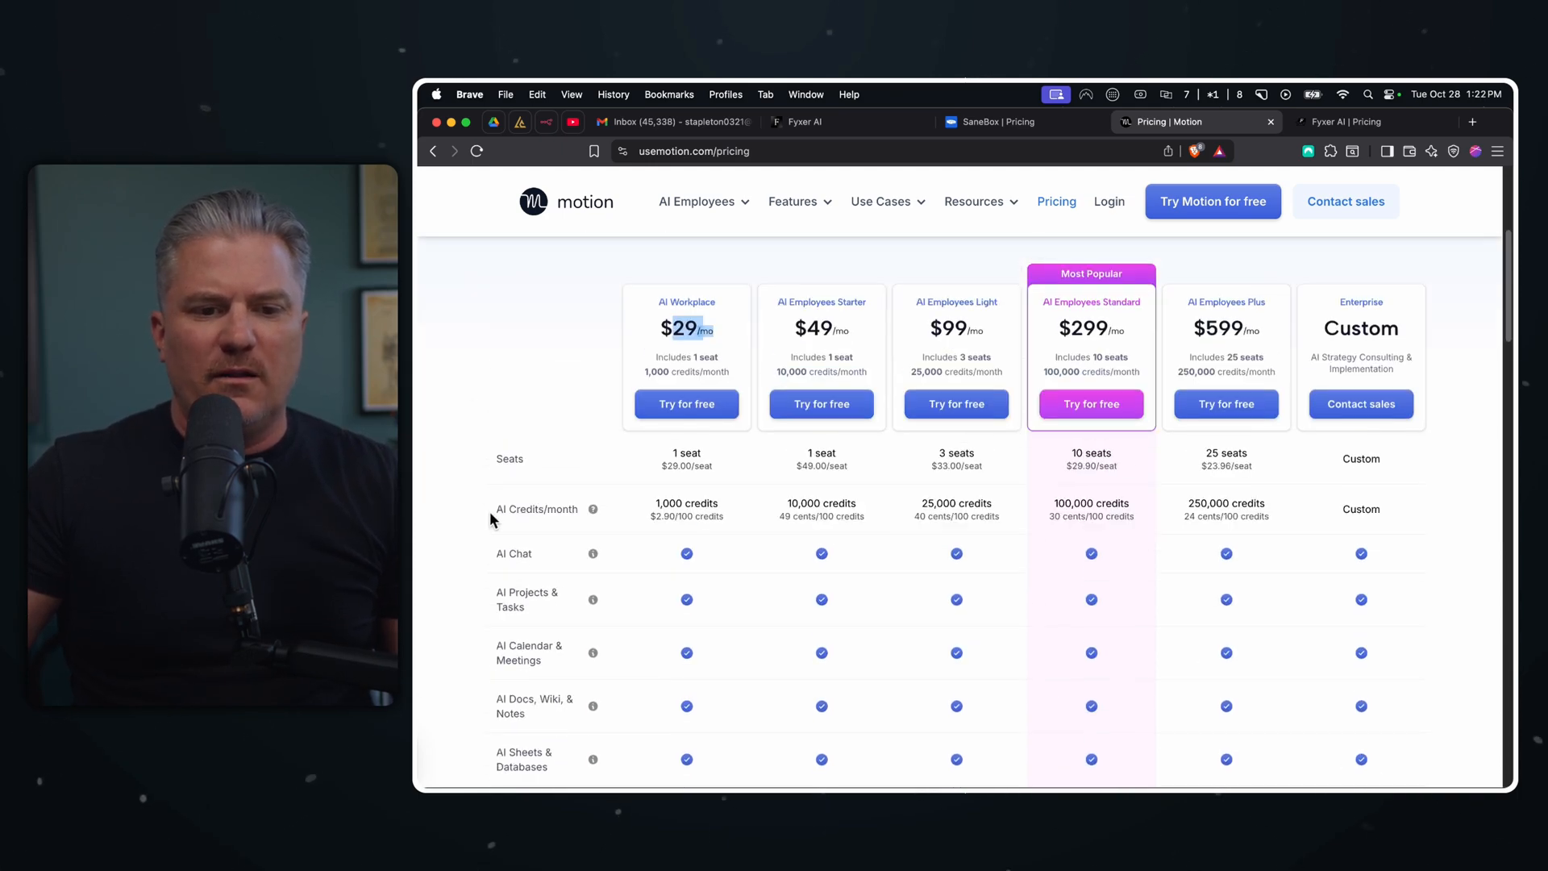
pyautogui.scroll(-3)
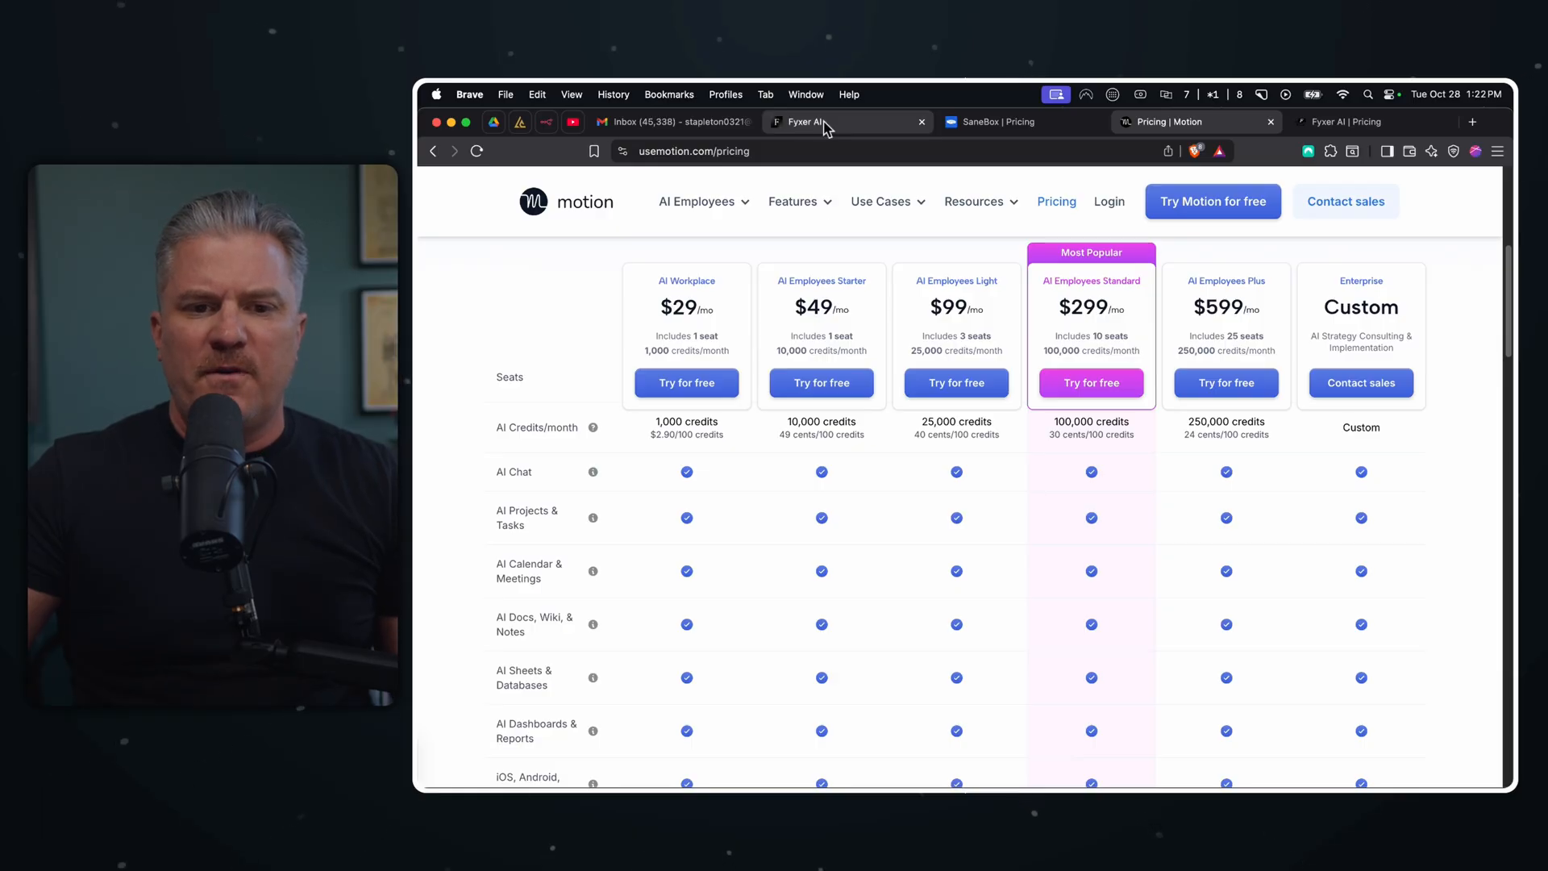
# - Switch back to Fyxer AI, landing on its monthly pricing plans again
pyautogui.click(1363, 121)
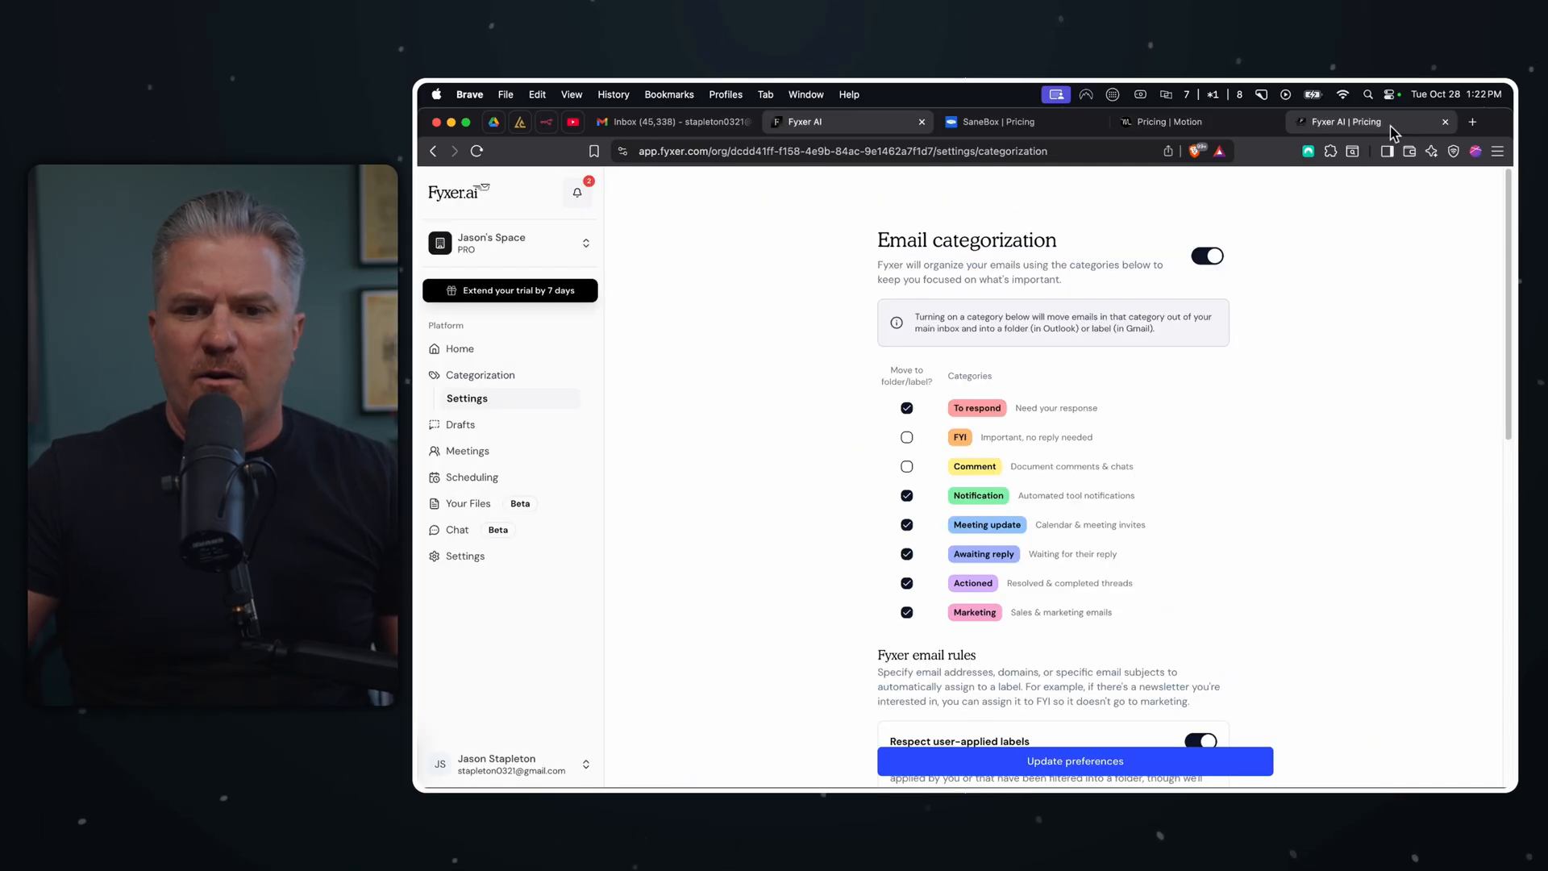
pyautogui.click(1368, 121)
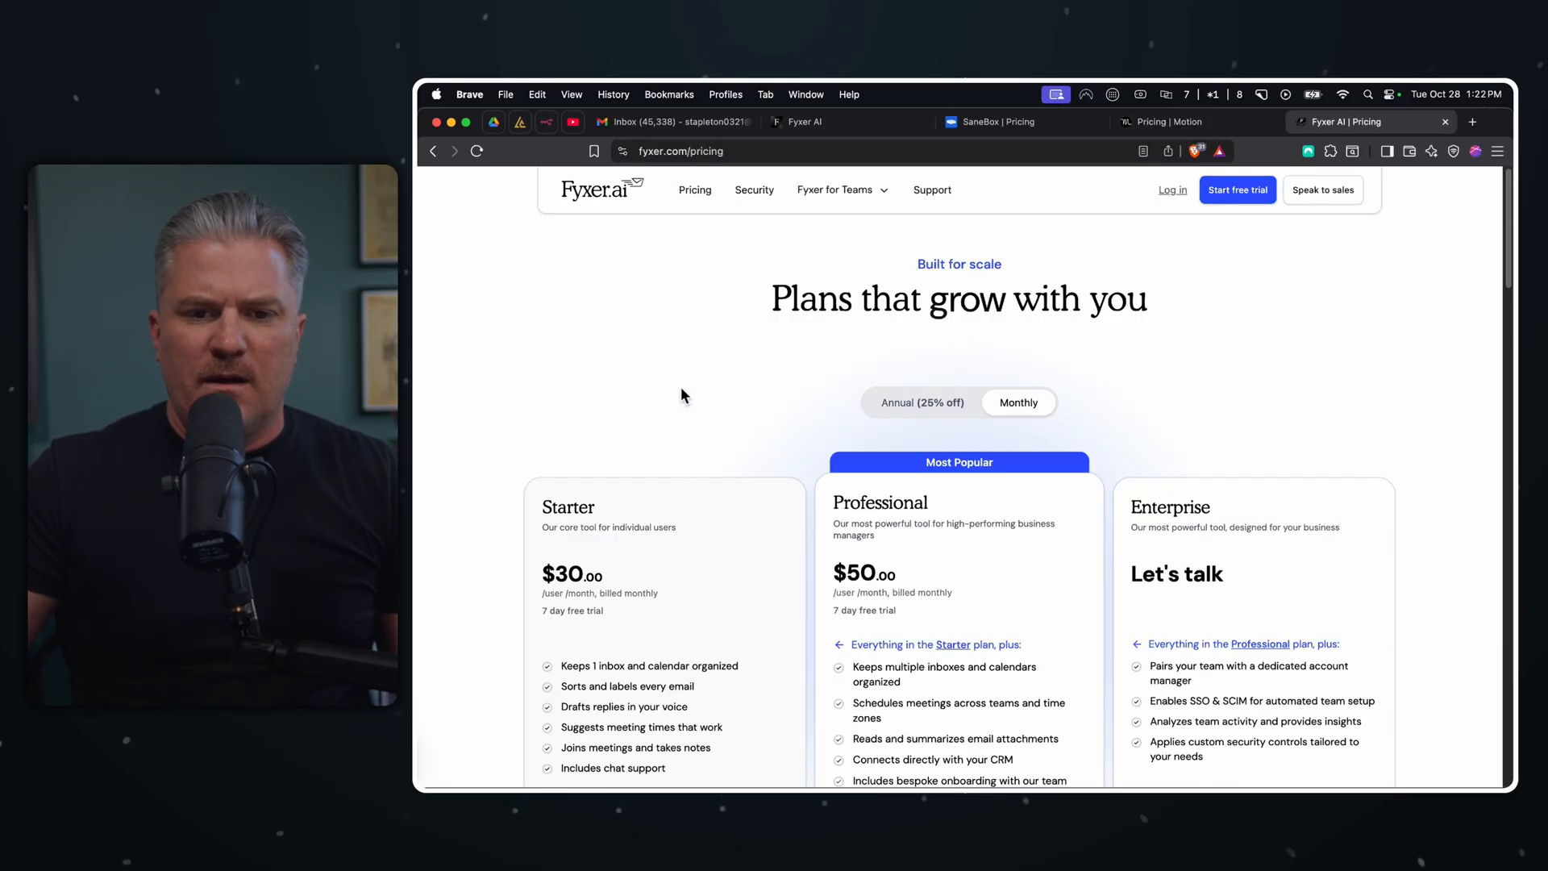